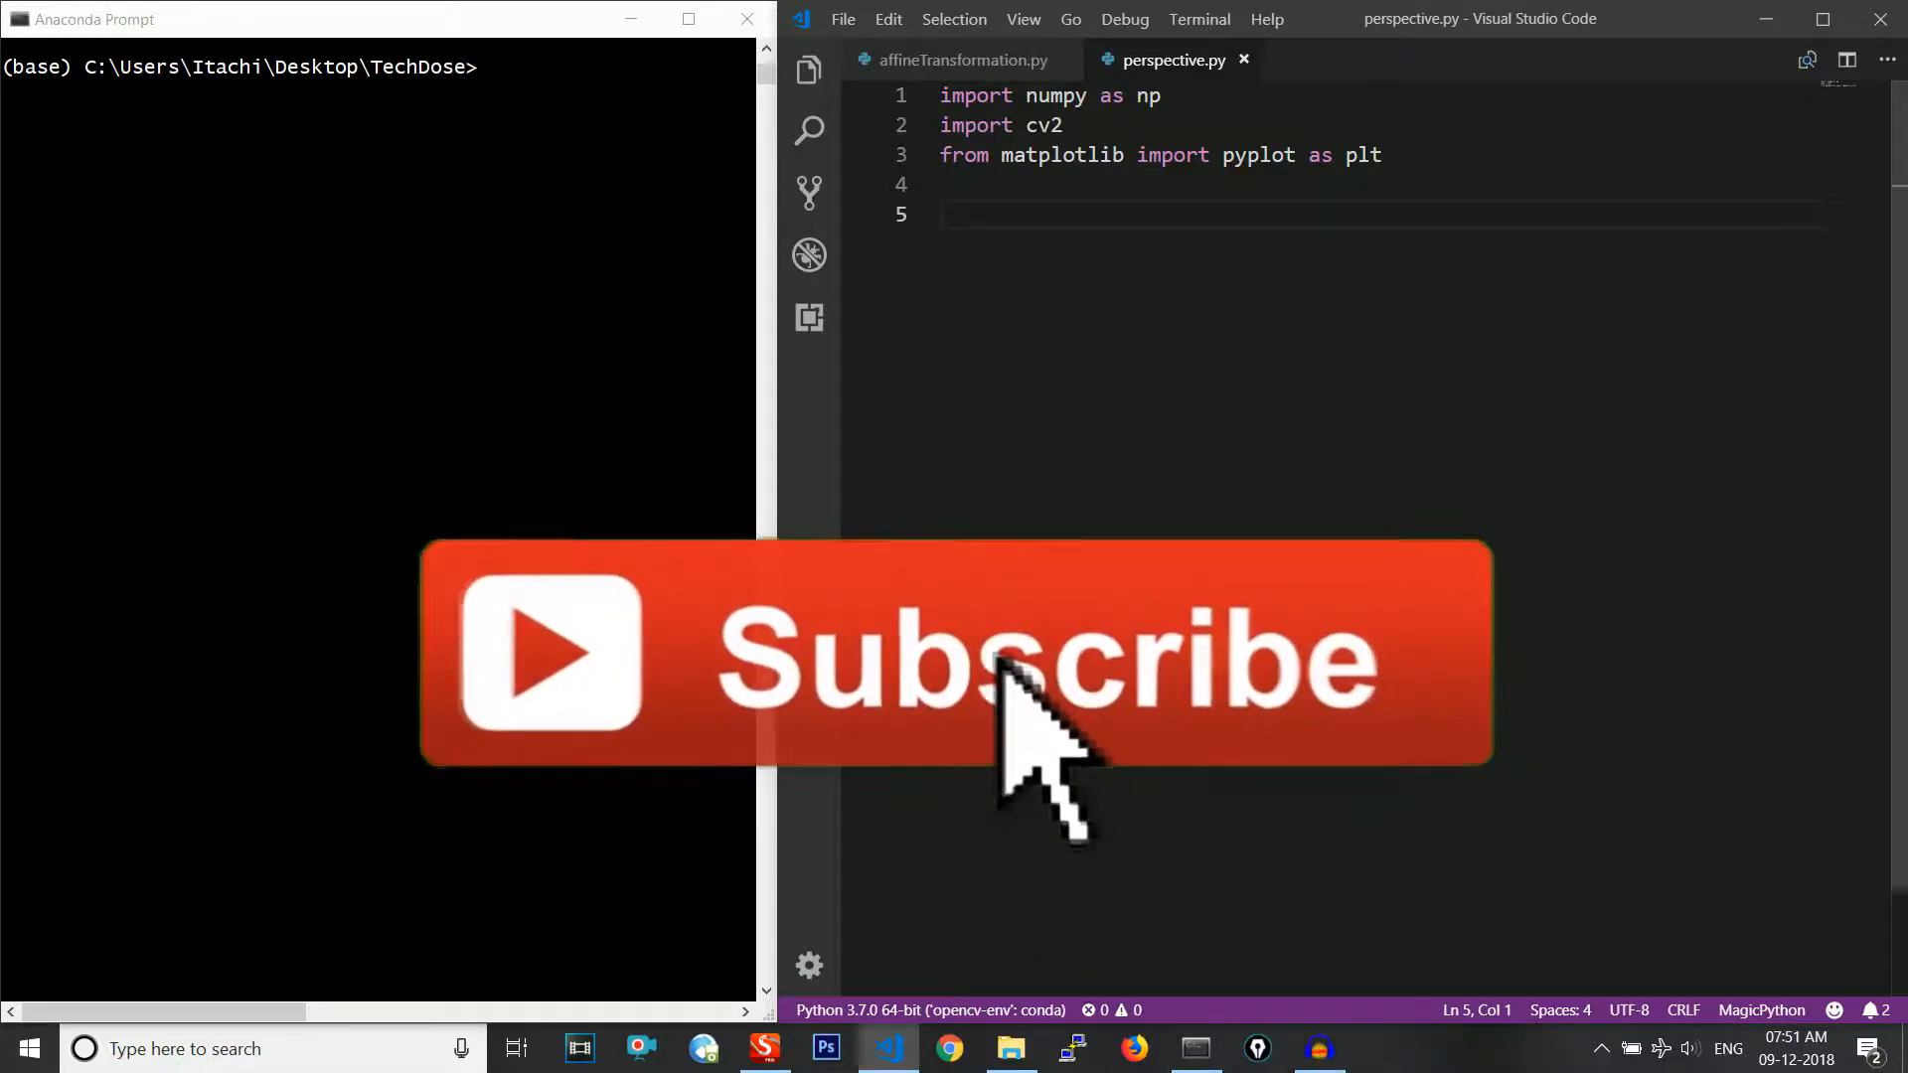
{"action": "mouse_move", "coordinate": [1212, 647]}
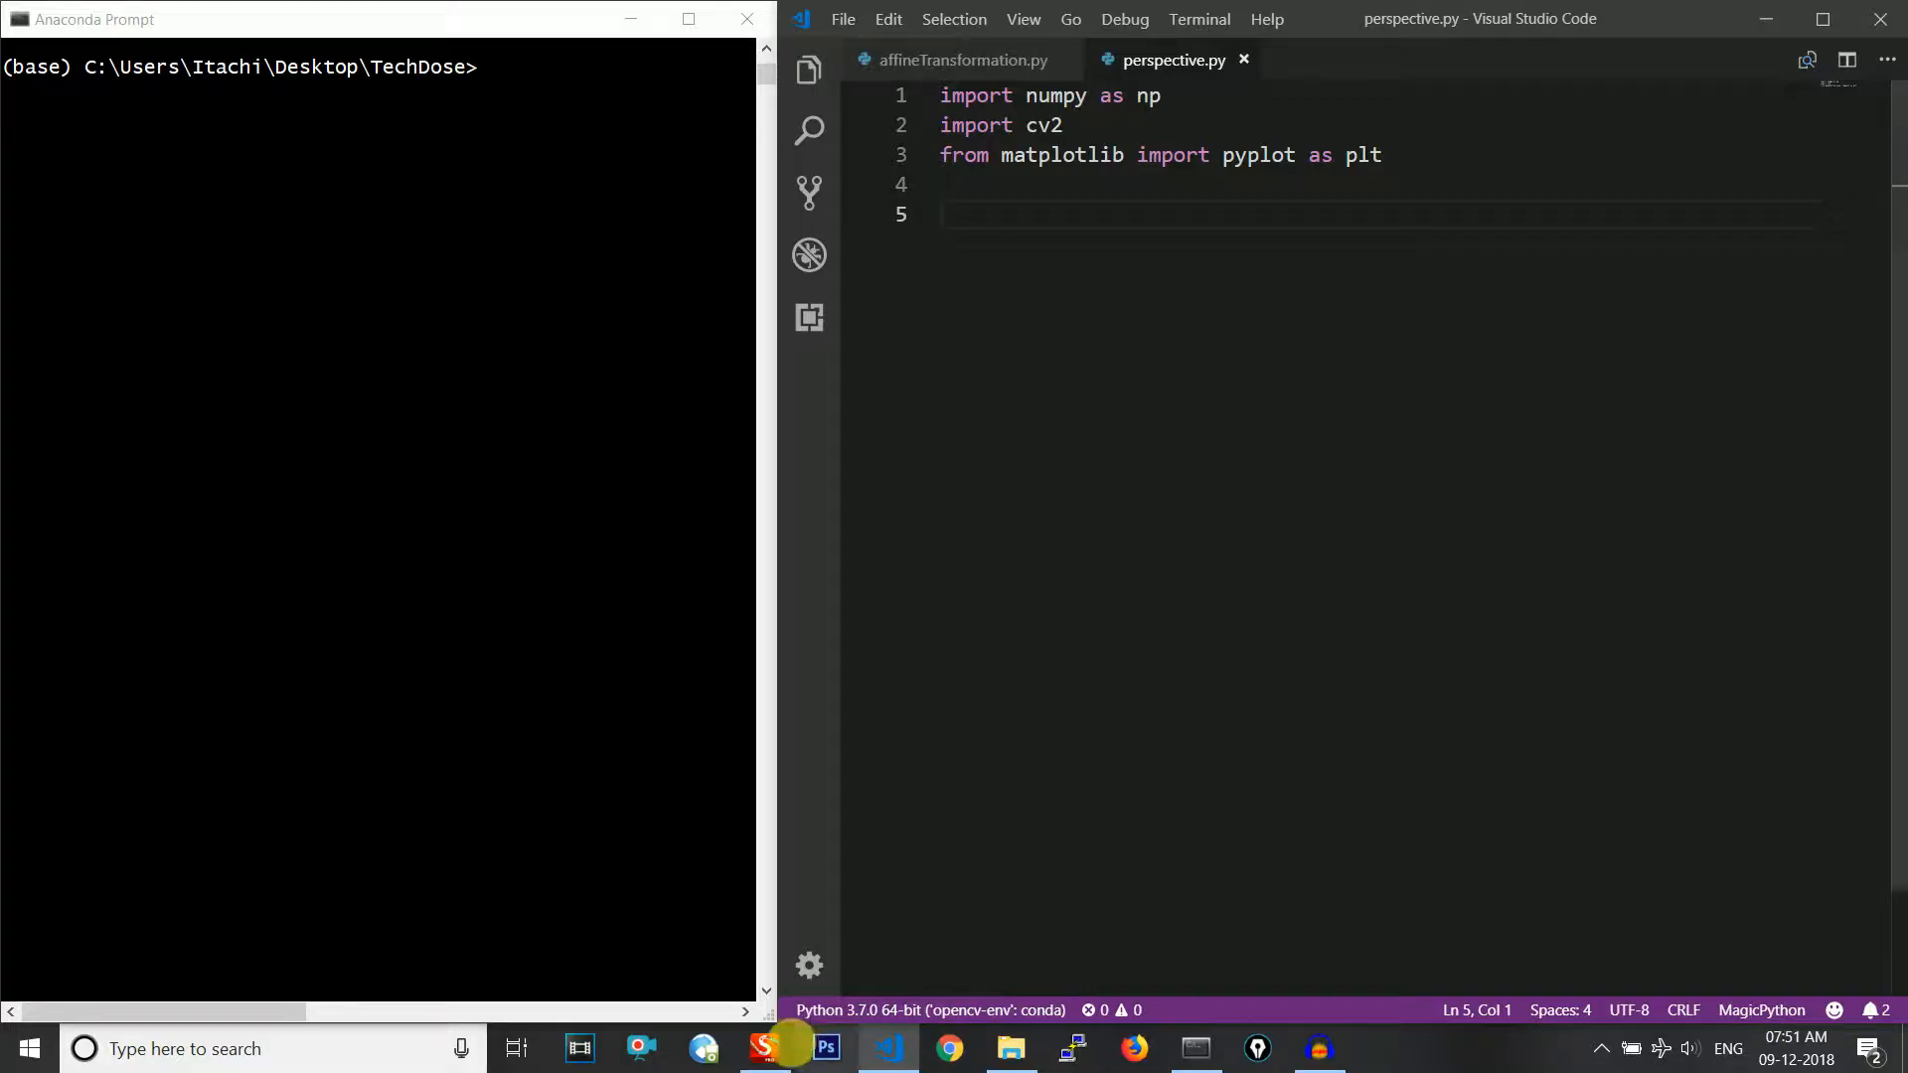
Switch to the SketchBook notes and double-underline the words 2D Image
{"action": "left_click", "coordinate": [767, 1048]}
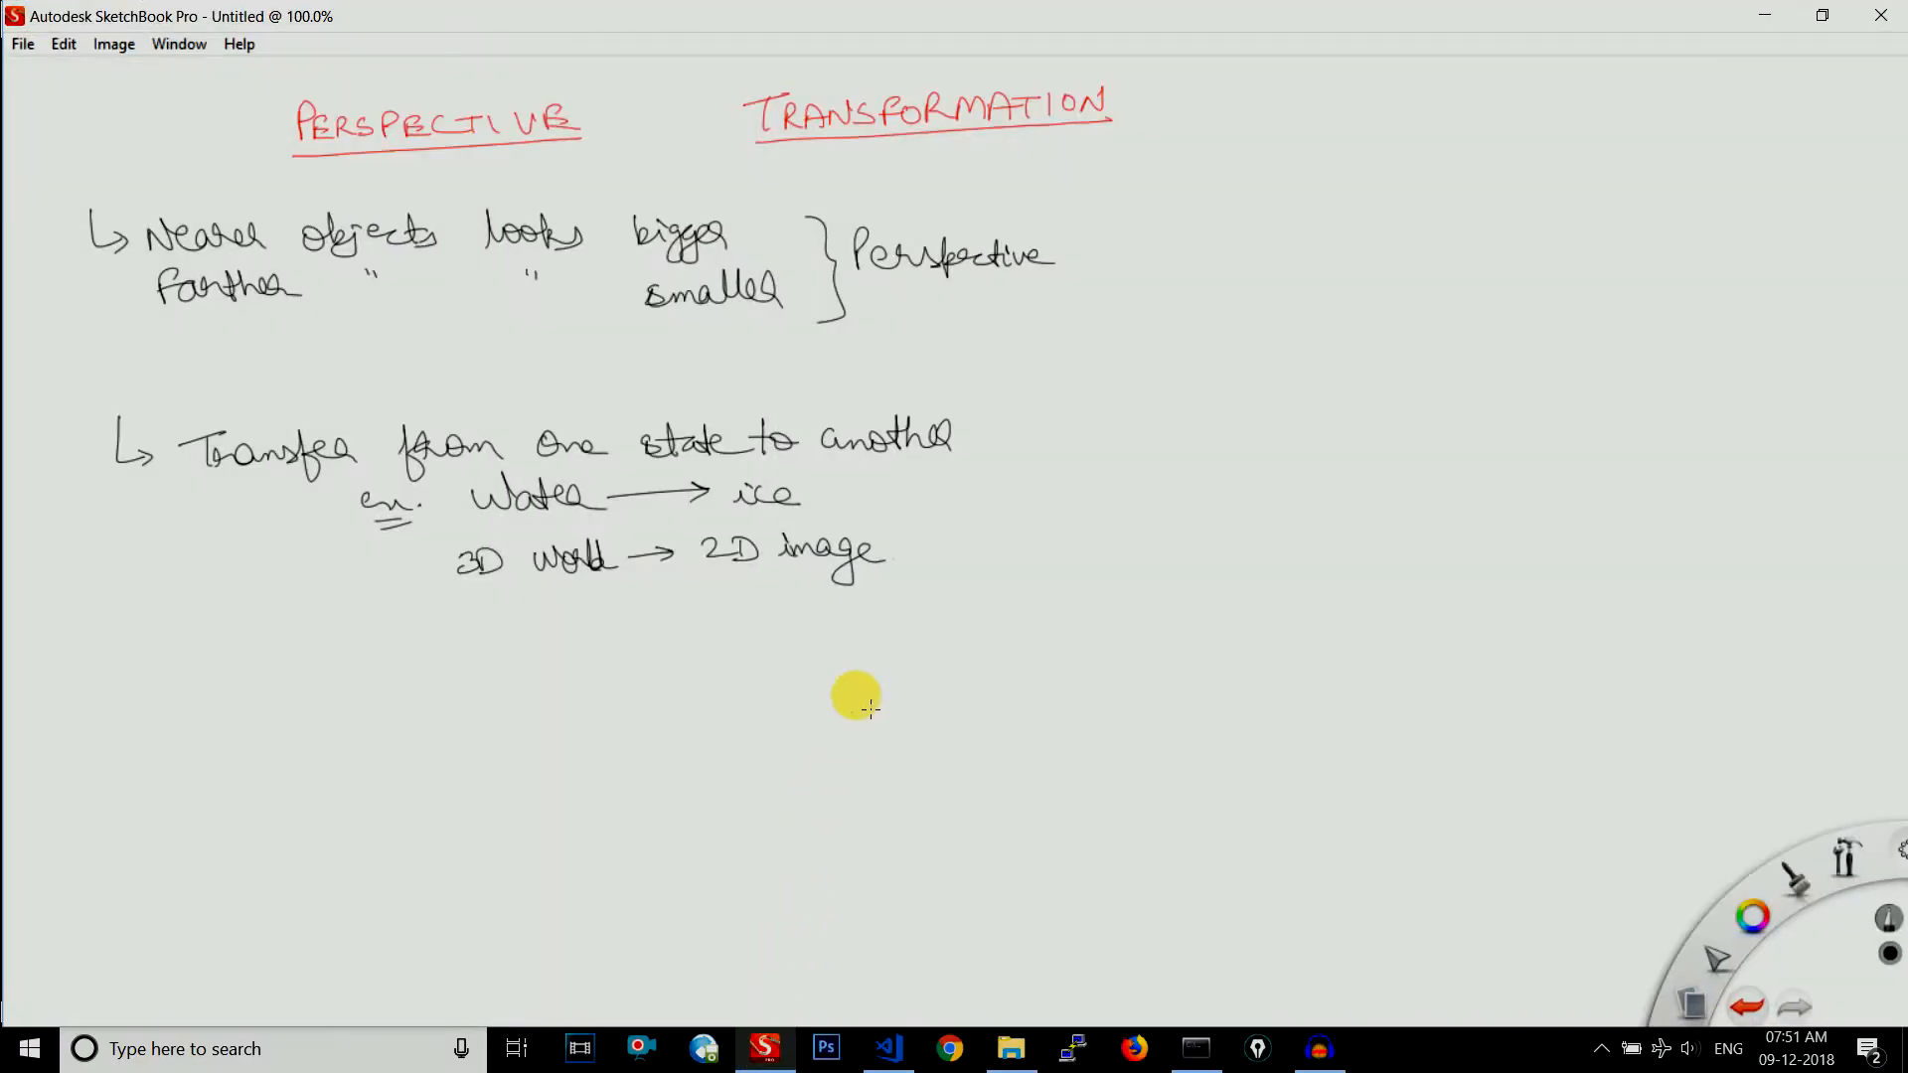
{"action": "mouse_move", "coordinate": [896, 596]}
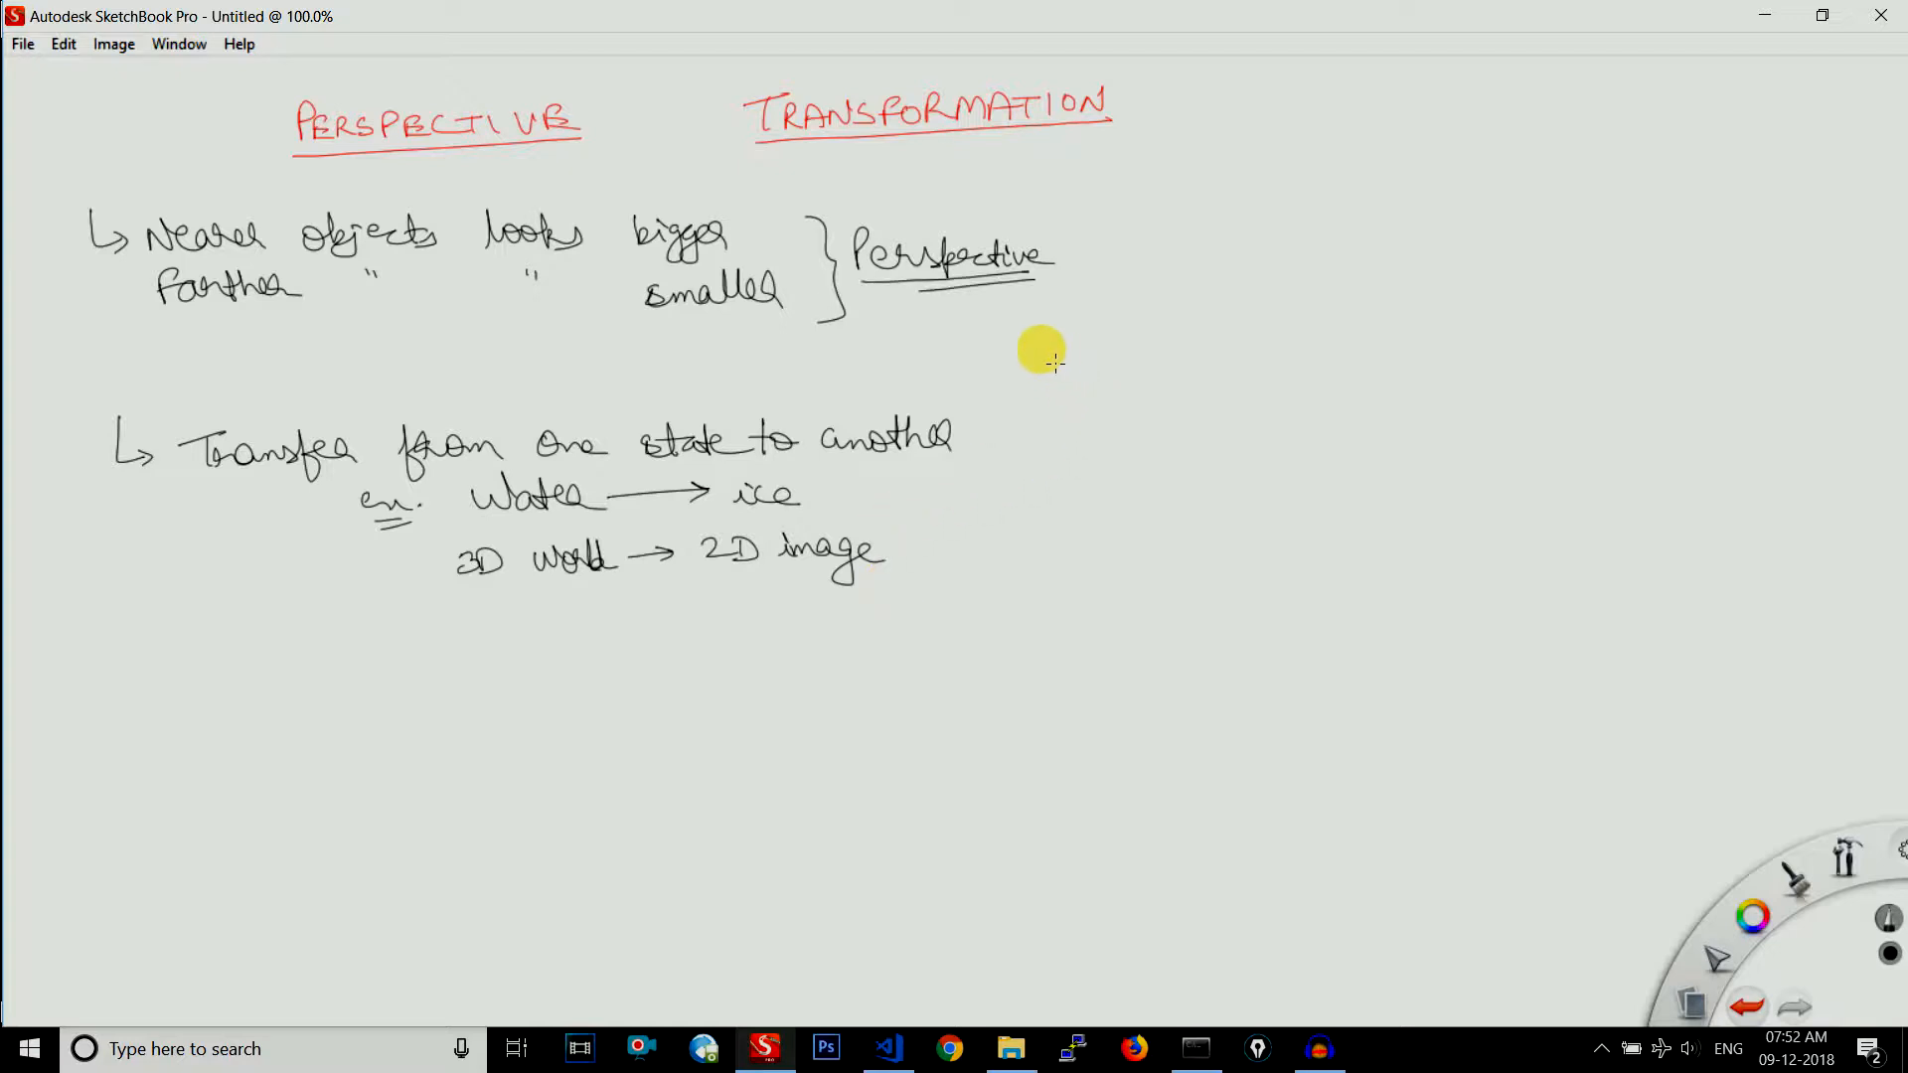
{"action": "mouse_move", "coordinate": [942, 650]}
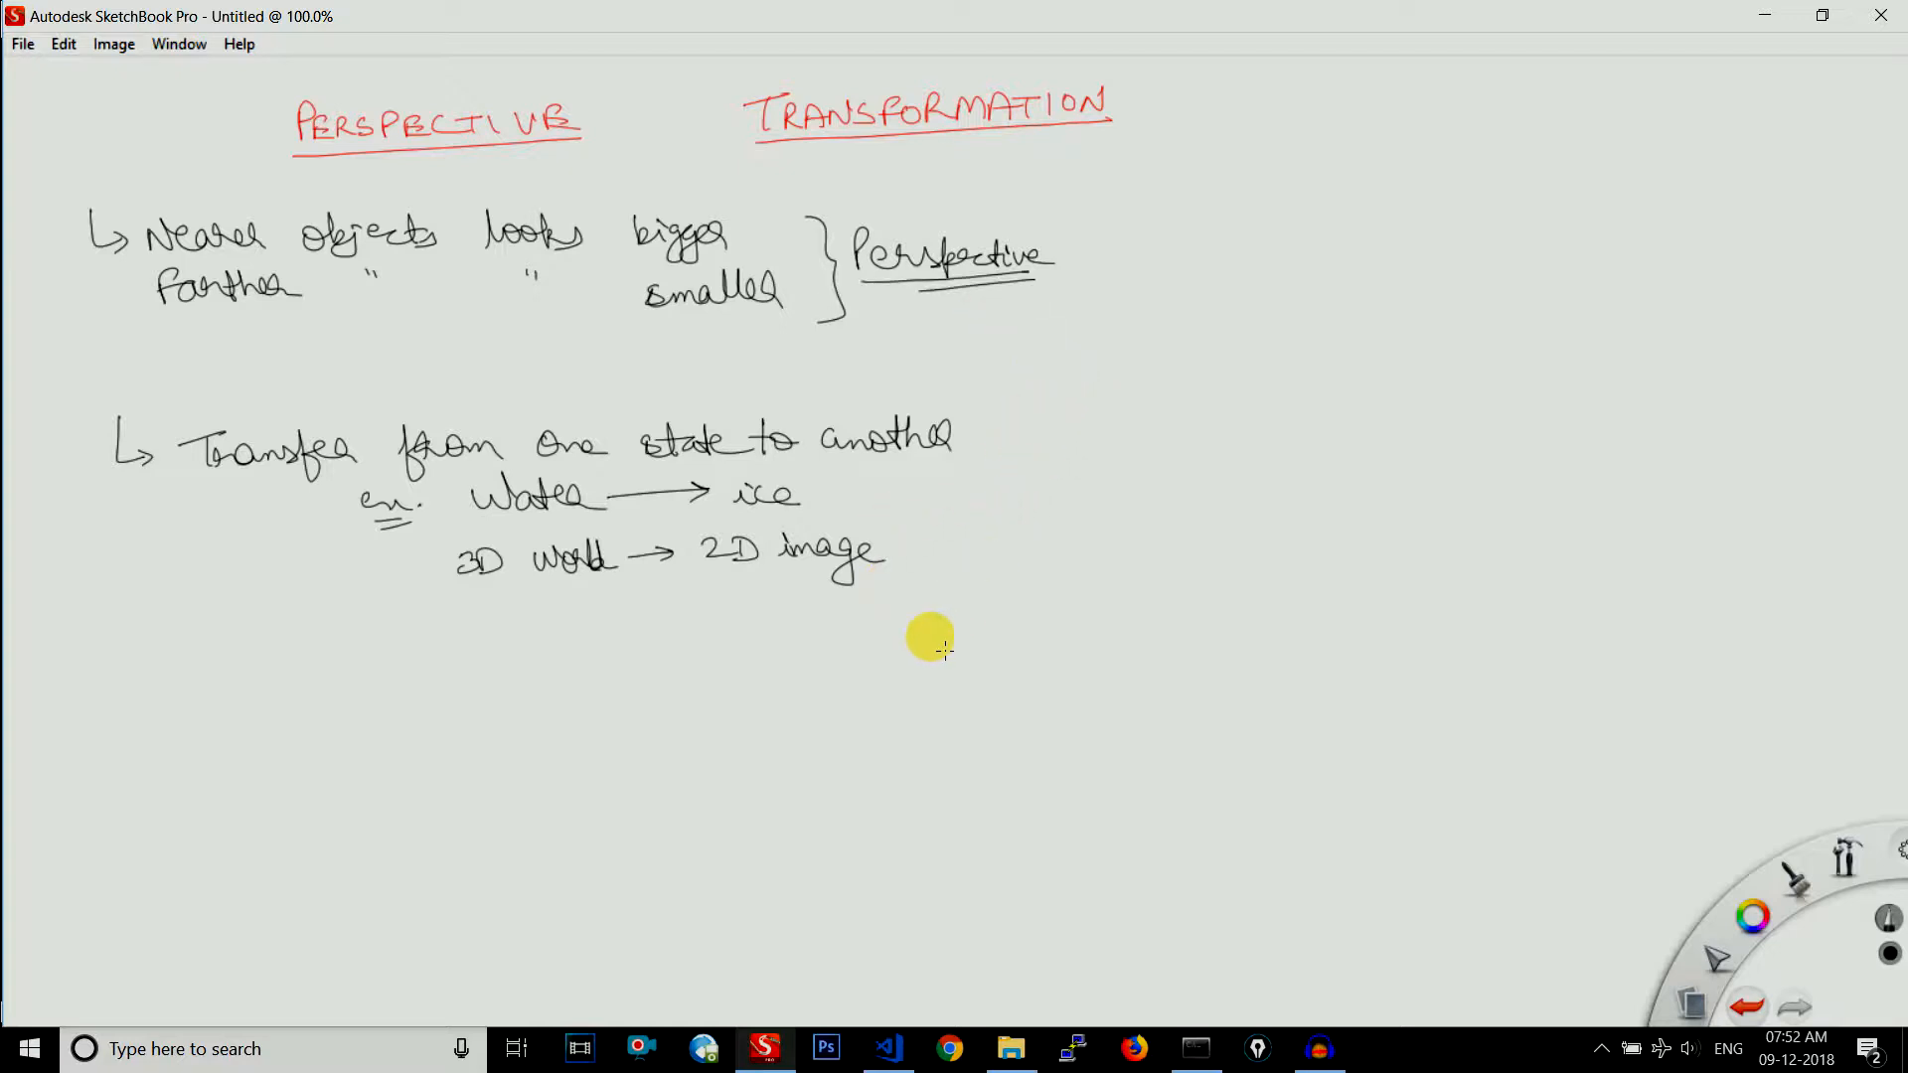
{"action": "mouse_move", "coordinate": [634, 691]}
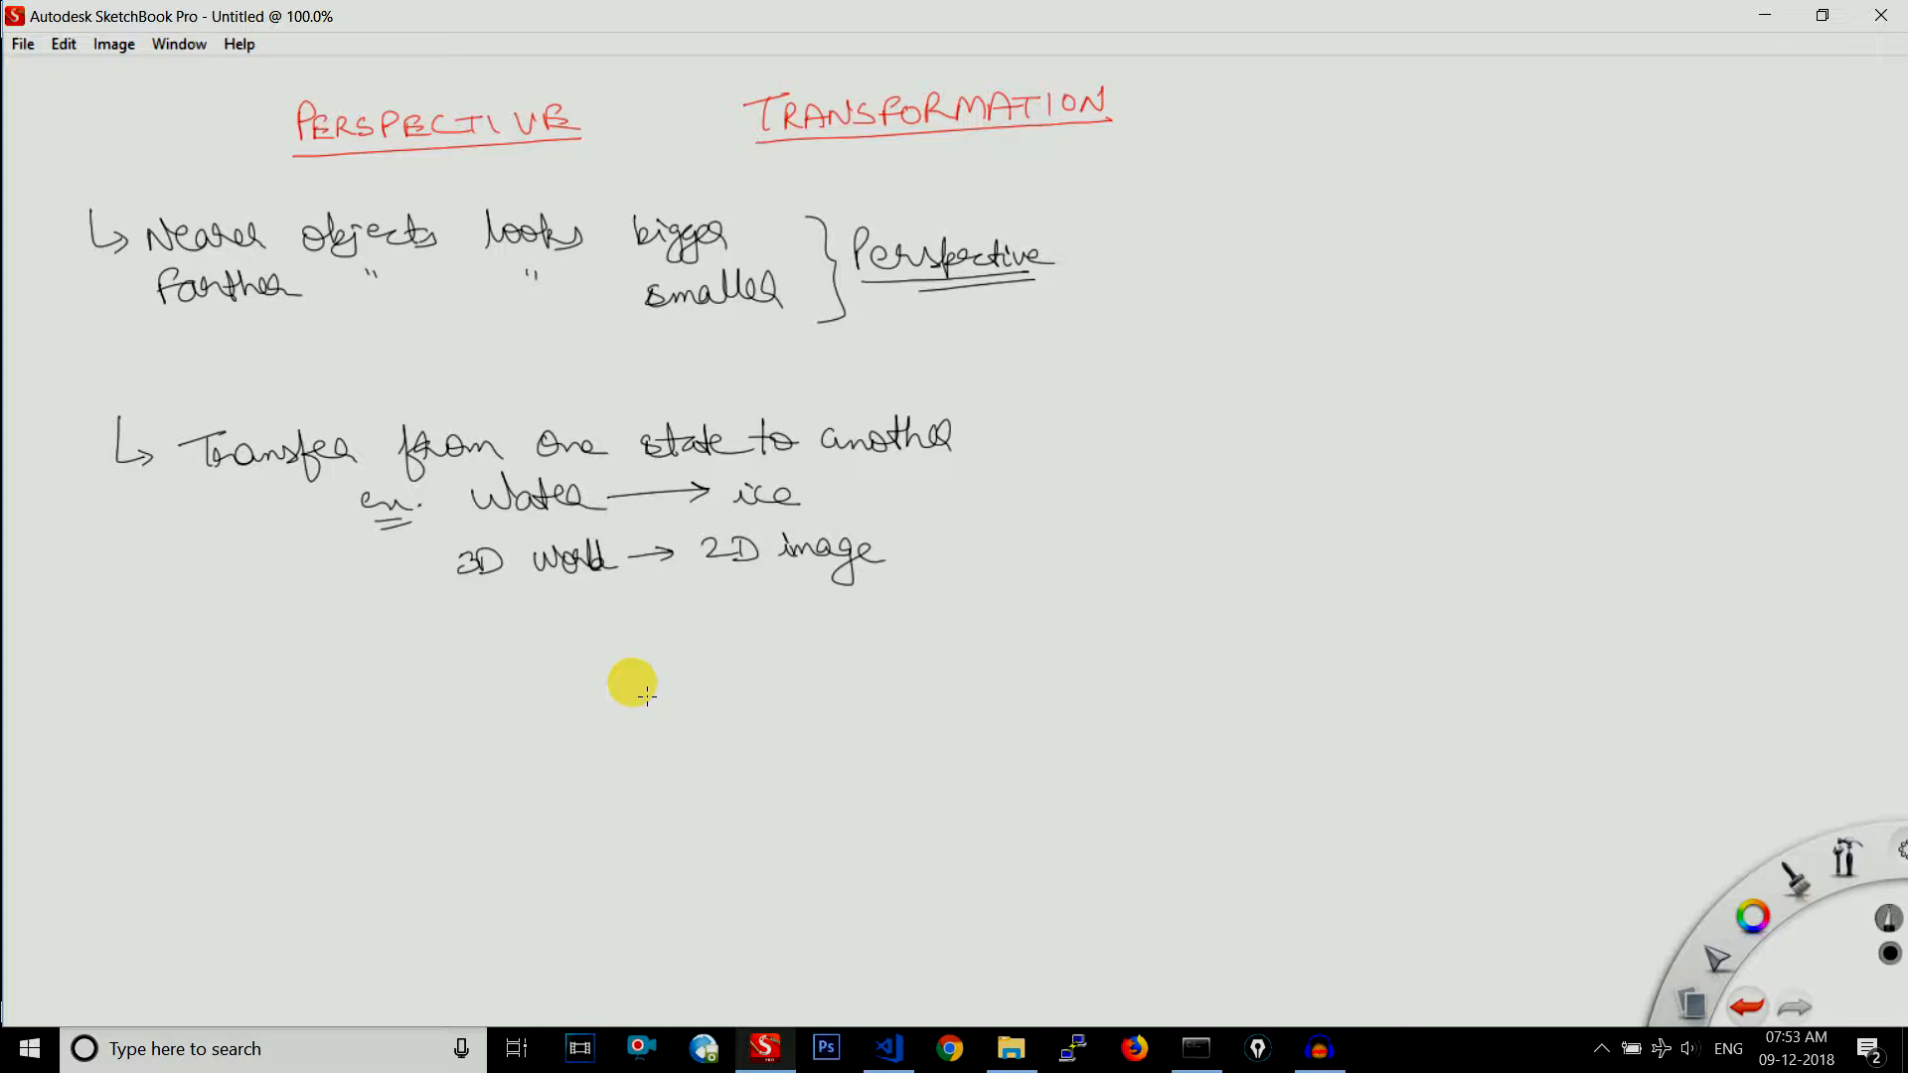
{"action": "mouse_move", "coordinate": [489, 620]}
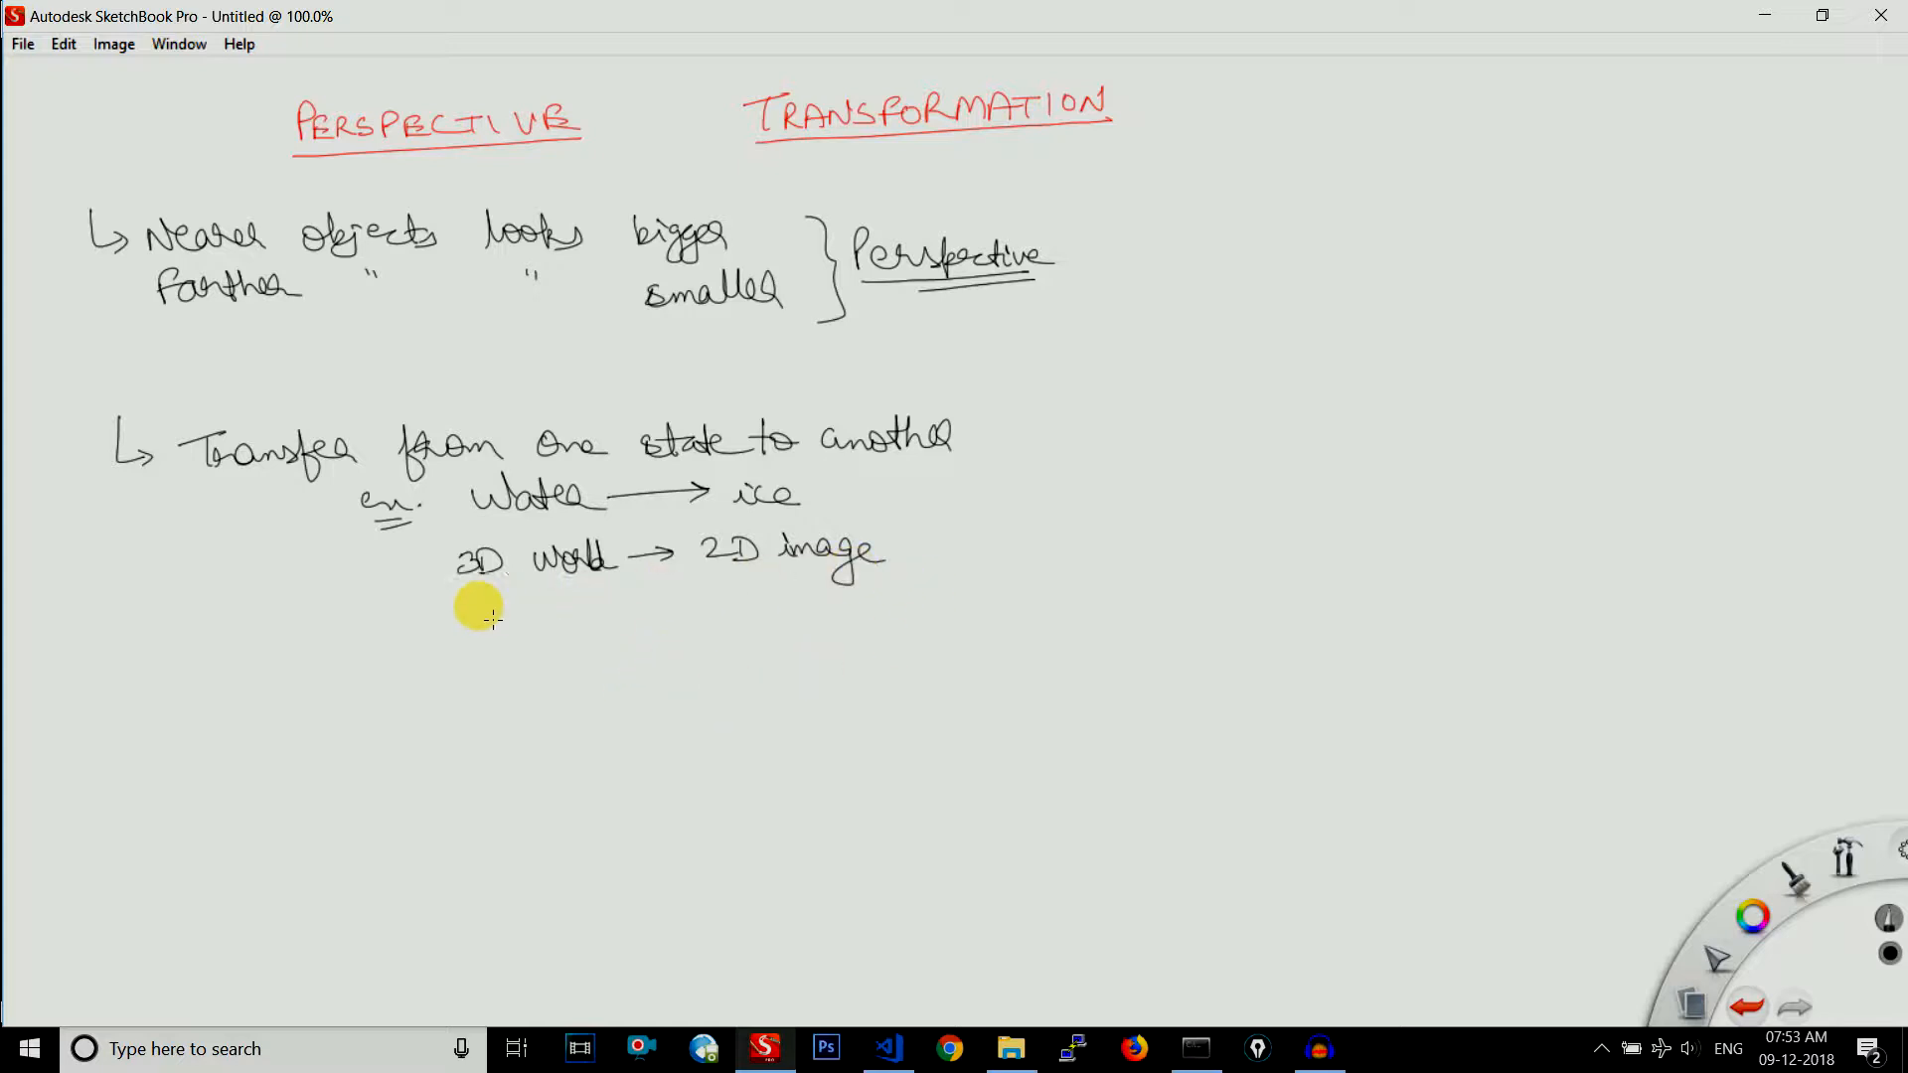
{"action": "mouse_move", "coordinate": [560, 622]}
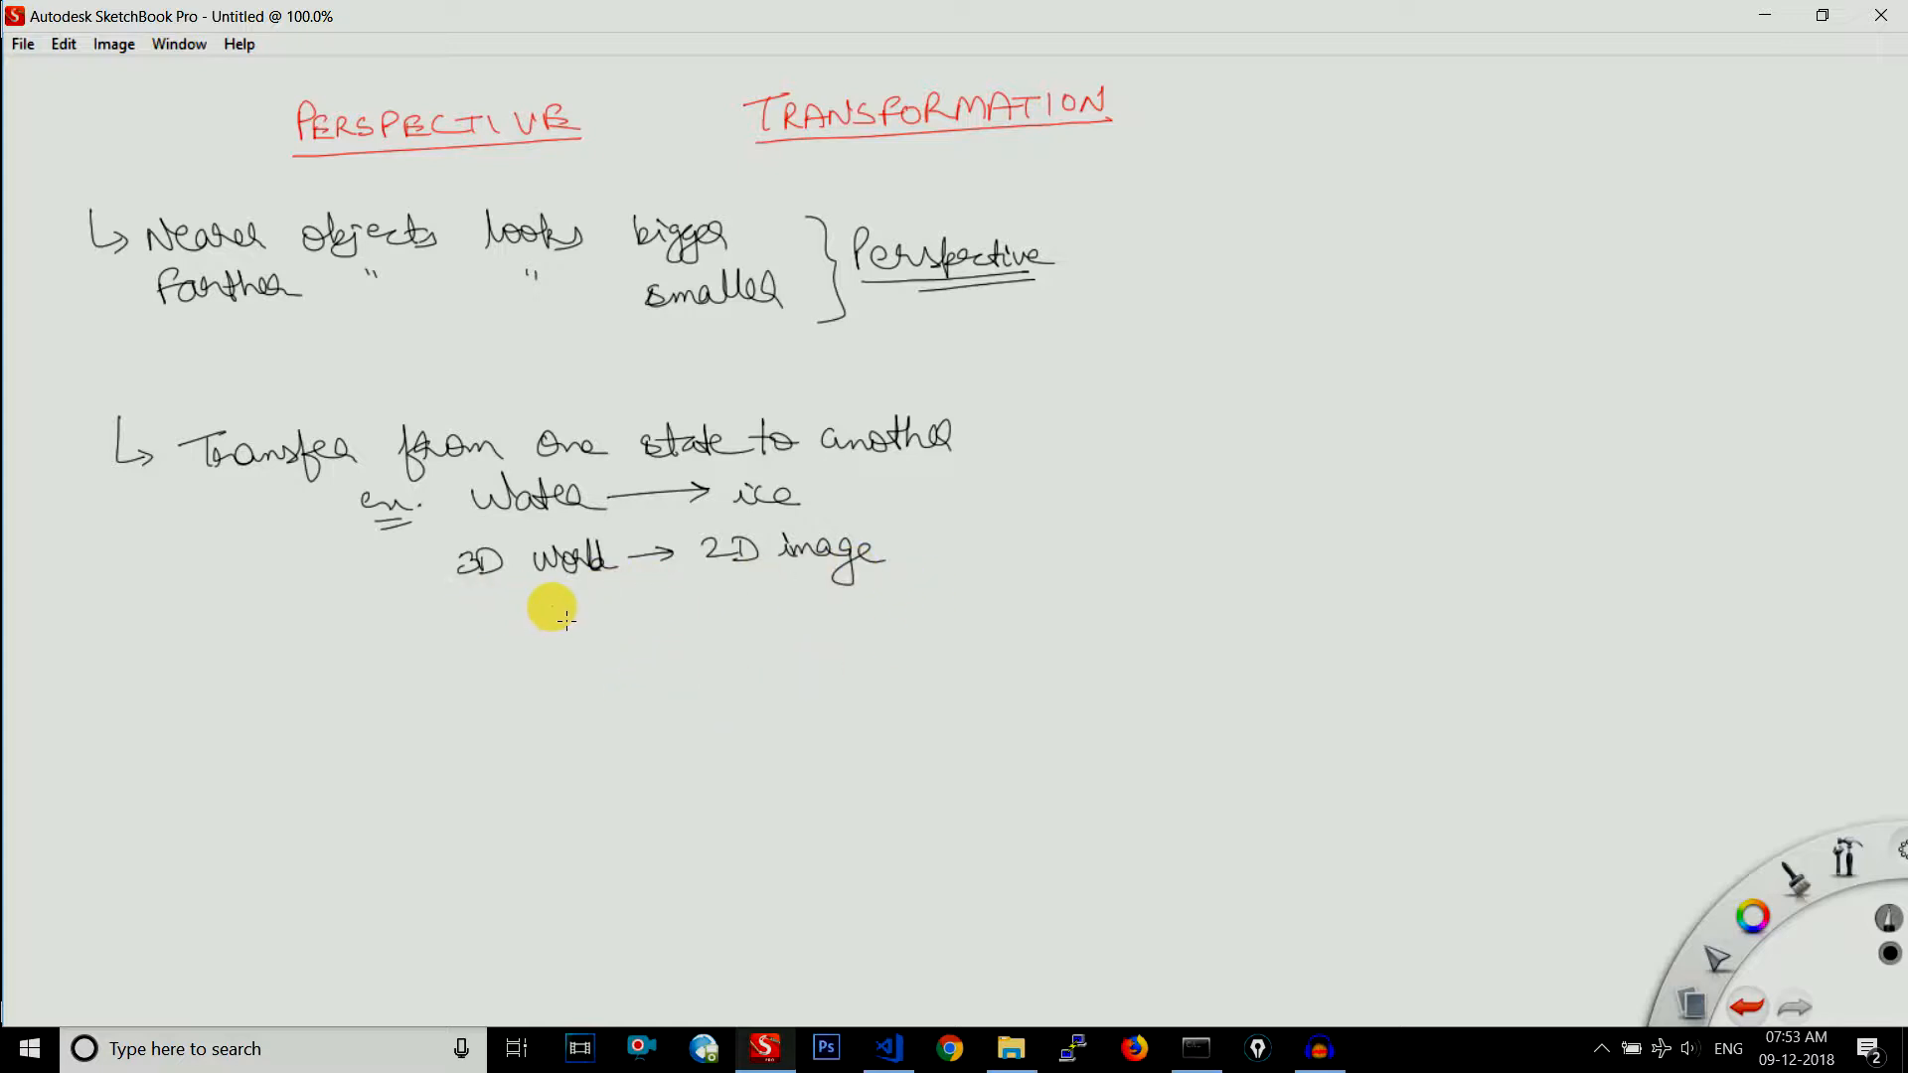
{"action": "mouse_move", "coordinate": [723, 598]}
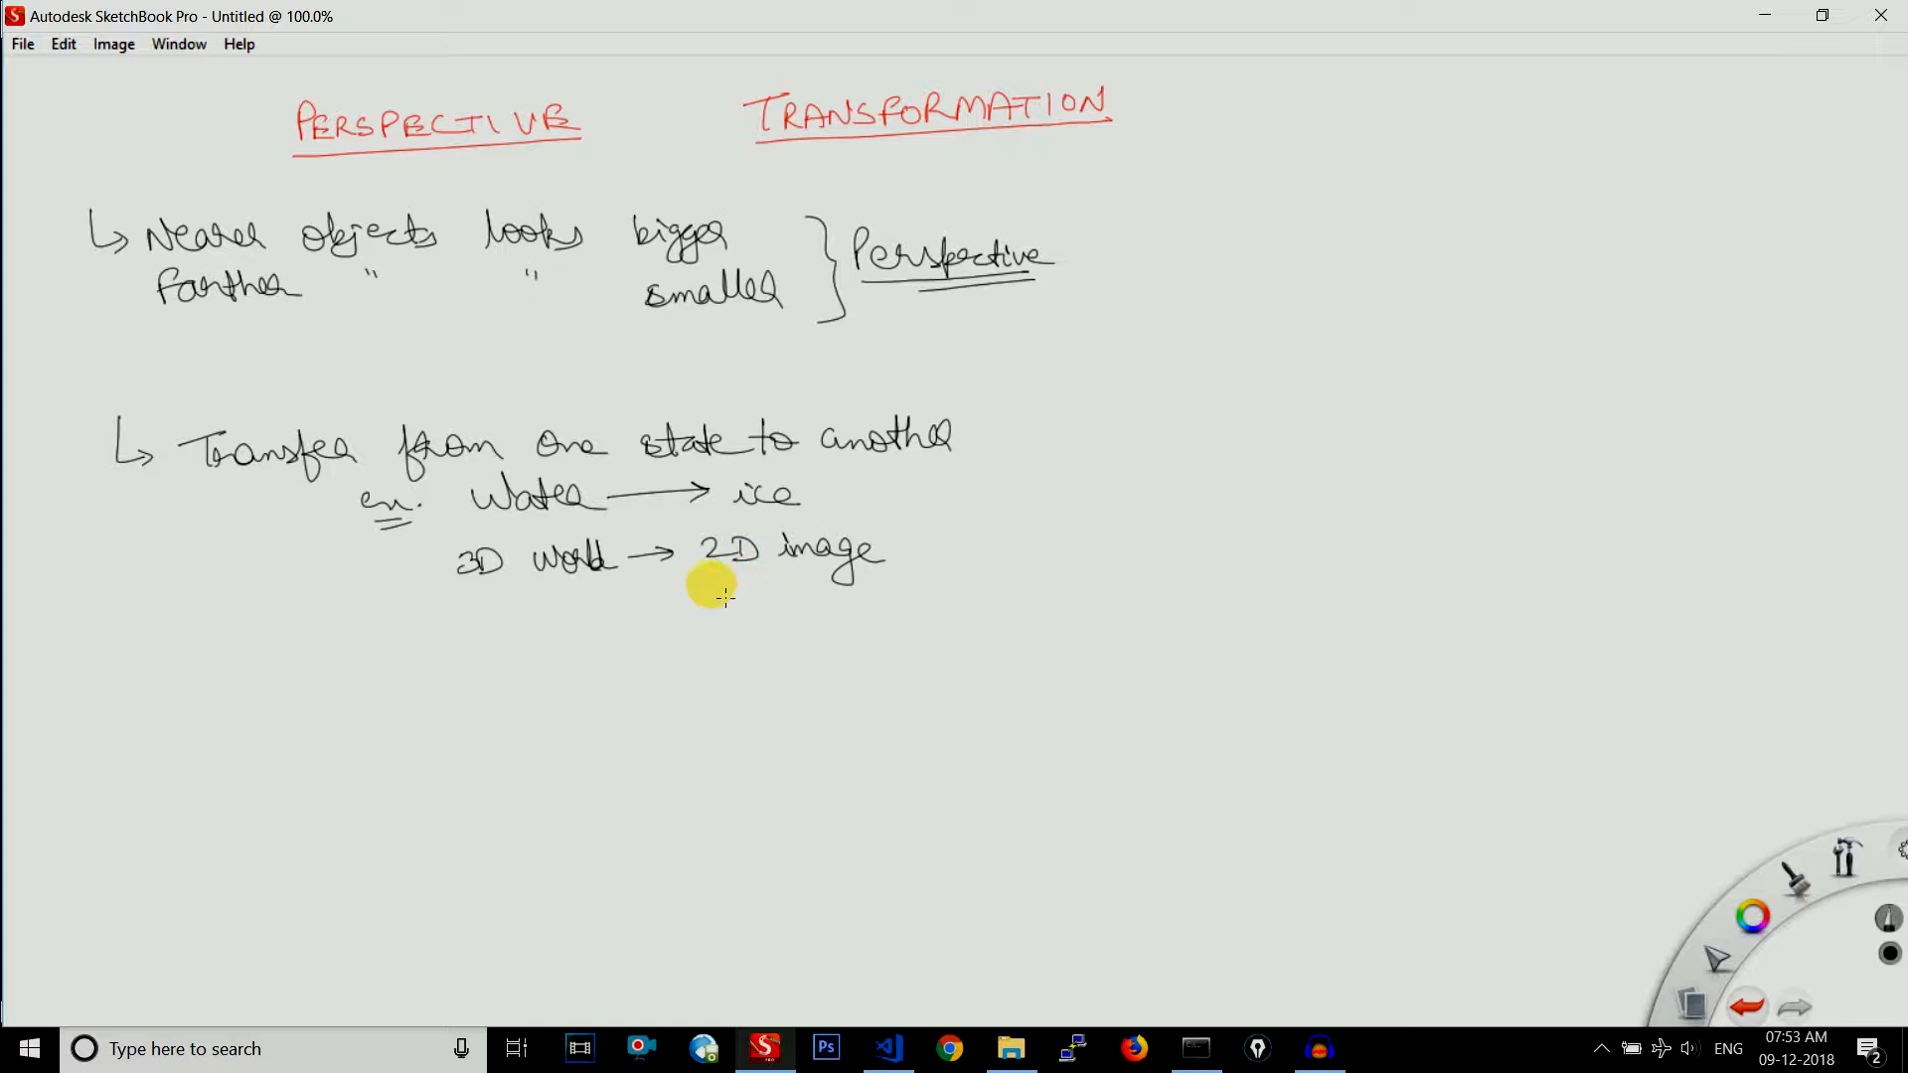
{"action": "left_click_drag", "start_coordinate": [705, 578], "coordinate": [877, 572]}
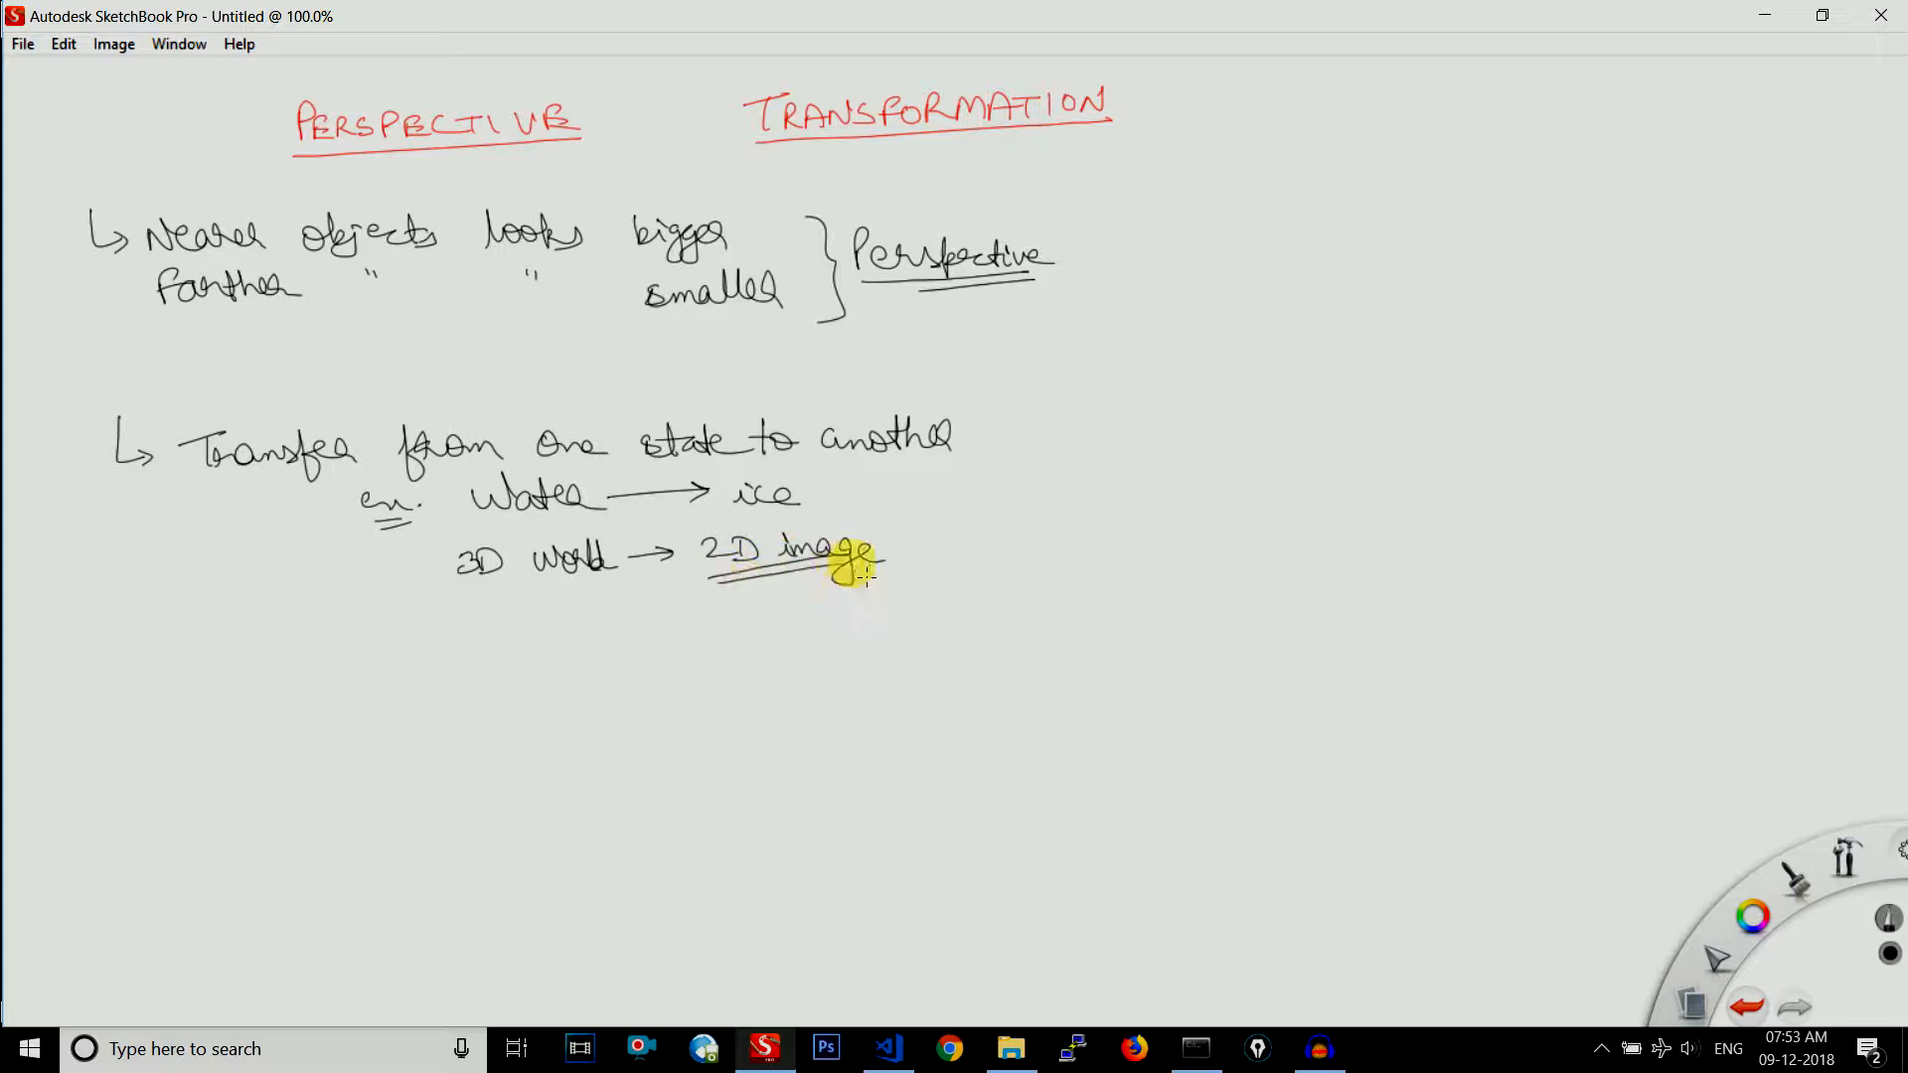
{"action": "mouse_move", "coordinate": [800, 588]}
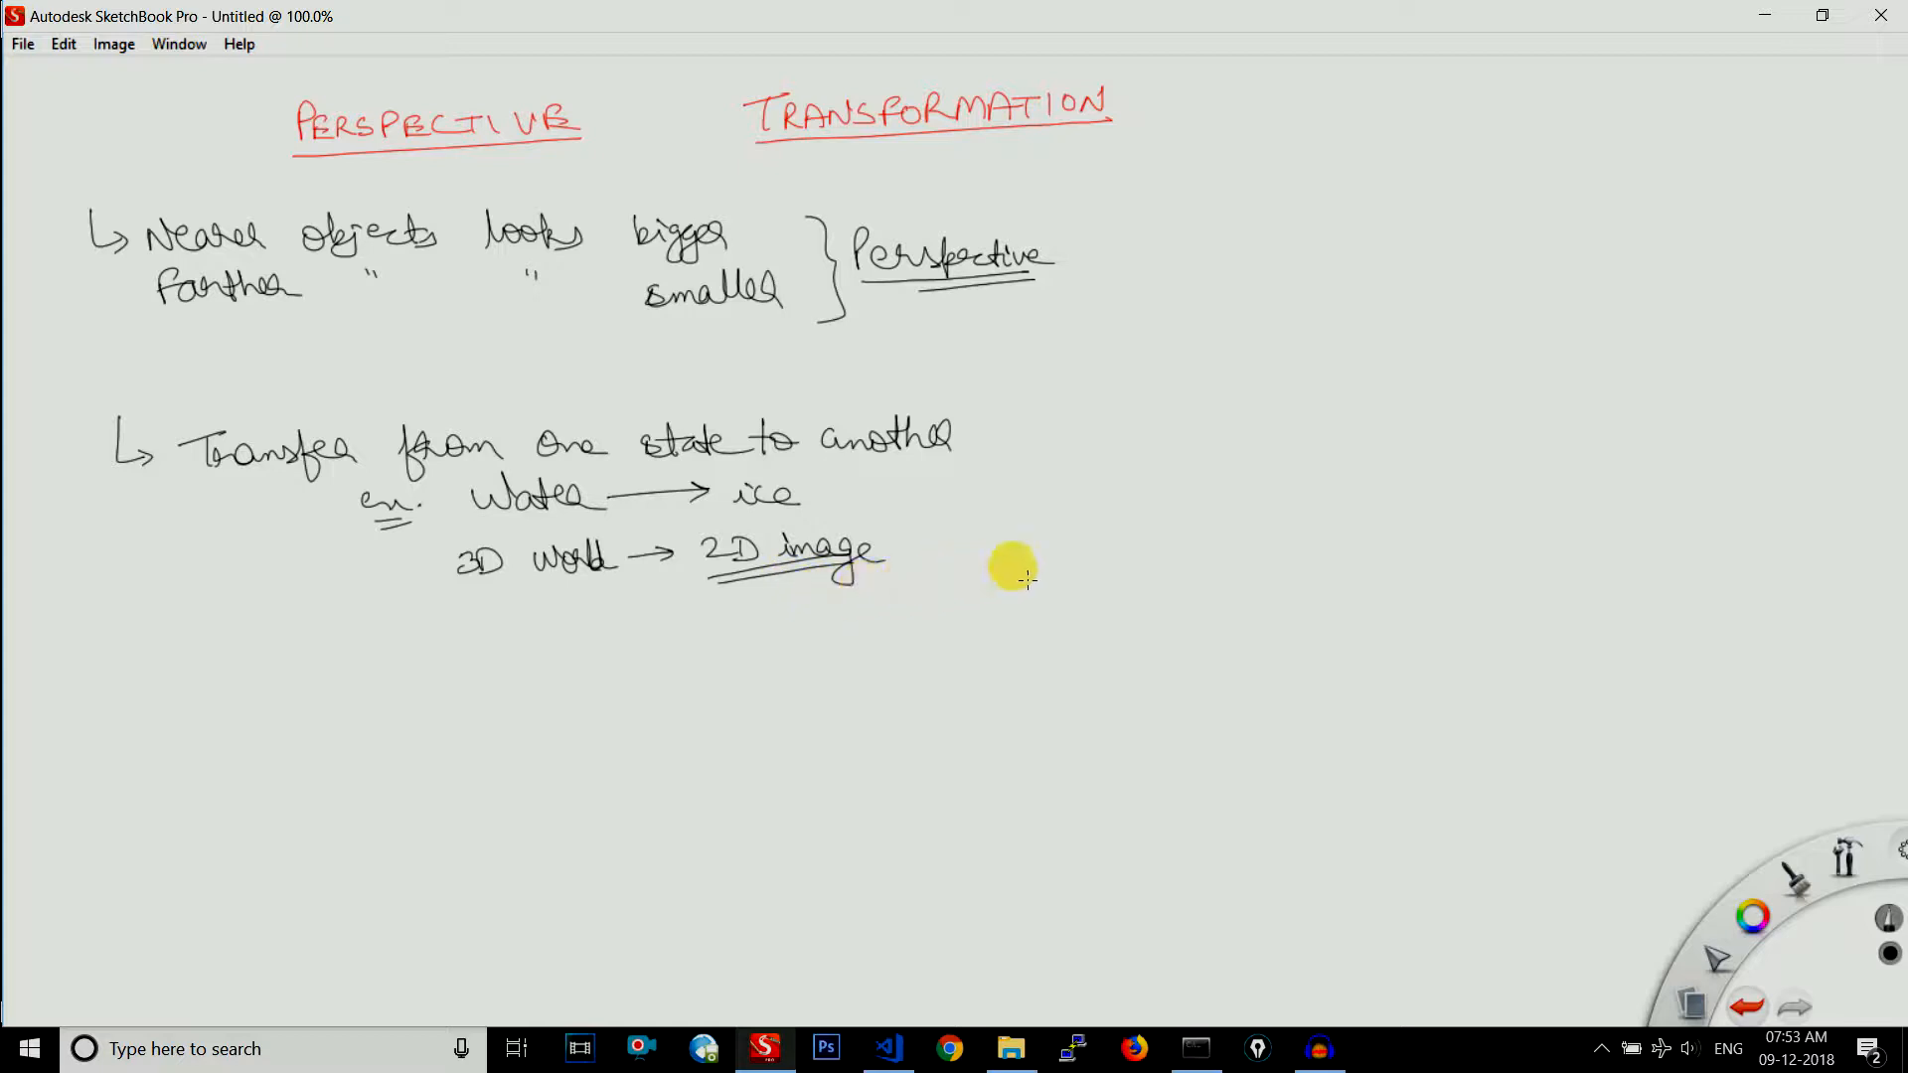
{"action": "mouse_move", "coordinate": [1063, 592]}
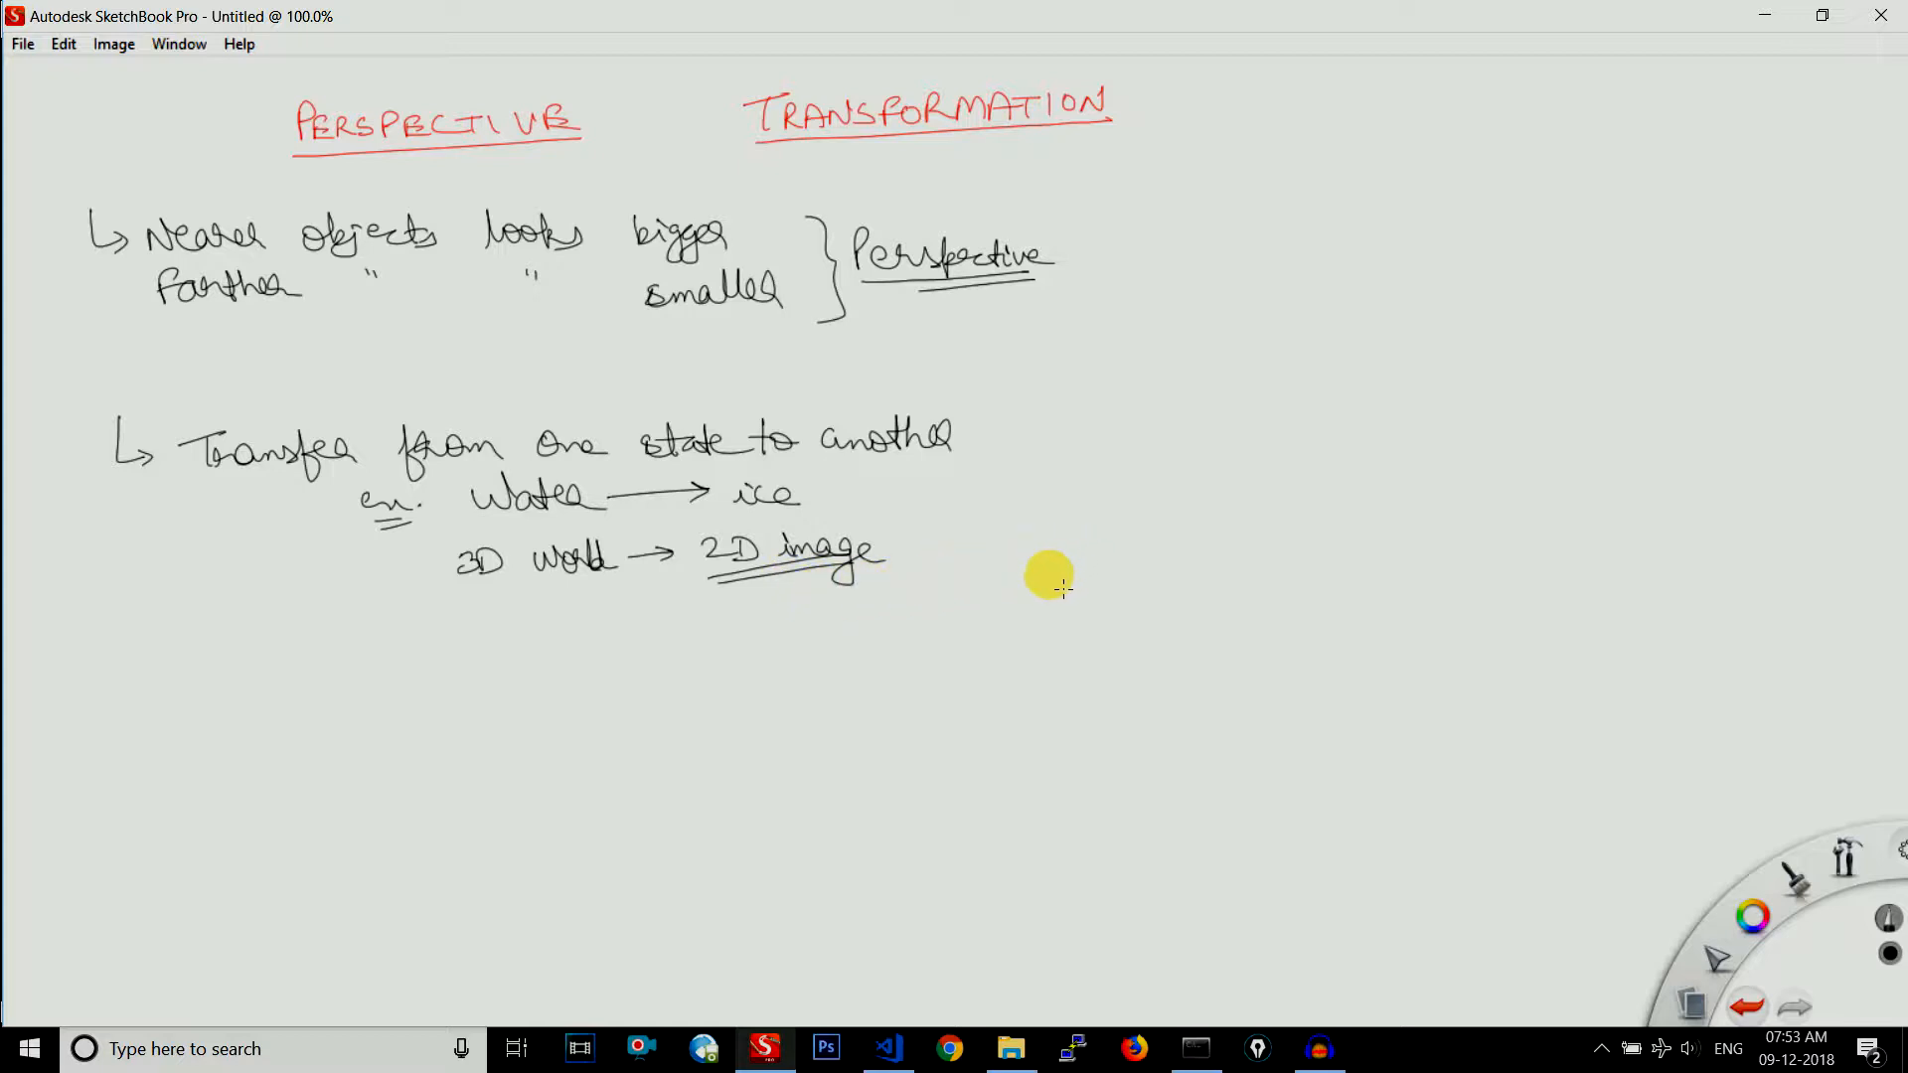
{"action": "mouse_move", "coordinate": [1085, 441]}
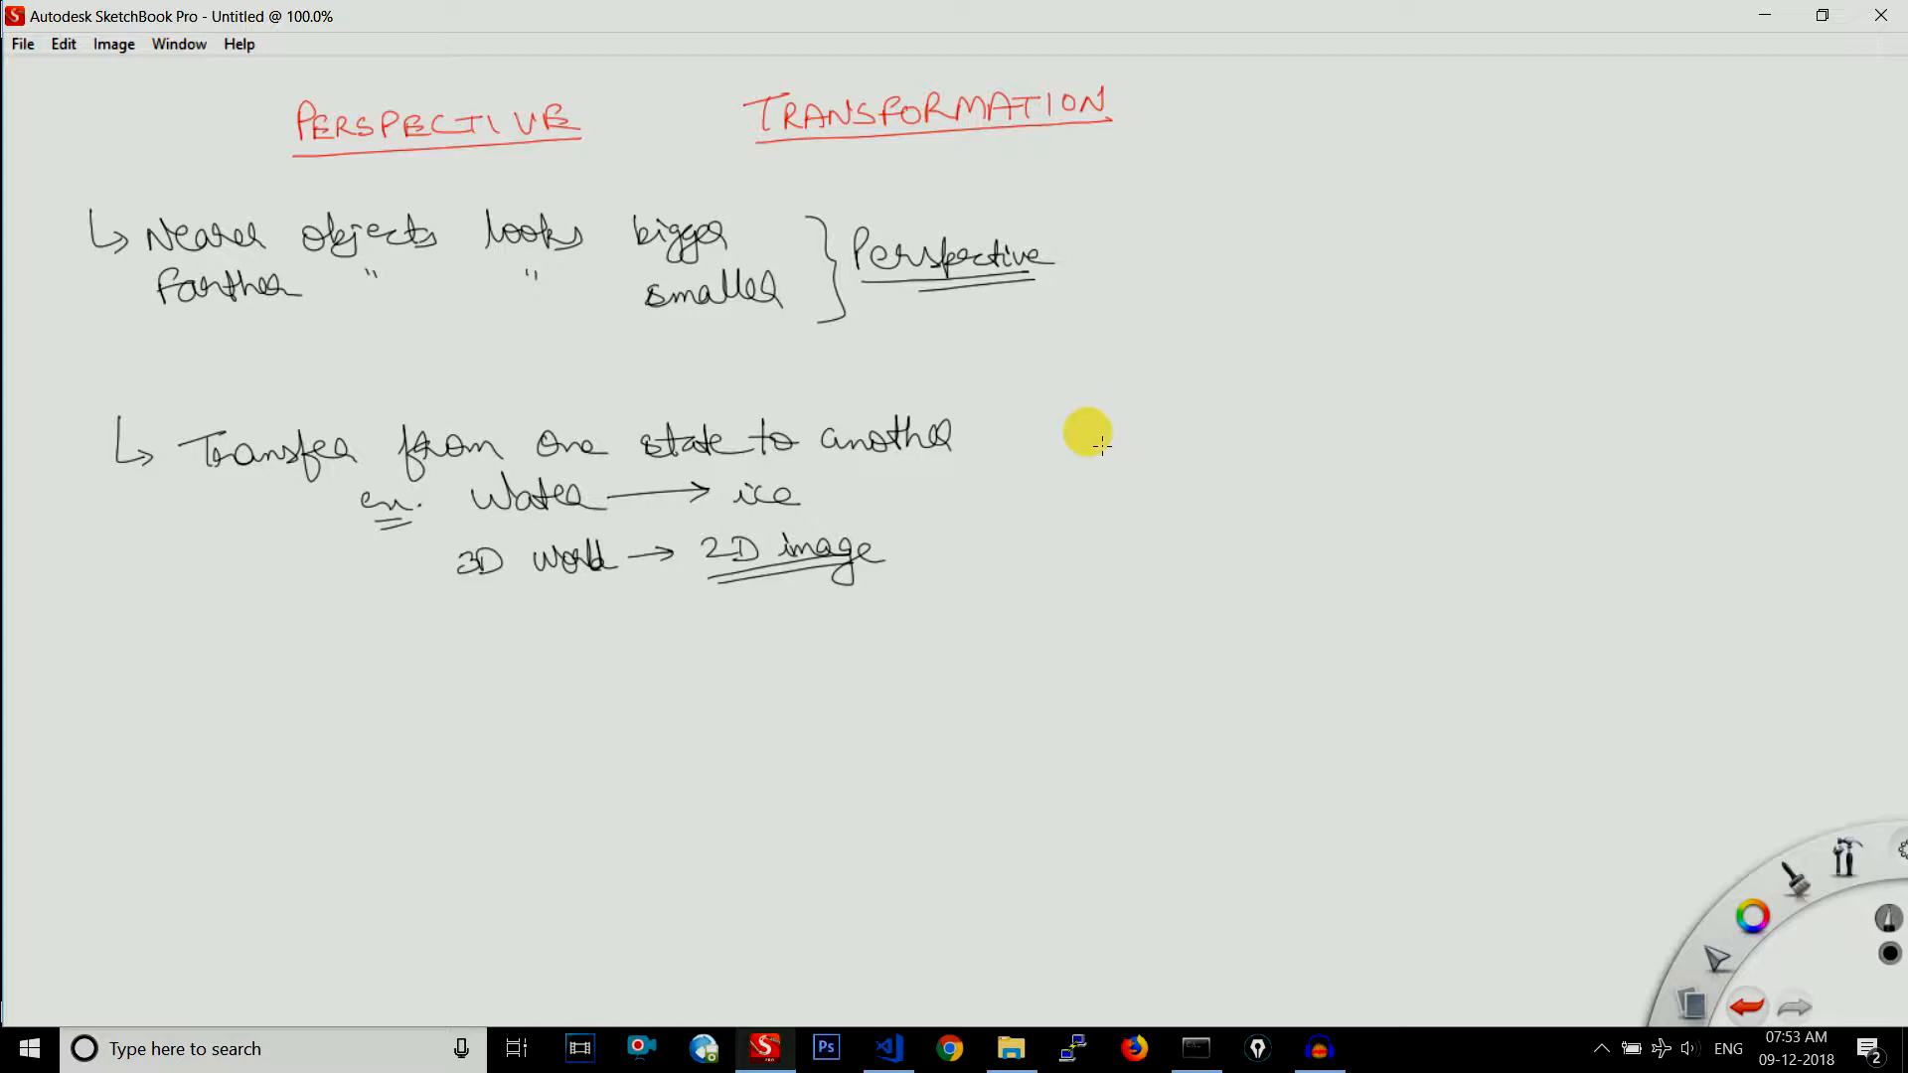
{"action": "mouse_move", "coordinate": [1165, 405]}
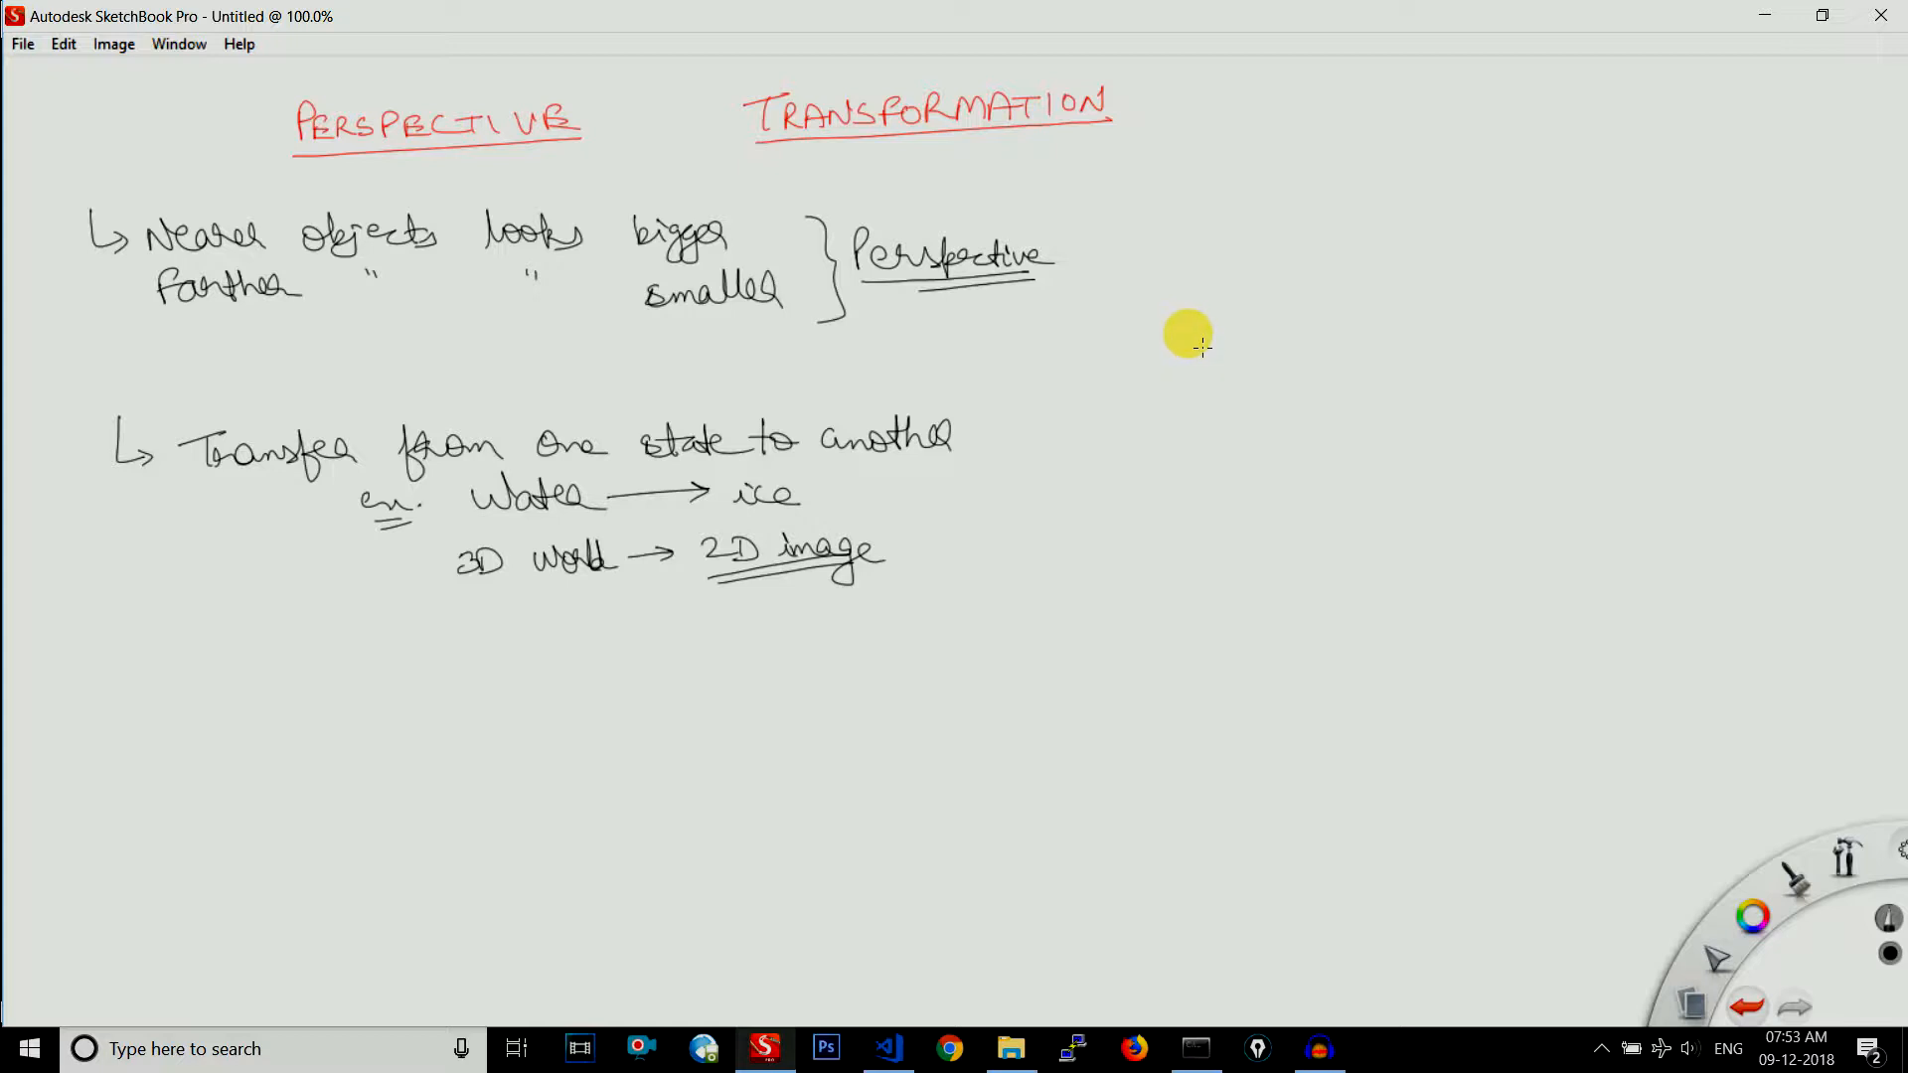
{"action": "mouse_move", "coordinate": [1297, 338]}
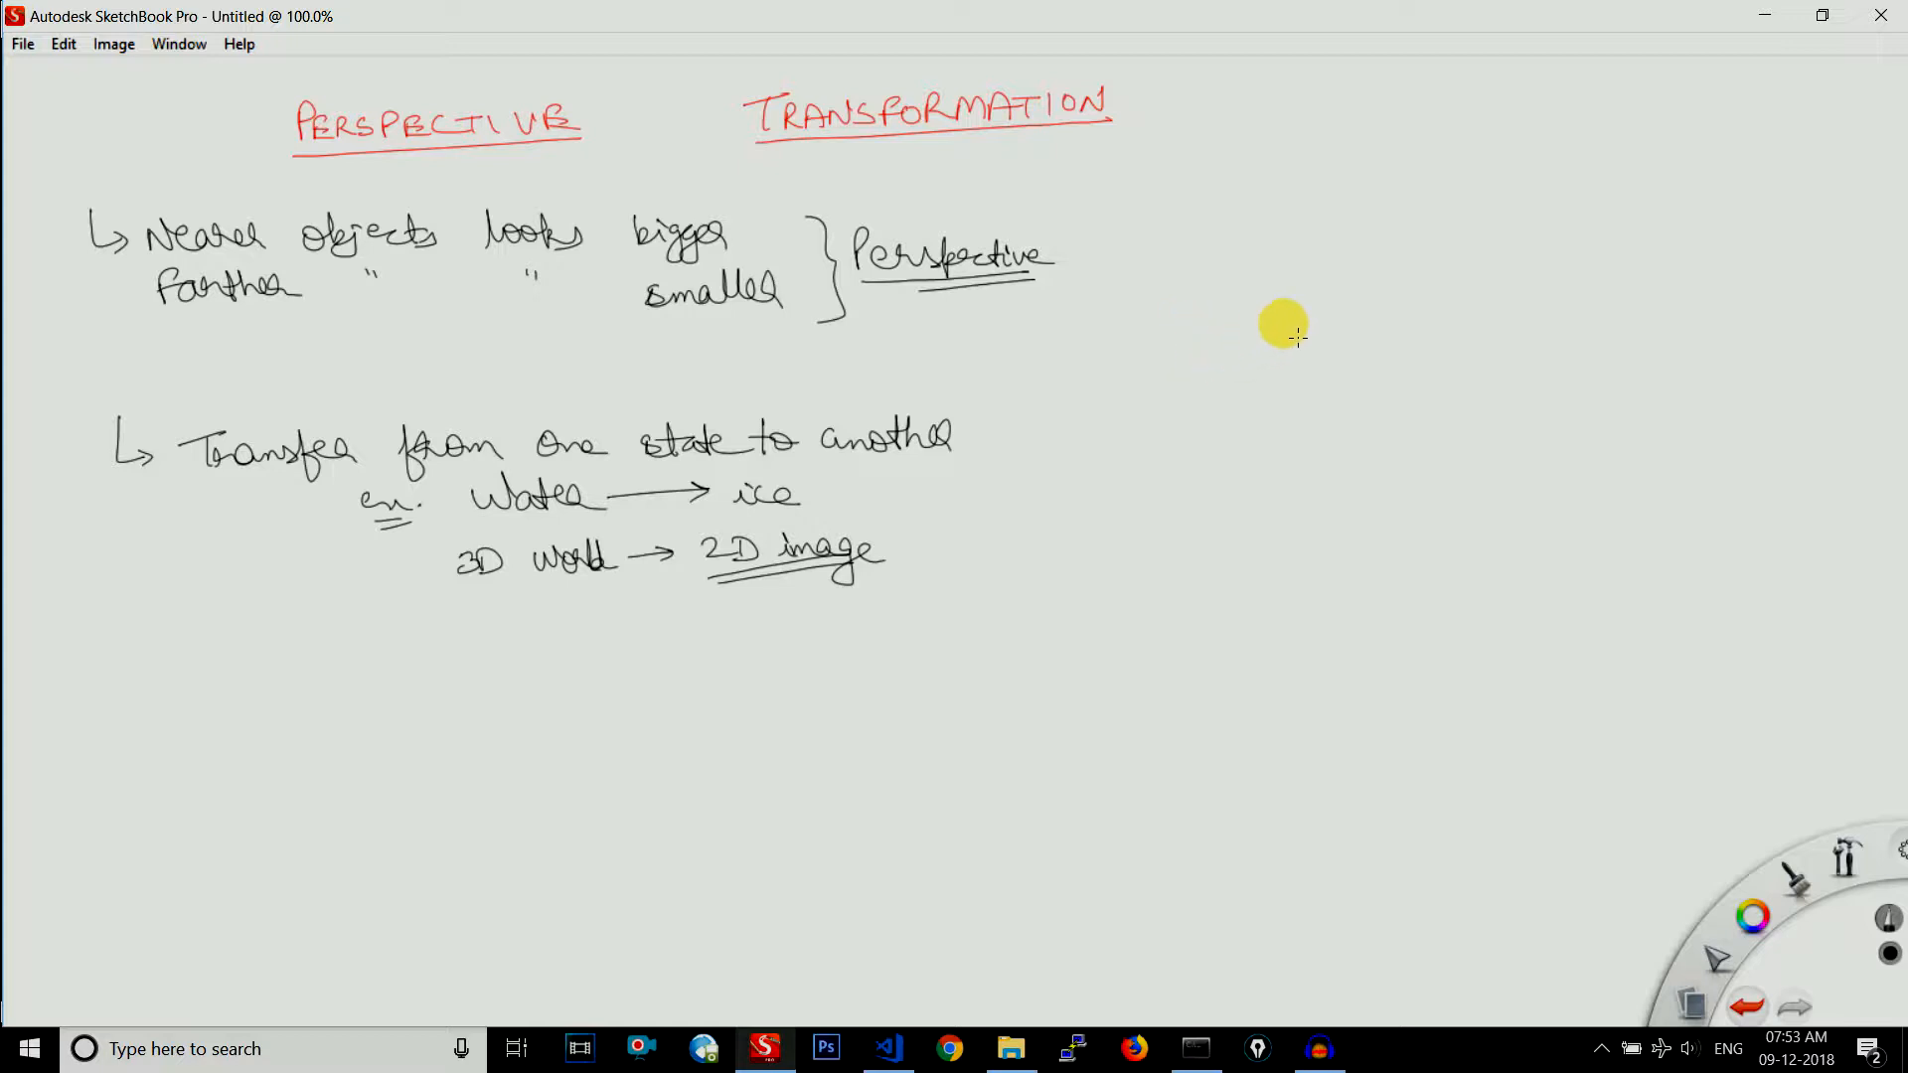
{"action": "mouse_move", "coordinate": [1307, 346]}
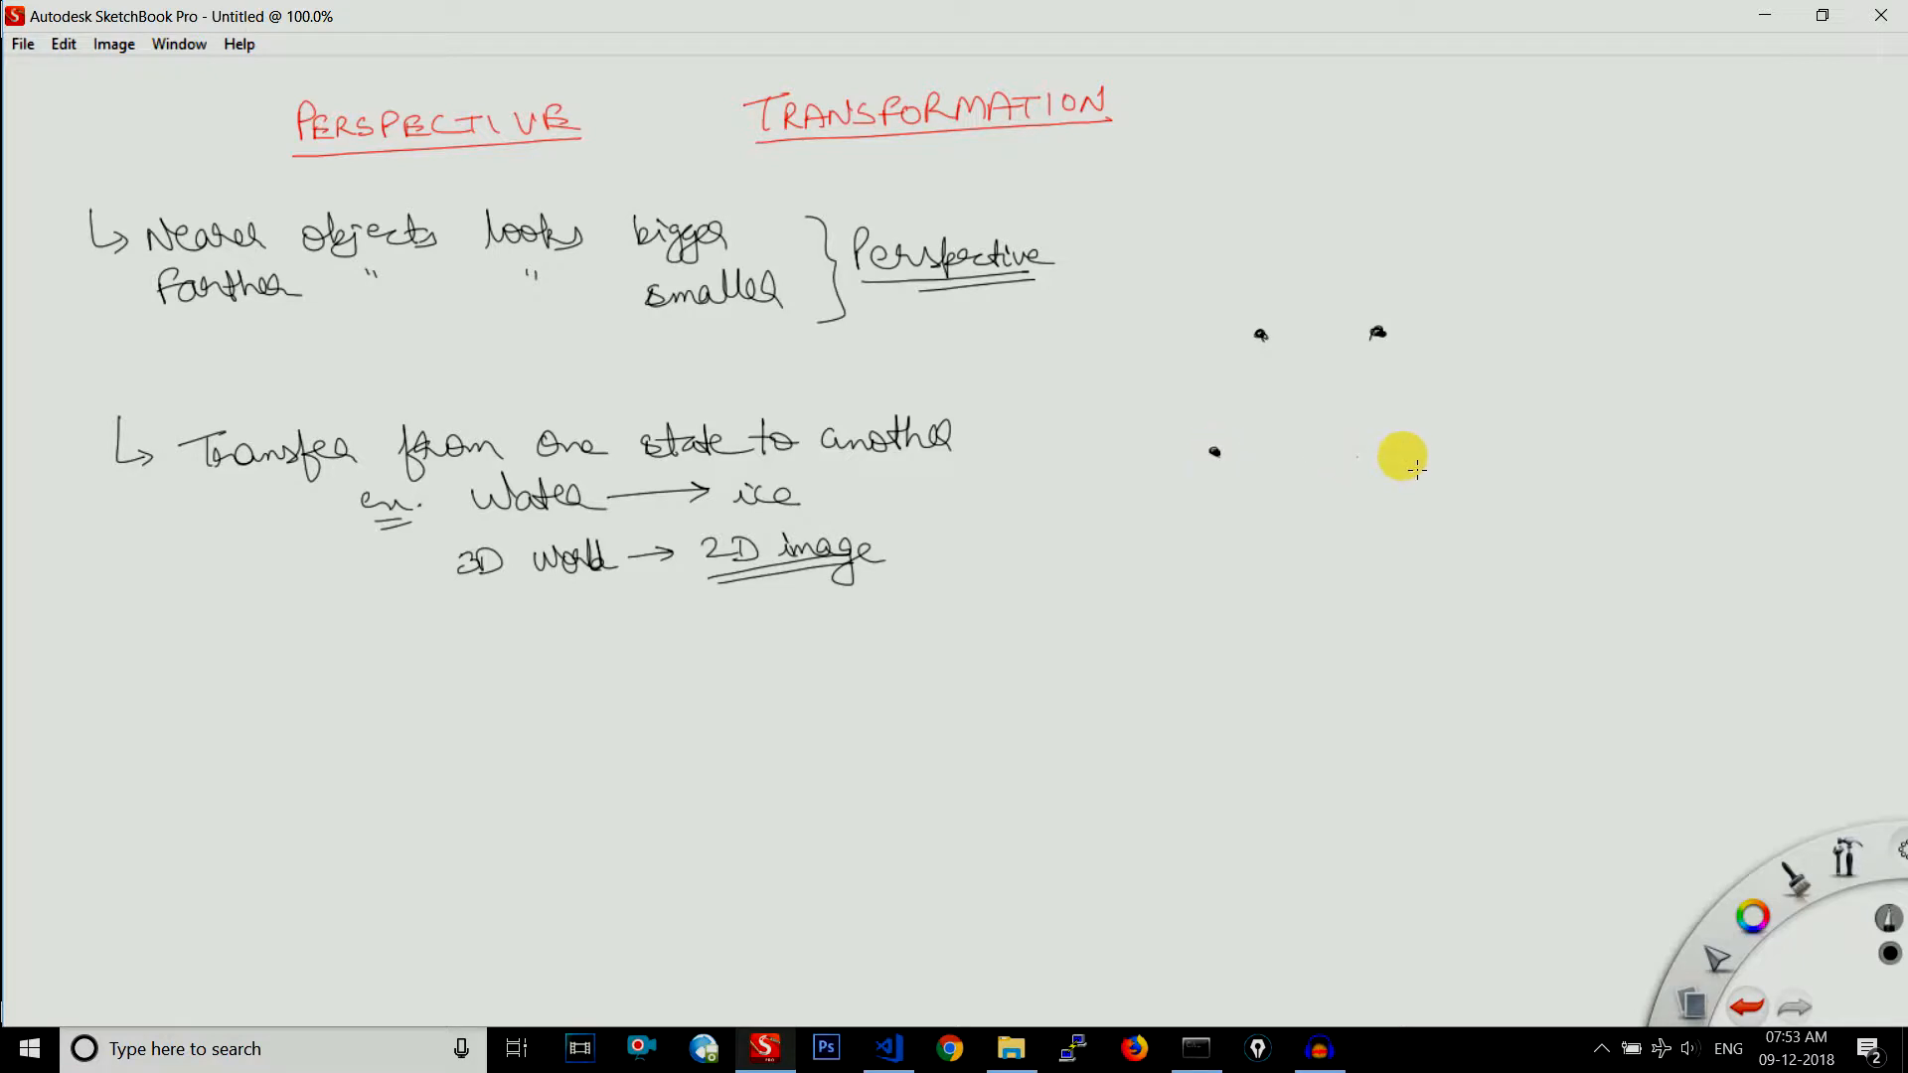
{"action": "mouse_move", "coordinate": [1242, 479]}
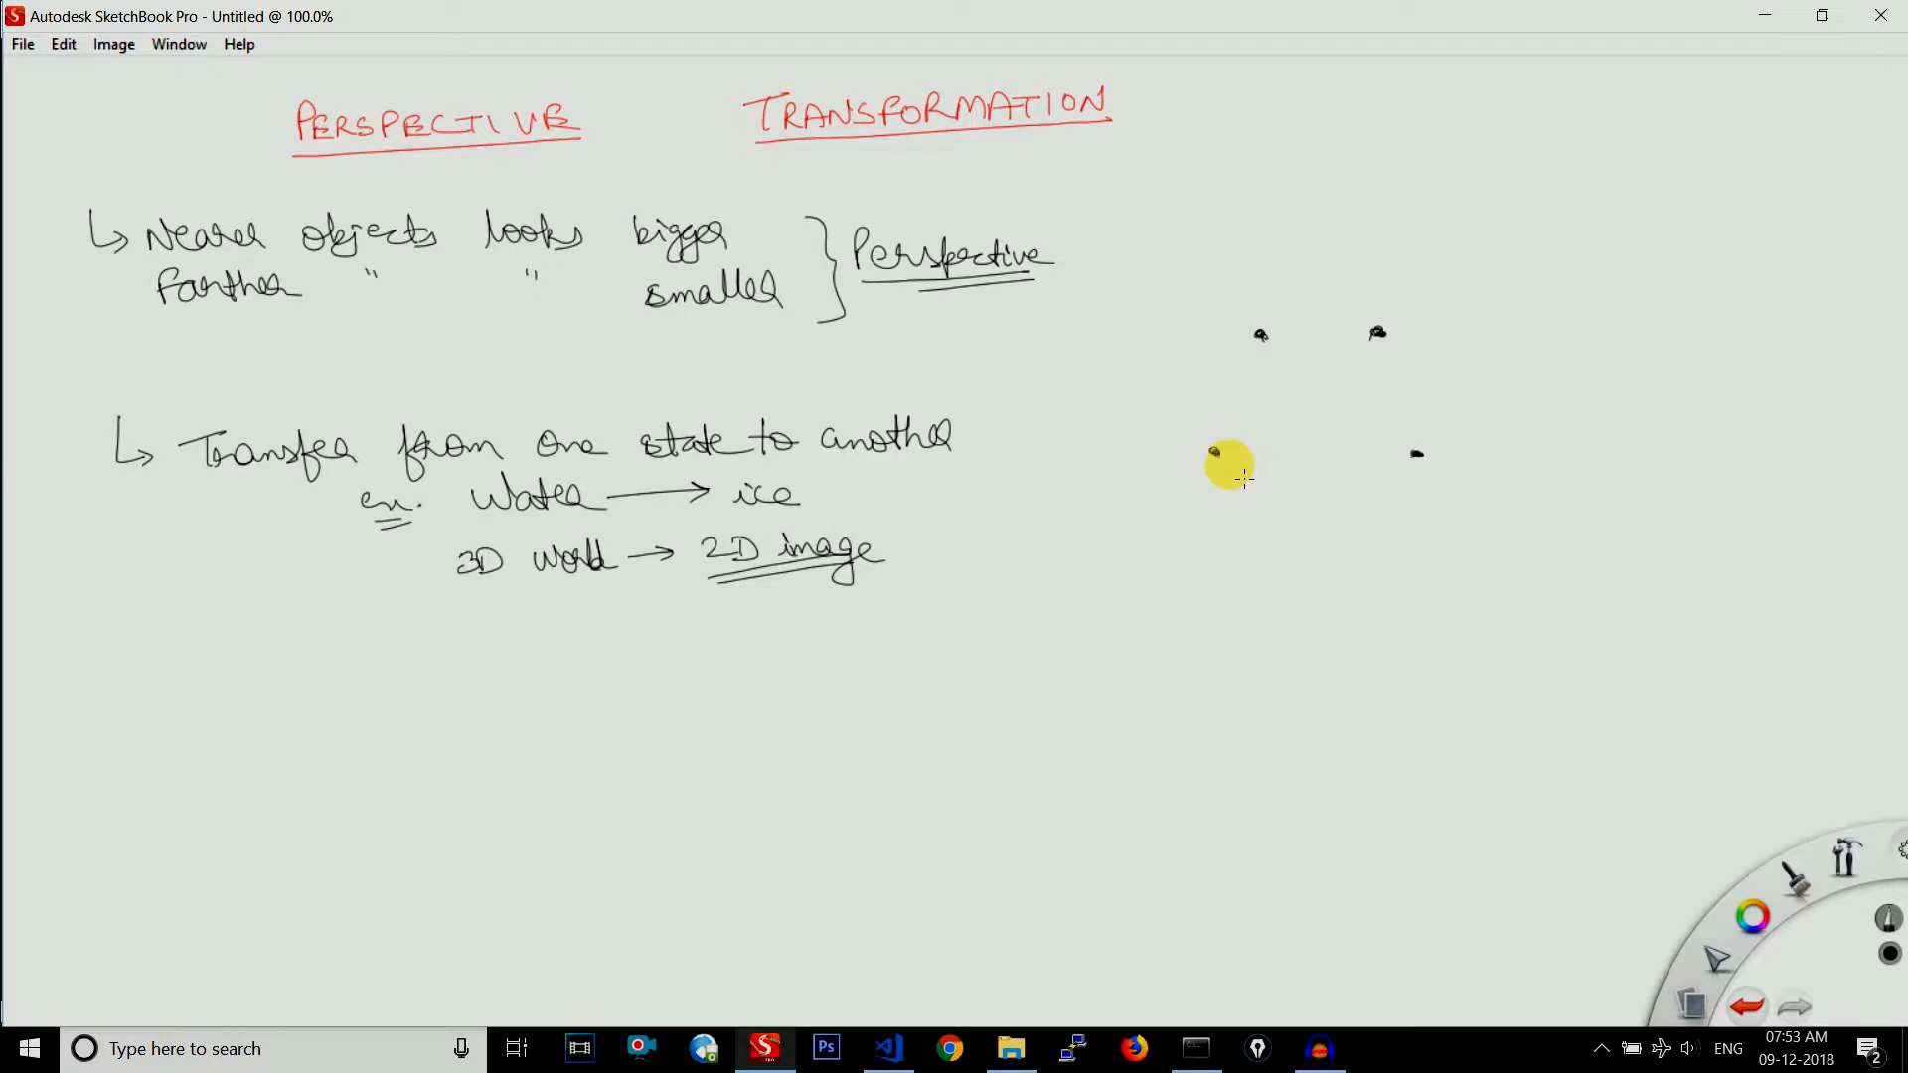
Connect the dots into a trapezoid and draw the square with text-like lines inside it
{"action": "left_click_drag", "start_coordinate": [1212, 453], "coordinate": [1417, 453]}
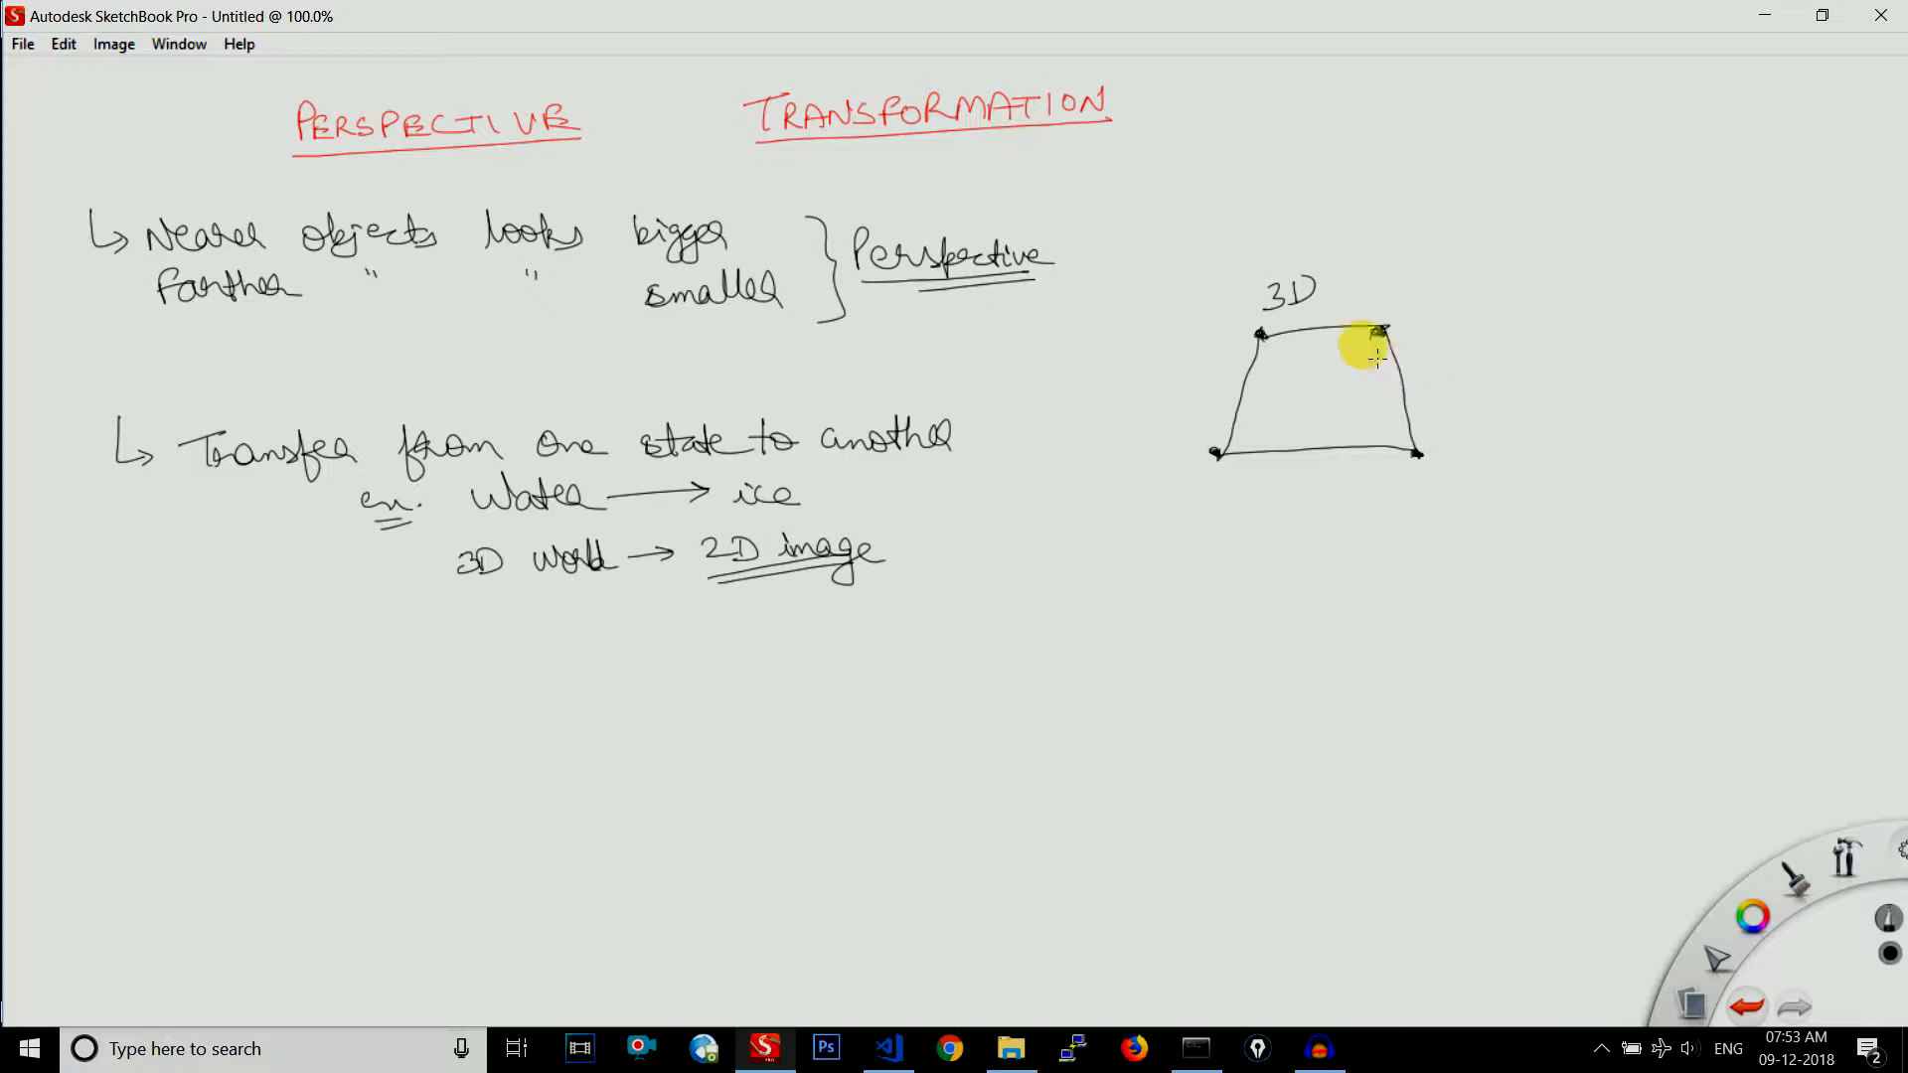
{"action": "mouse_move", "coordinate": [1284, 280]}
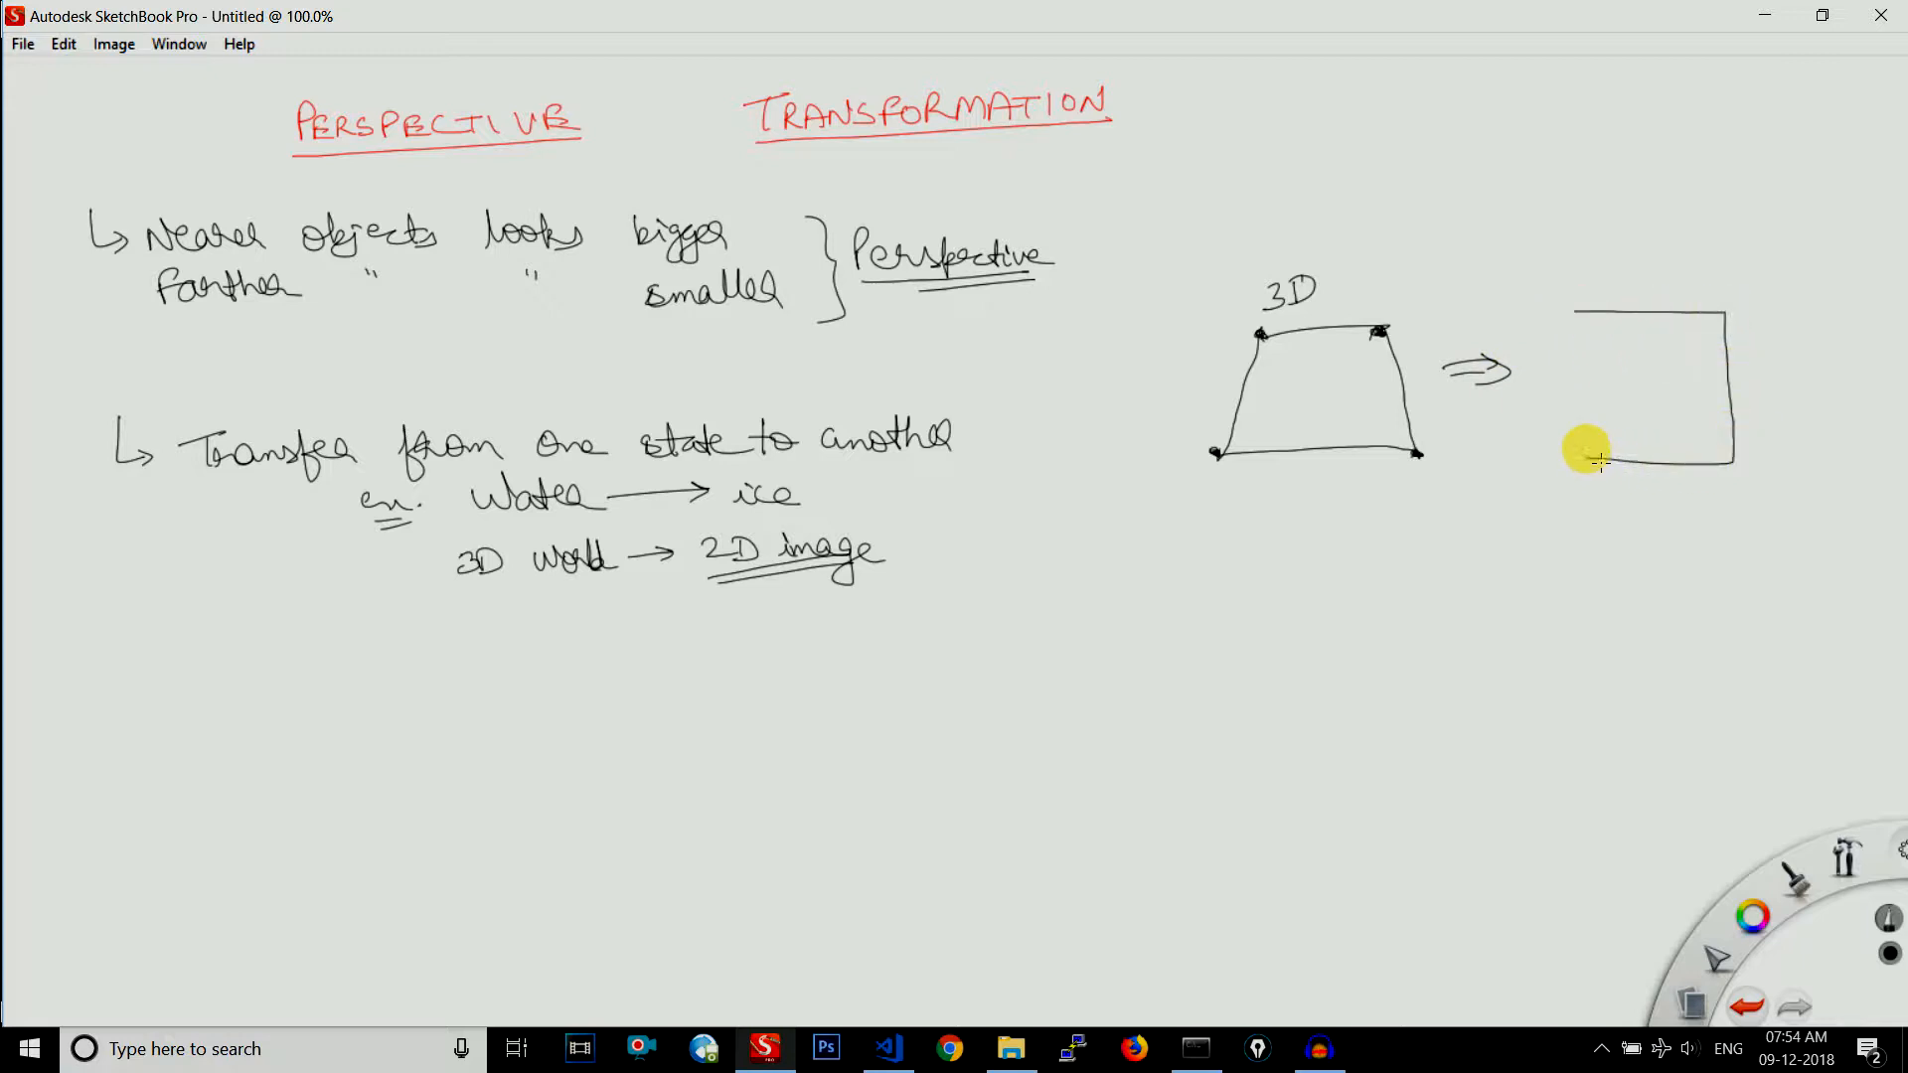
{"action": "left_click_drag", "start_coordinate": [1582, 463], "coordinate": [1581, 328]}
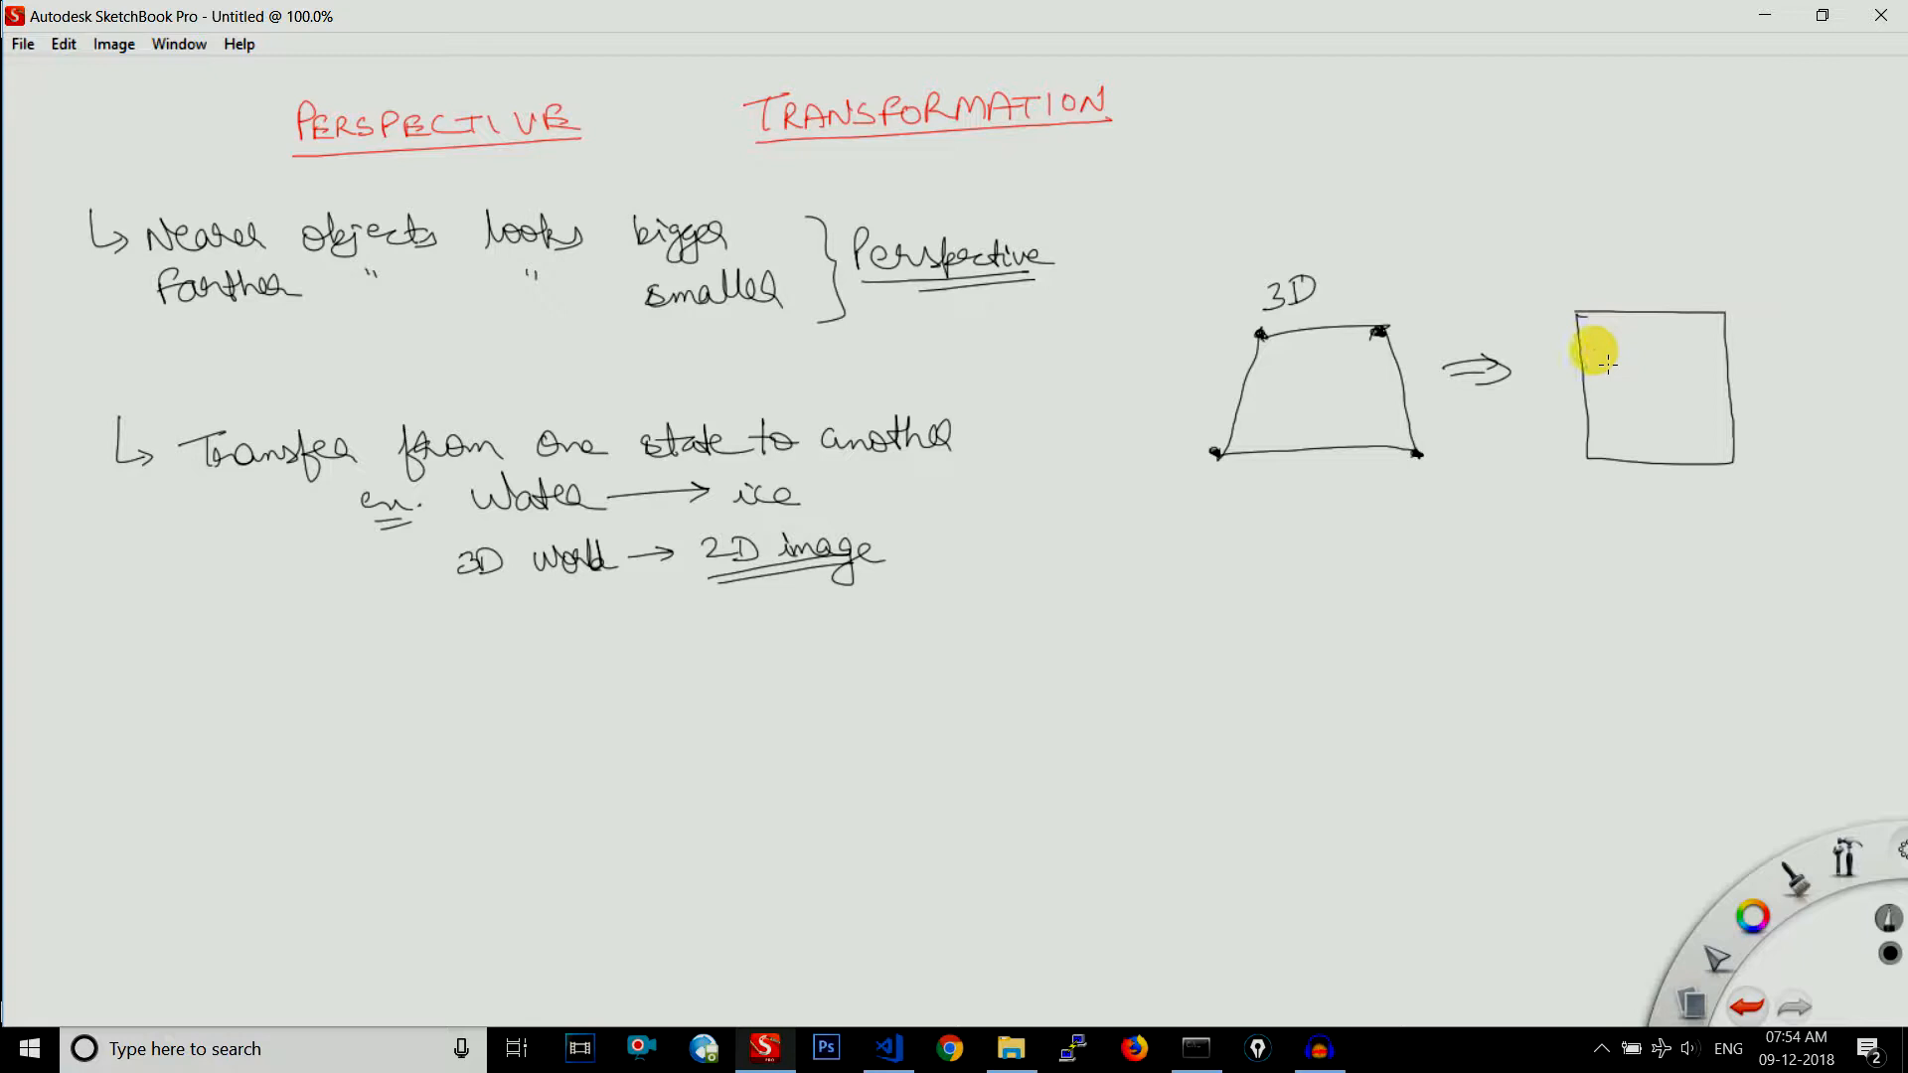
{"action": "left_click_drag", "start_coordinate": [1606, 354], "coordinate": [1691, 365]}
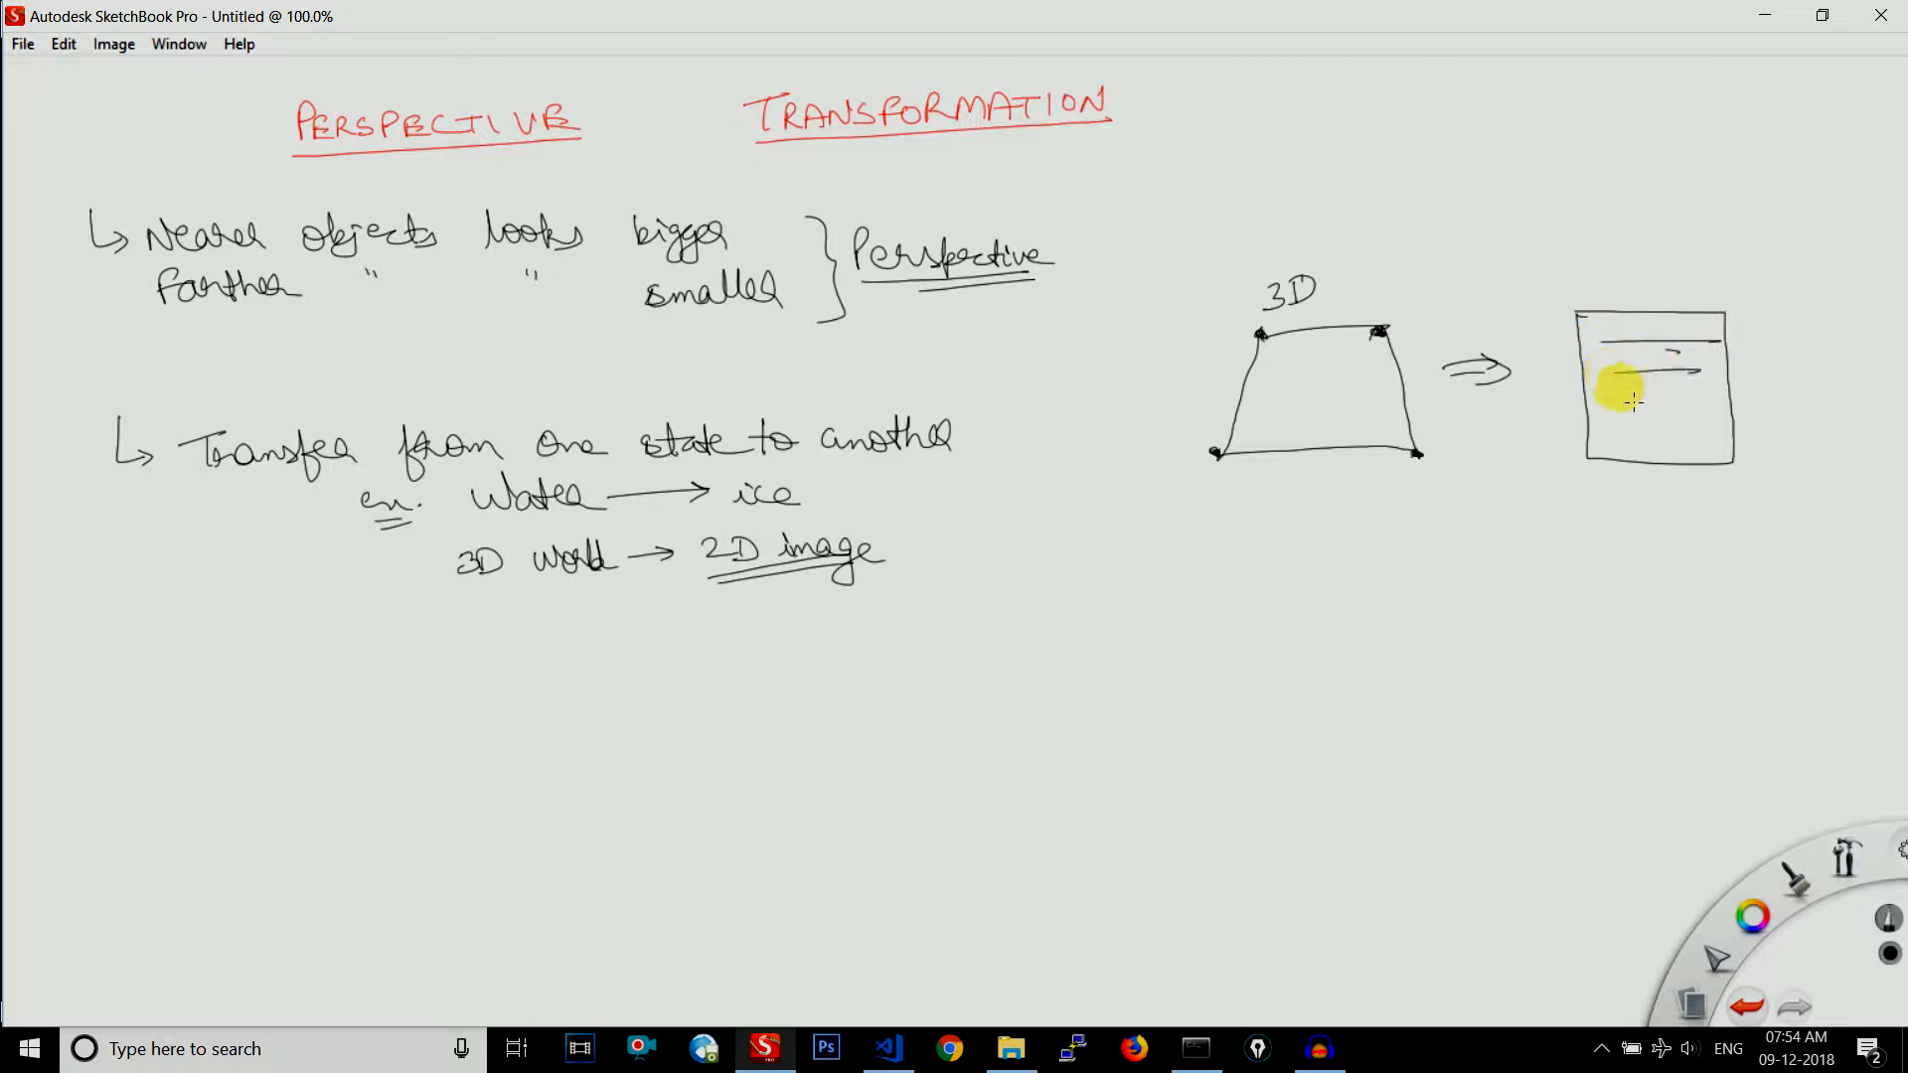
{"action": "left_click_drag", "start_coordinate": [1656, 378], "coordinate": [1691, 413]}
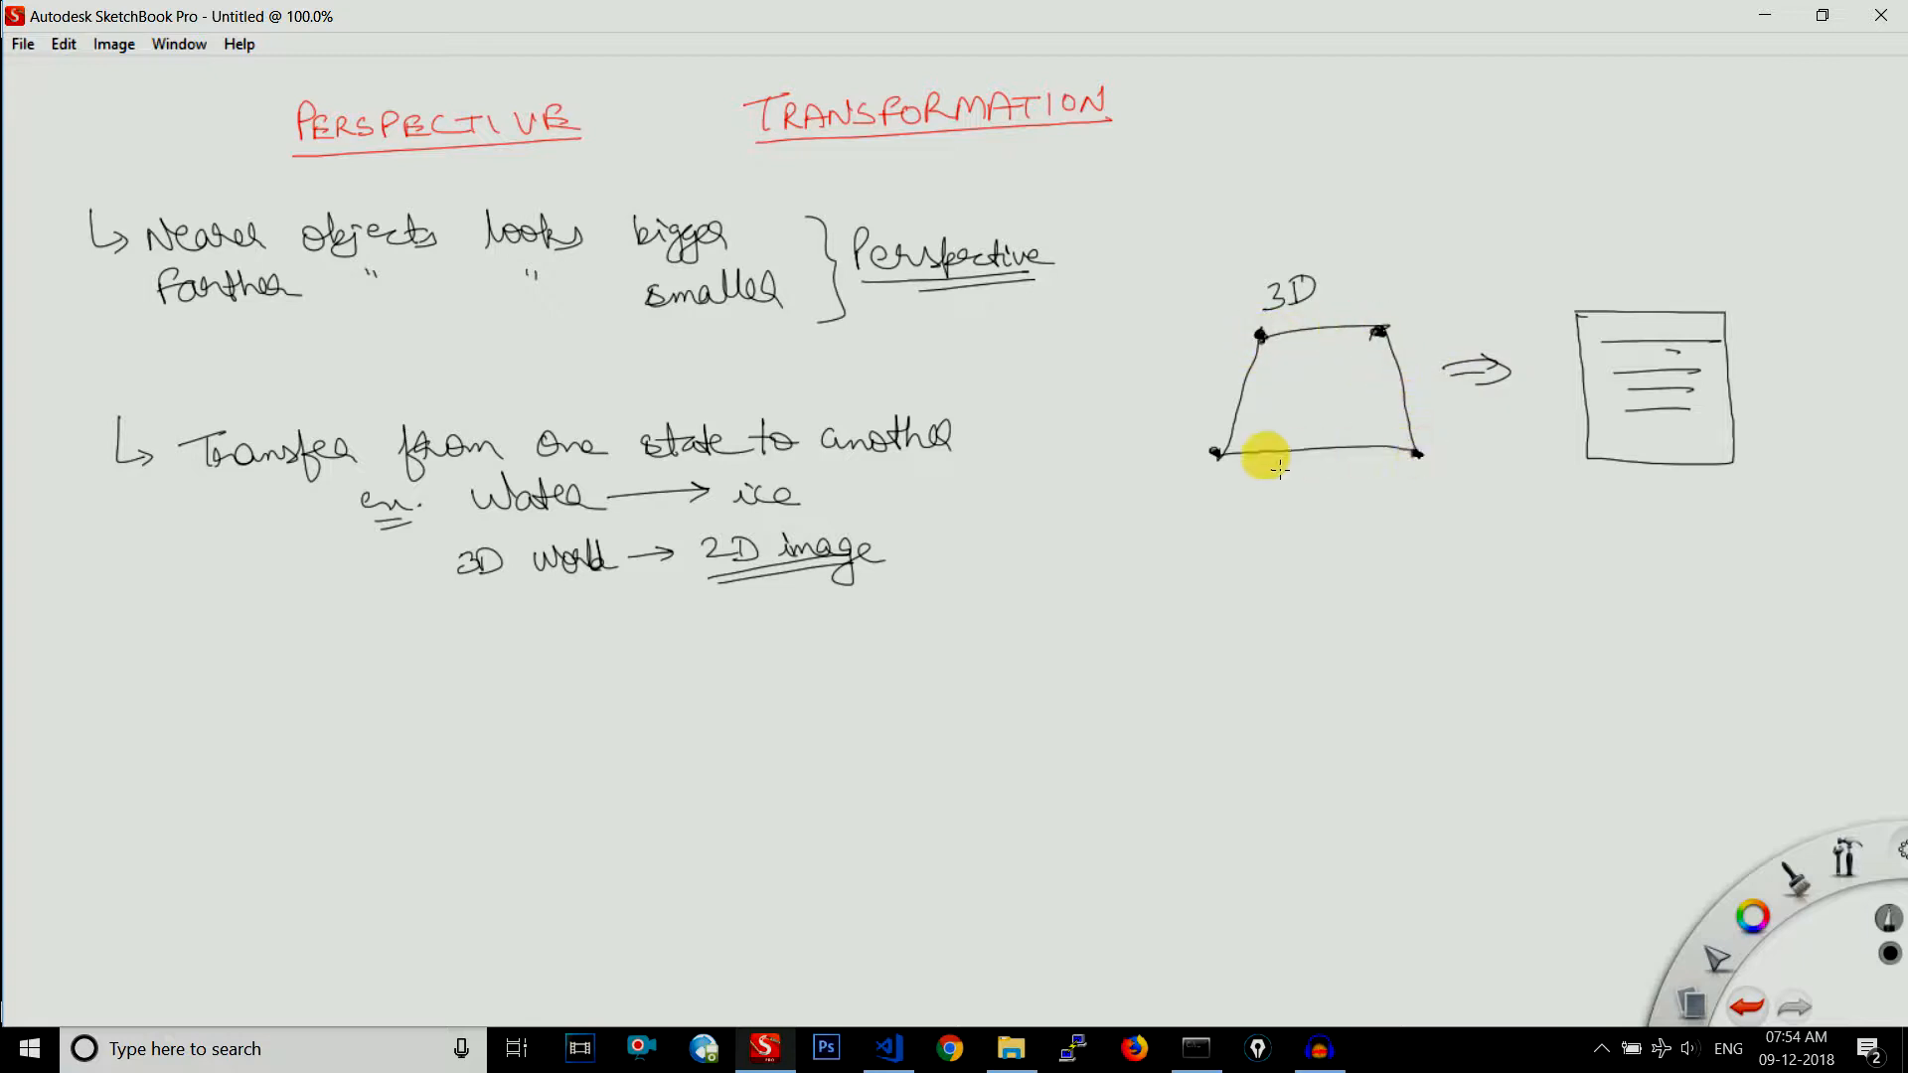
{"action": "mouse_move", "coordinate": [1562, 330]}
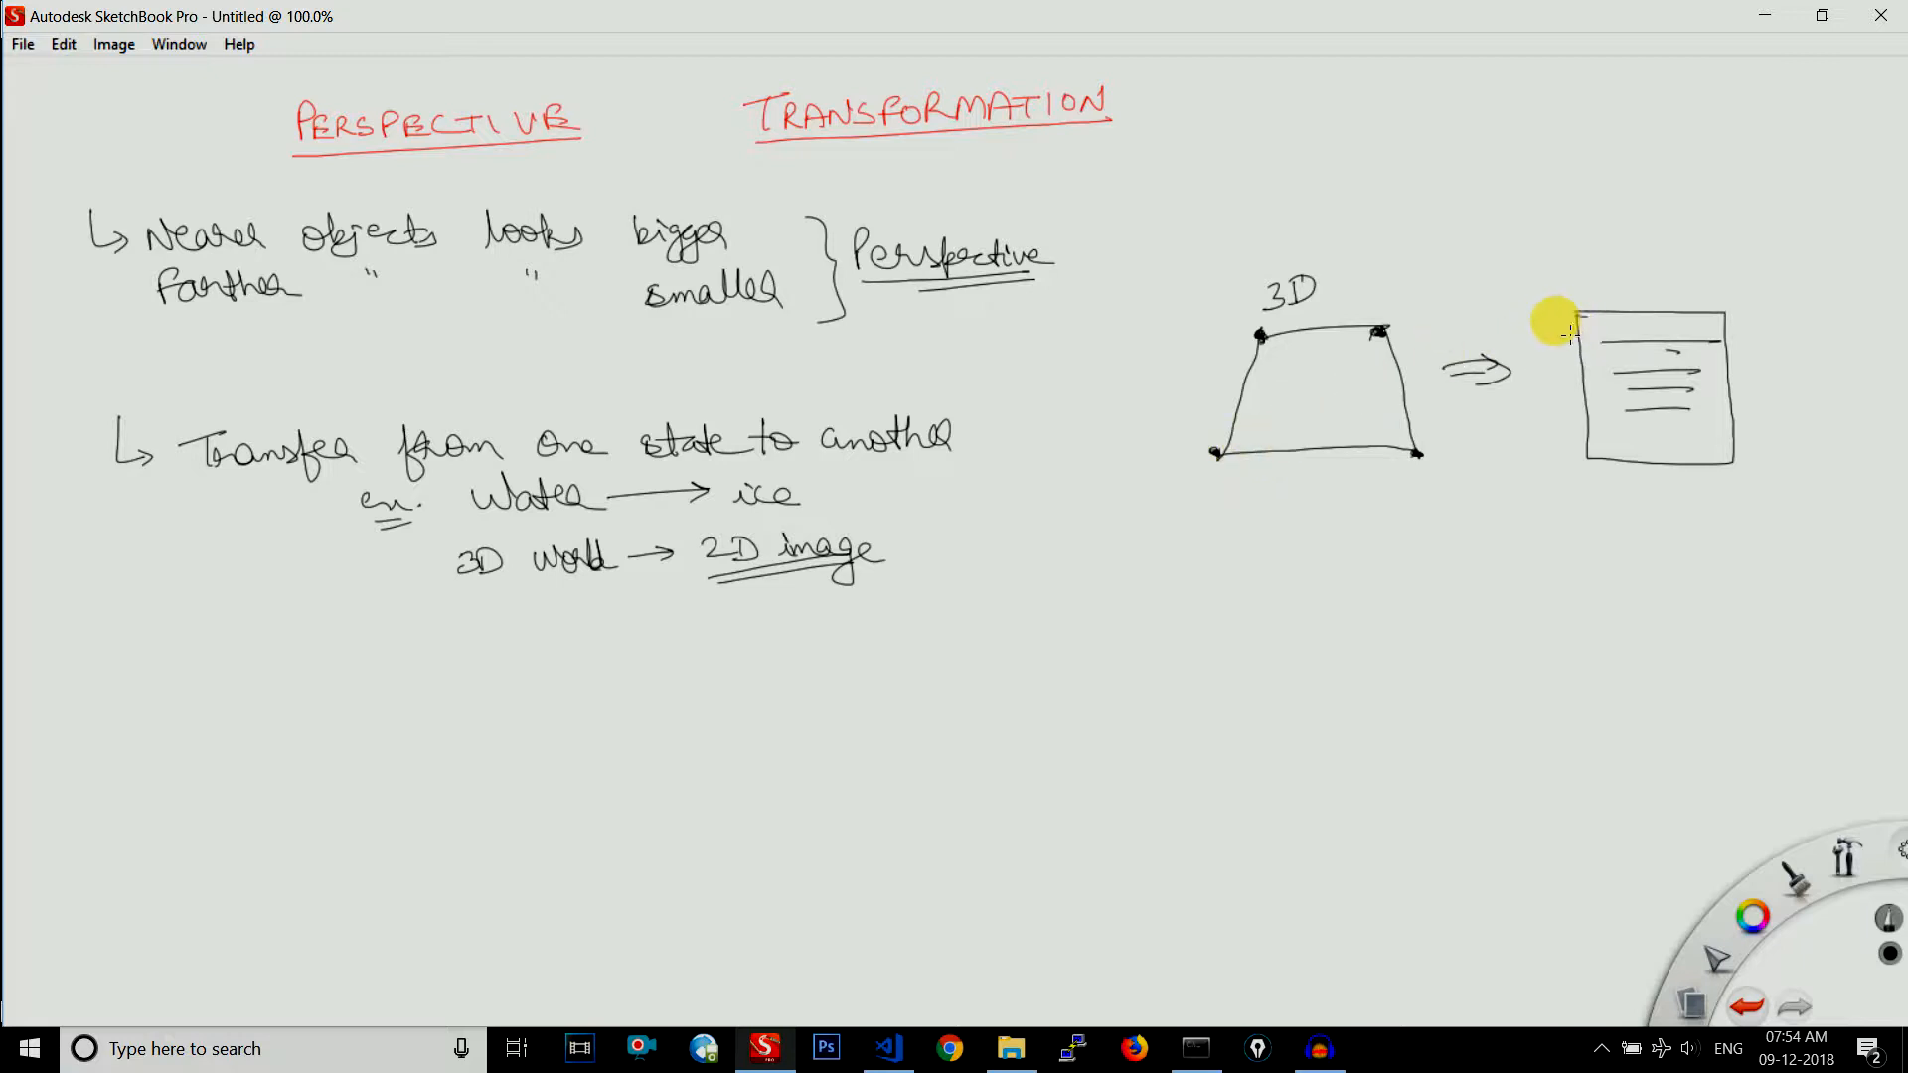
{"action": "mouse_move", "coordinate": [1578, 316]}
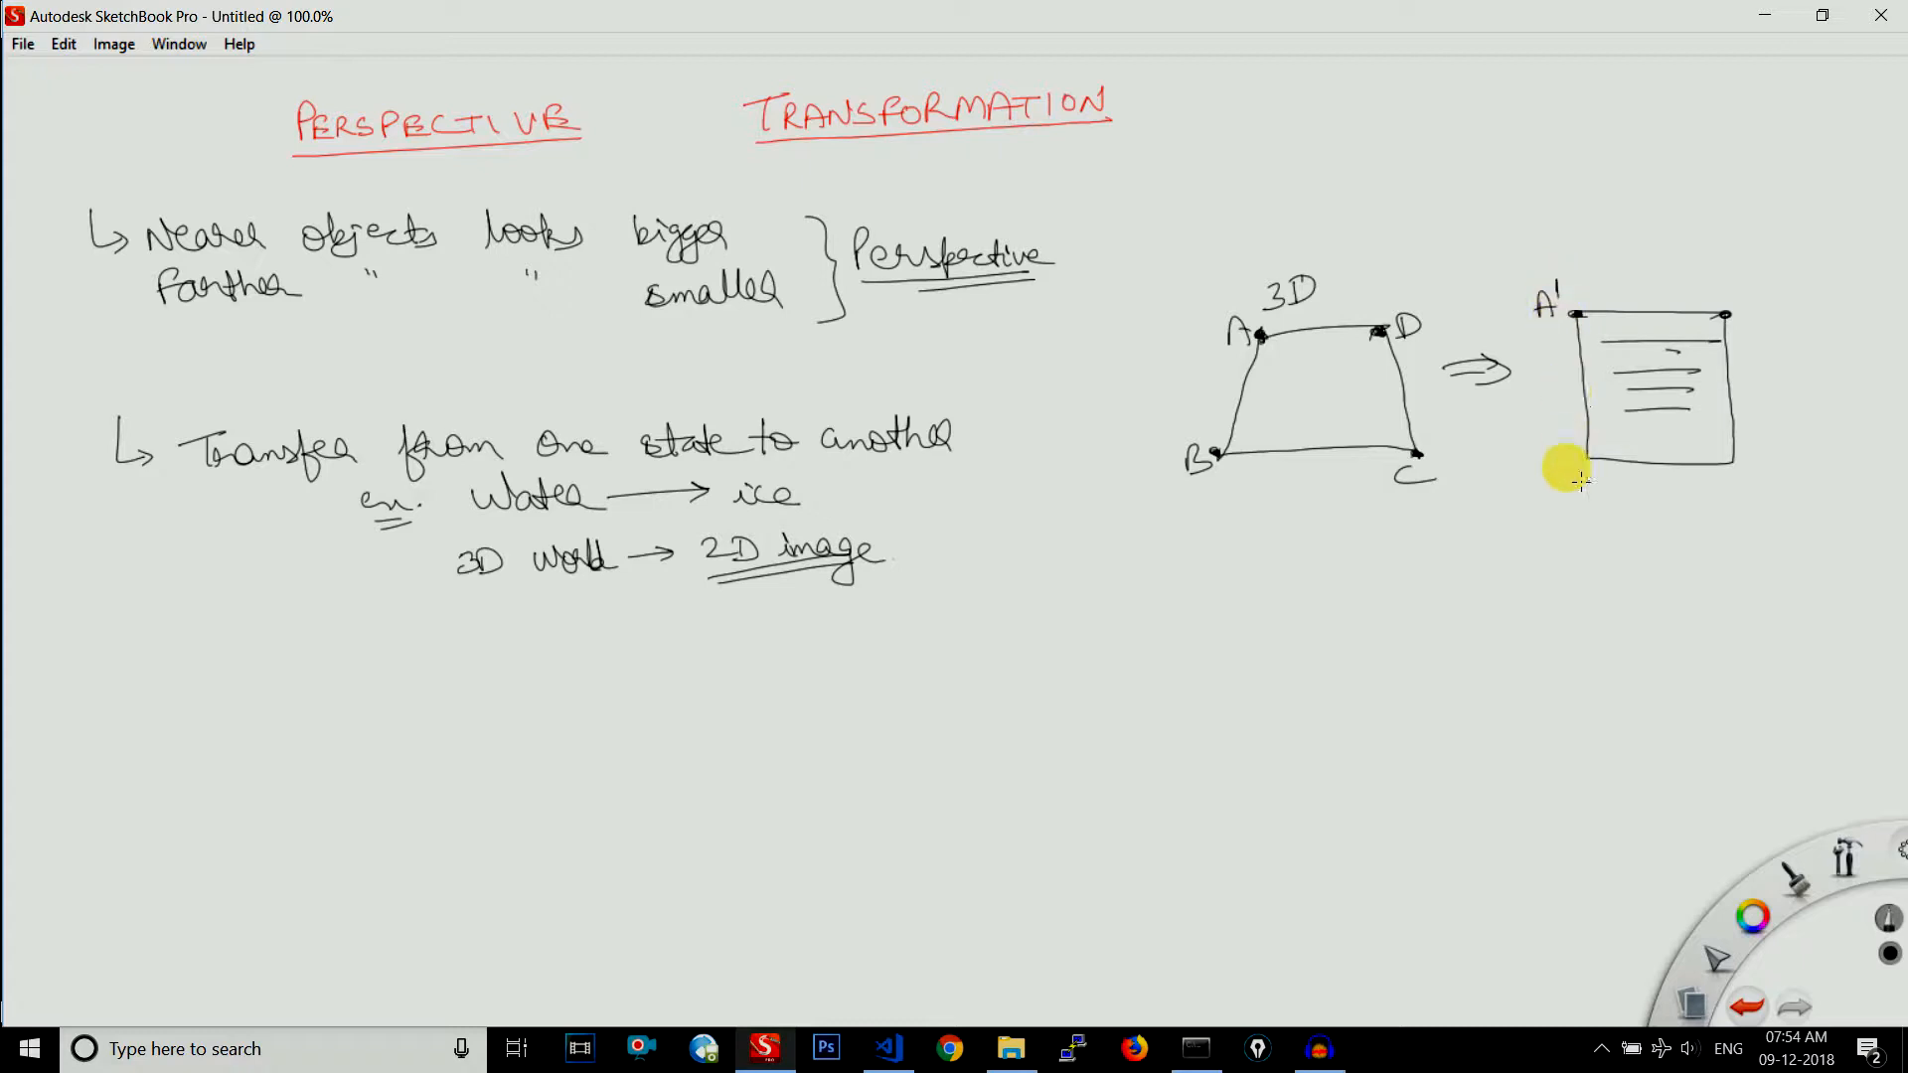
Label the square's top-right corner D'
{"action": "left_click_drag", "start_coordinate": [1558, 487], "coordinate": [1764, 499]}
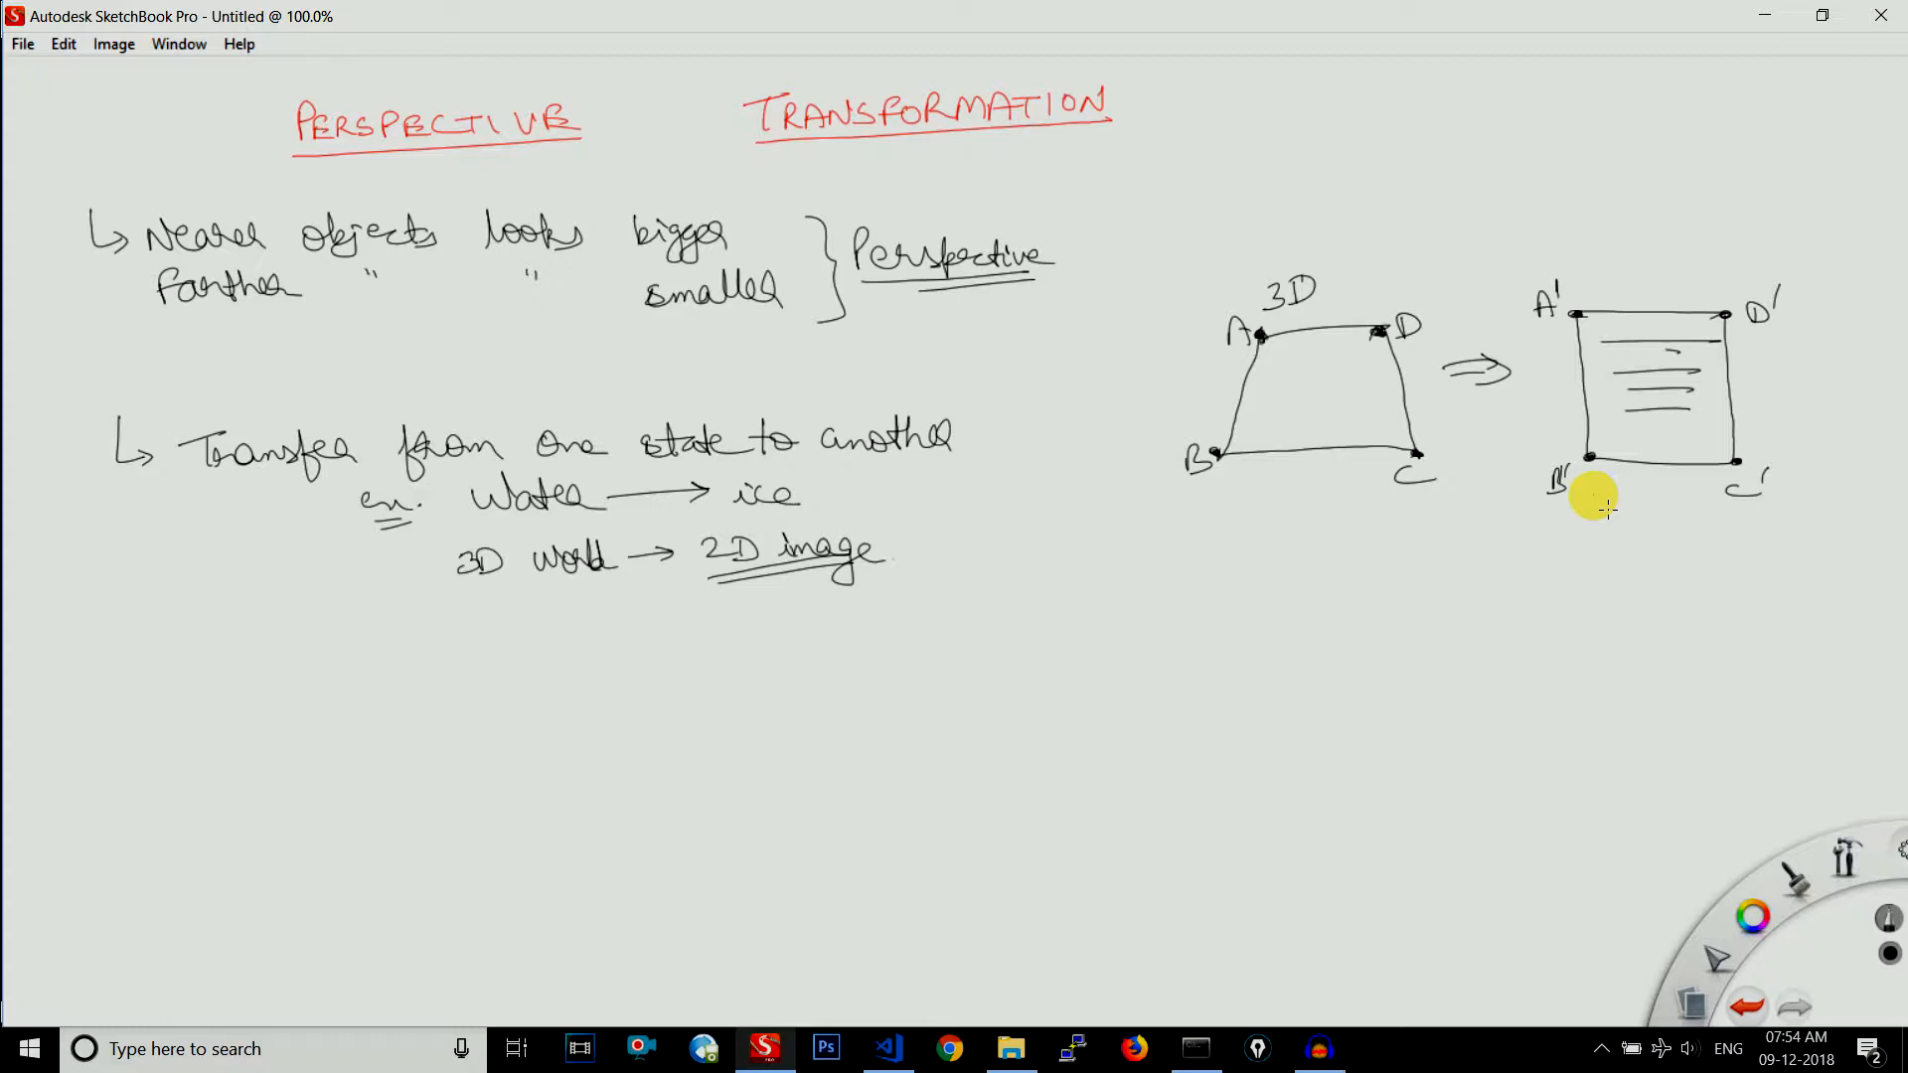
{"action": "mouse_move", "coordinate": [1395, 413]}
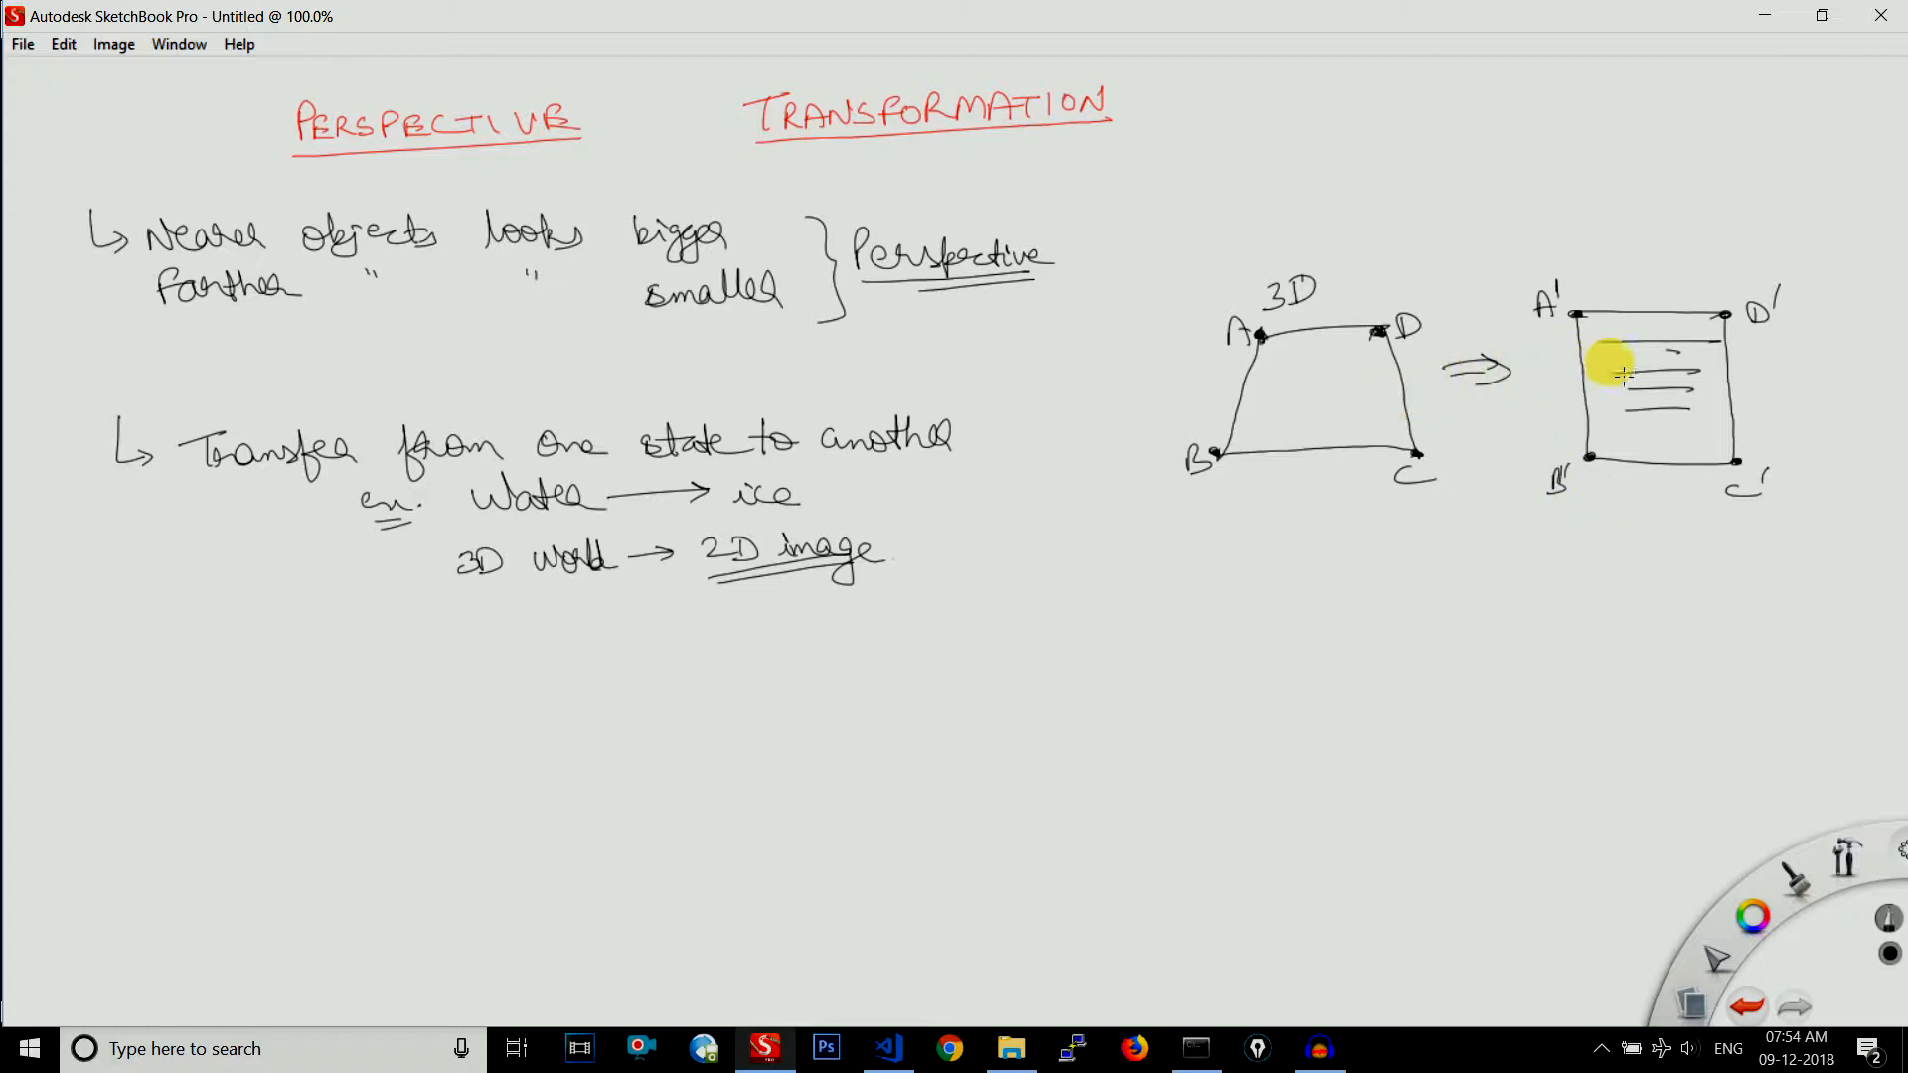
{"action": "mouse_move", "coordinate": [1260, 342]}
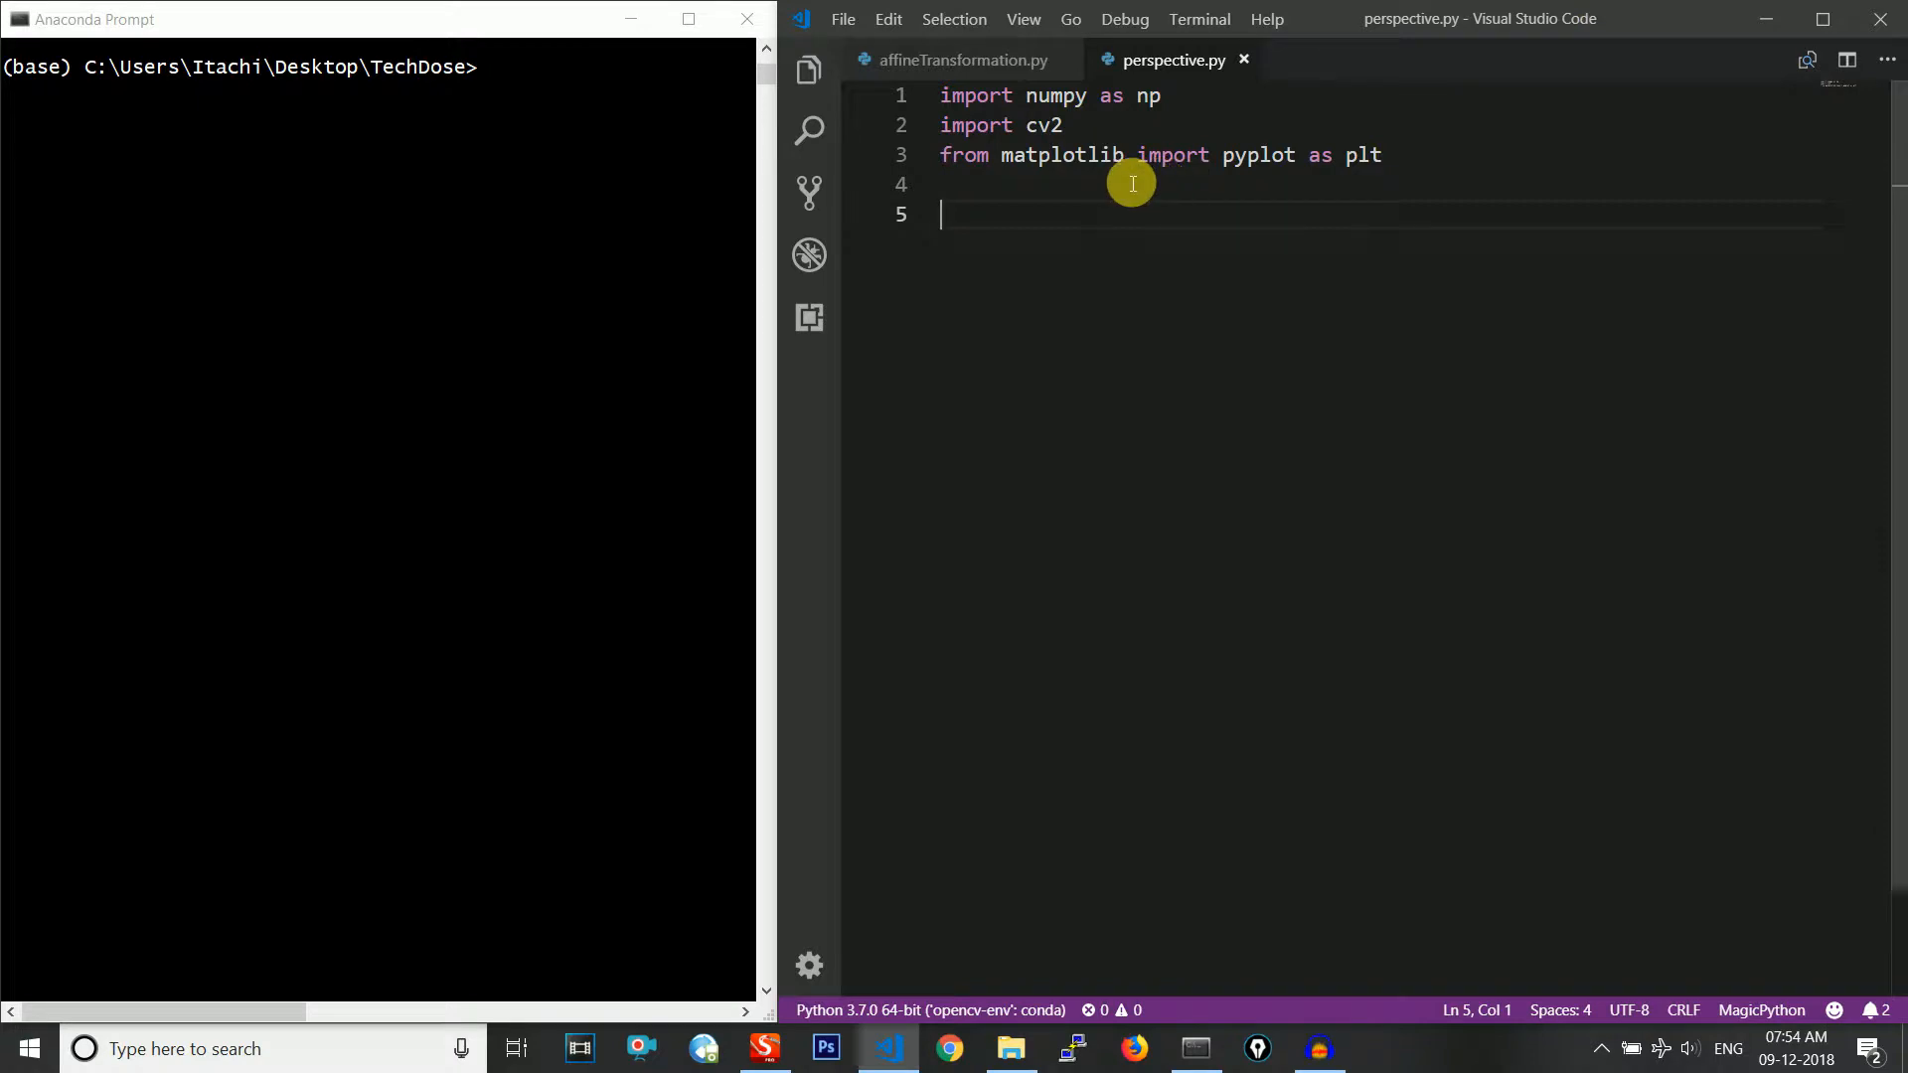
{"action": "mouse_move", "coordinate": [1141, 246]}
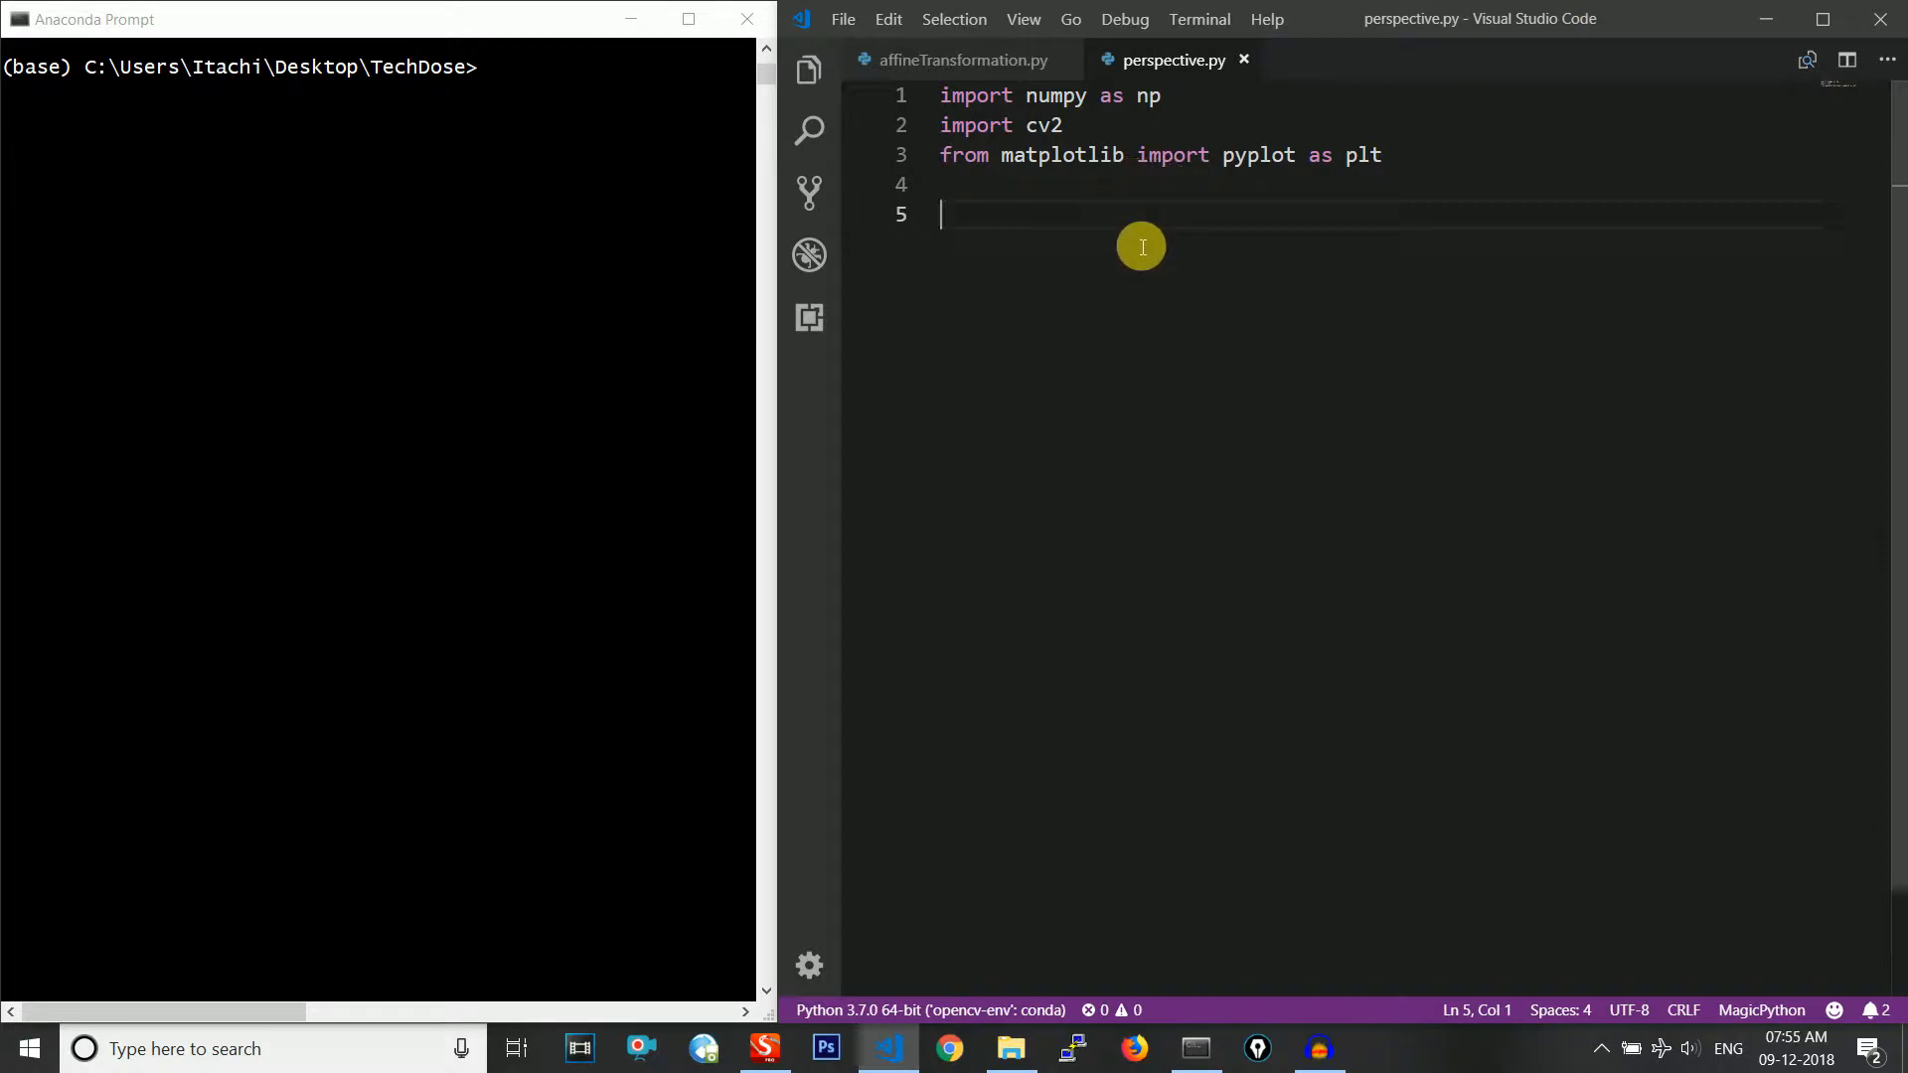
Write img=cv2.imread('table.jpg') to load the image
{"action": "type", "text": "img="}
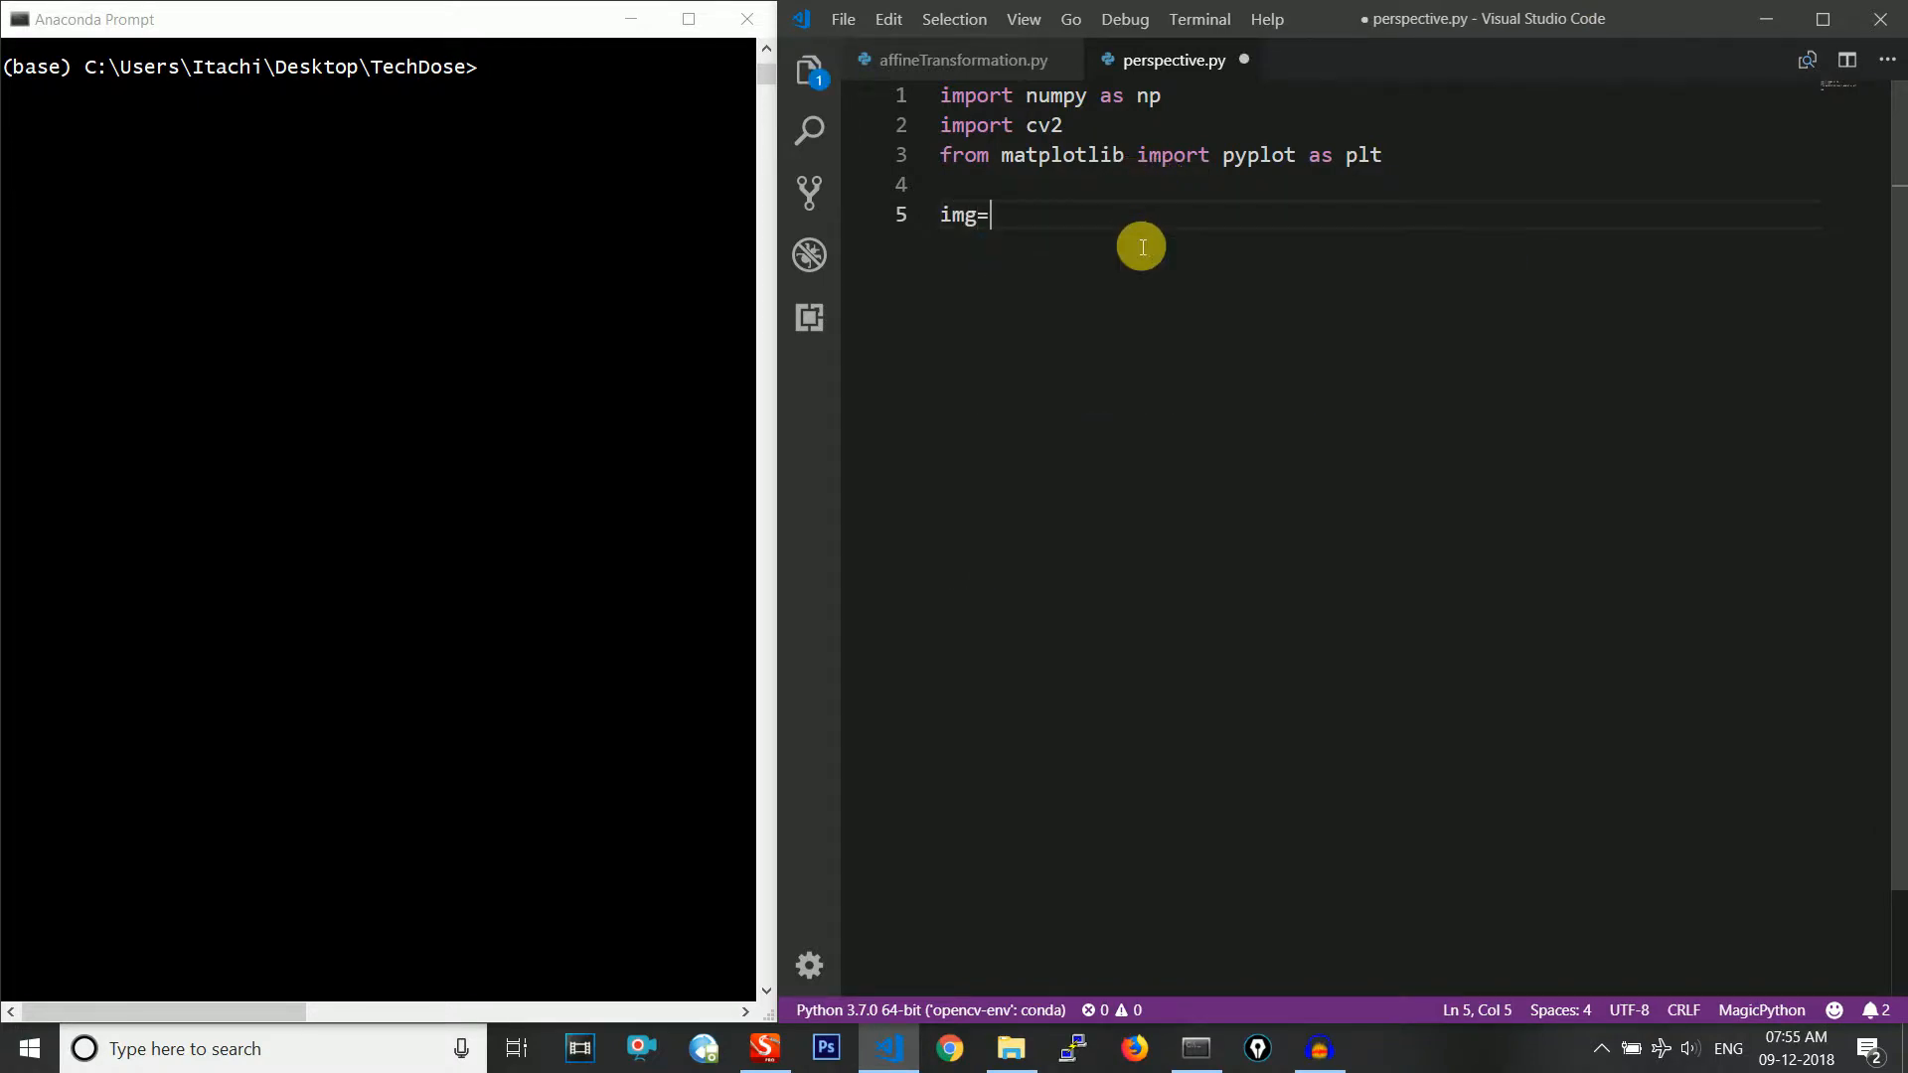
{"action": "type", "text": "cv2.i"}
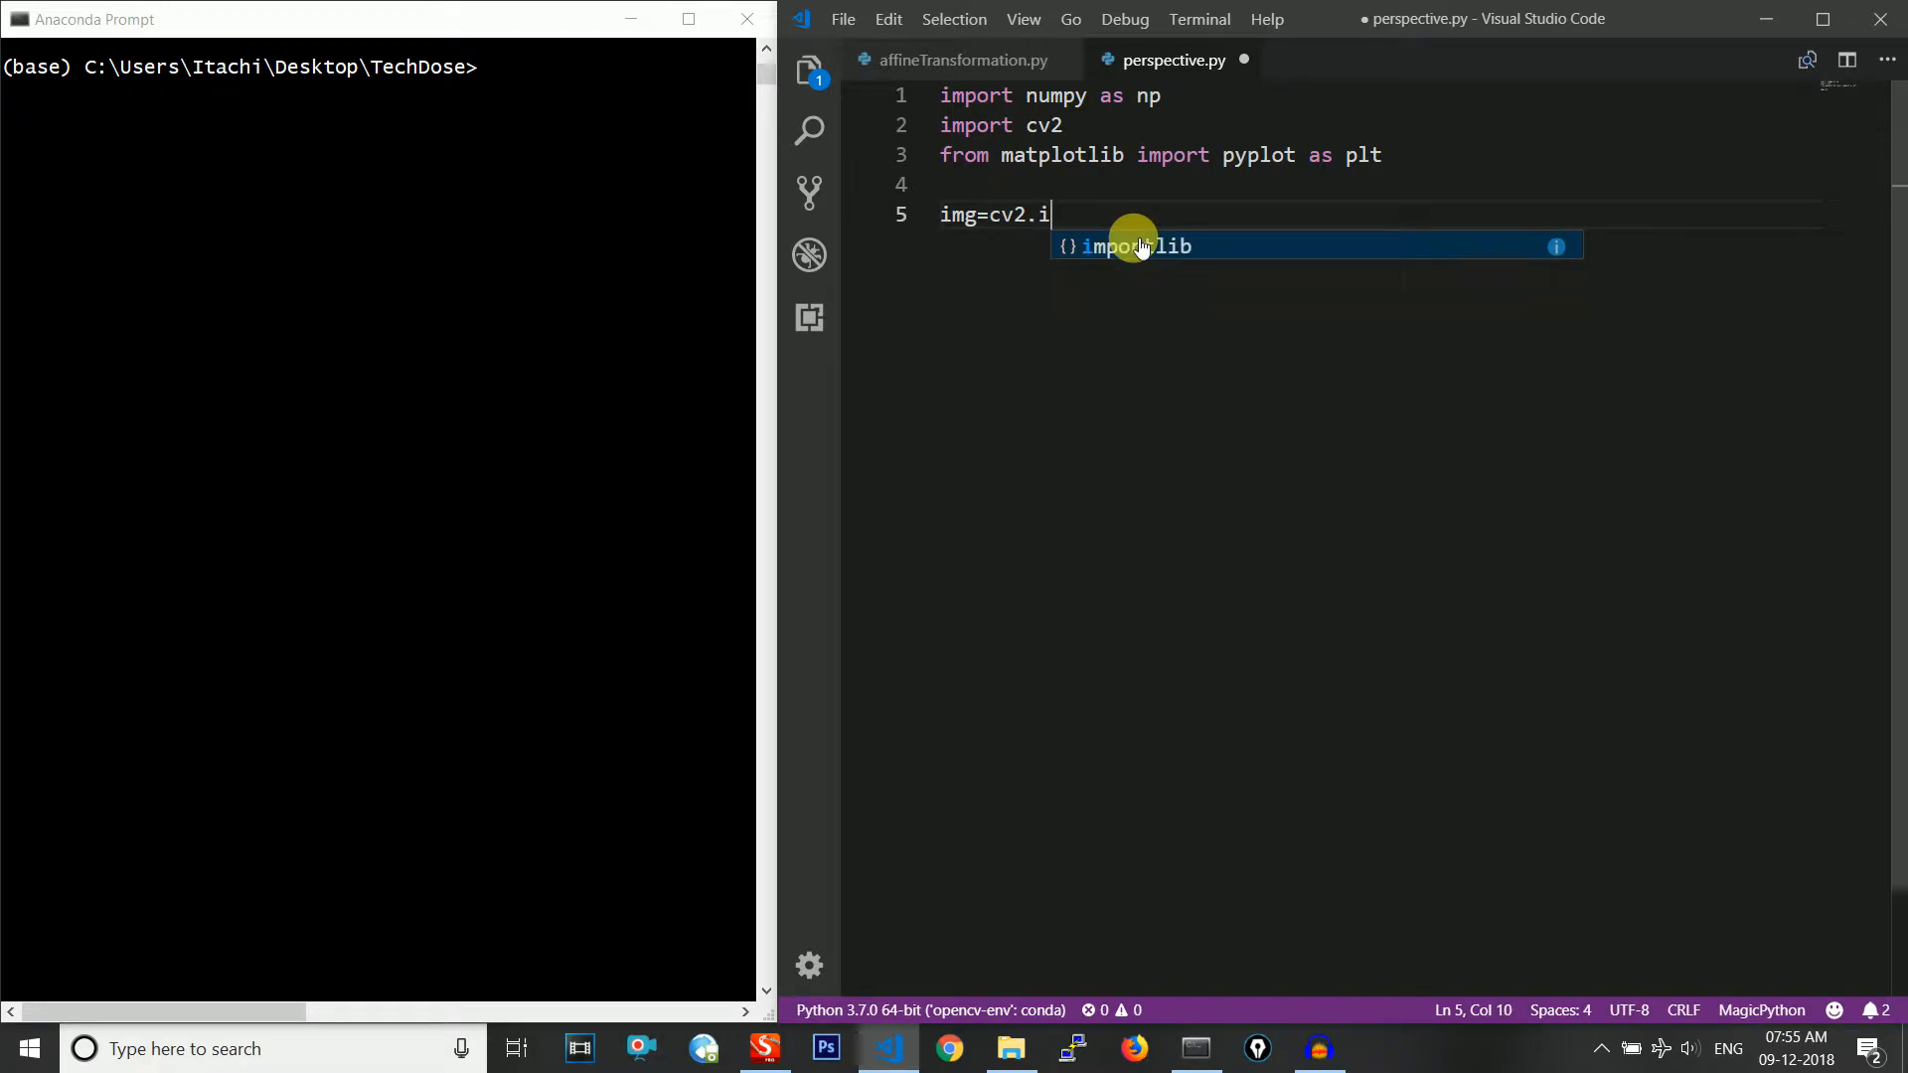
{"action": "type", "text": "mread("}
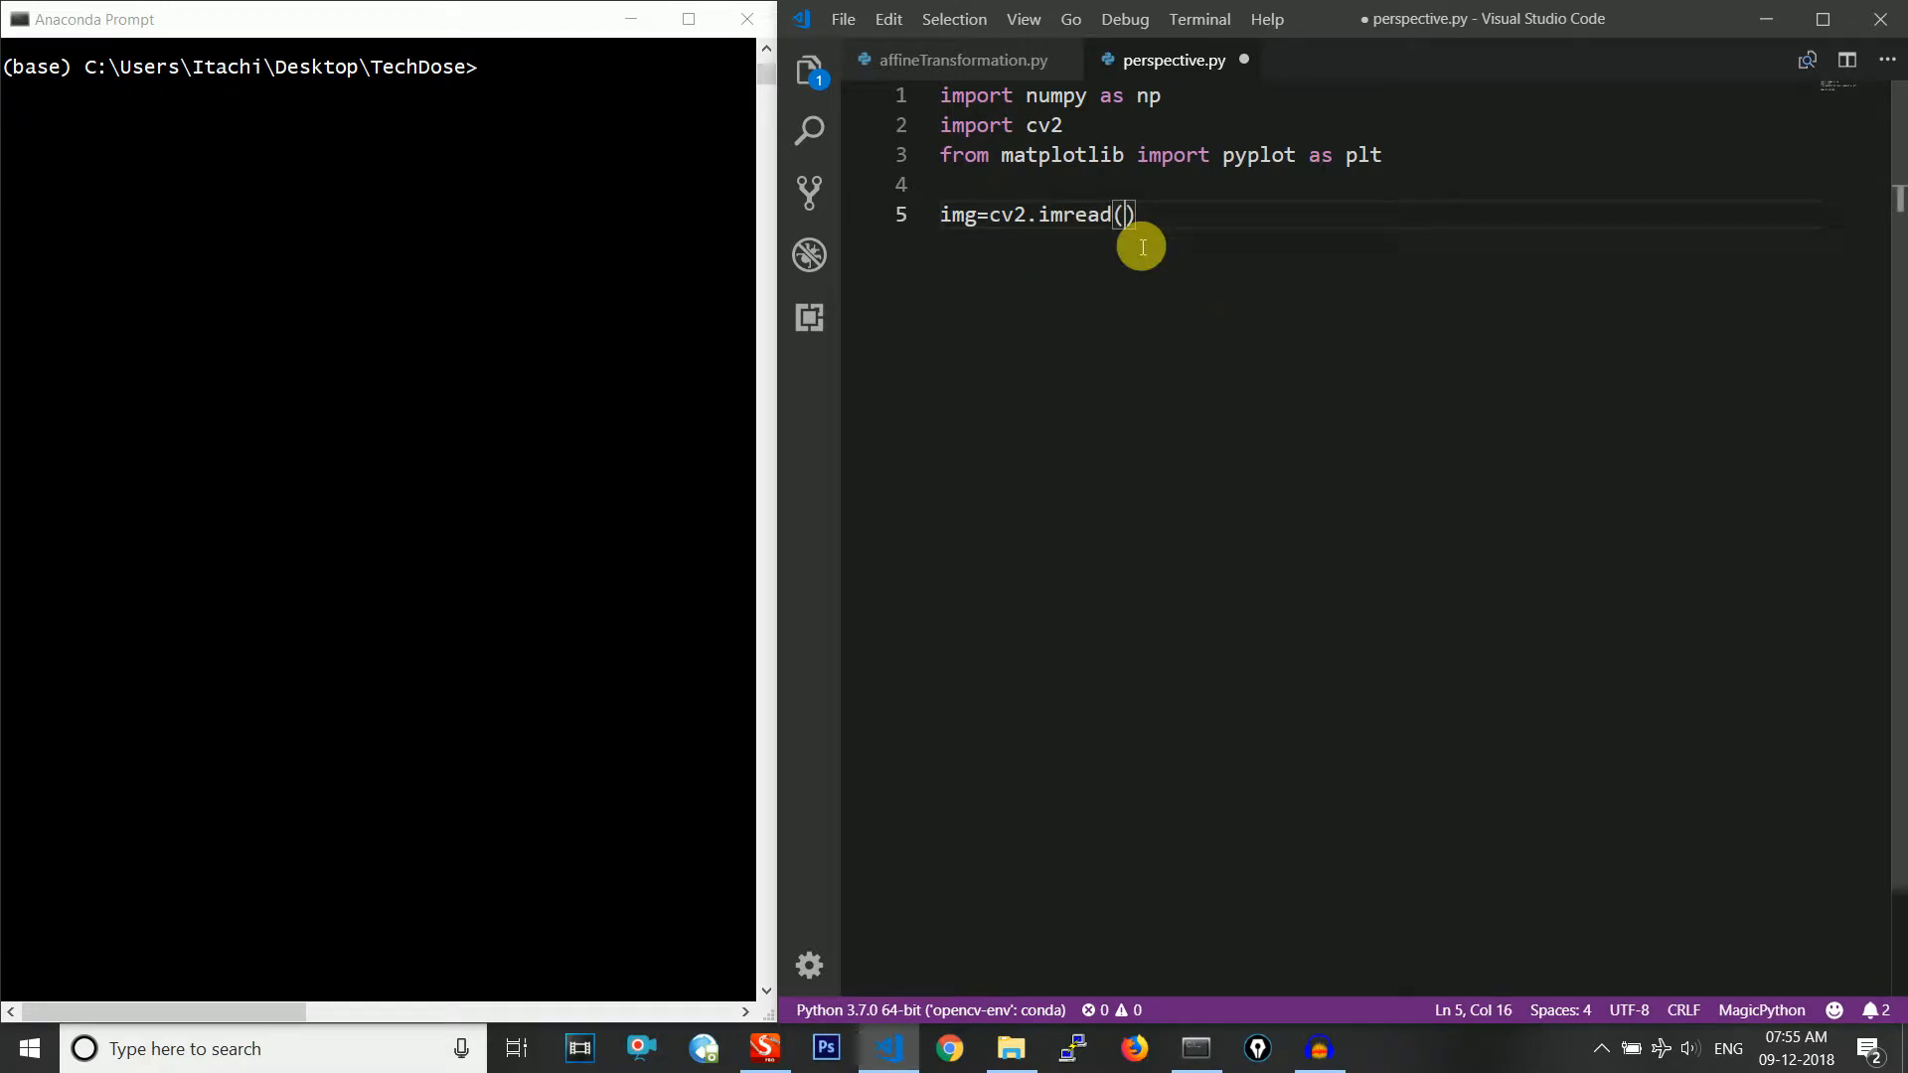
{"action": "type", "text": "''"}
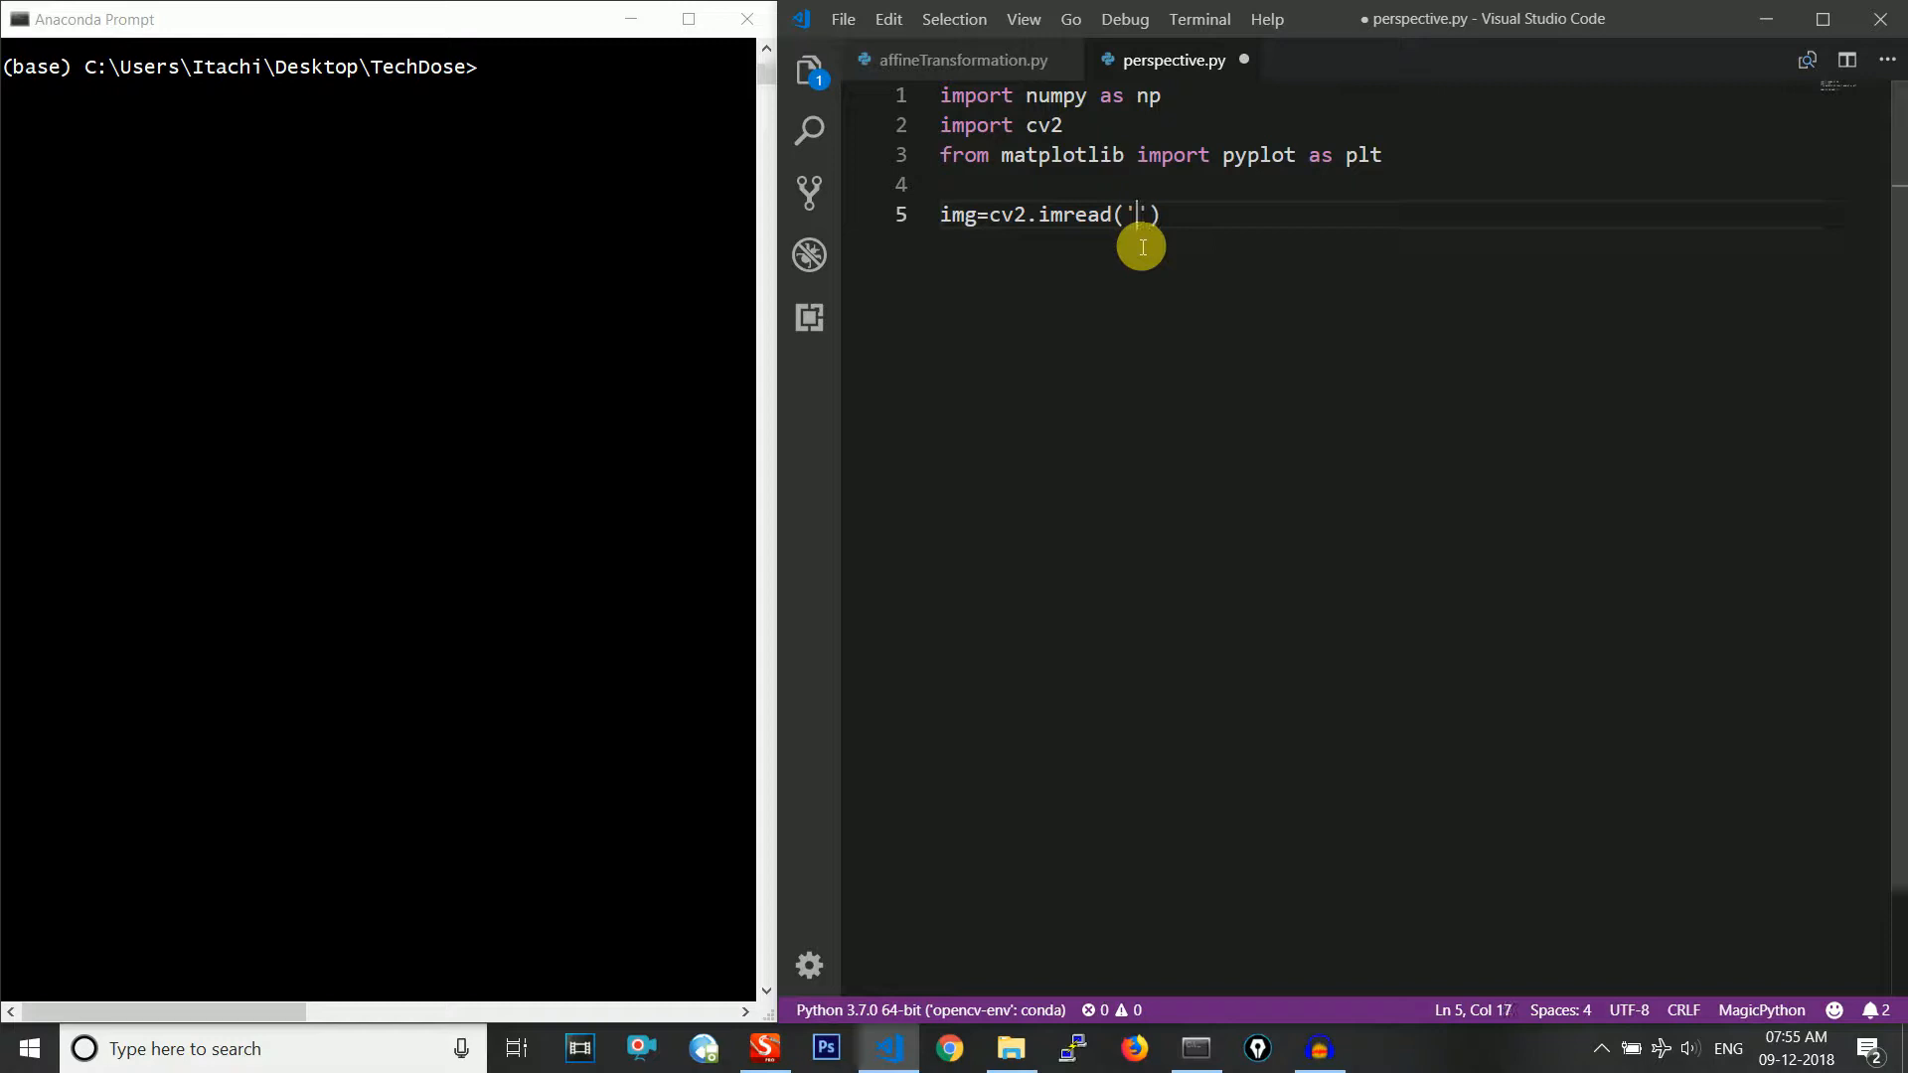
{"action": "type", "text": "table."}
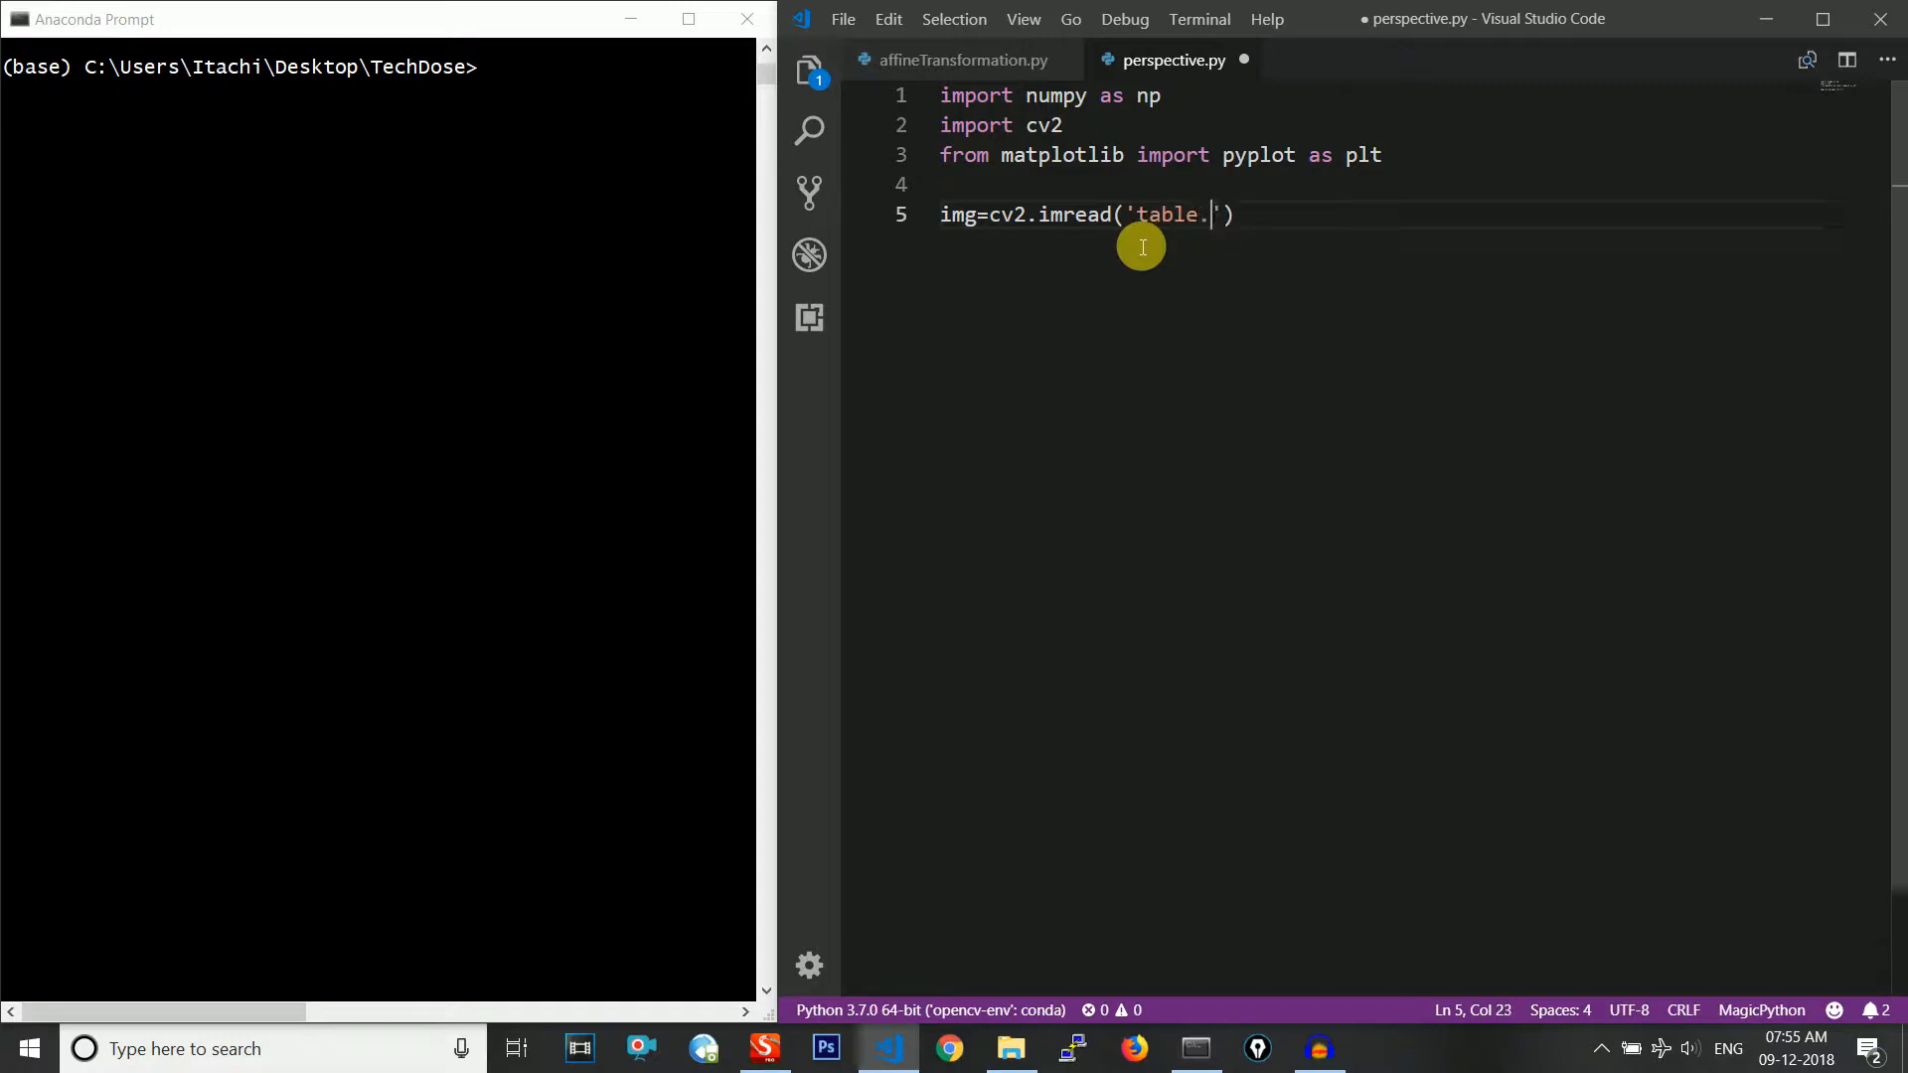
{"action": "type", "text": "jpg"}
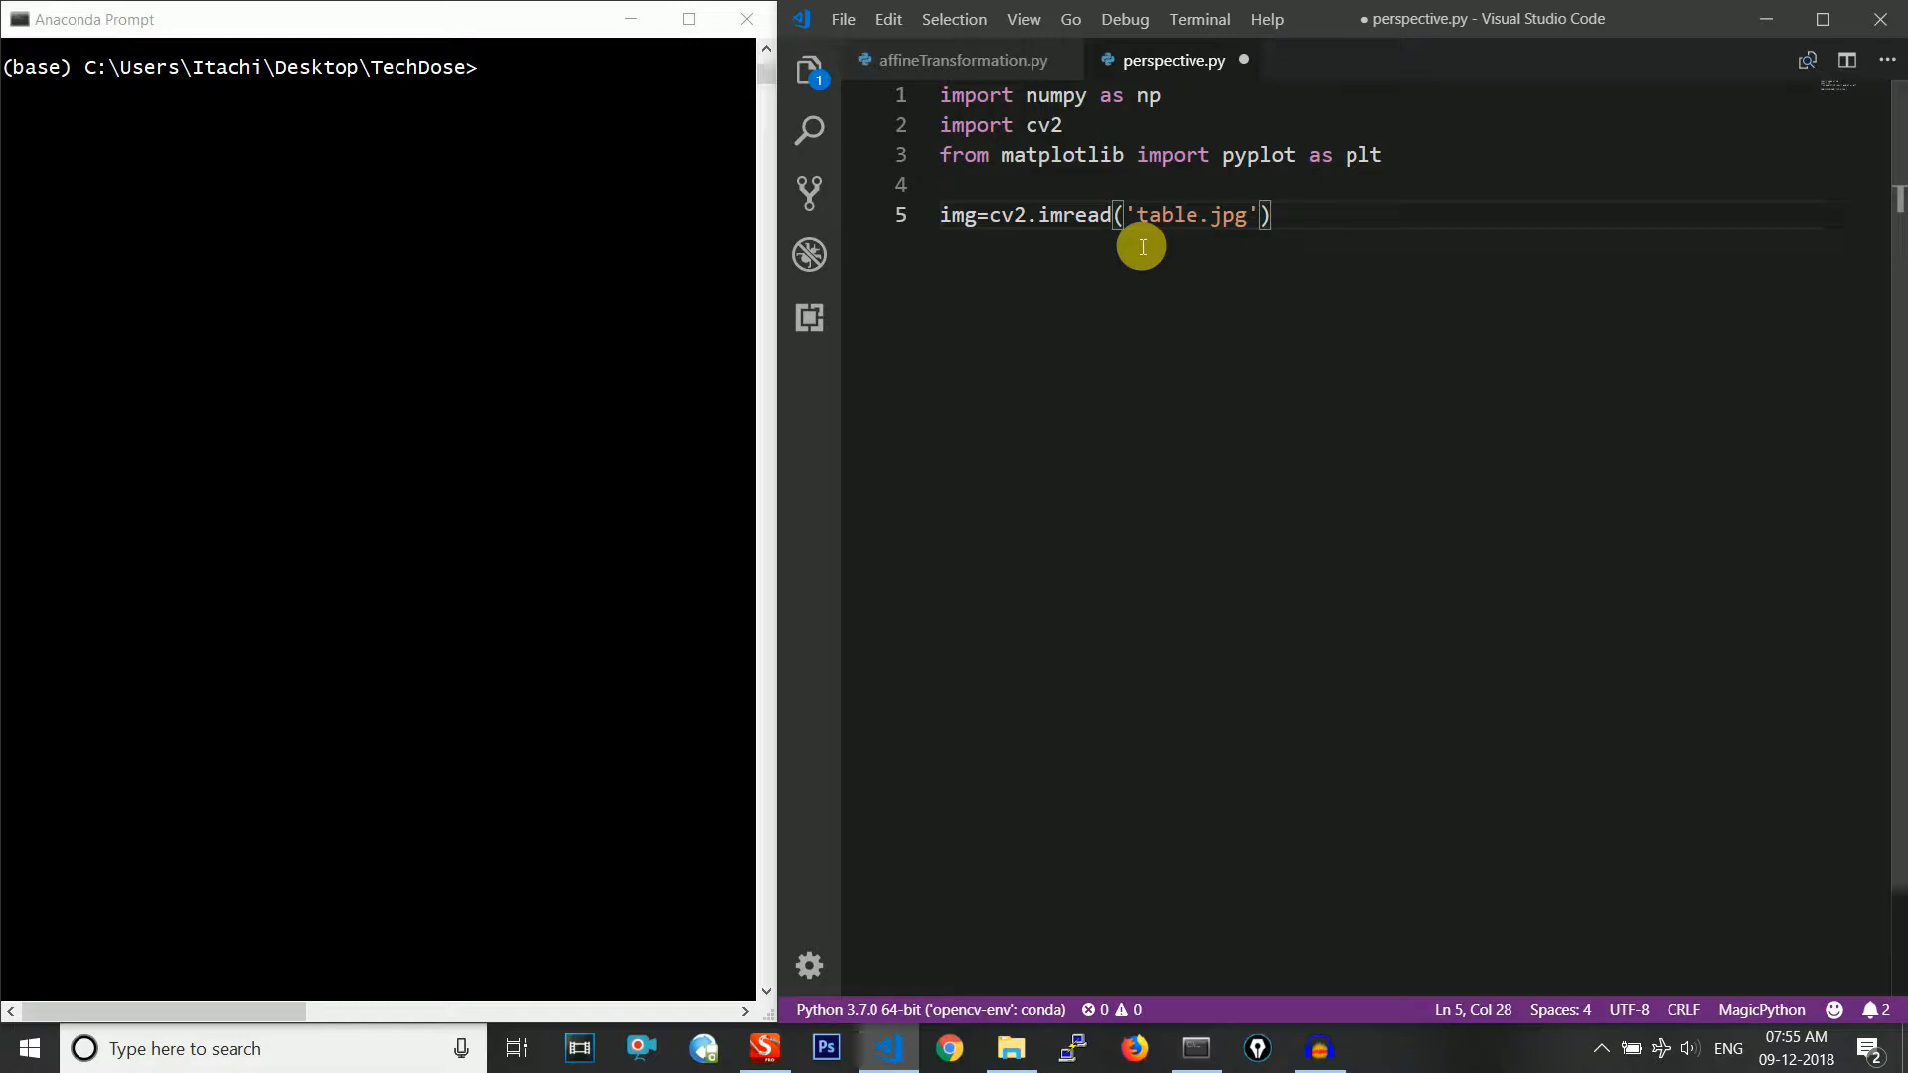
Add rows,cols,ch=img.shape and leave a blank line after it
{"action": "type", "text": "rows"}
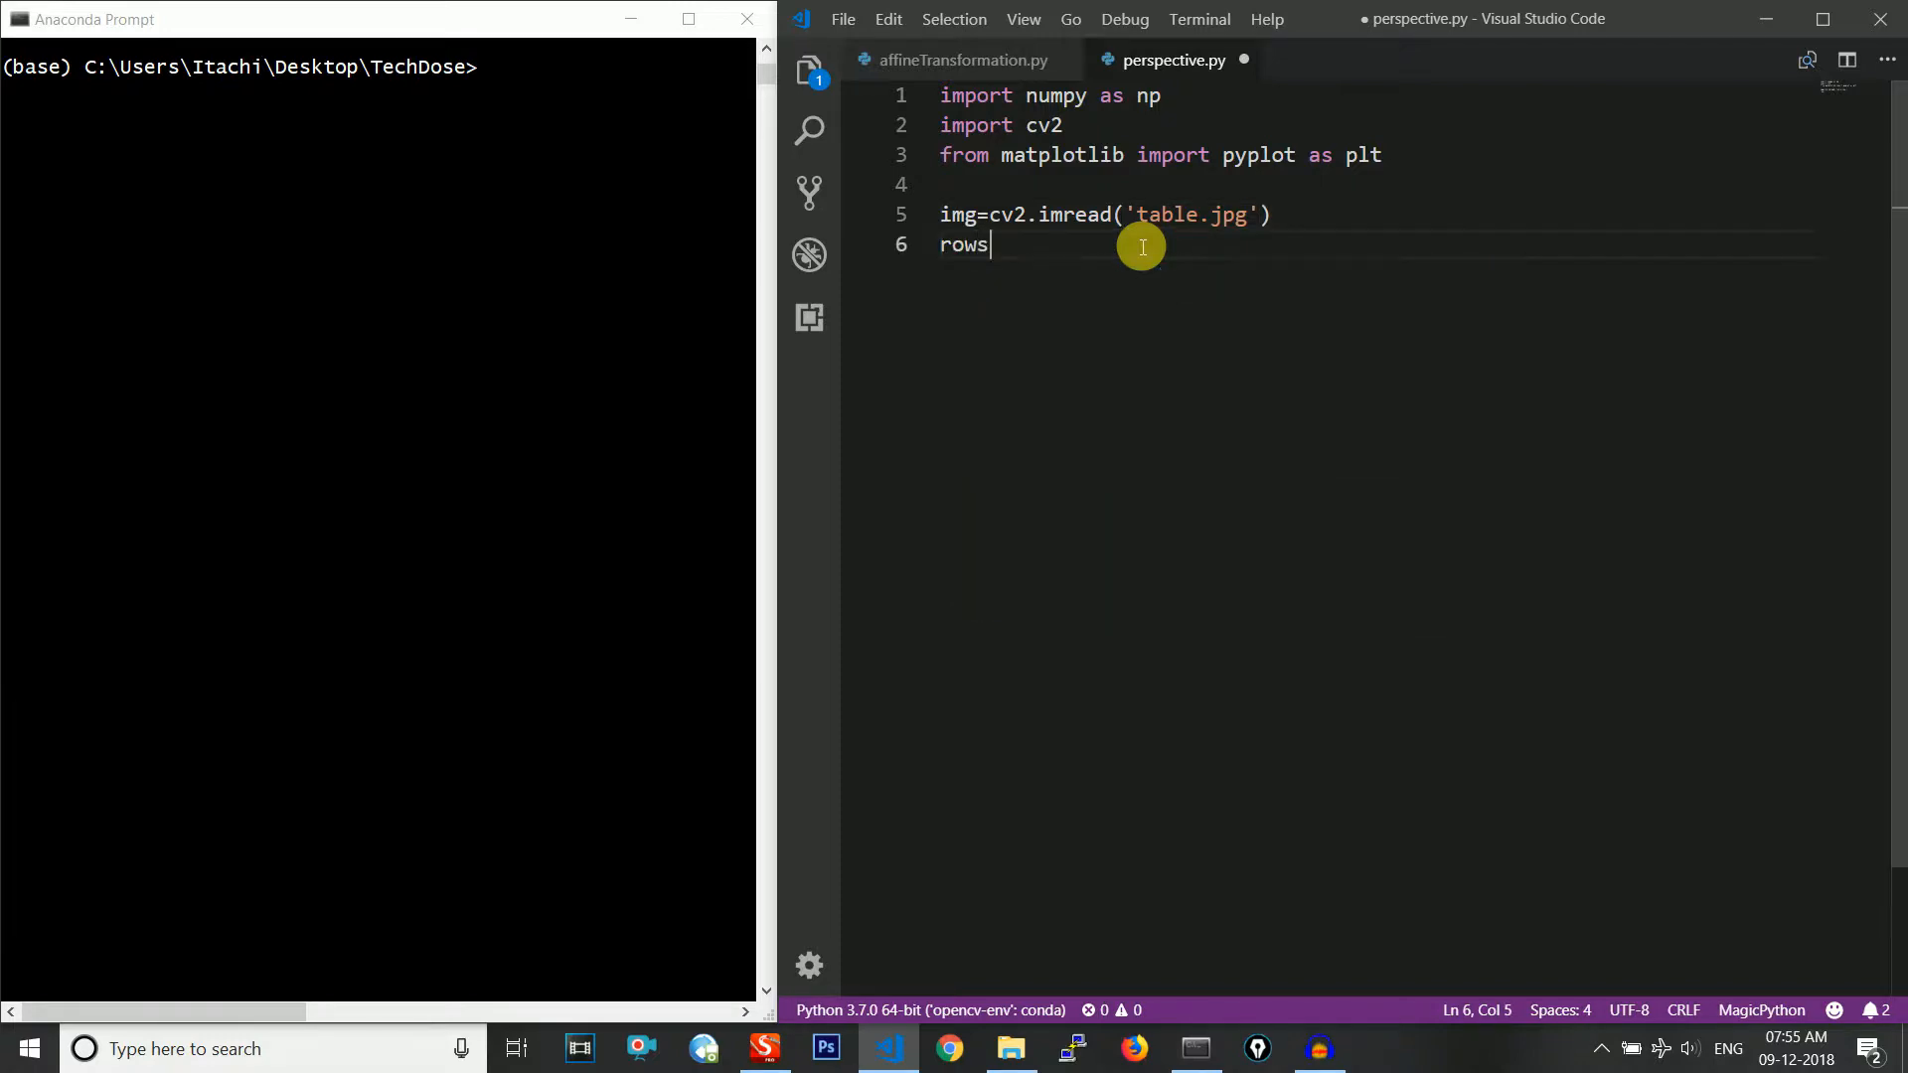
{"action": "type", "text": ",cols,c"}
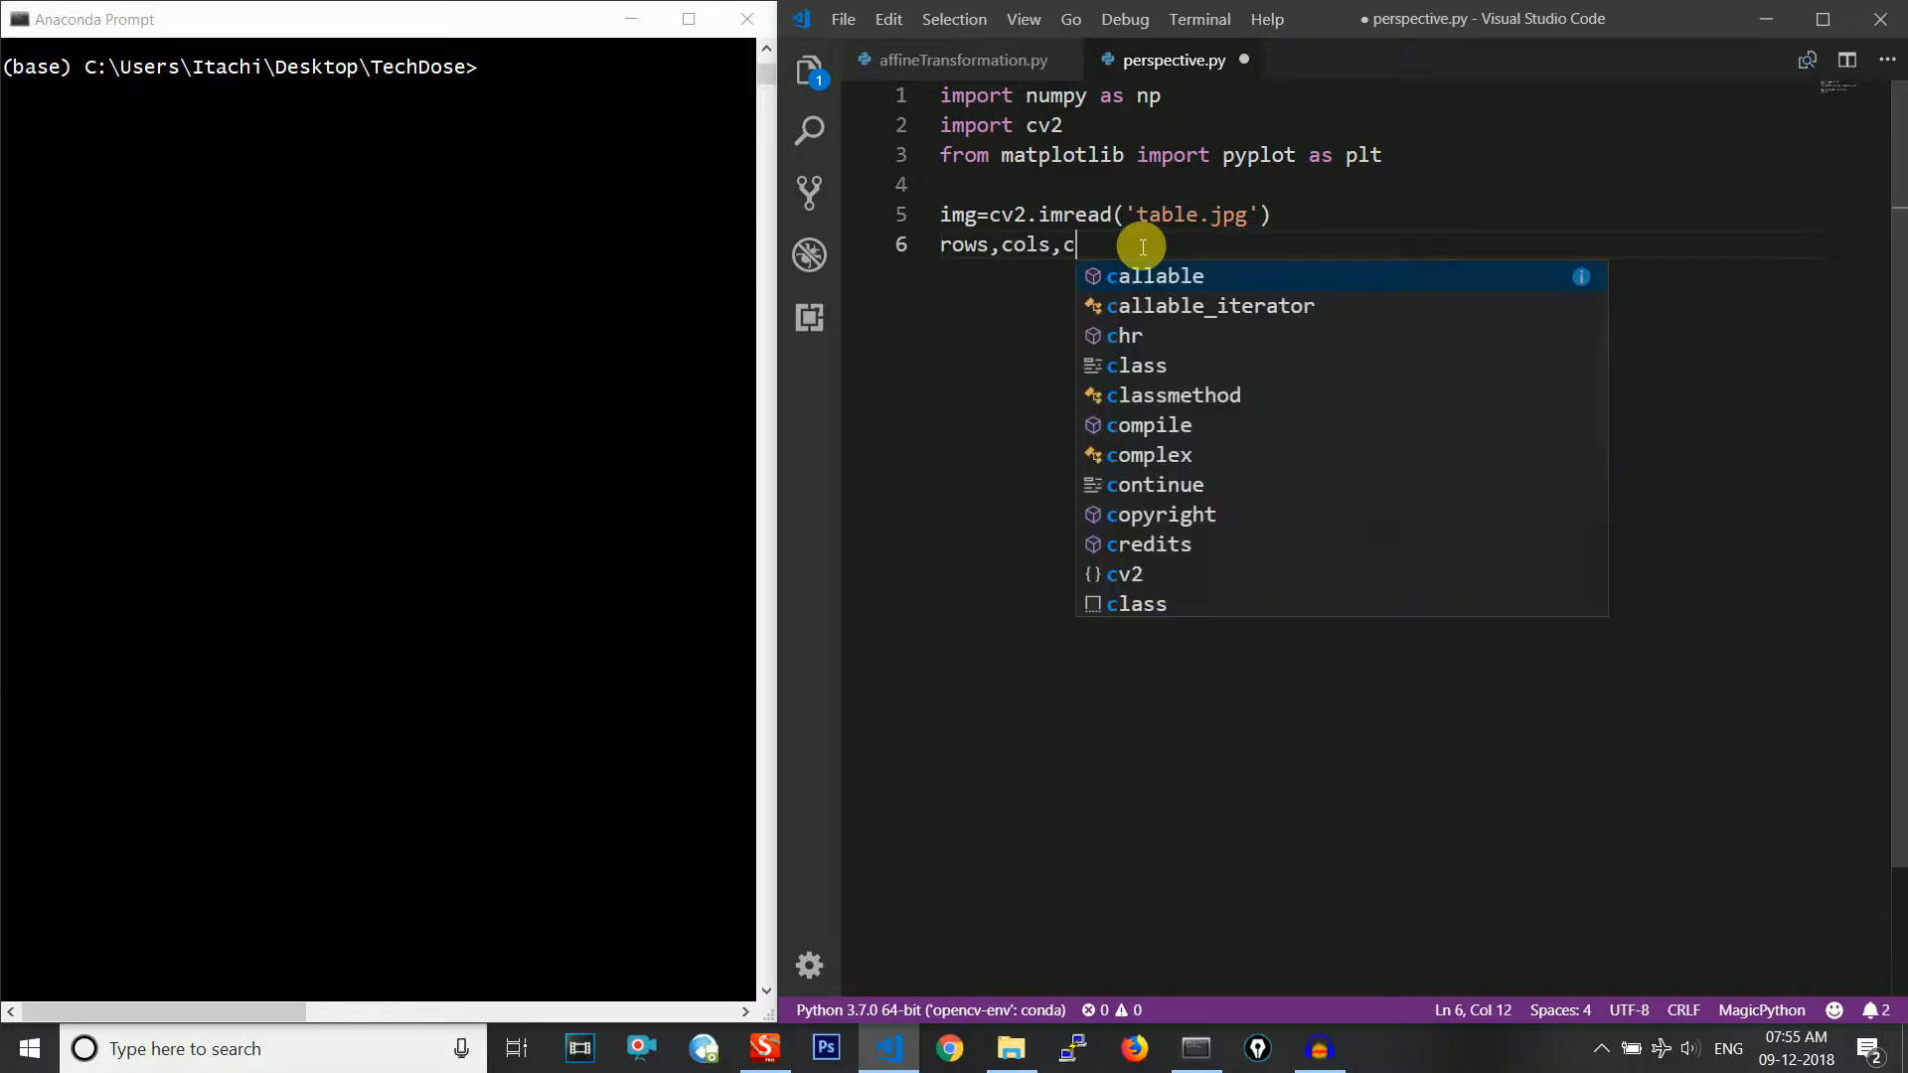
{"action": "type", "text": "h=img"}
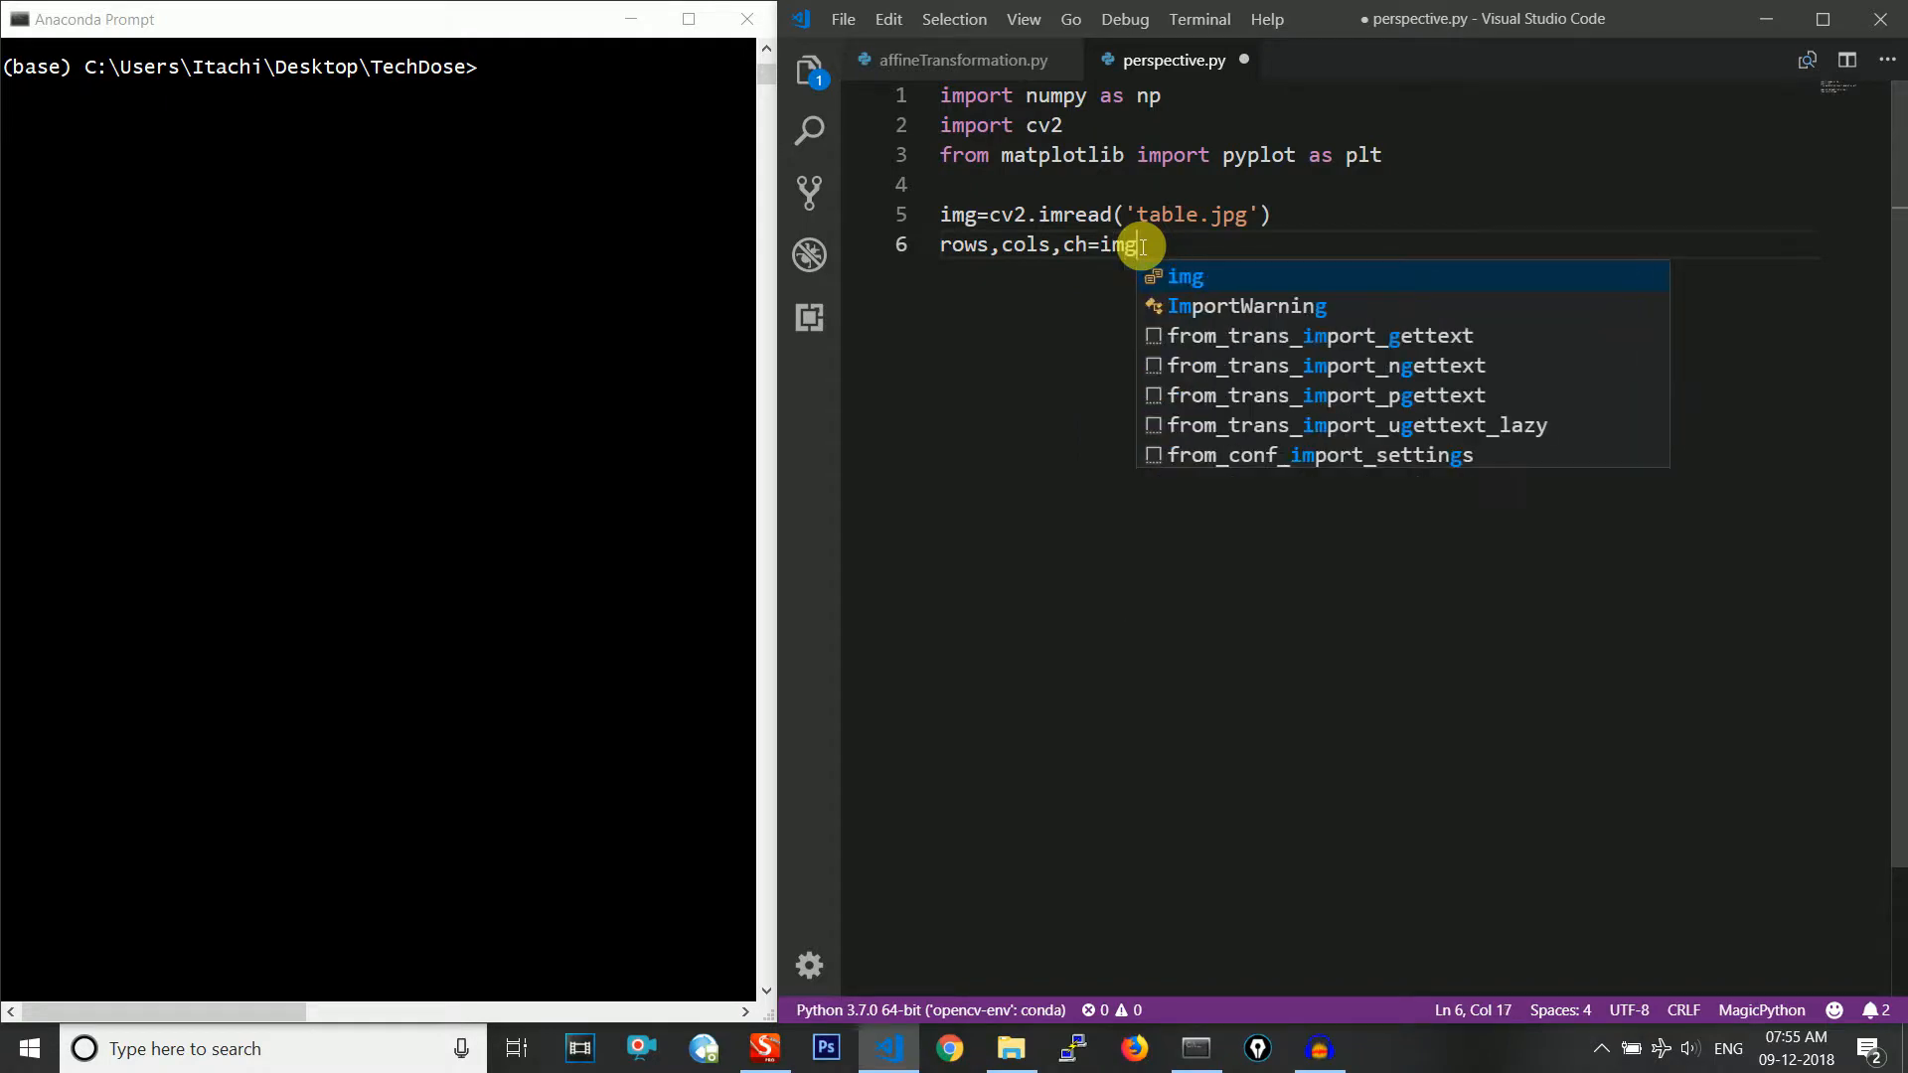
{"action": "type", "text": ".shape"}
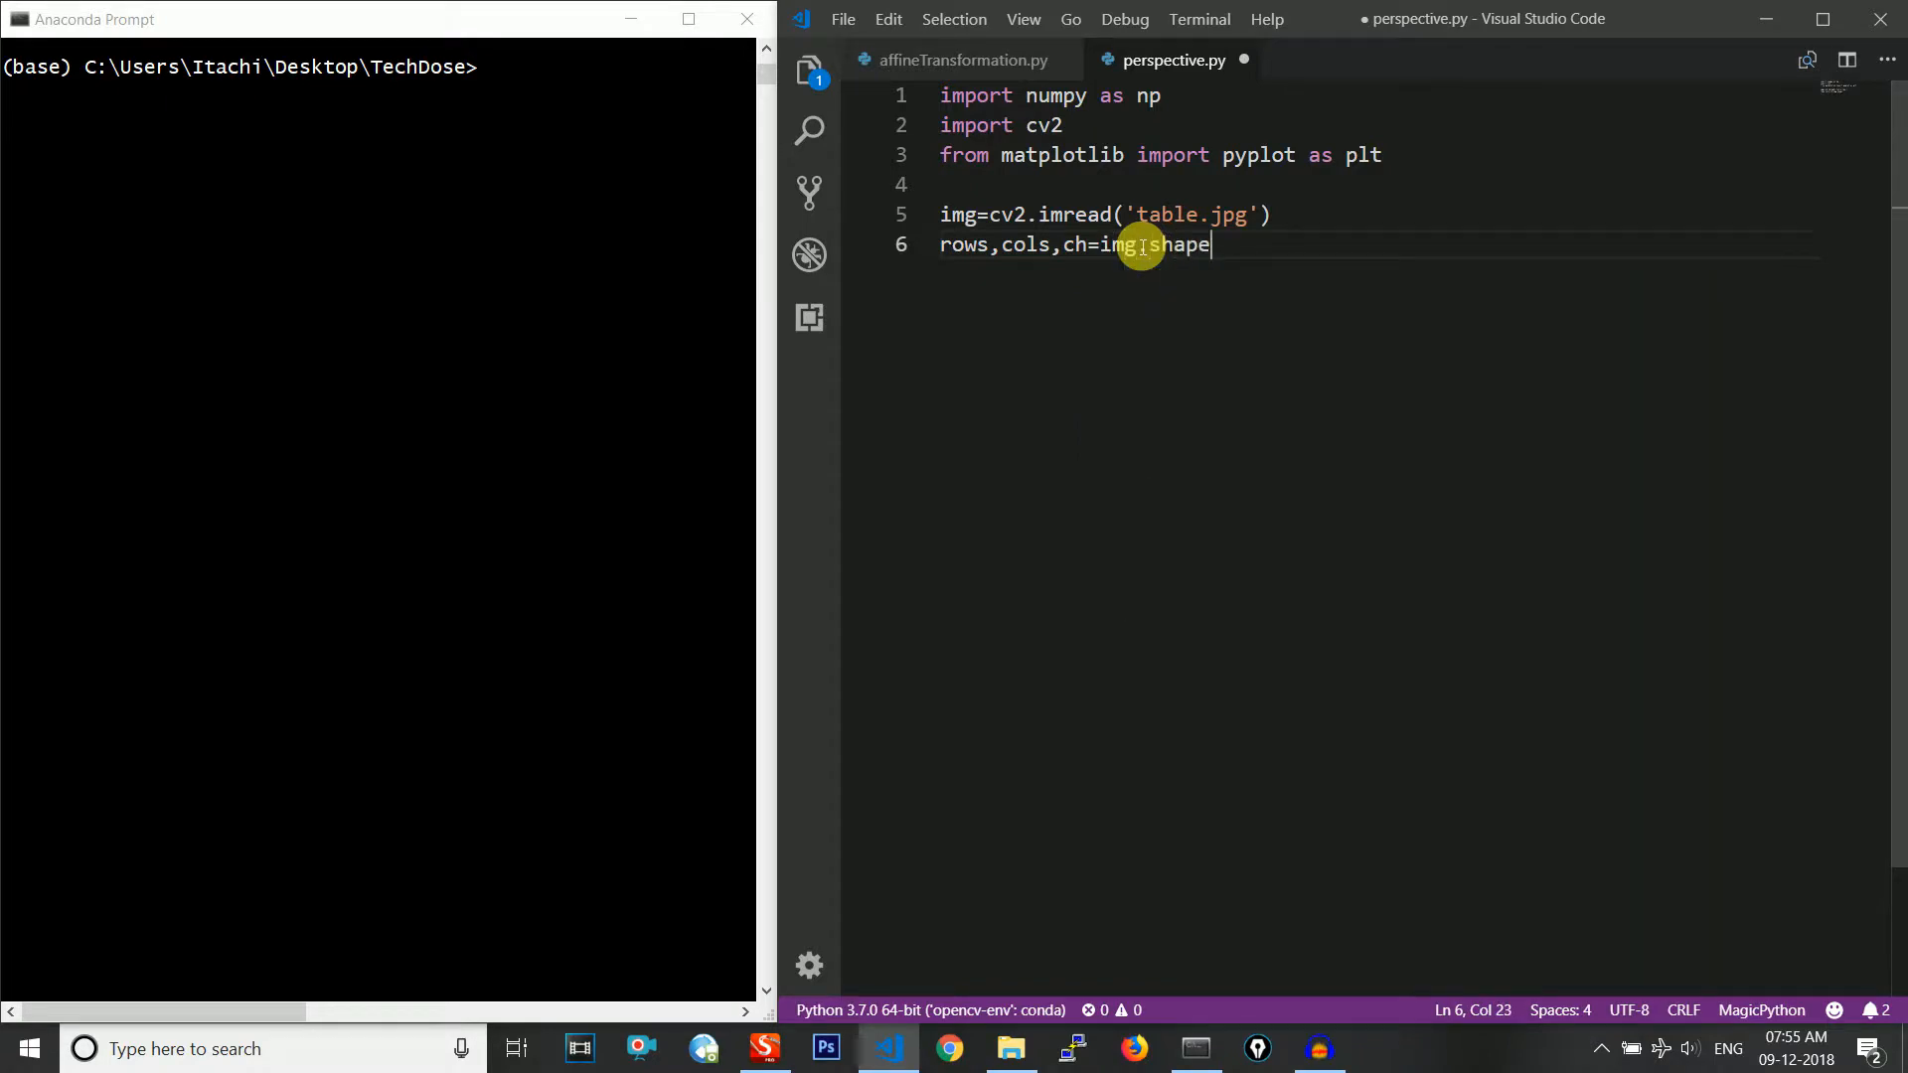
{"action": "key", "text": "Enter"}
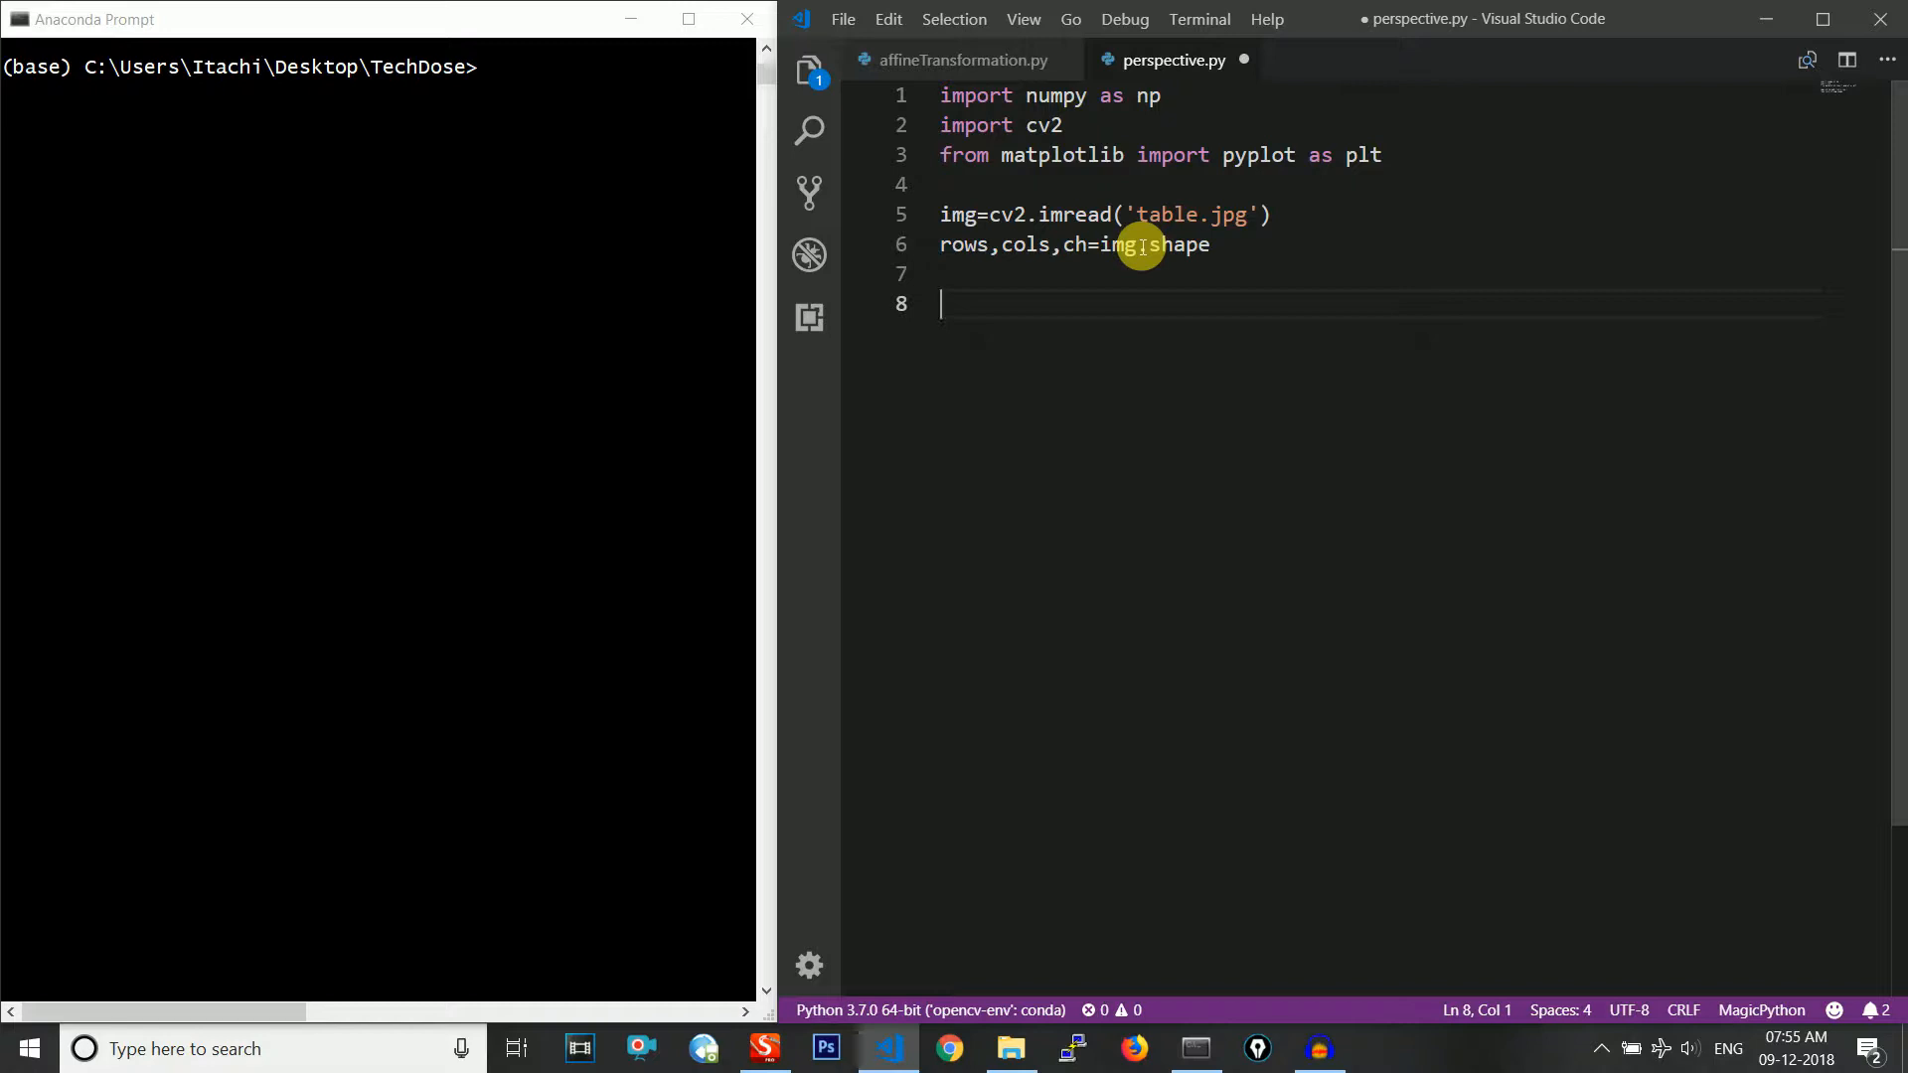
Start pt1=np.float32 with the first source points [56,65] and [368,5]
{"action": "type", "text": "pt1"}
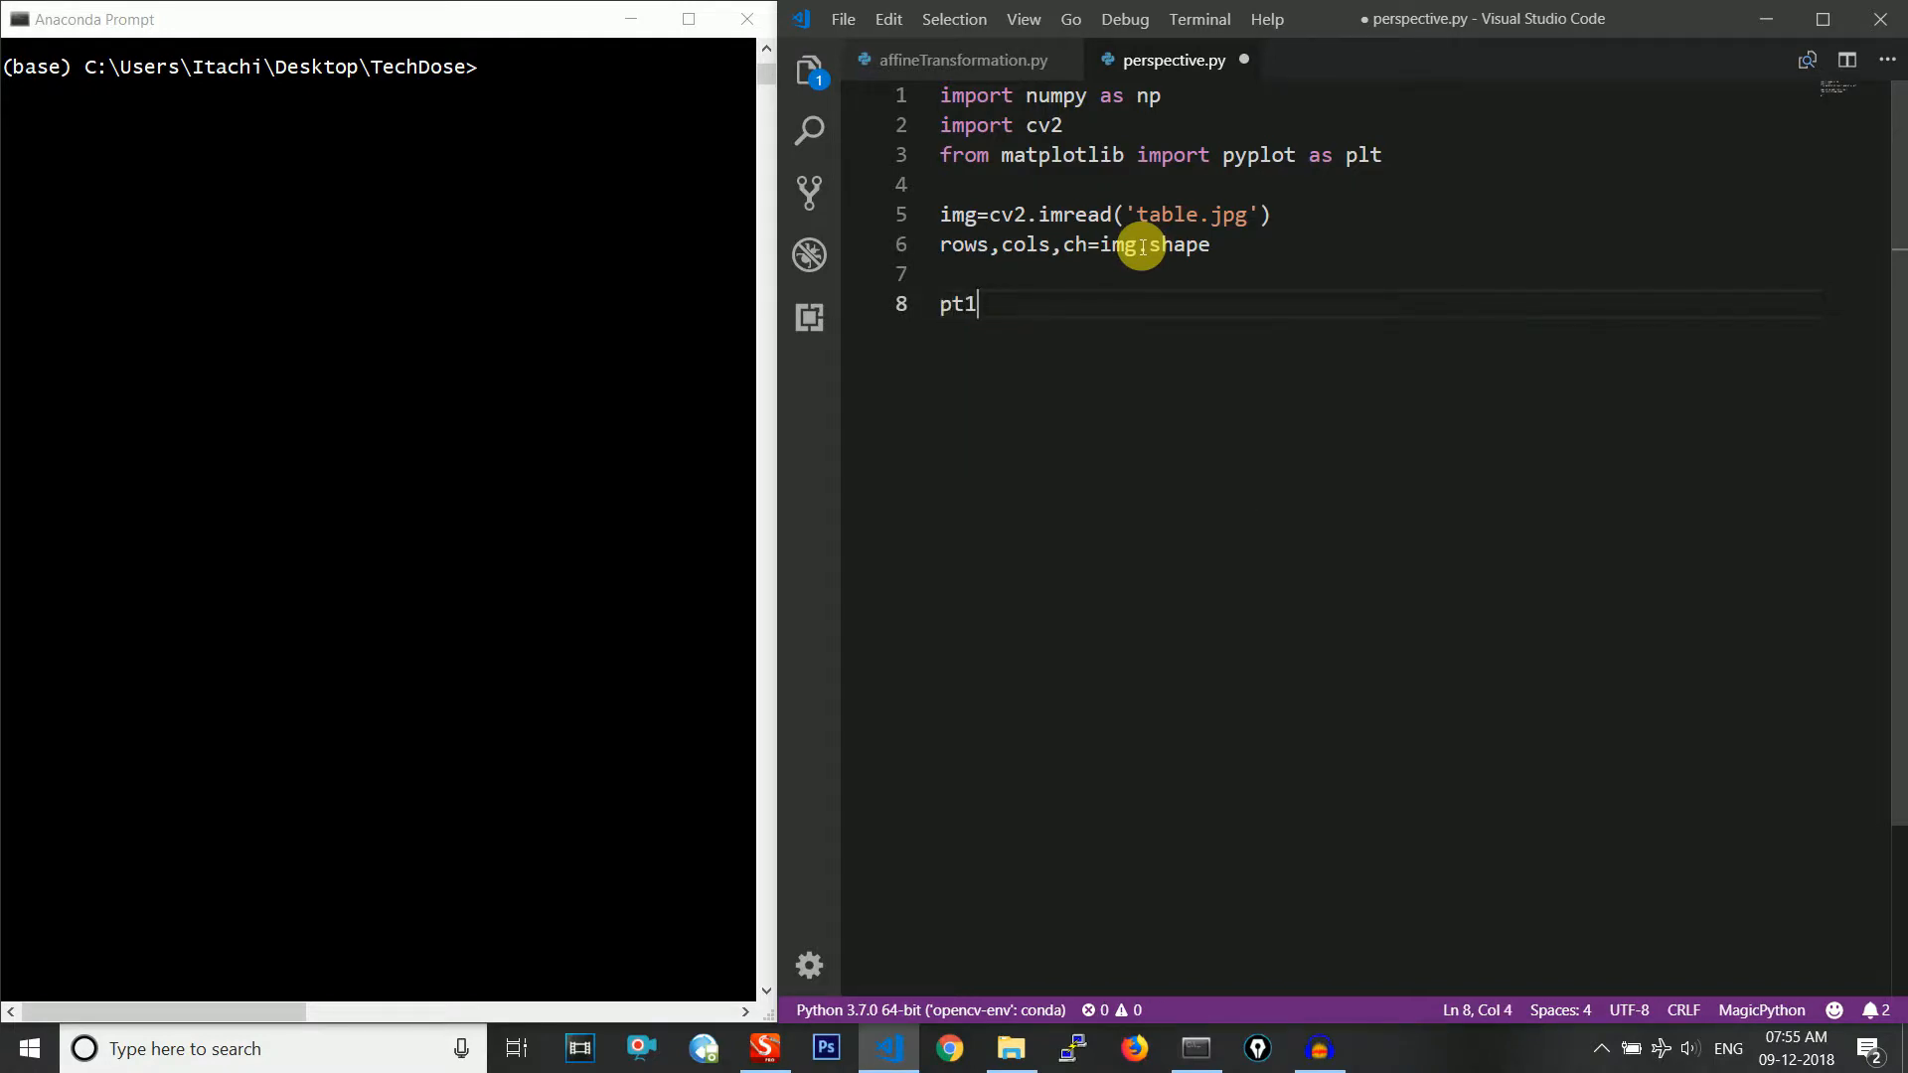
{"action": "type", "text": "="}
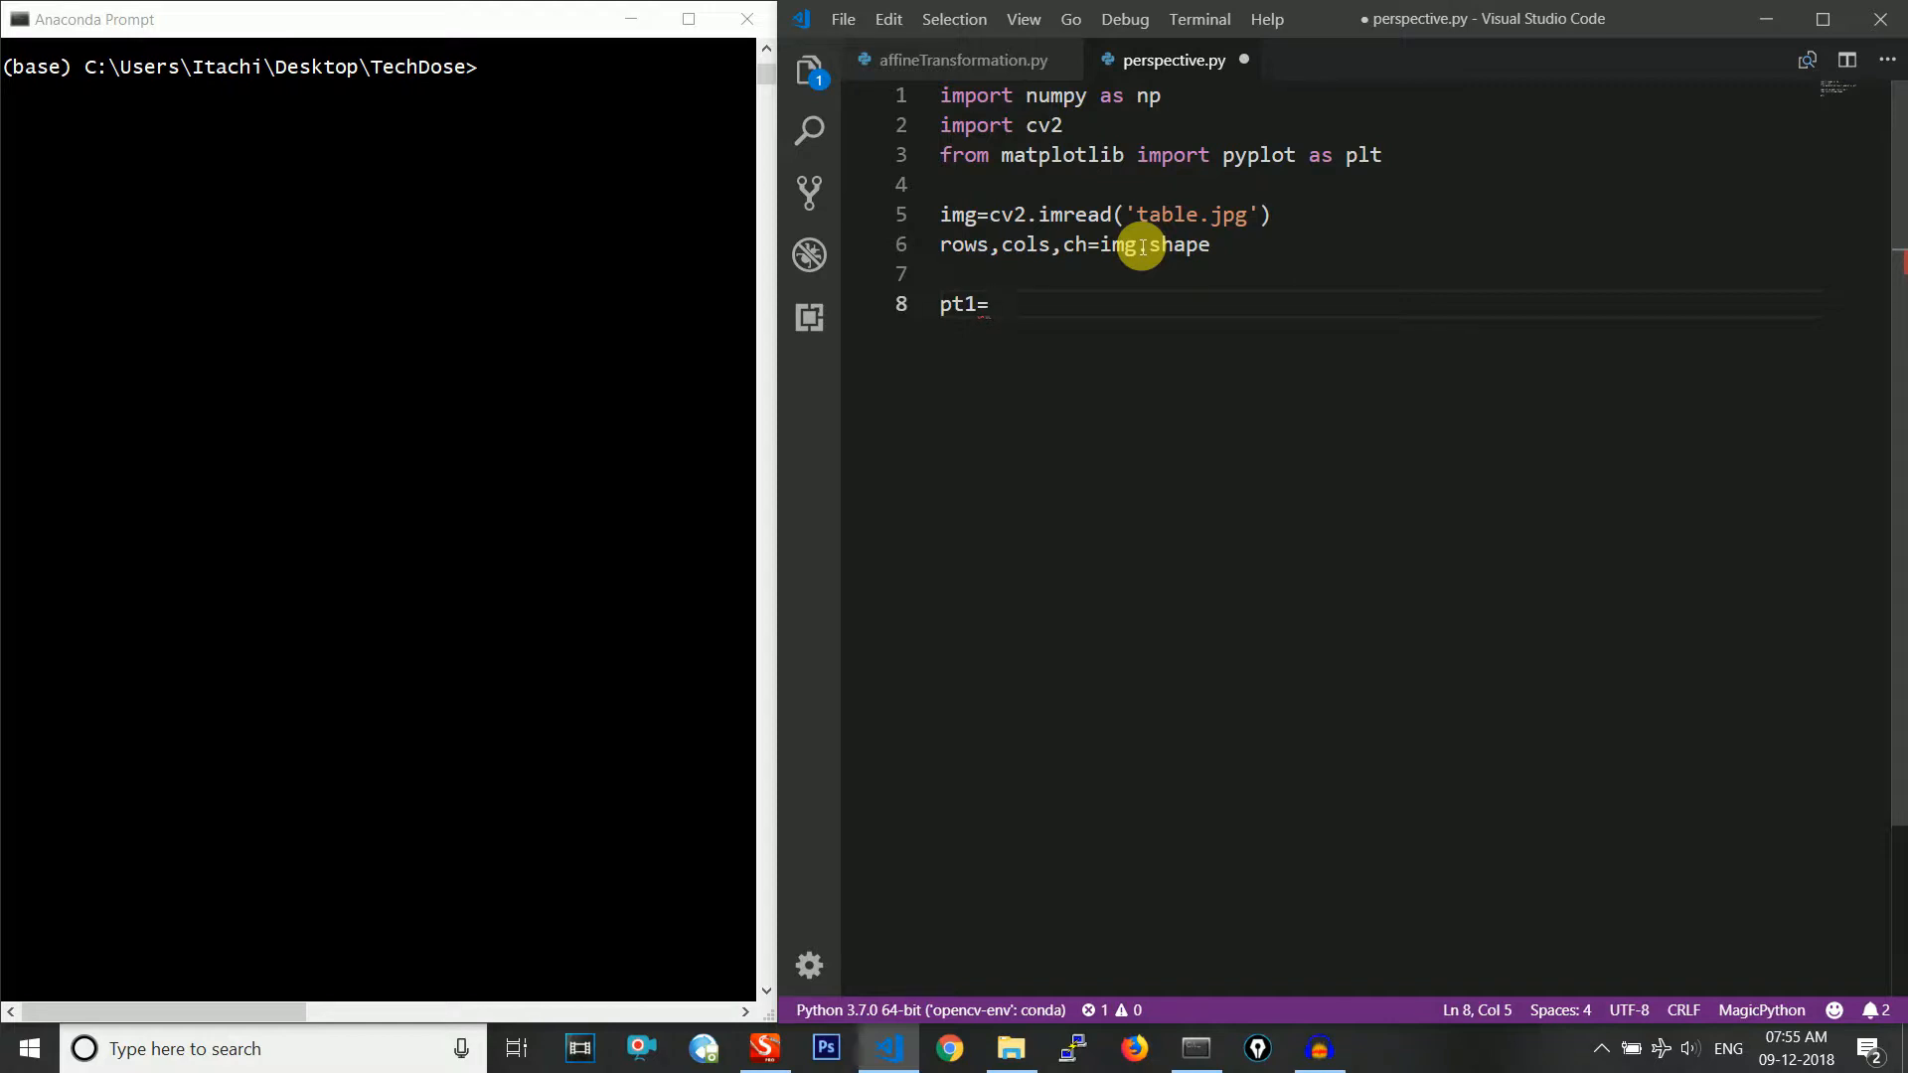
{"action": "type", "text": "np"}
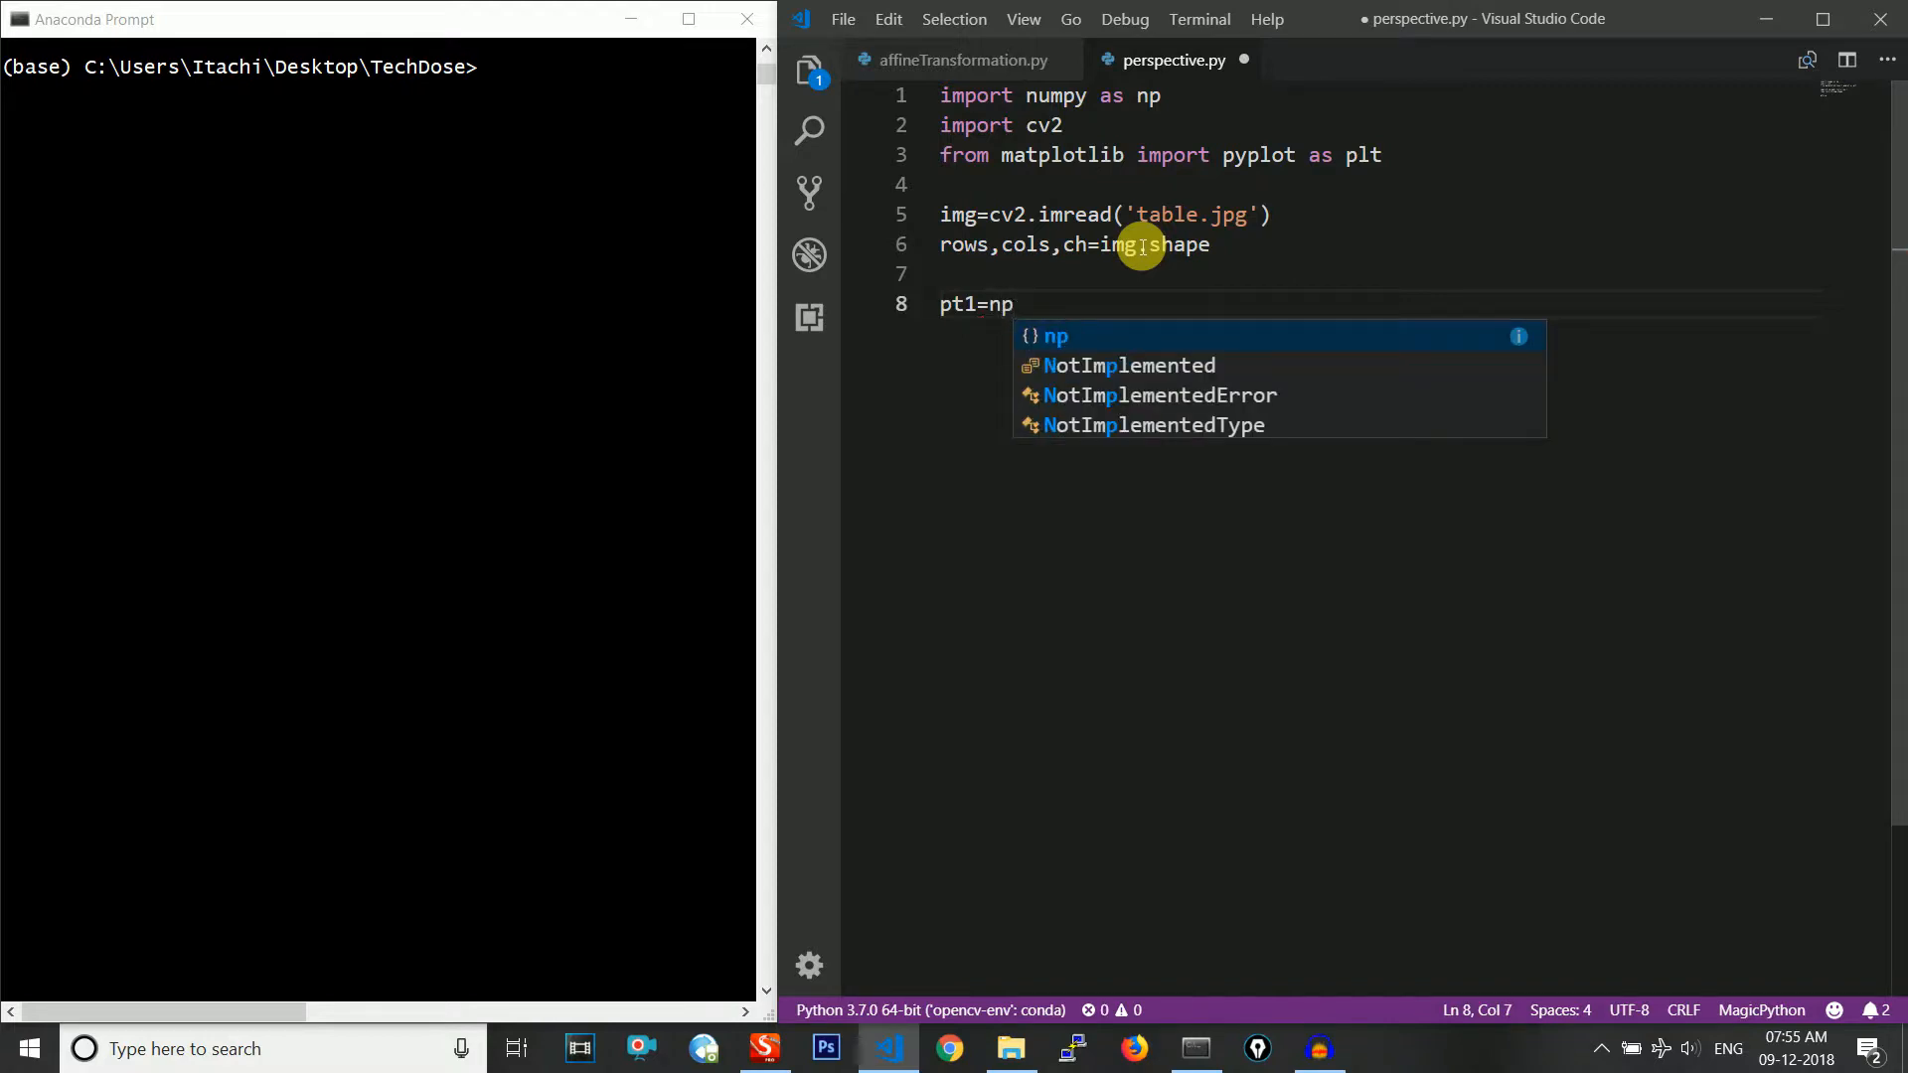
{"action": "type", "text": "."}
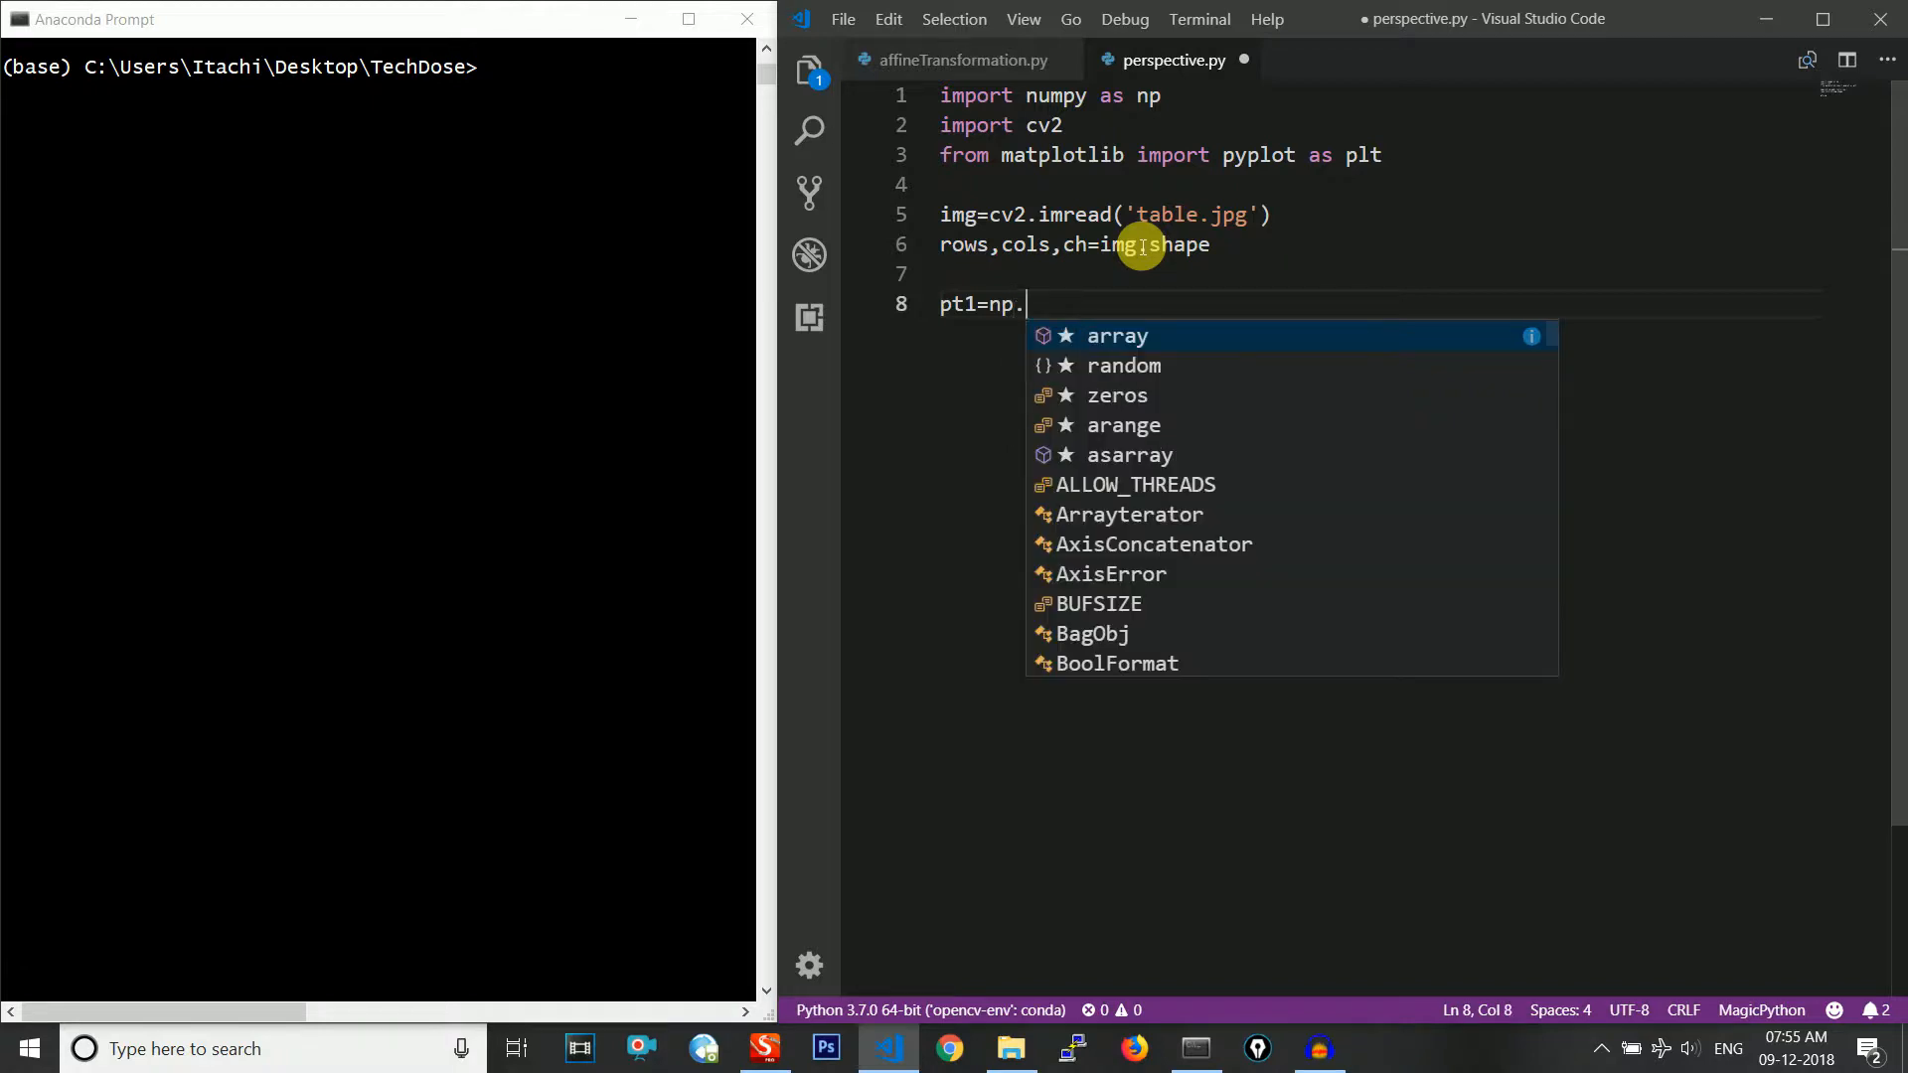
{"action": "type", "text": "float32"}
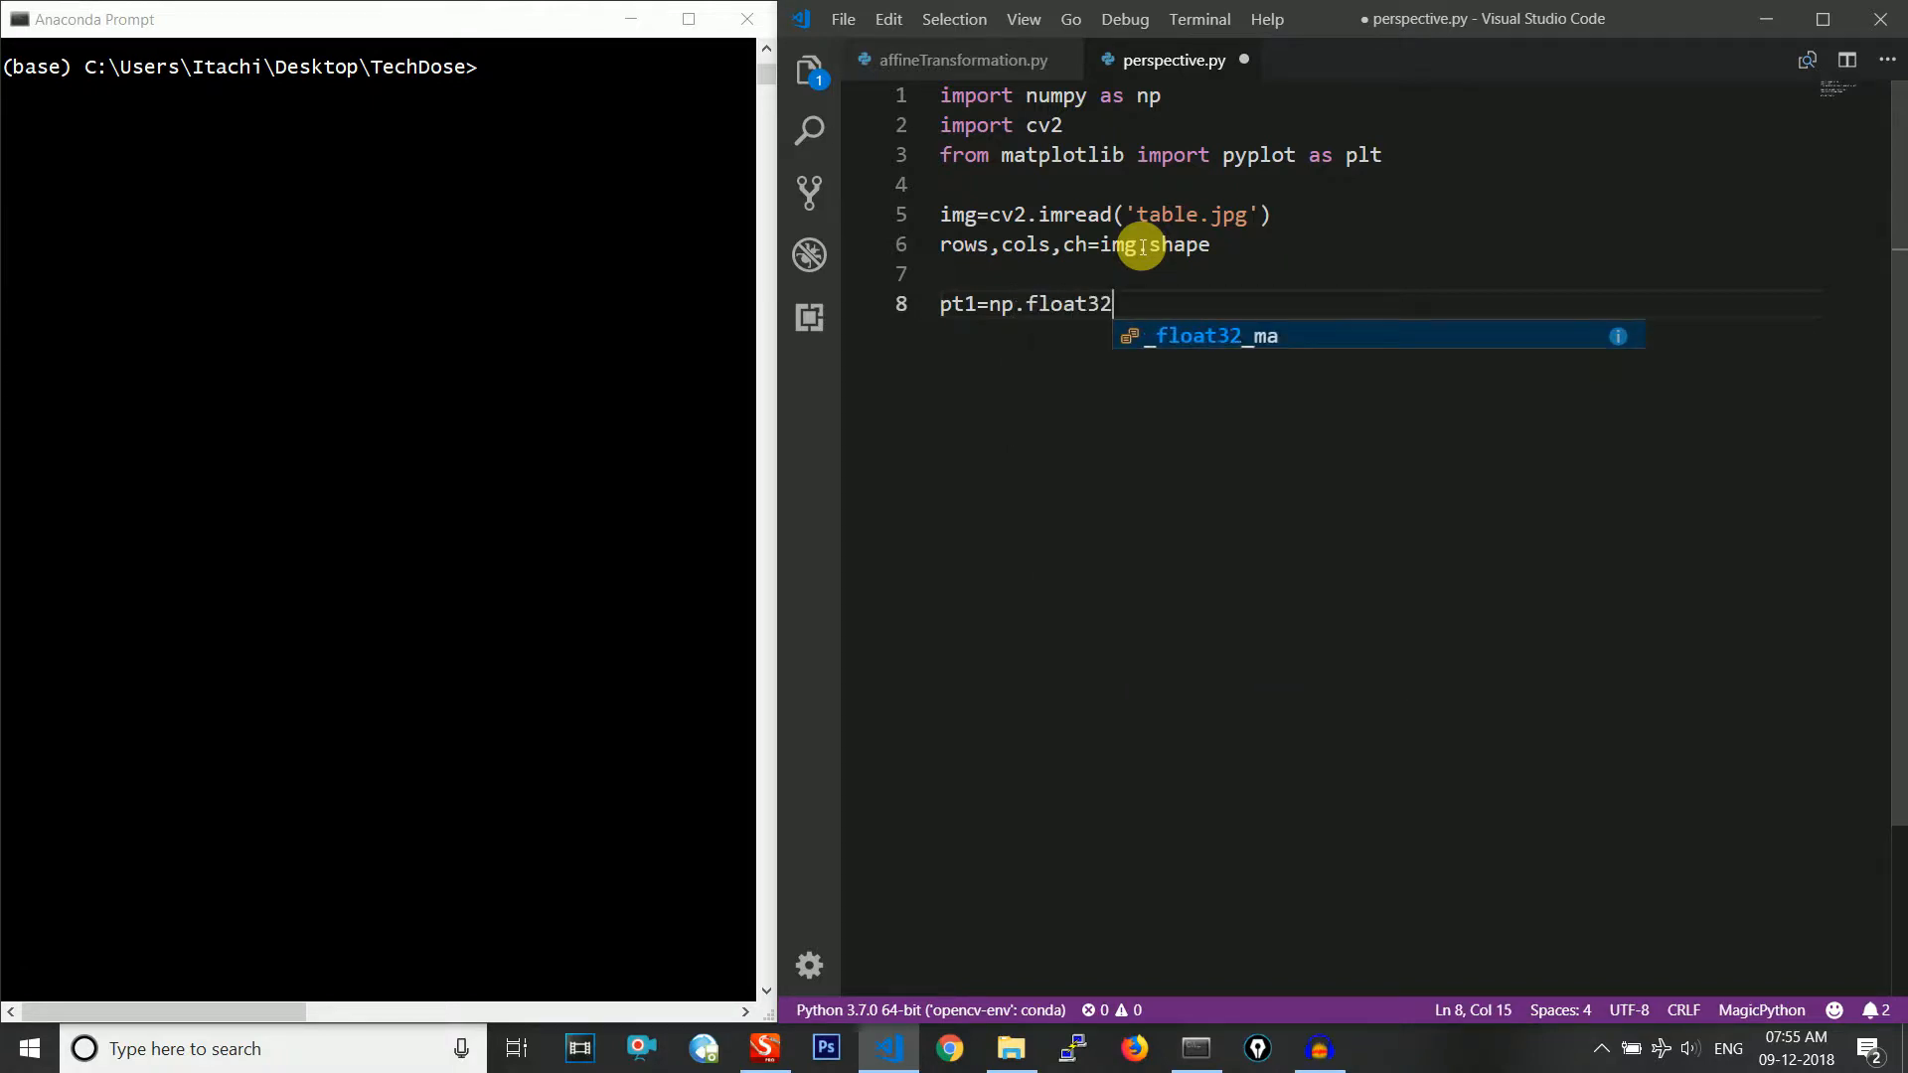
{"action": "type", "text": "([[]])"}
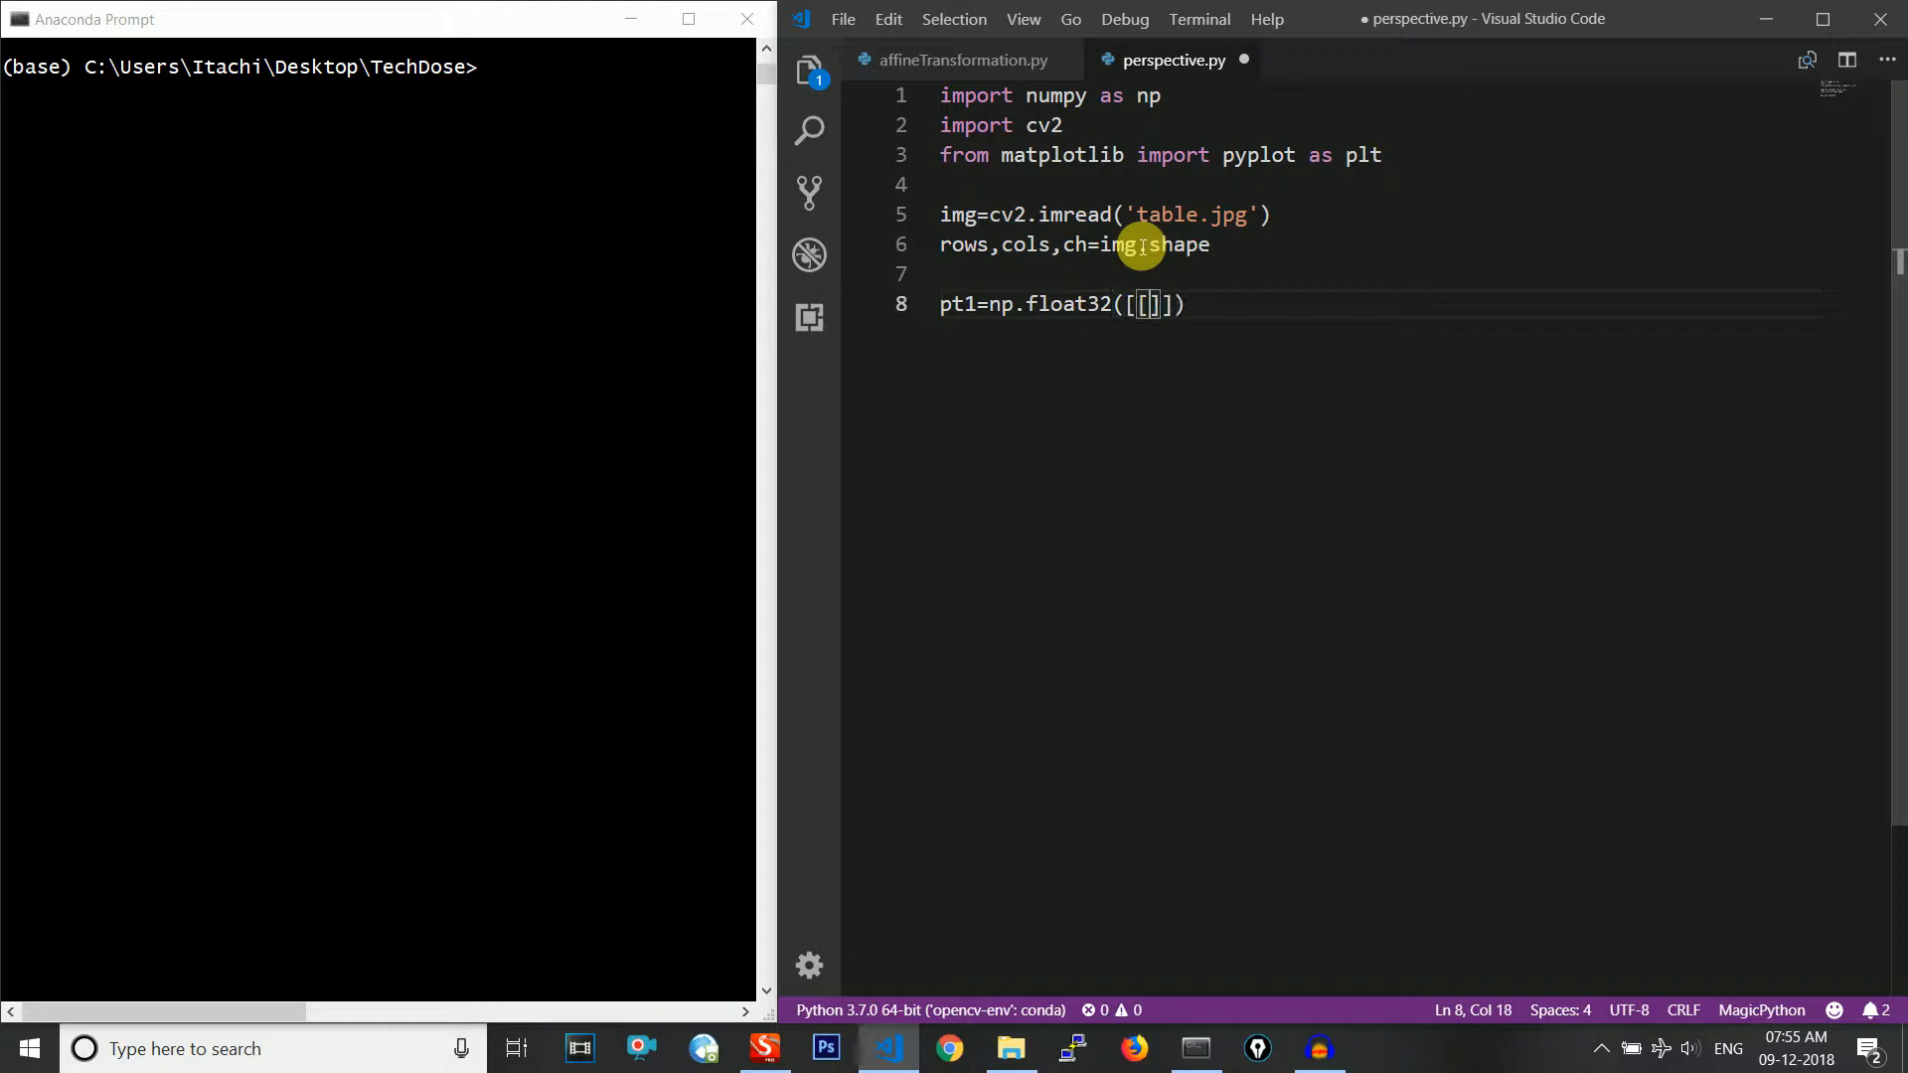
{"action": "type", "text": "5"}
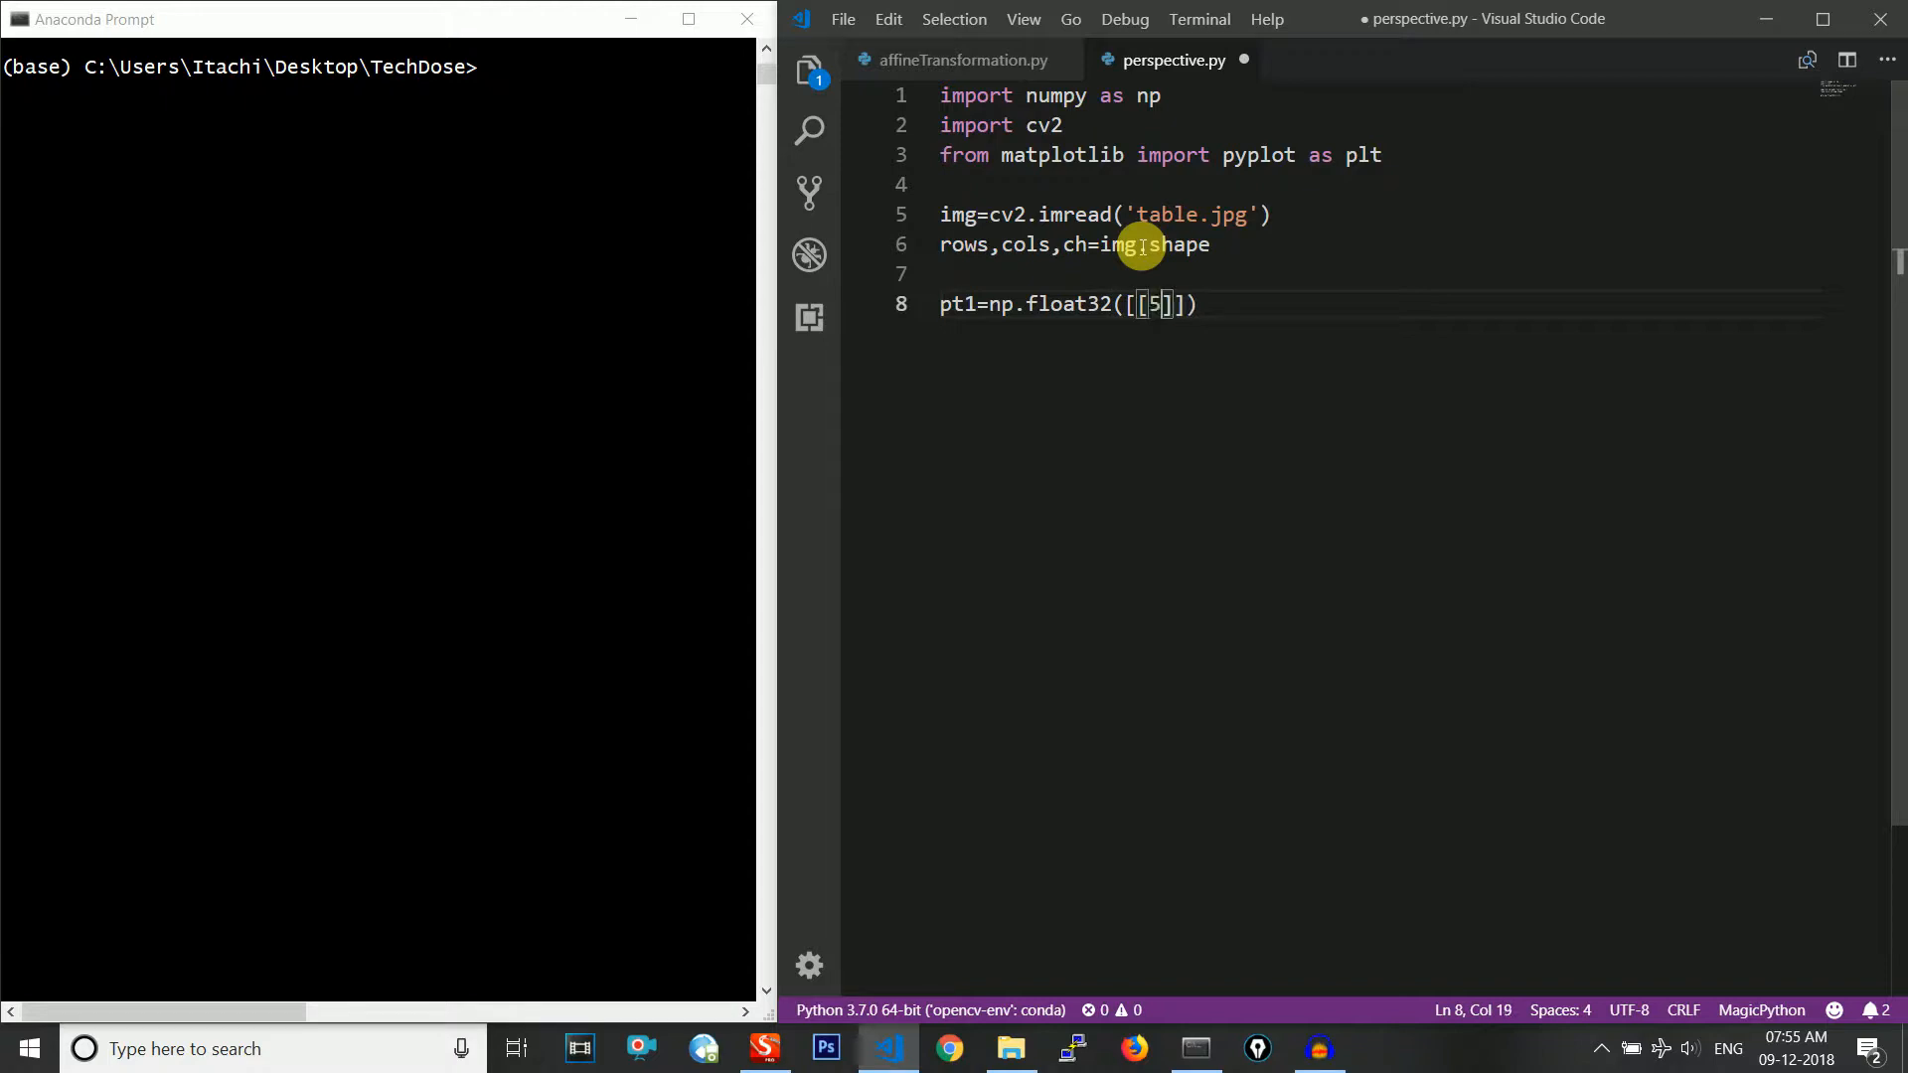
{"action": "type", "text": "6,65"}
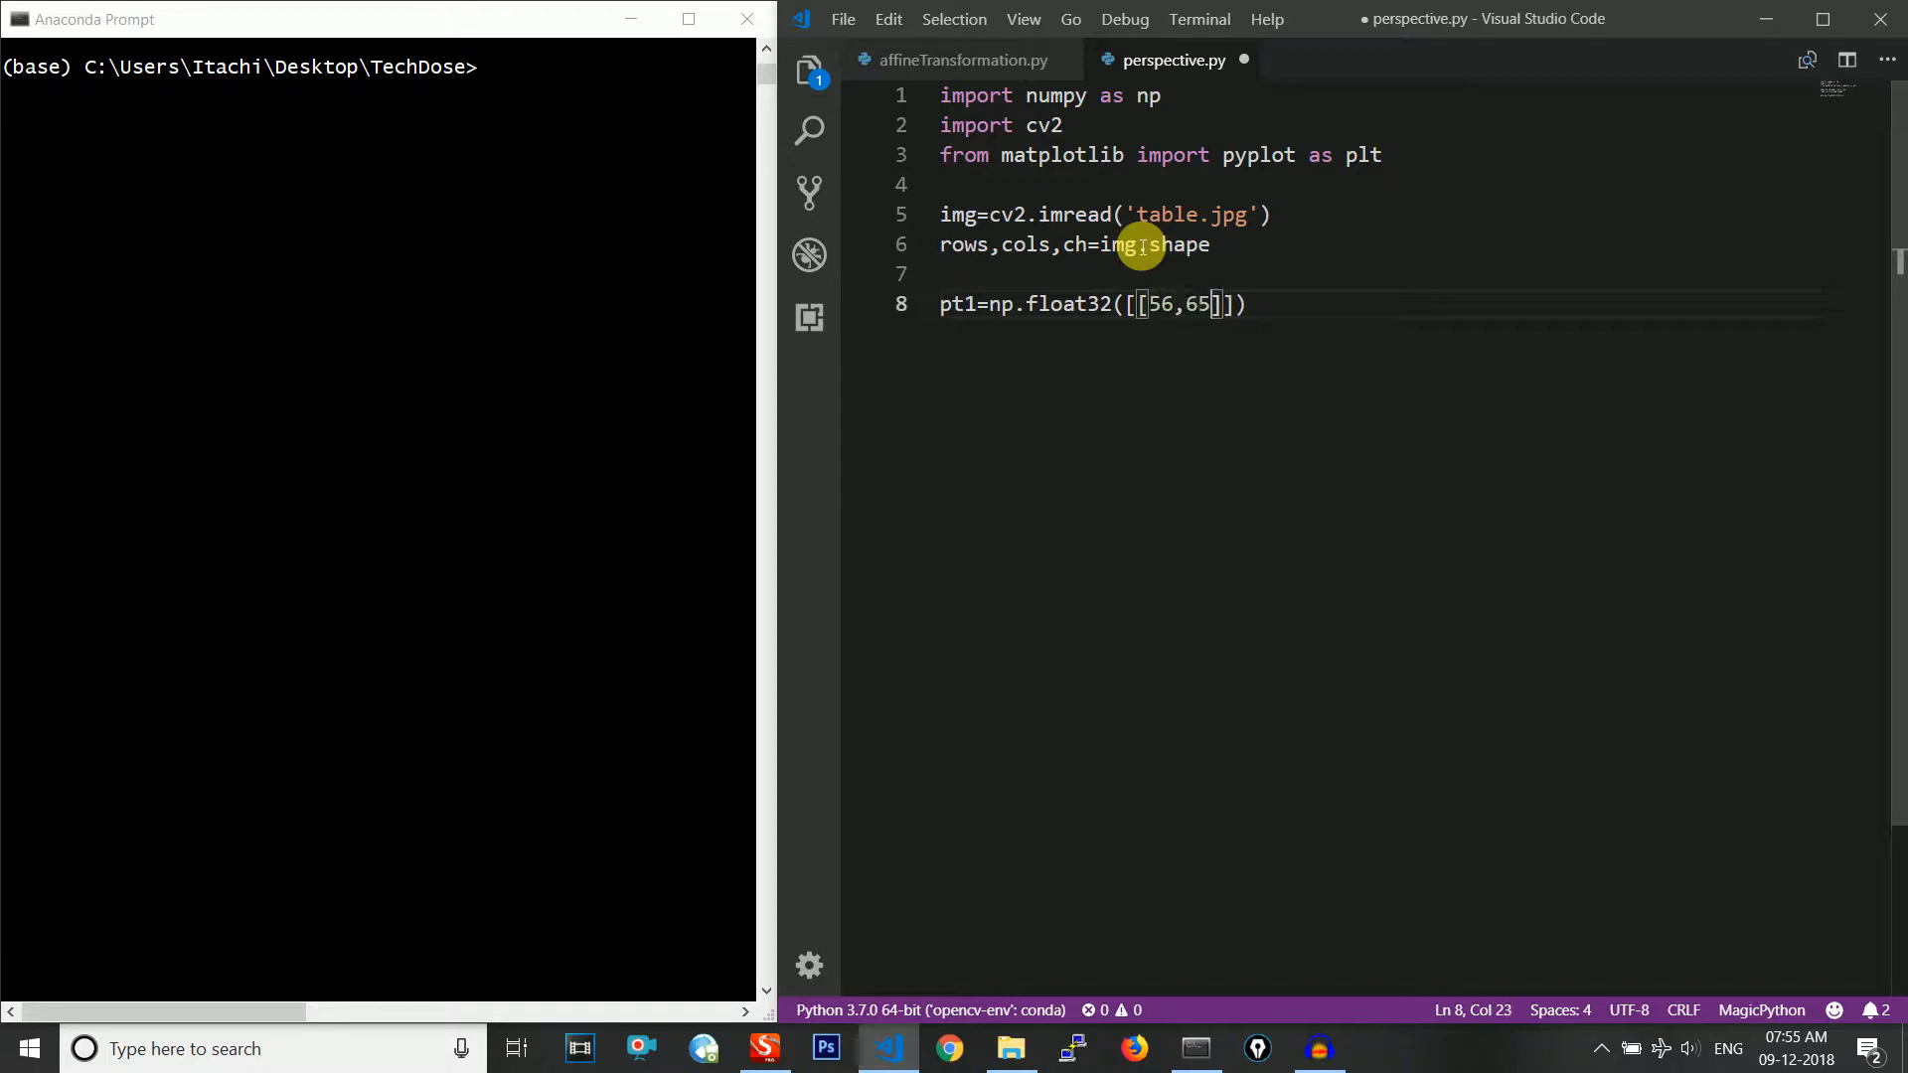
{"action": "type", "text": ",["}
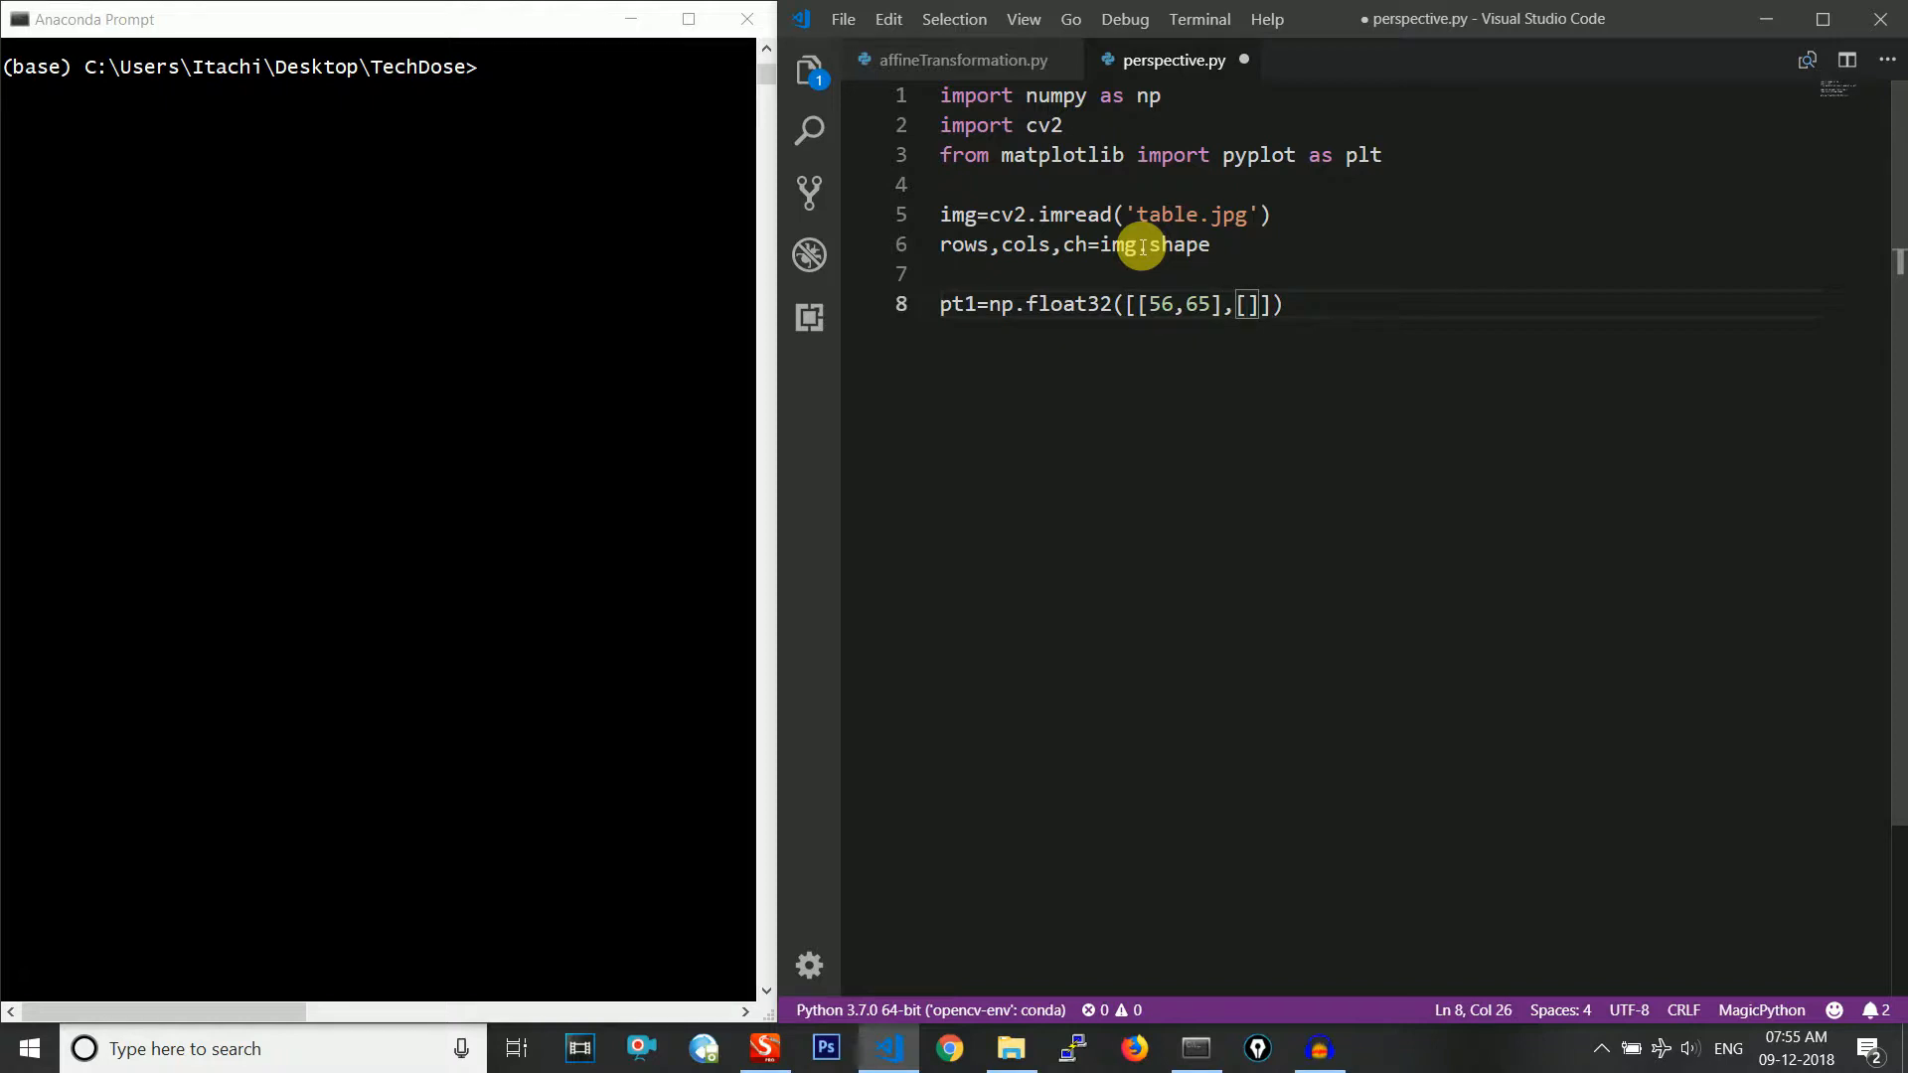
{"action": "type", "text": "3"}
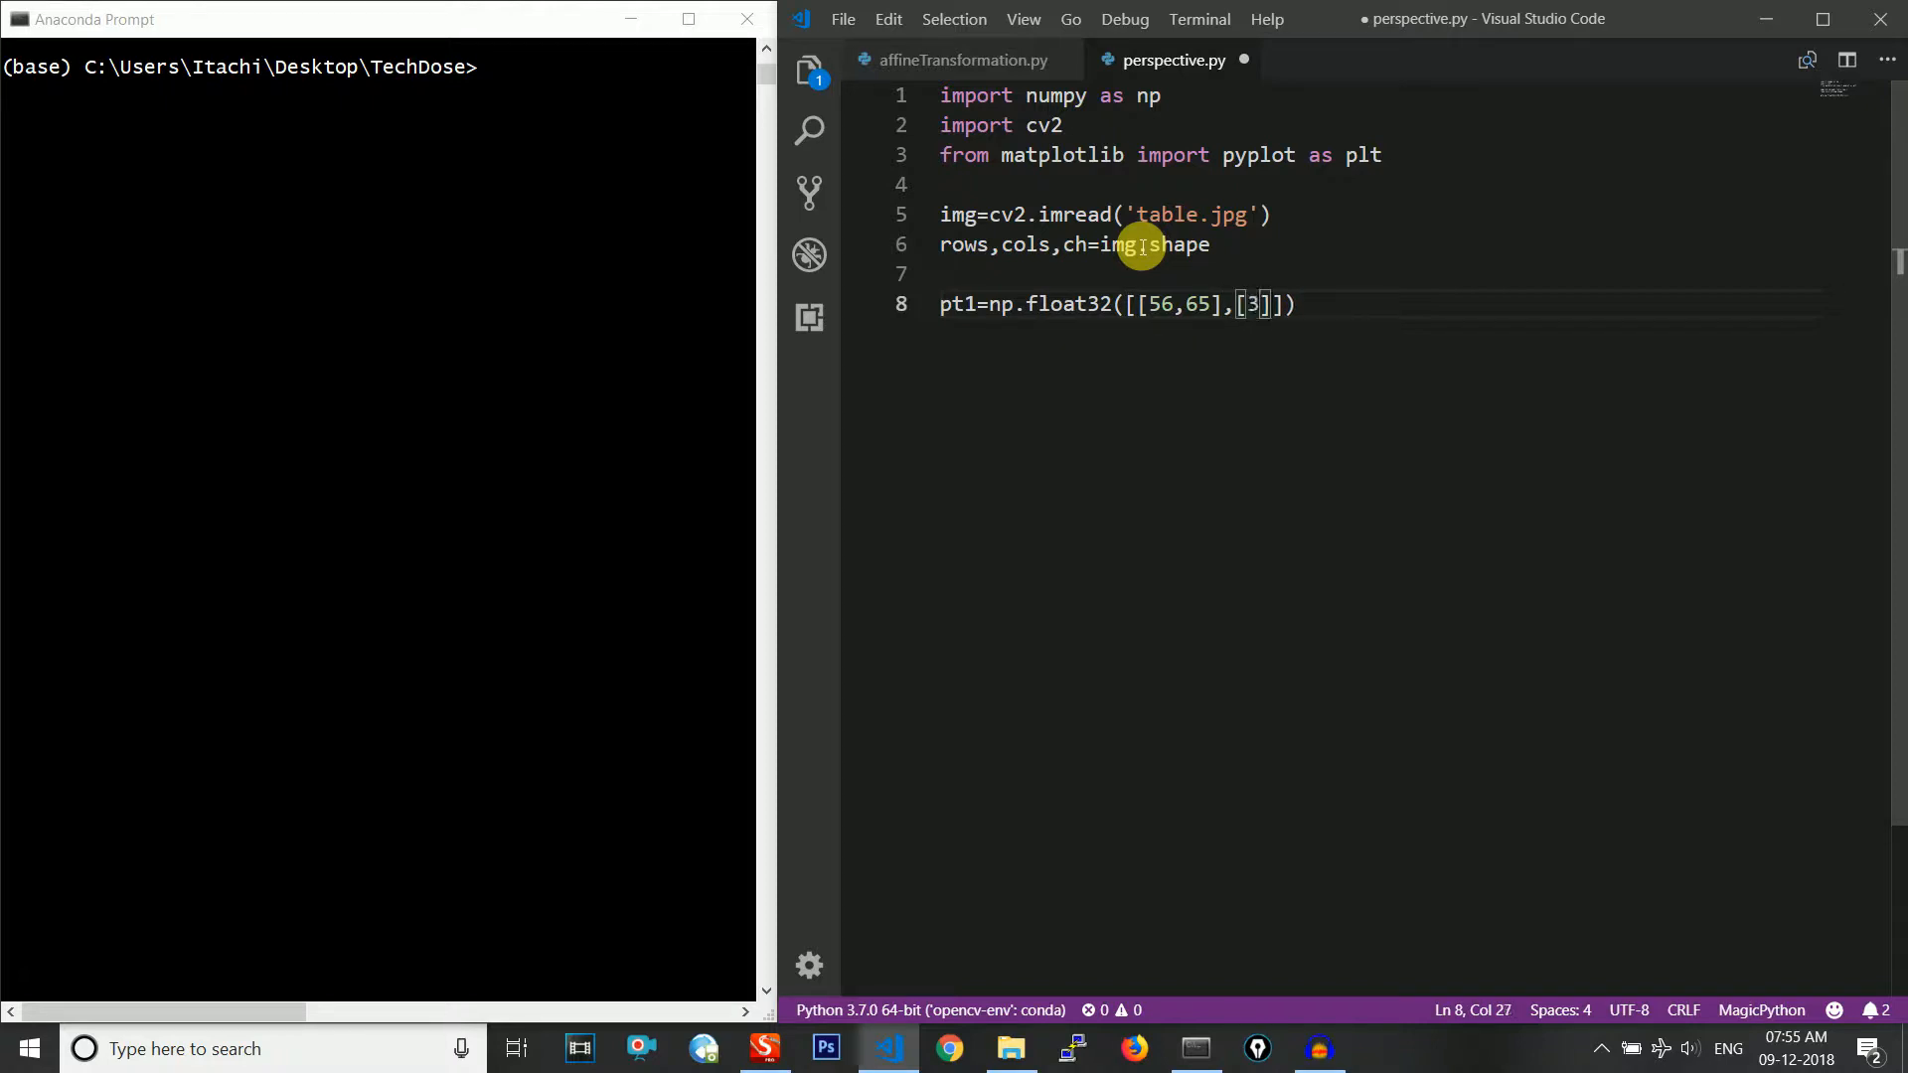
{"action": "type", "text": "68,52"}
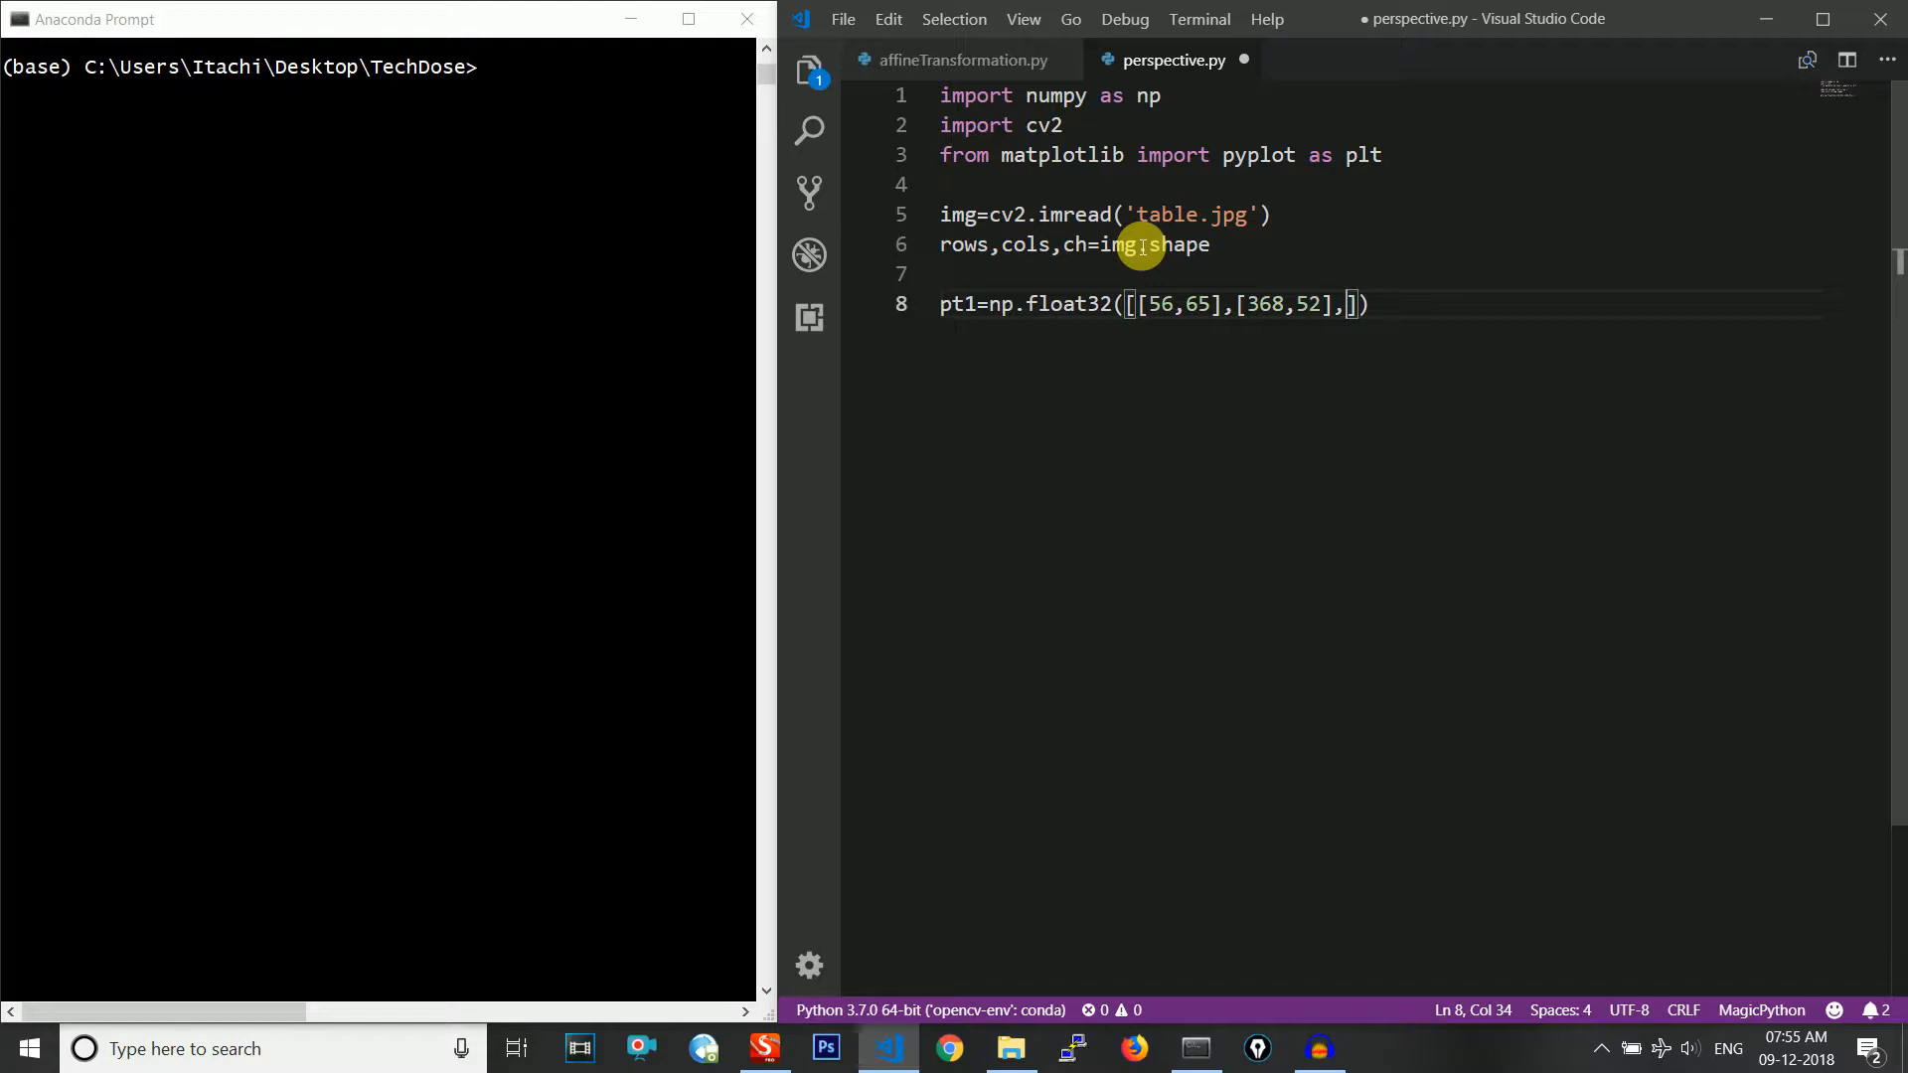
Finish pt1 with the points [28,387] and [389,2...] and begin the pt line below
{"action": "type", "text": "["}
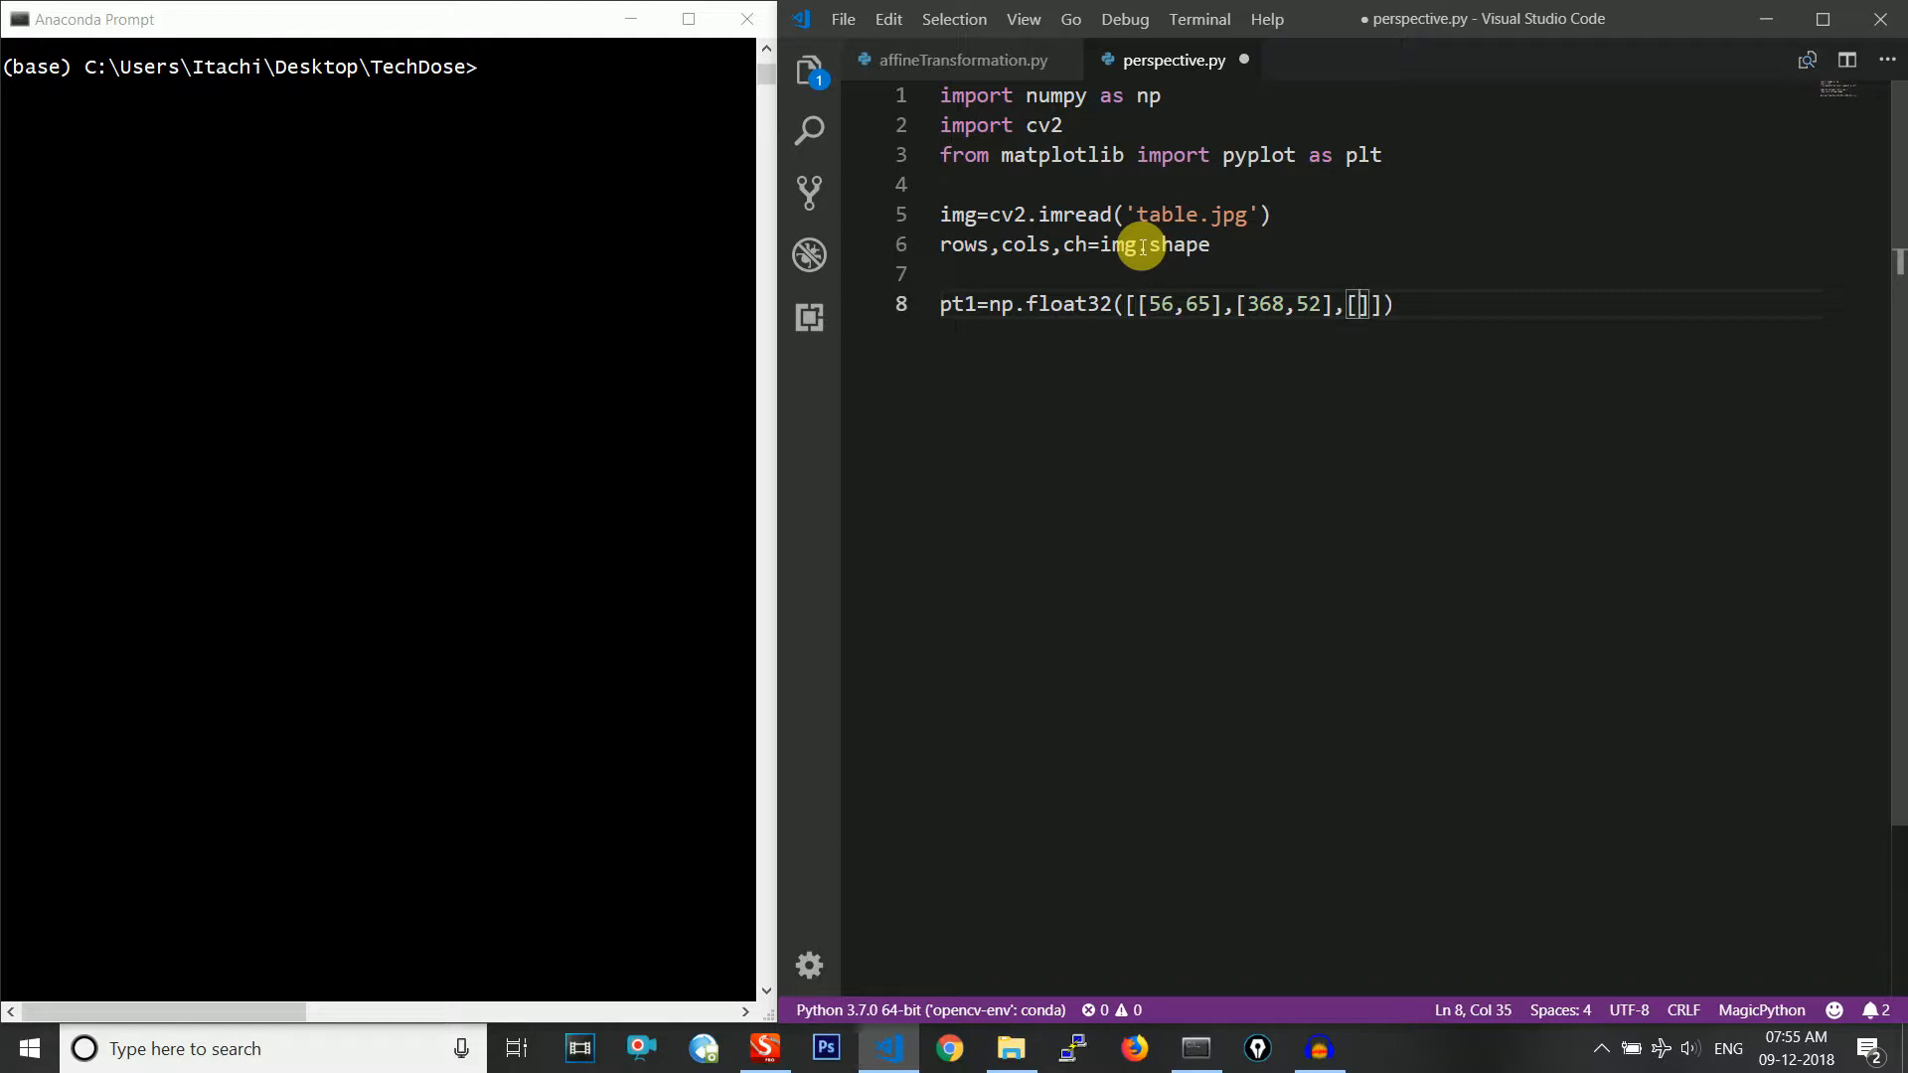
{"action": "type", "text": "28,"}
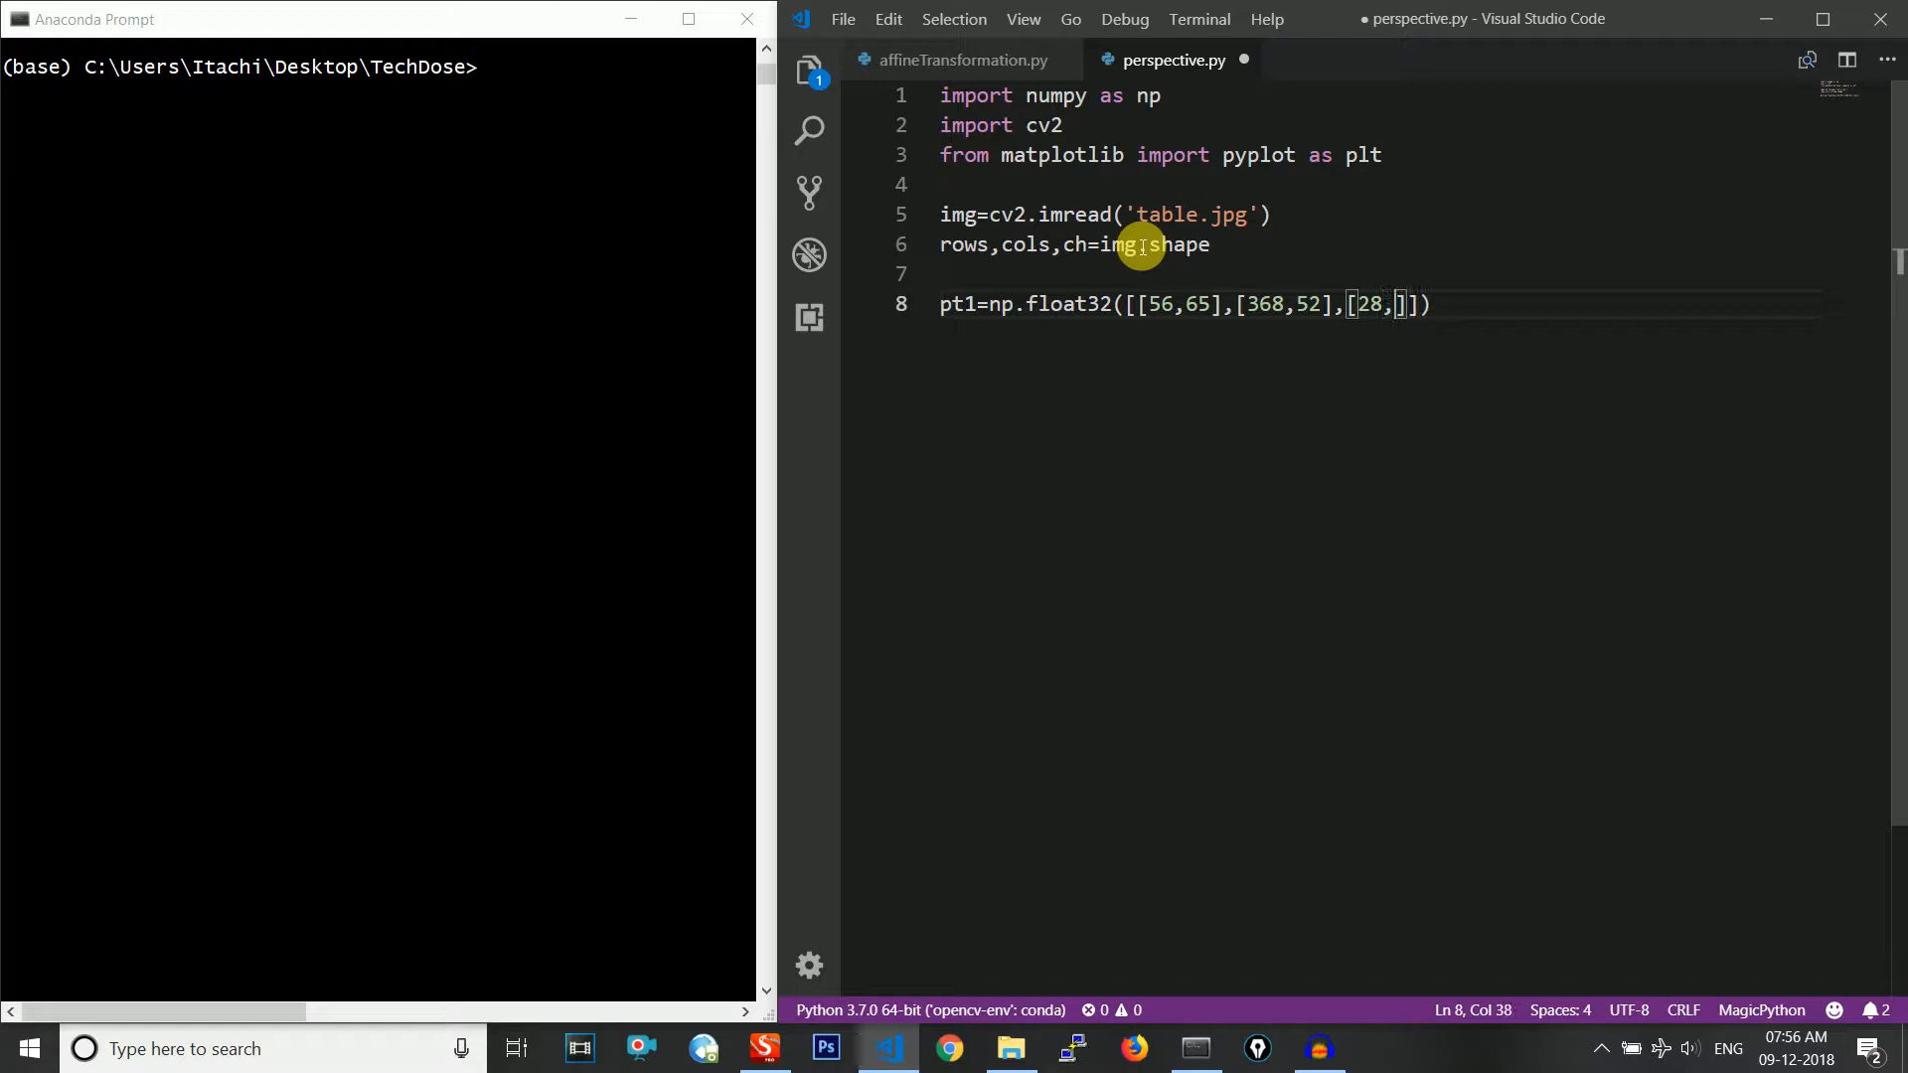
{"action": "type", "text": "387"}
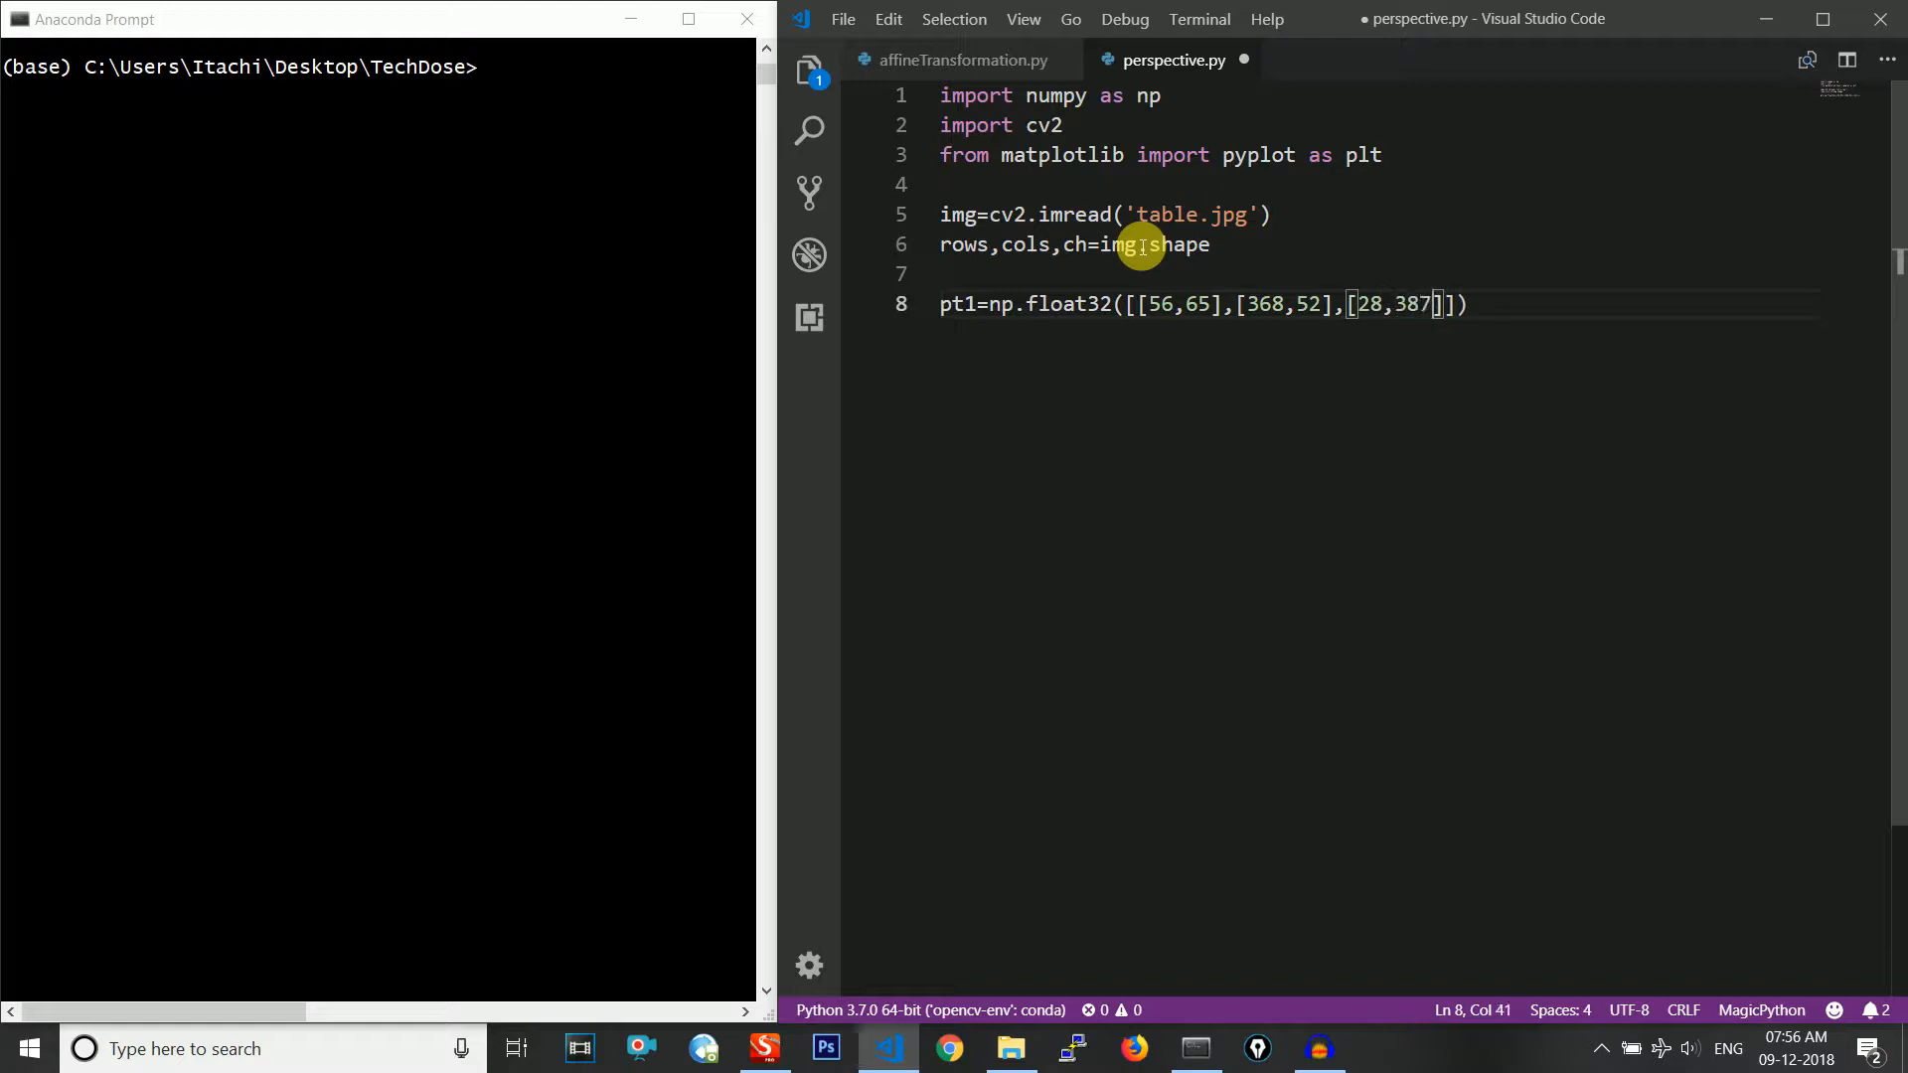
{"action": "type", "text": ",["}
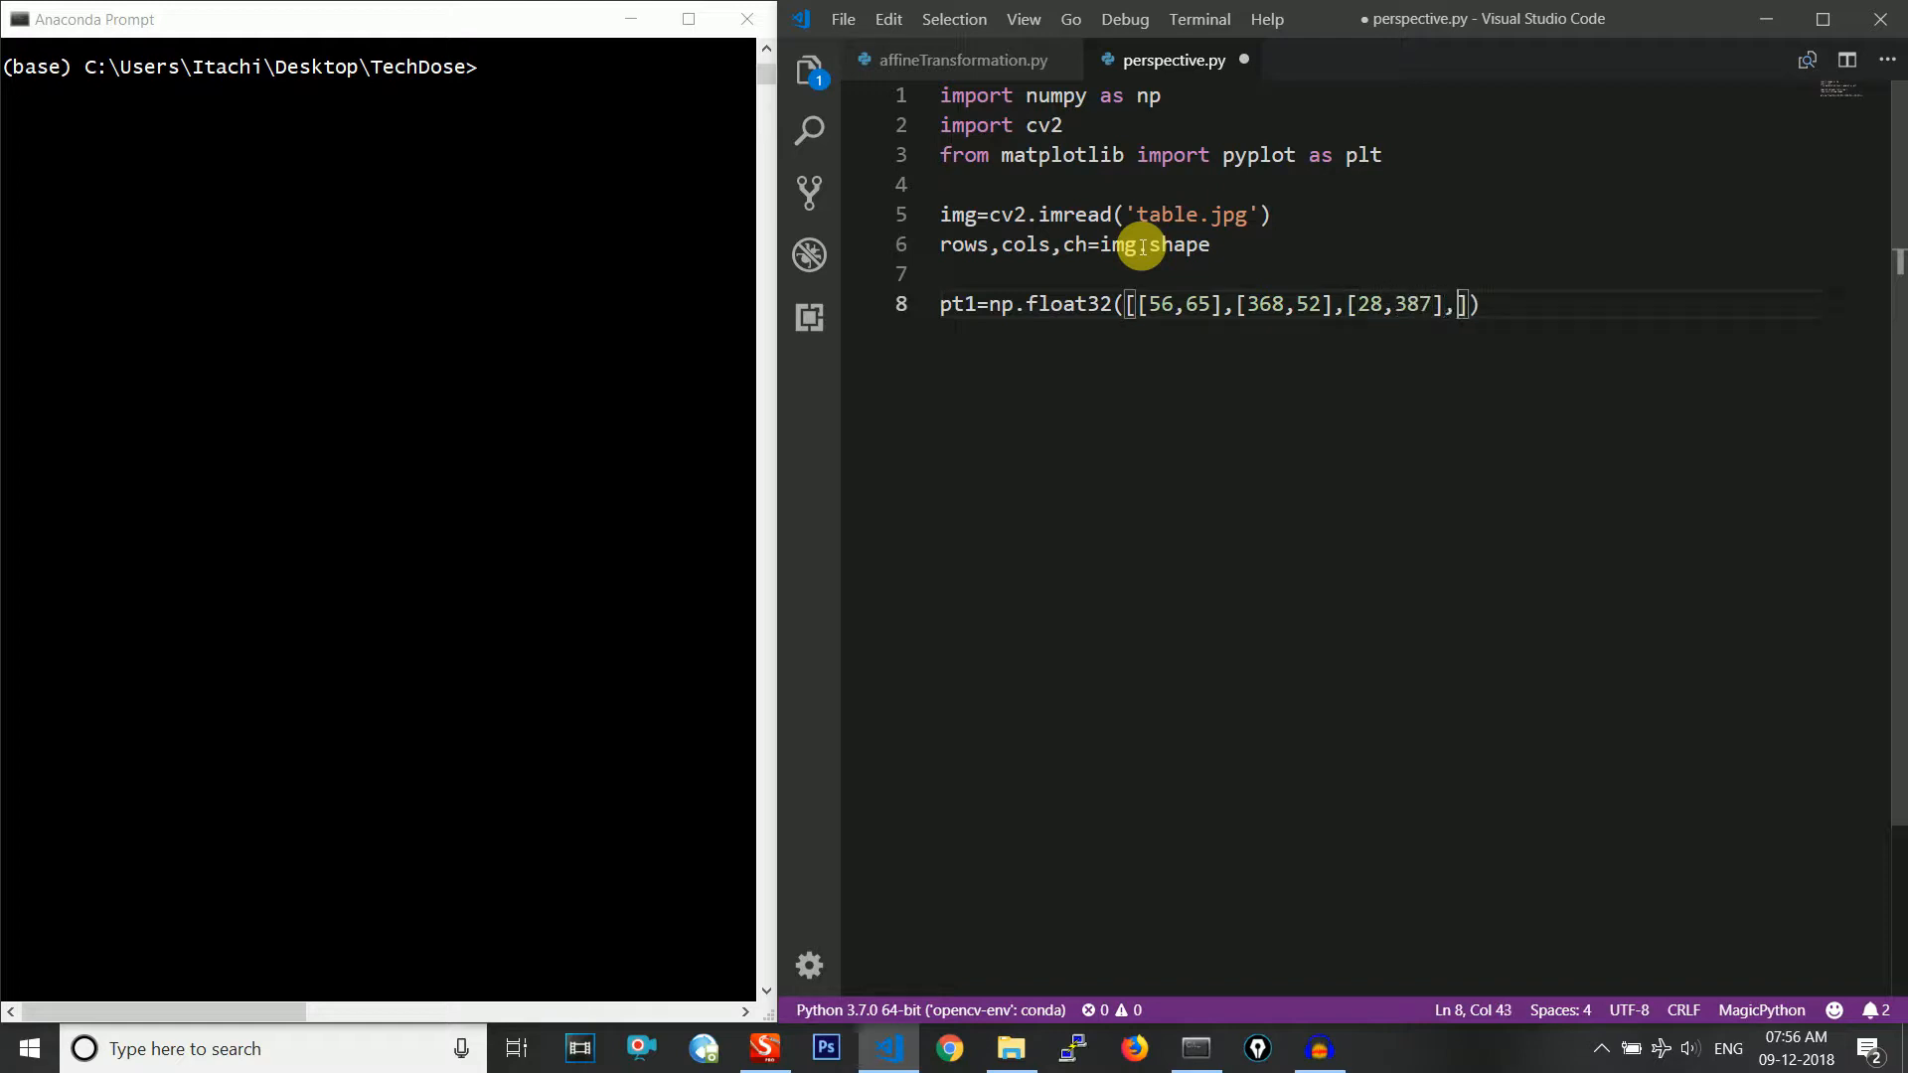
{"action": "type", "text": "389"}
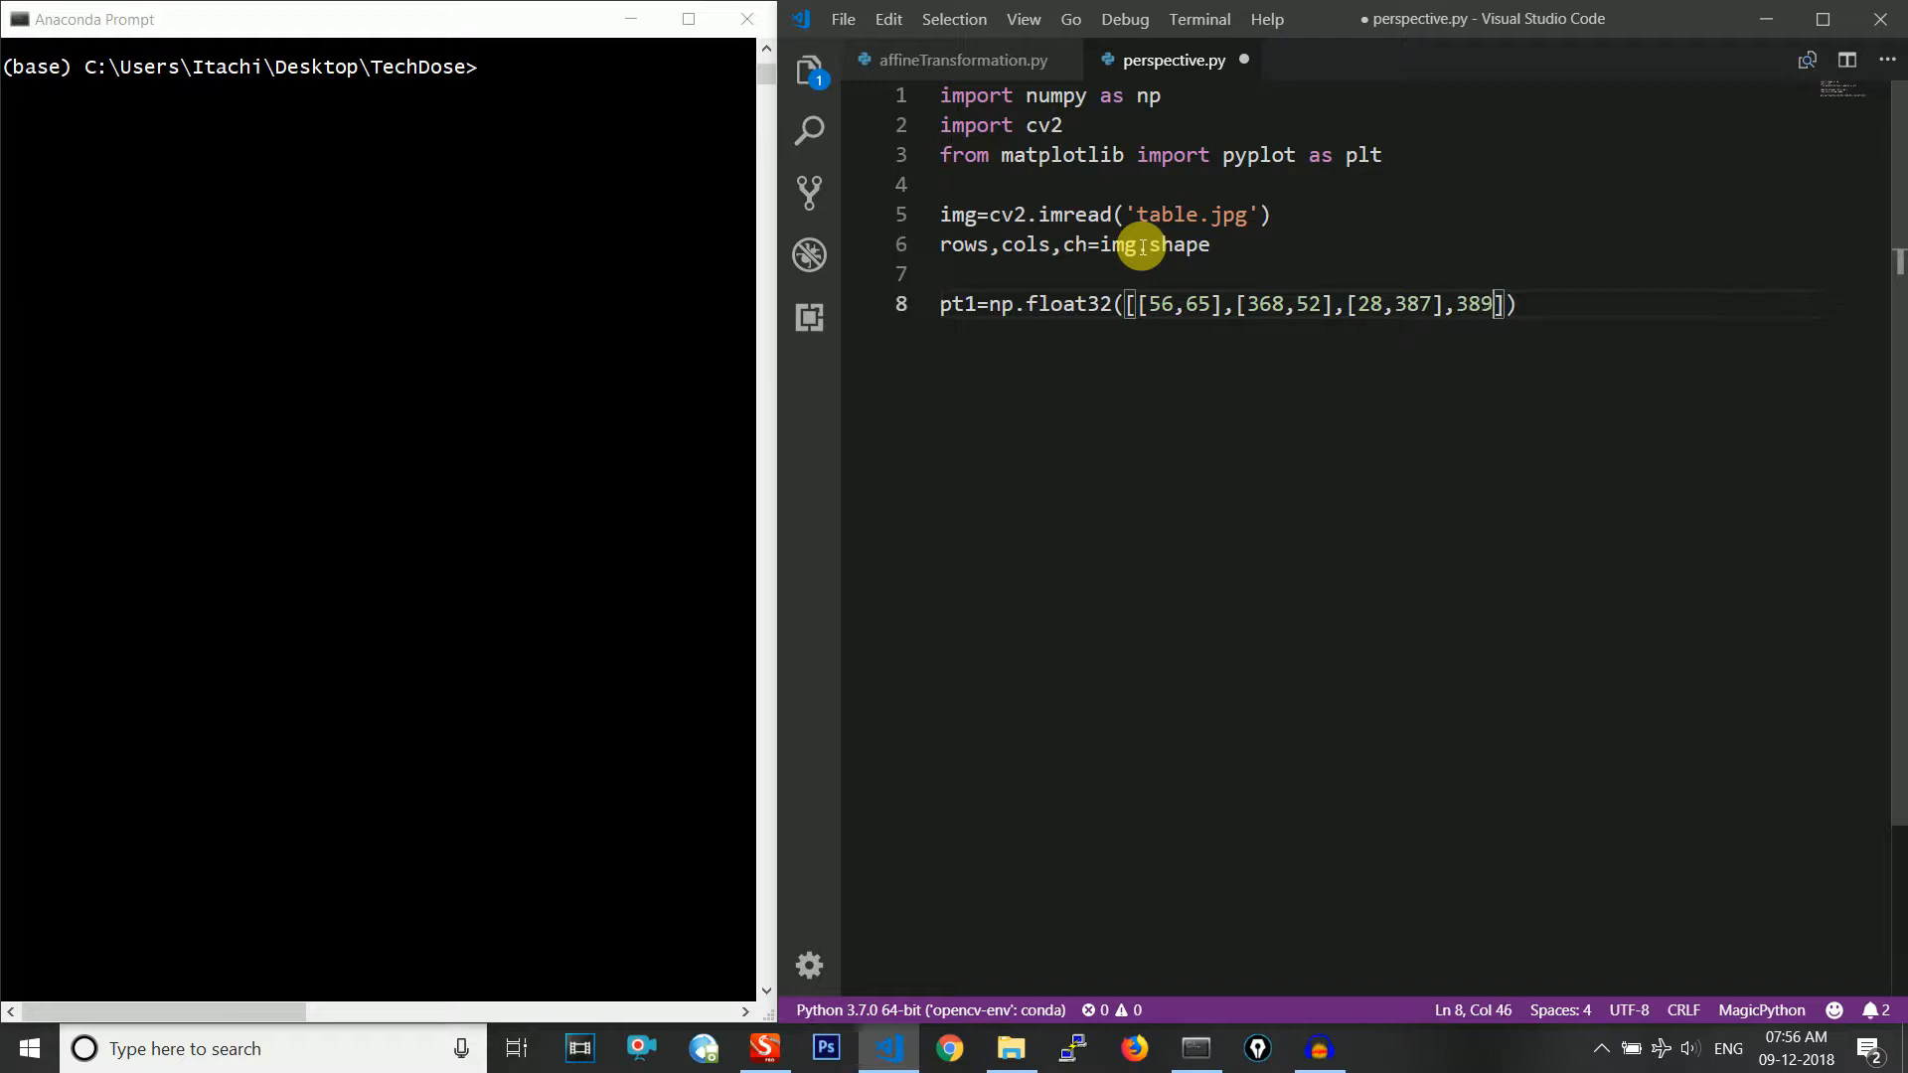
{"action": "type", "text": ",290"}
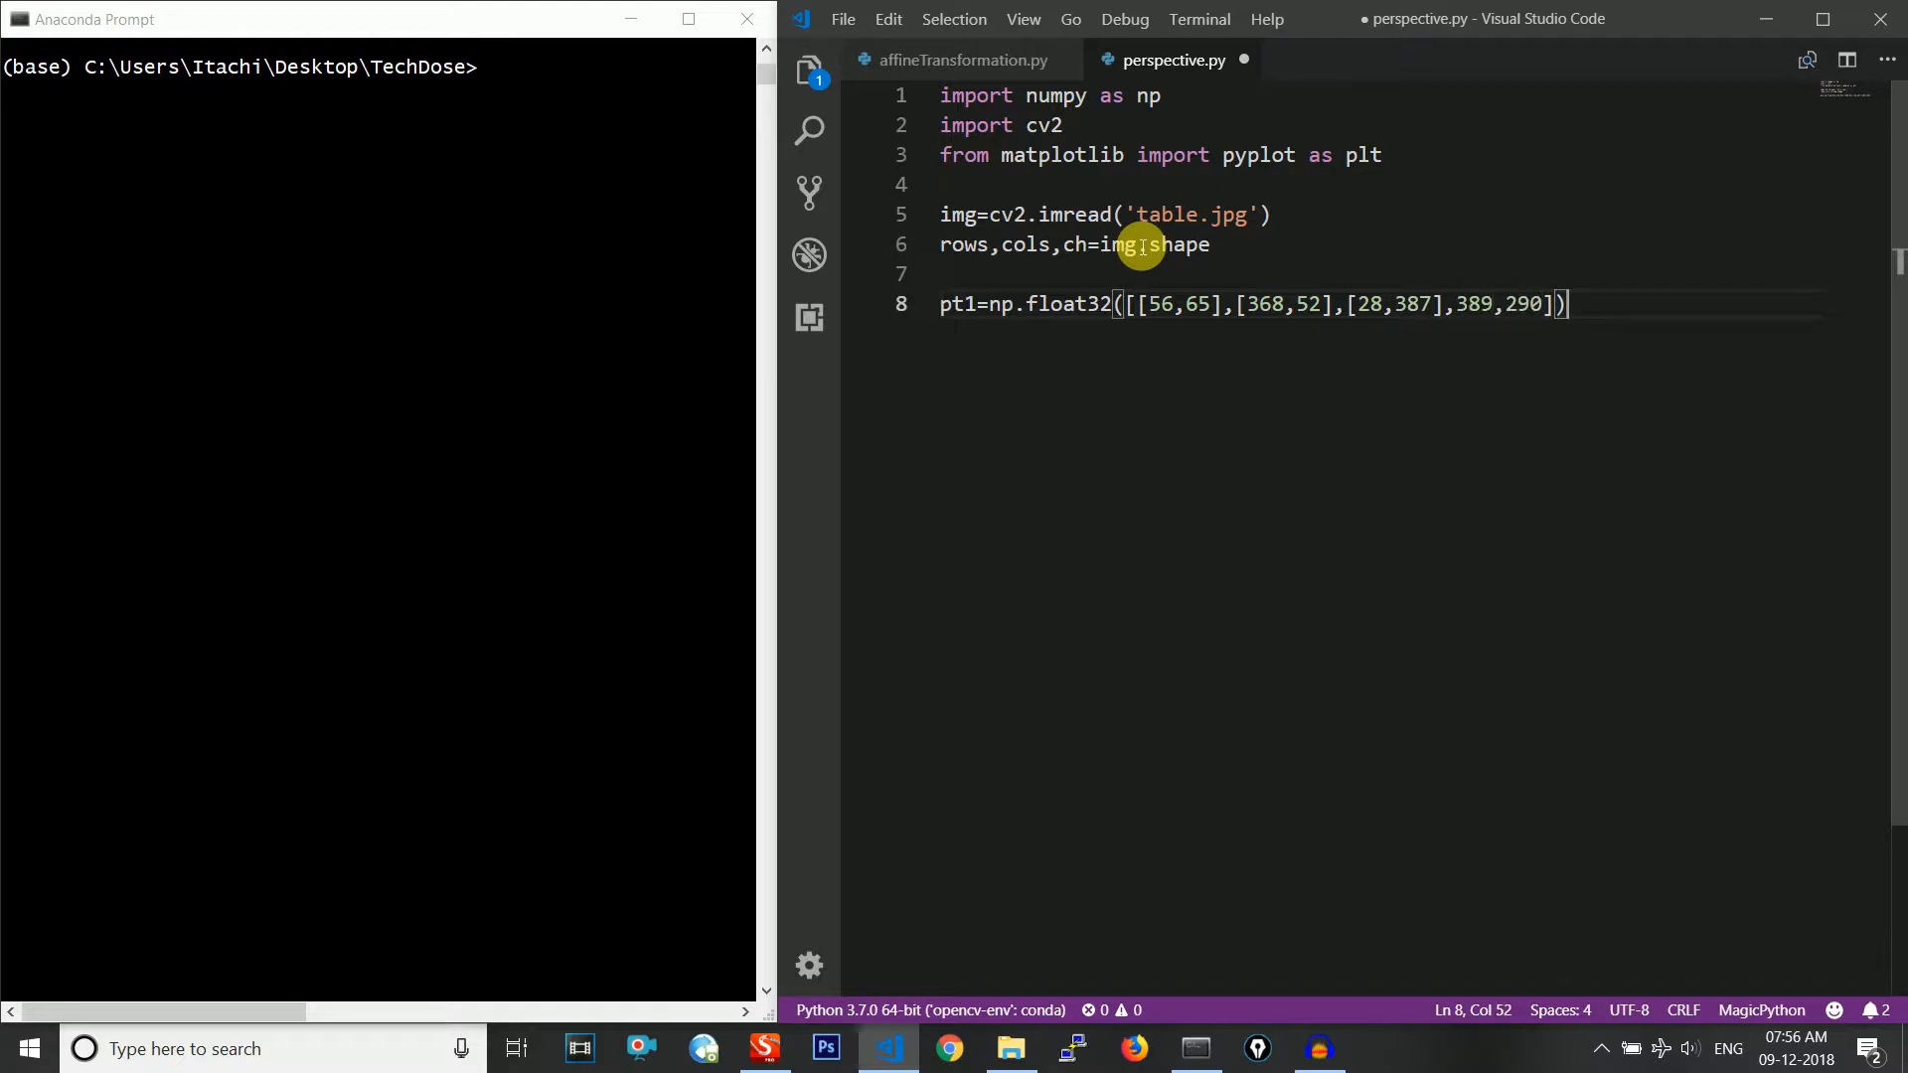
{"action": "type", "text": "]"}
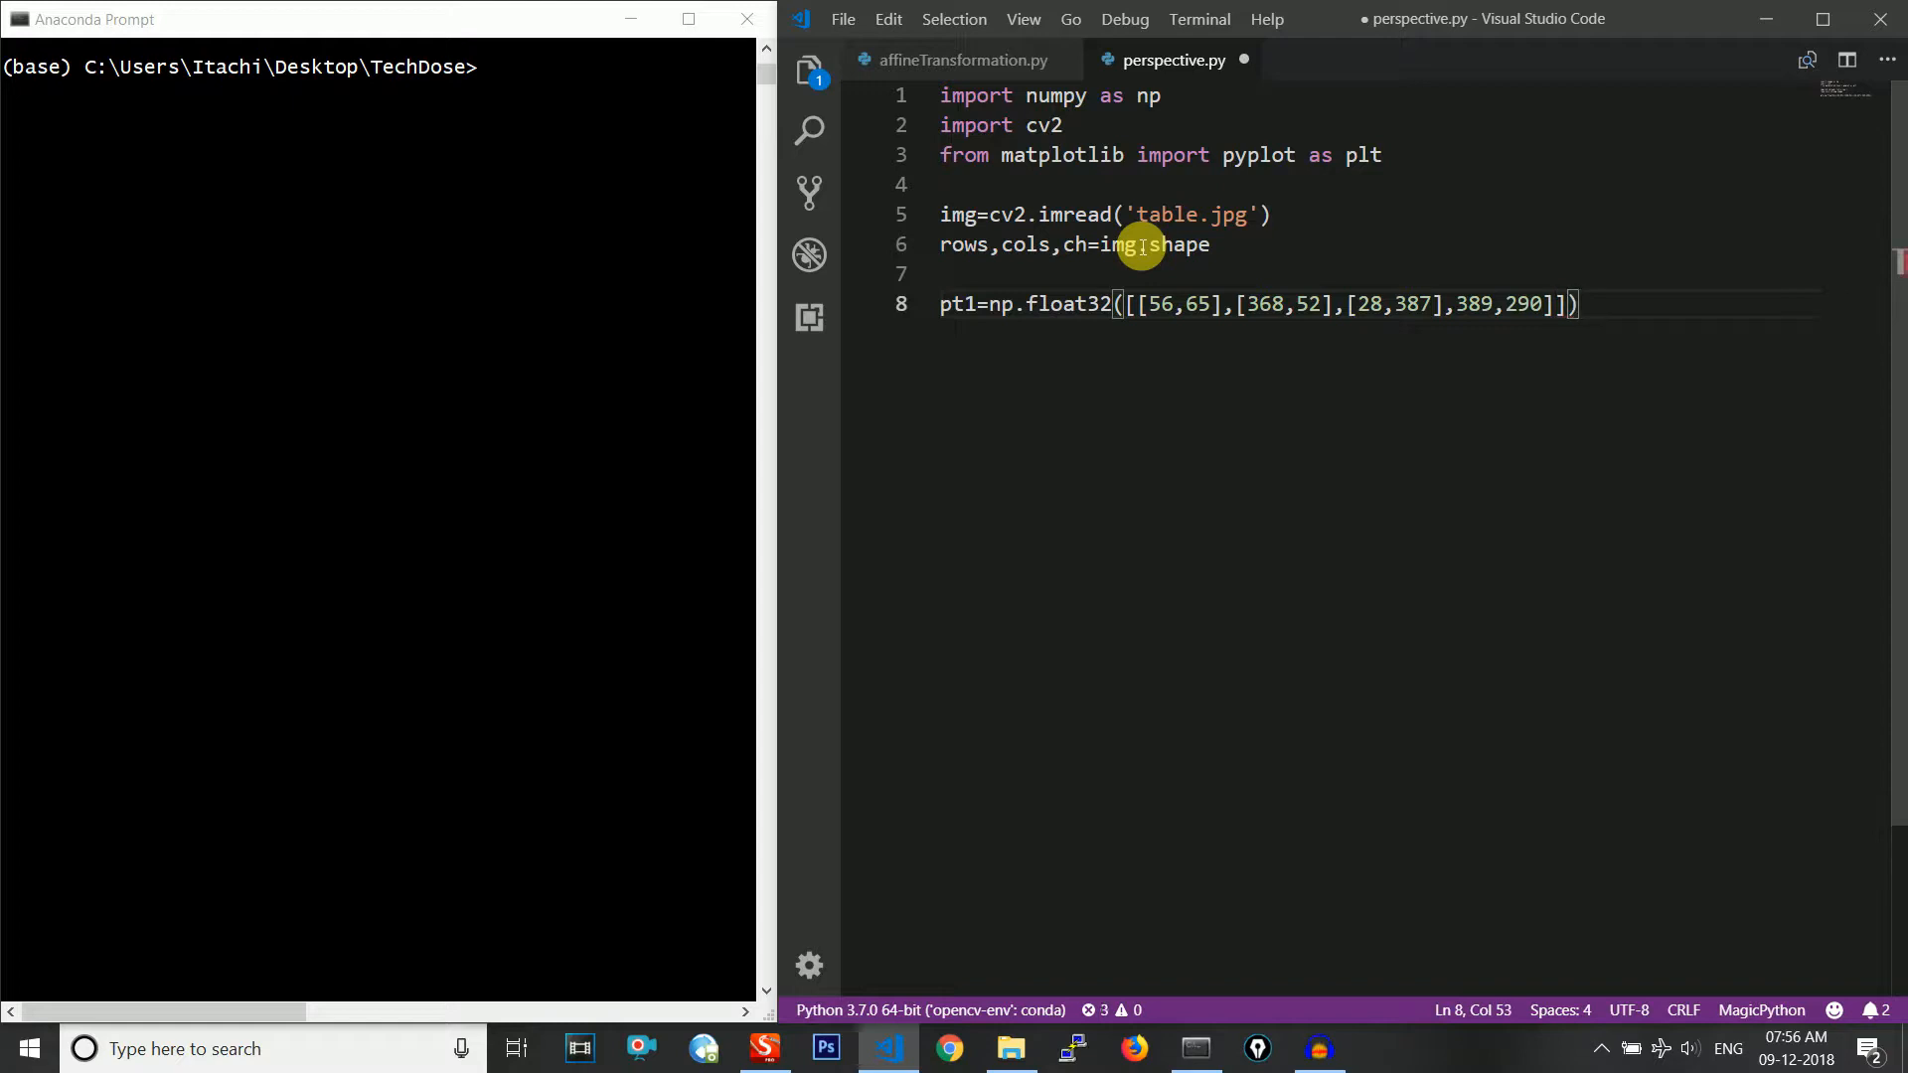
{"action": "type", "text": "pt"}
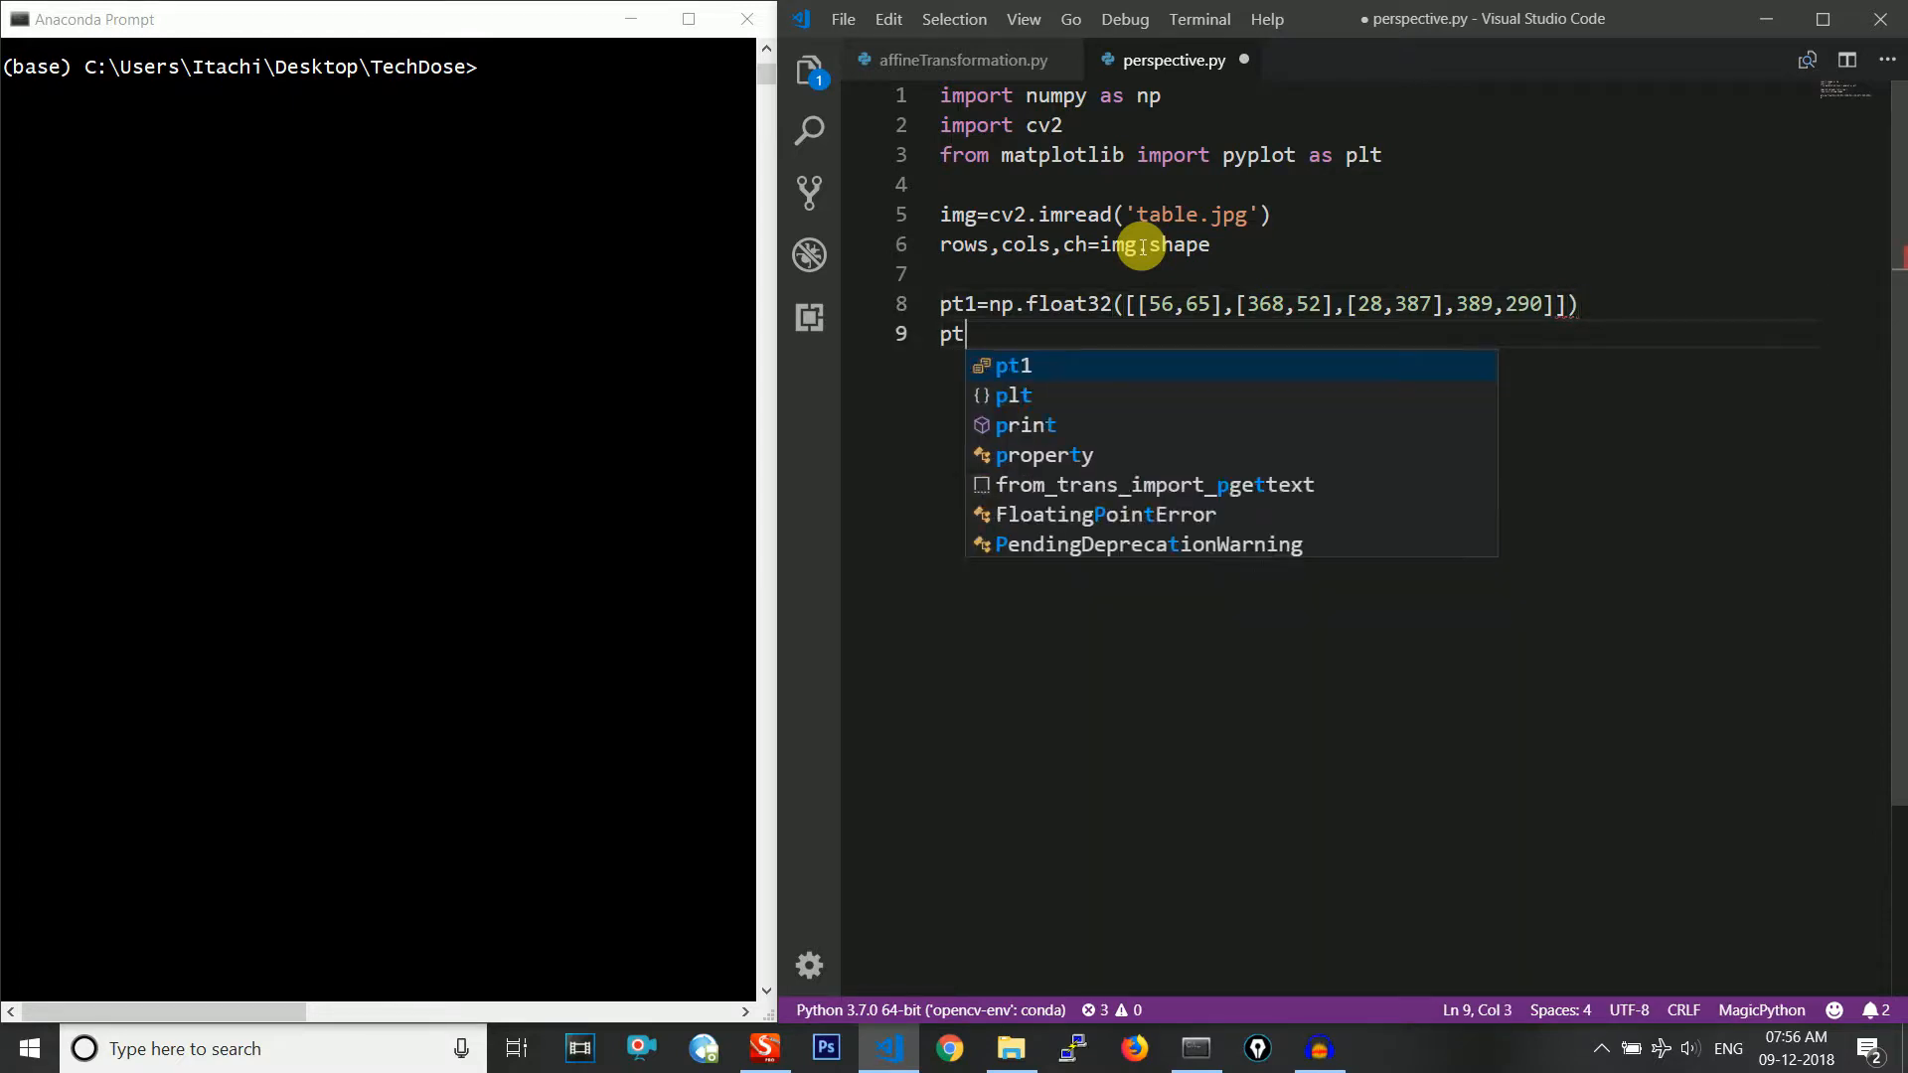
Write pt2=np.float32([[0,0],[300,0],[0,300],[300,300]]) and start a new line
{"action": "type", "text": "2=np"}
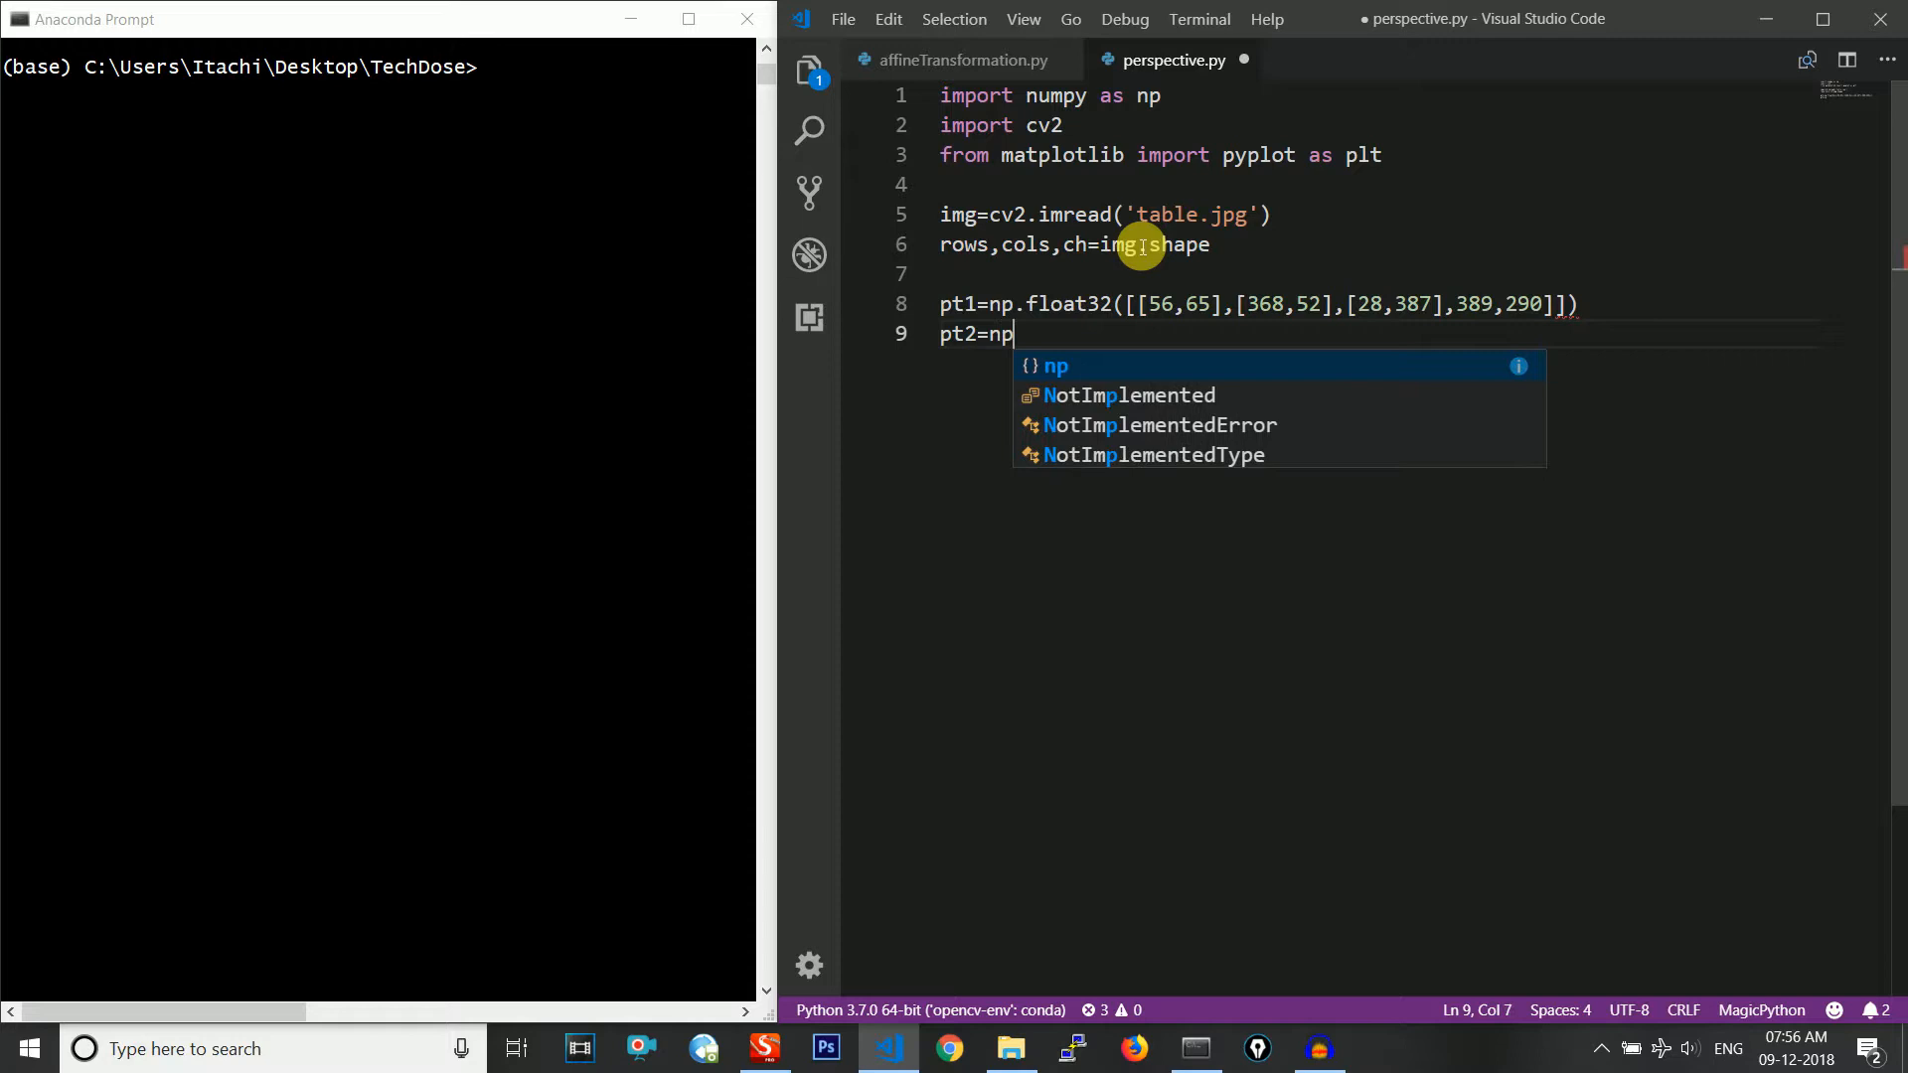
{"action": "type", "text": ".float32([["}
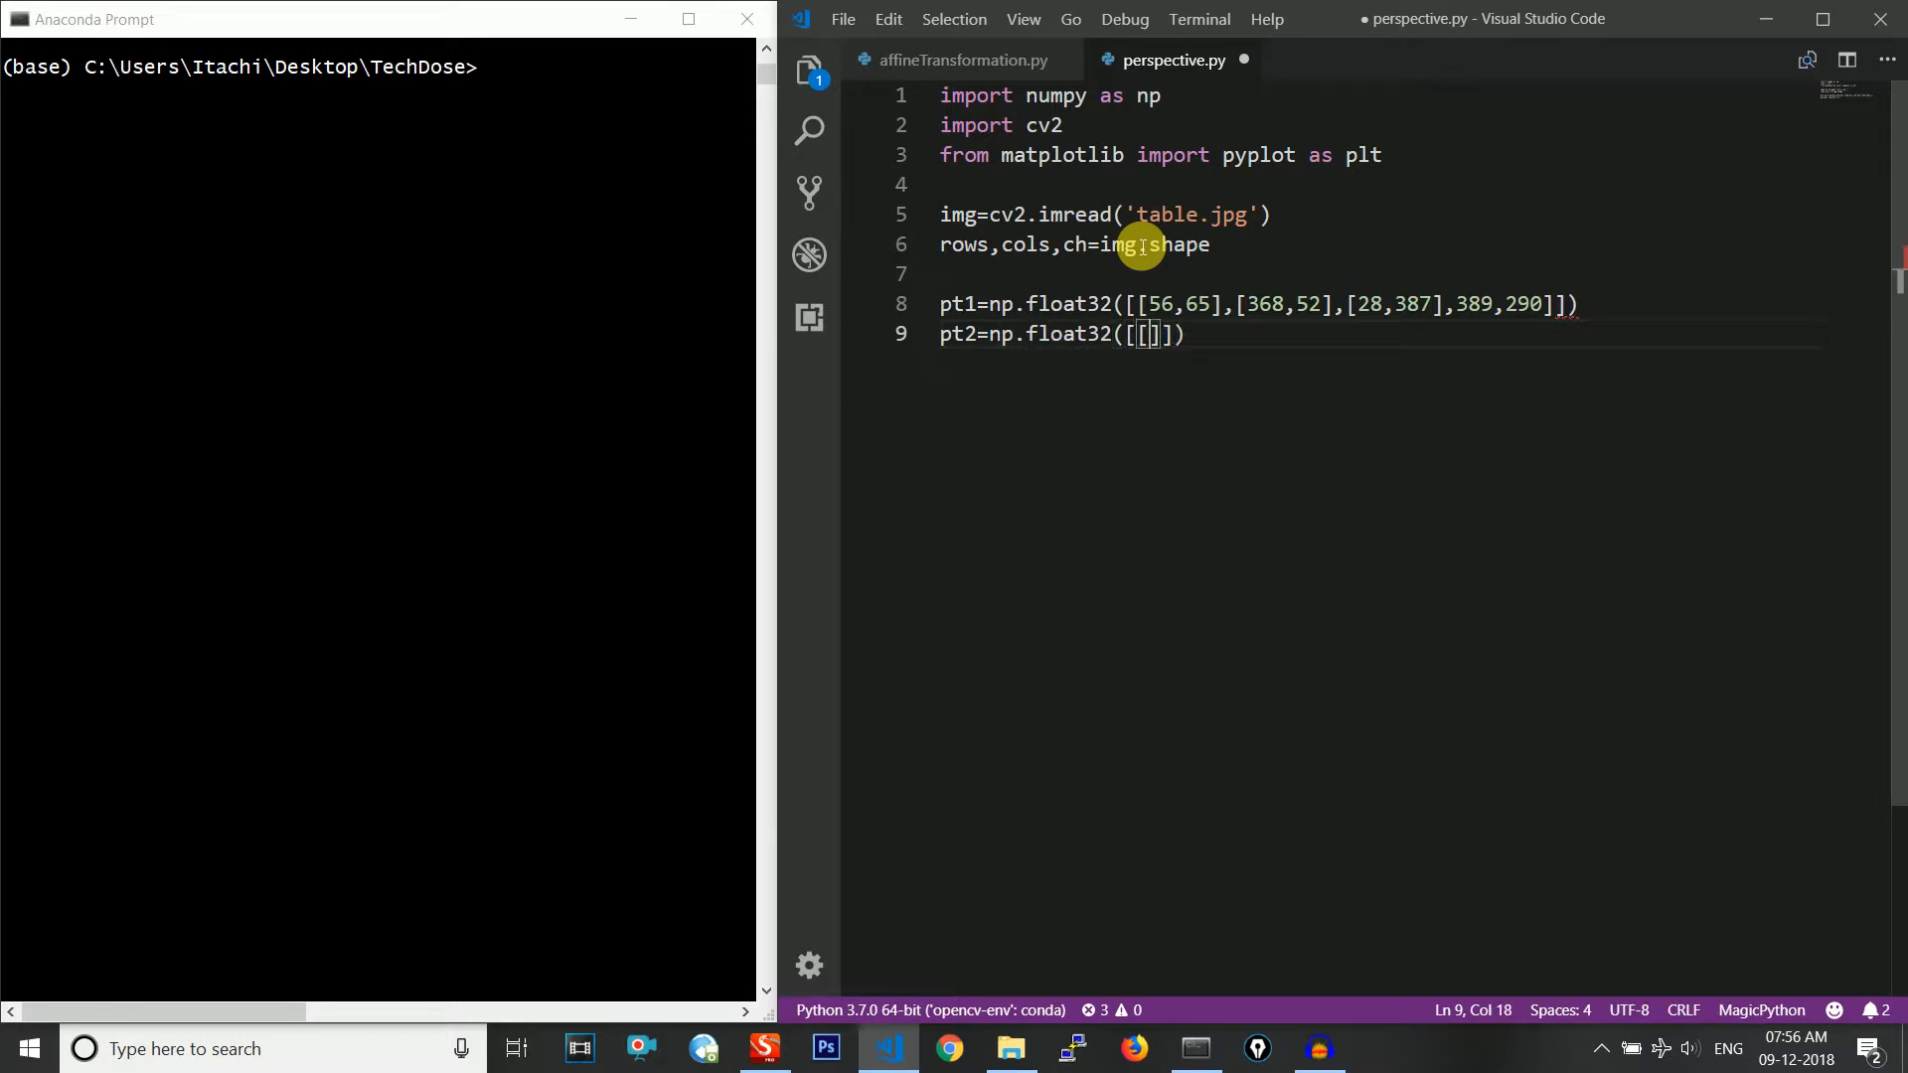
{"action": "type", "text": "0,0"}
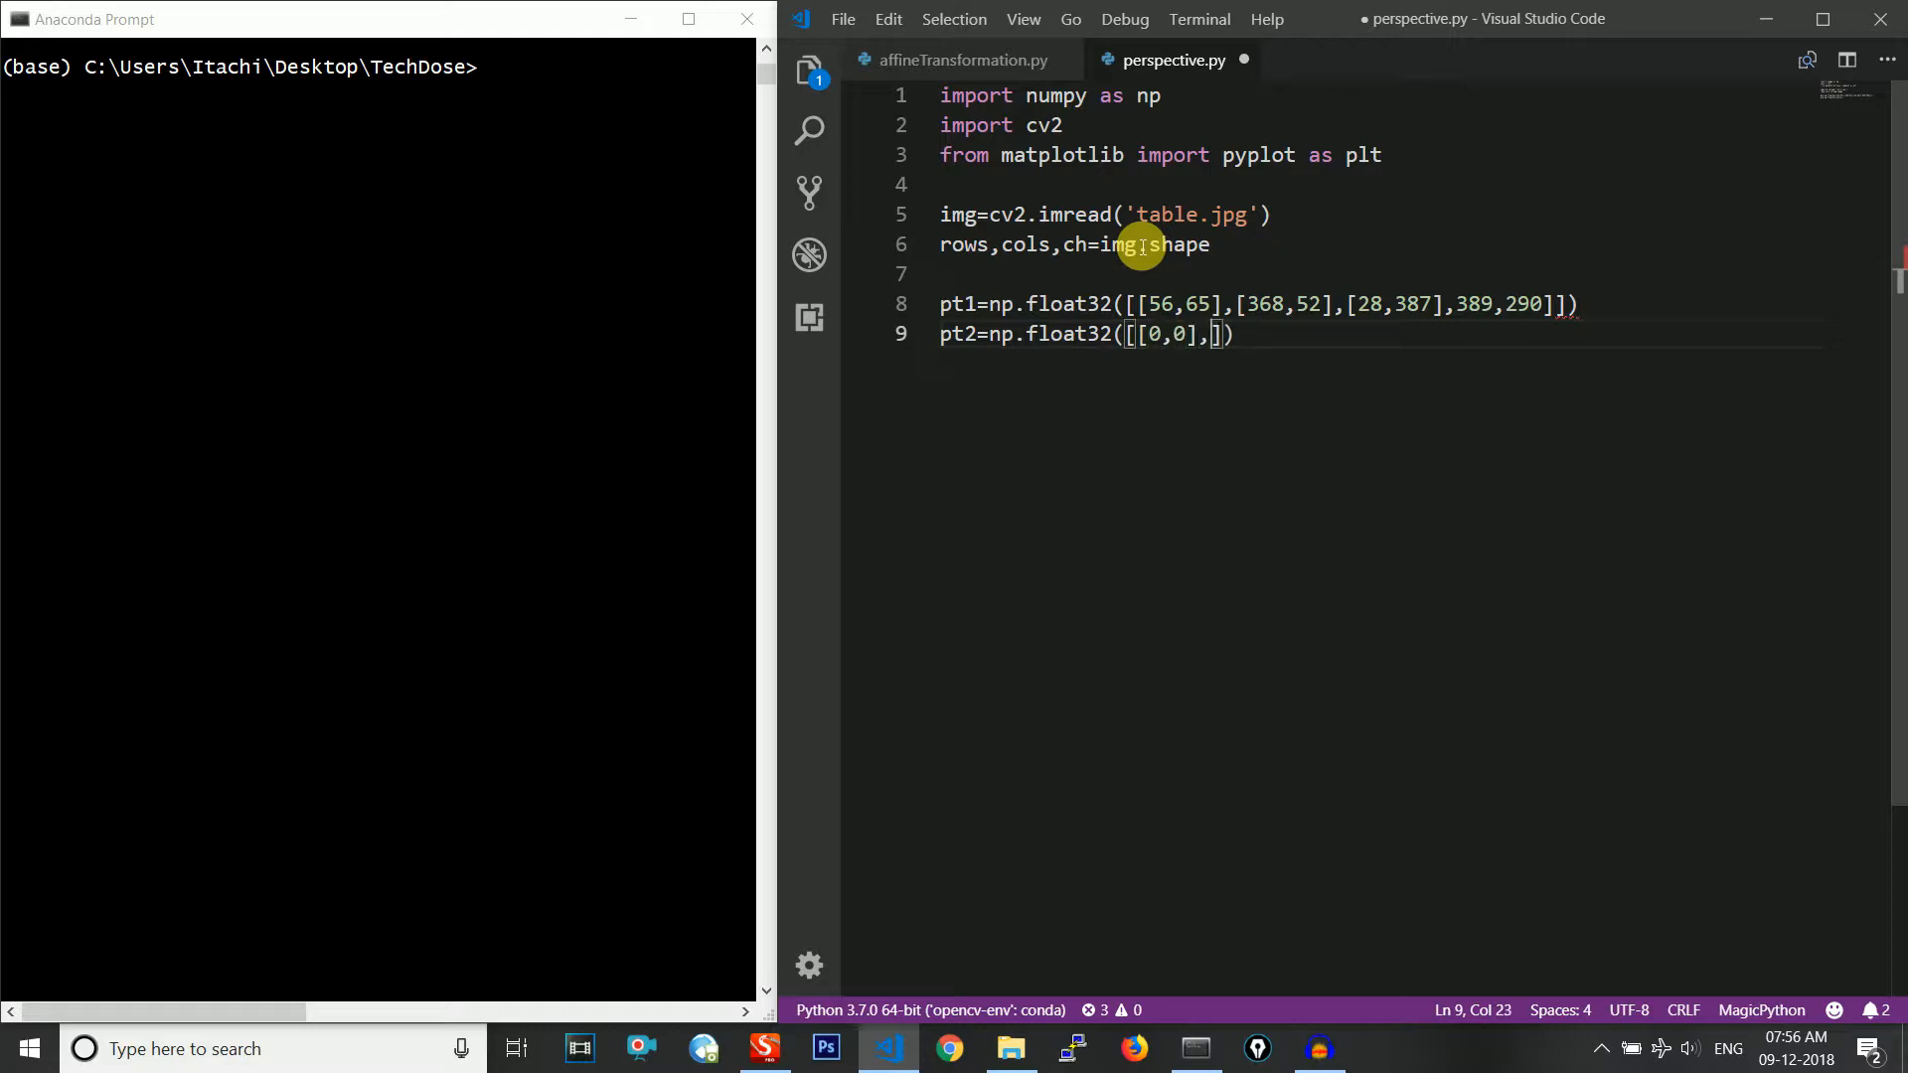
{"action": "type", "text": "[300"}
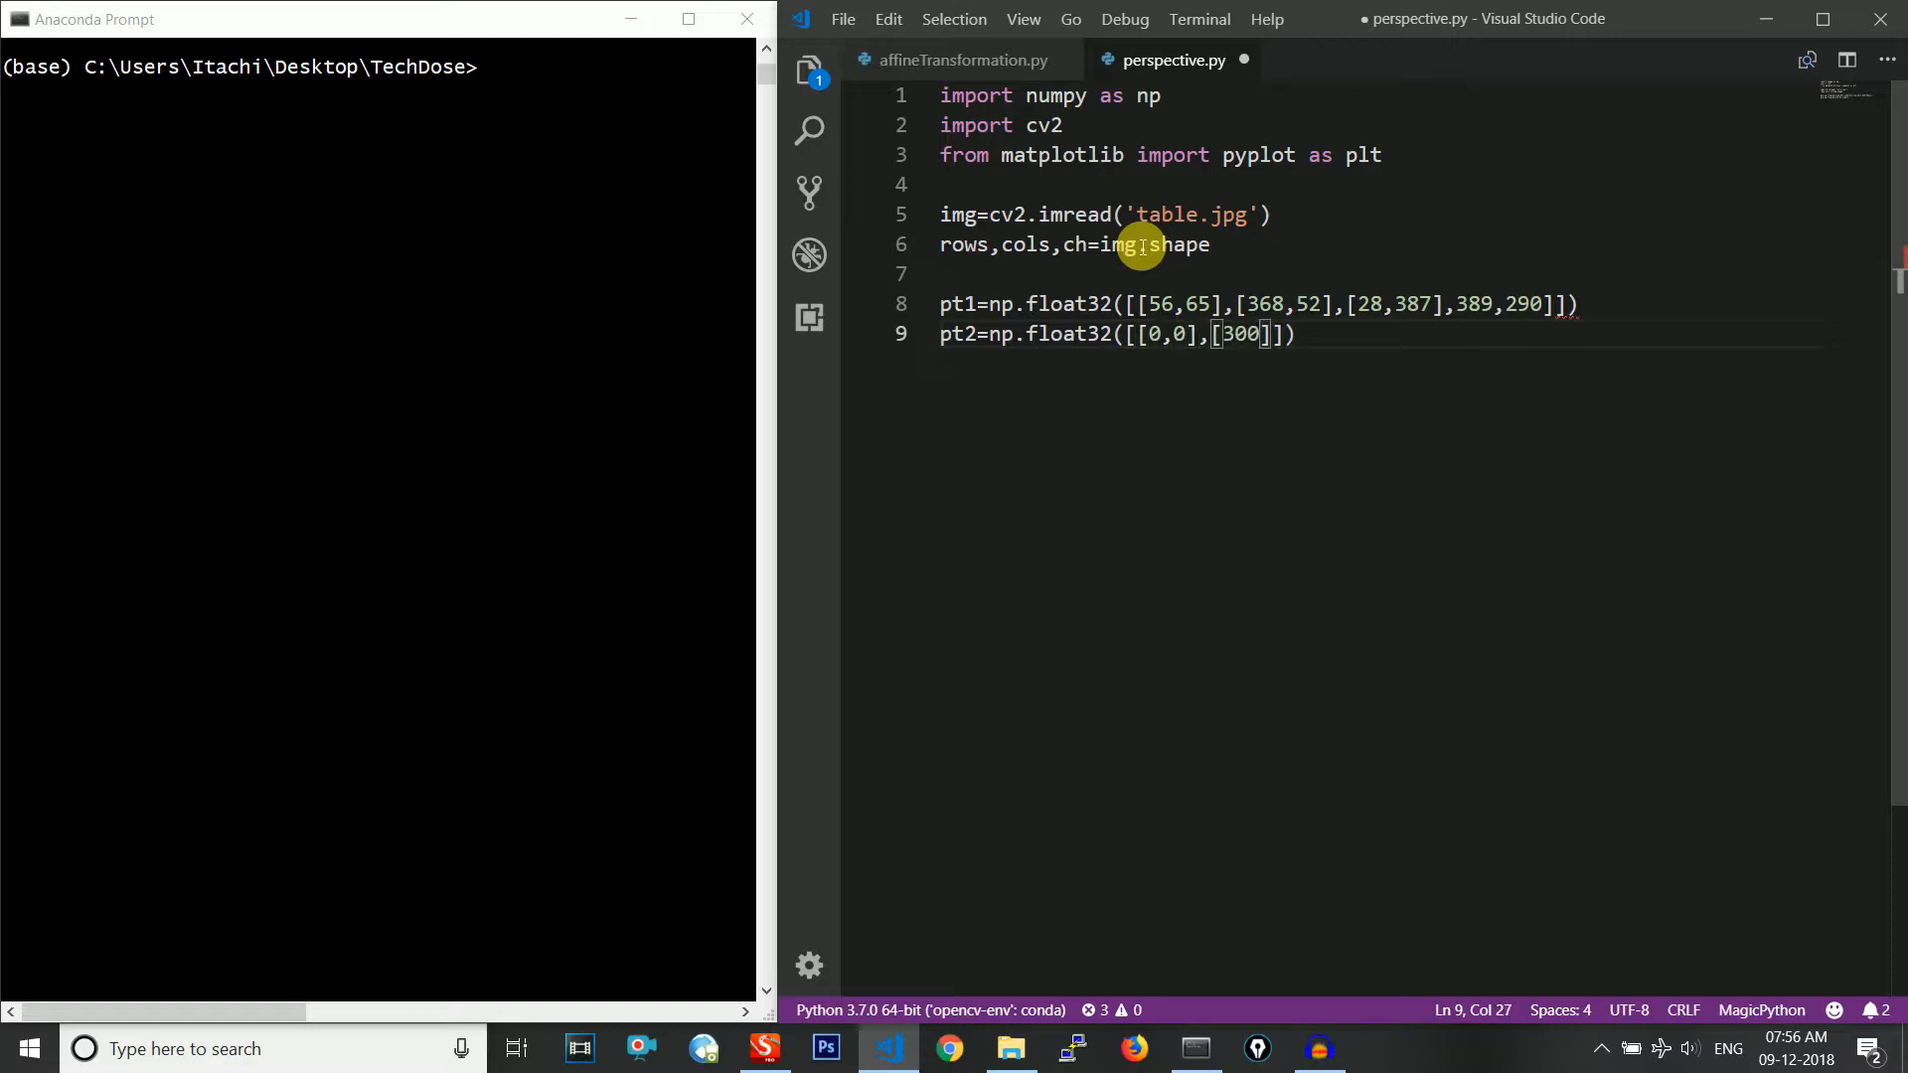
{"action": "type", "text": ",0],[0,300],["}
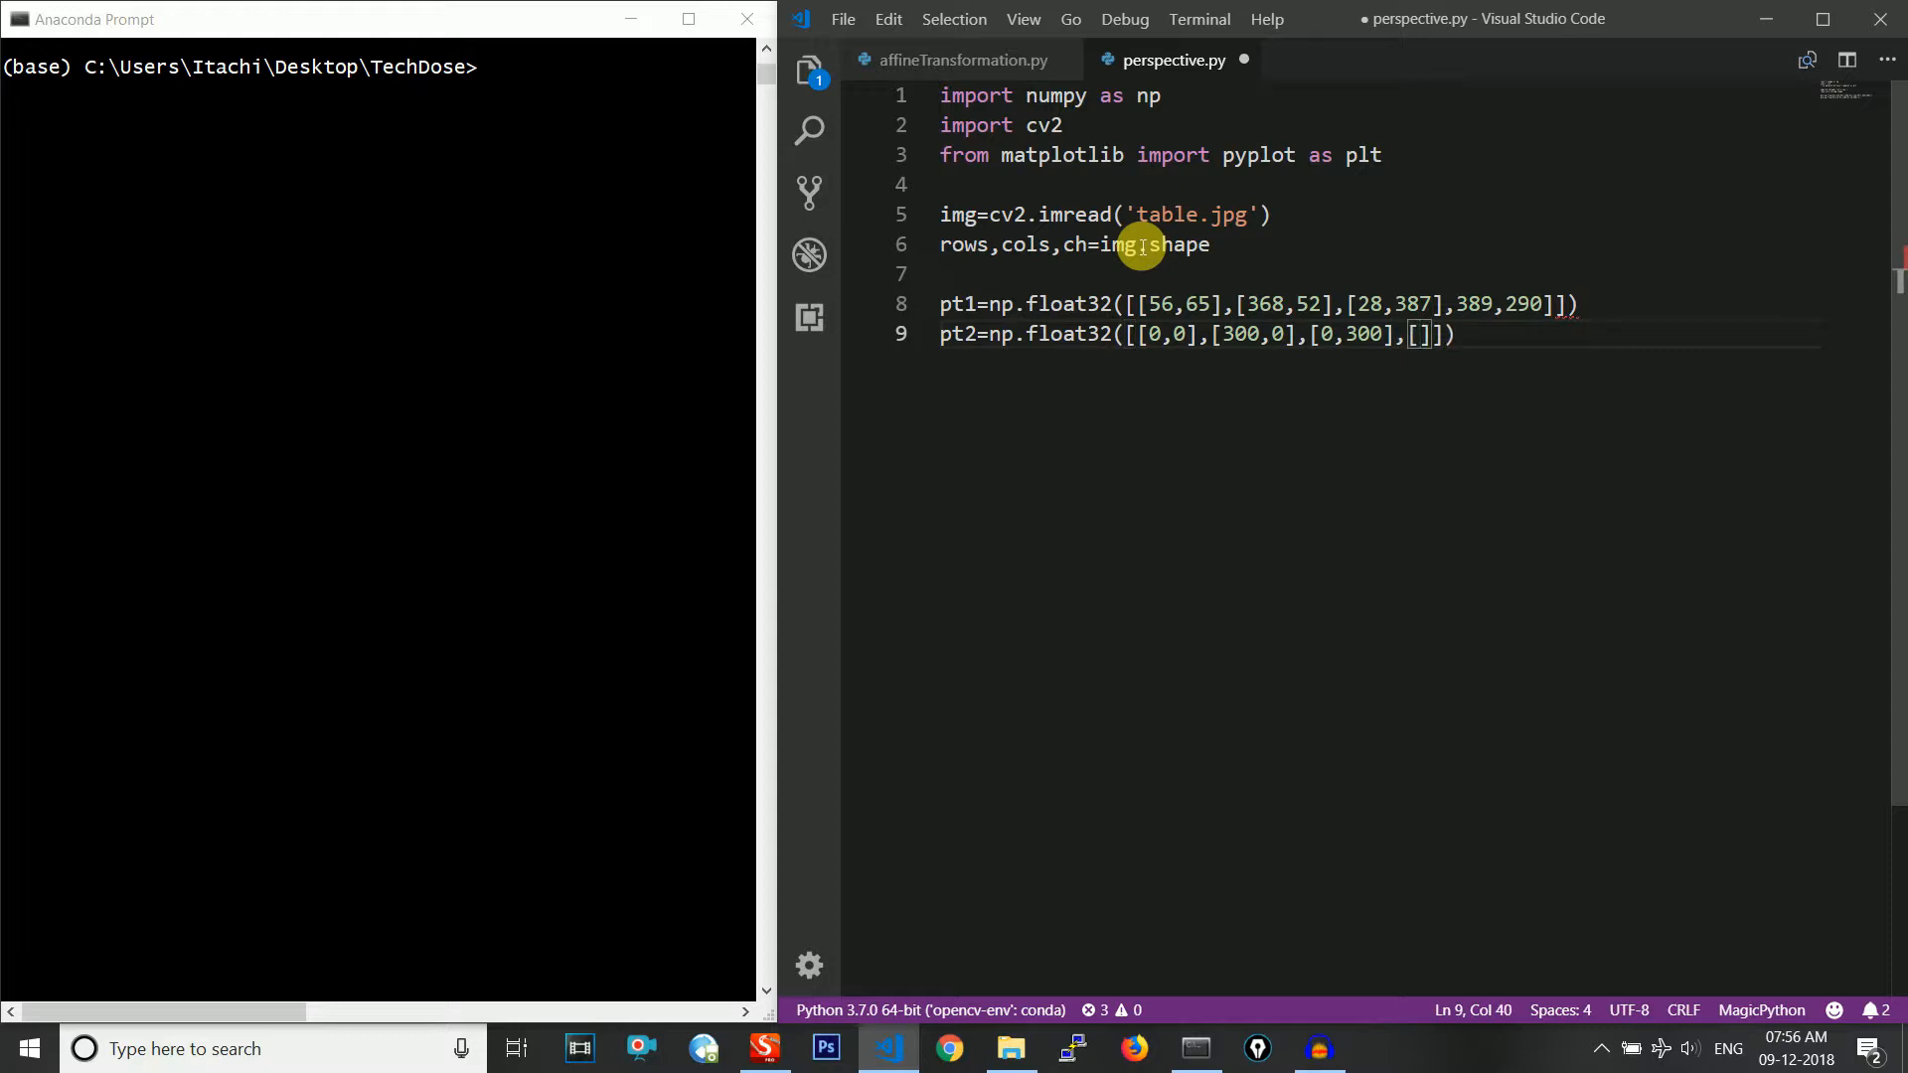
{"action": "type", "text": "300,300"}
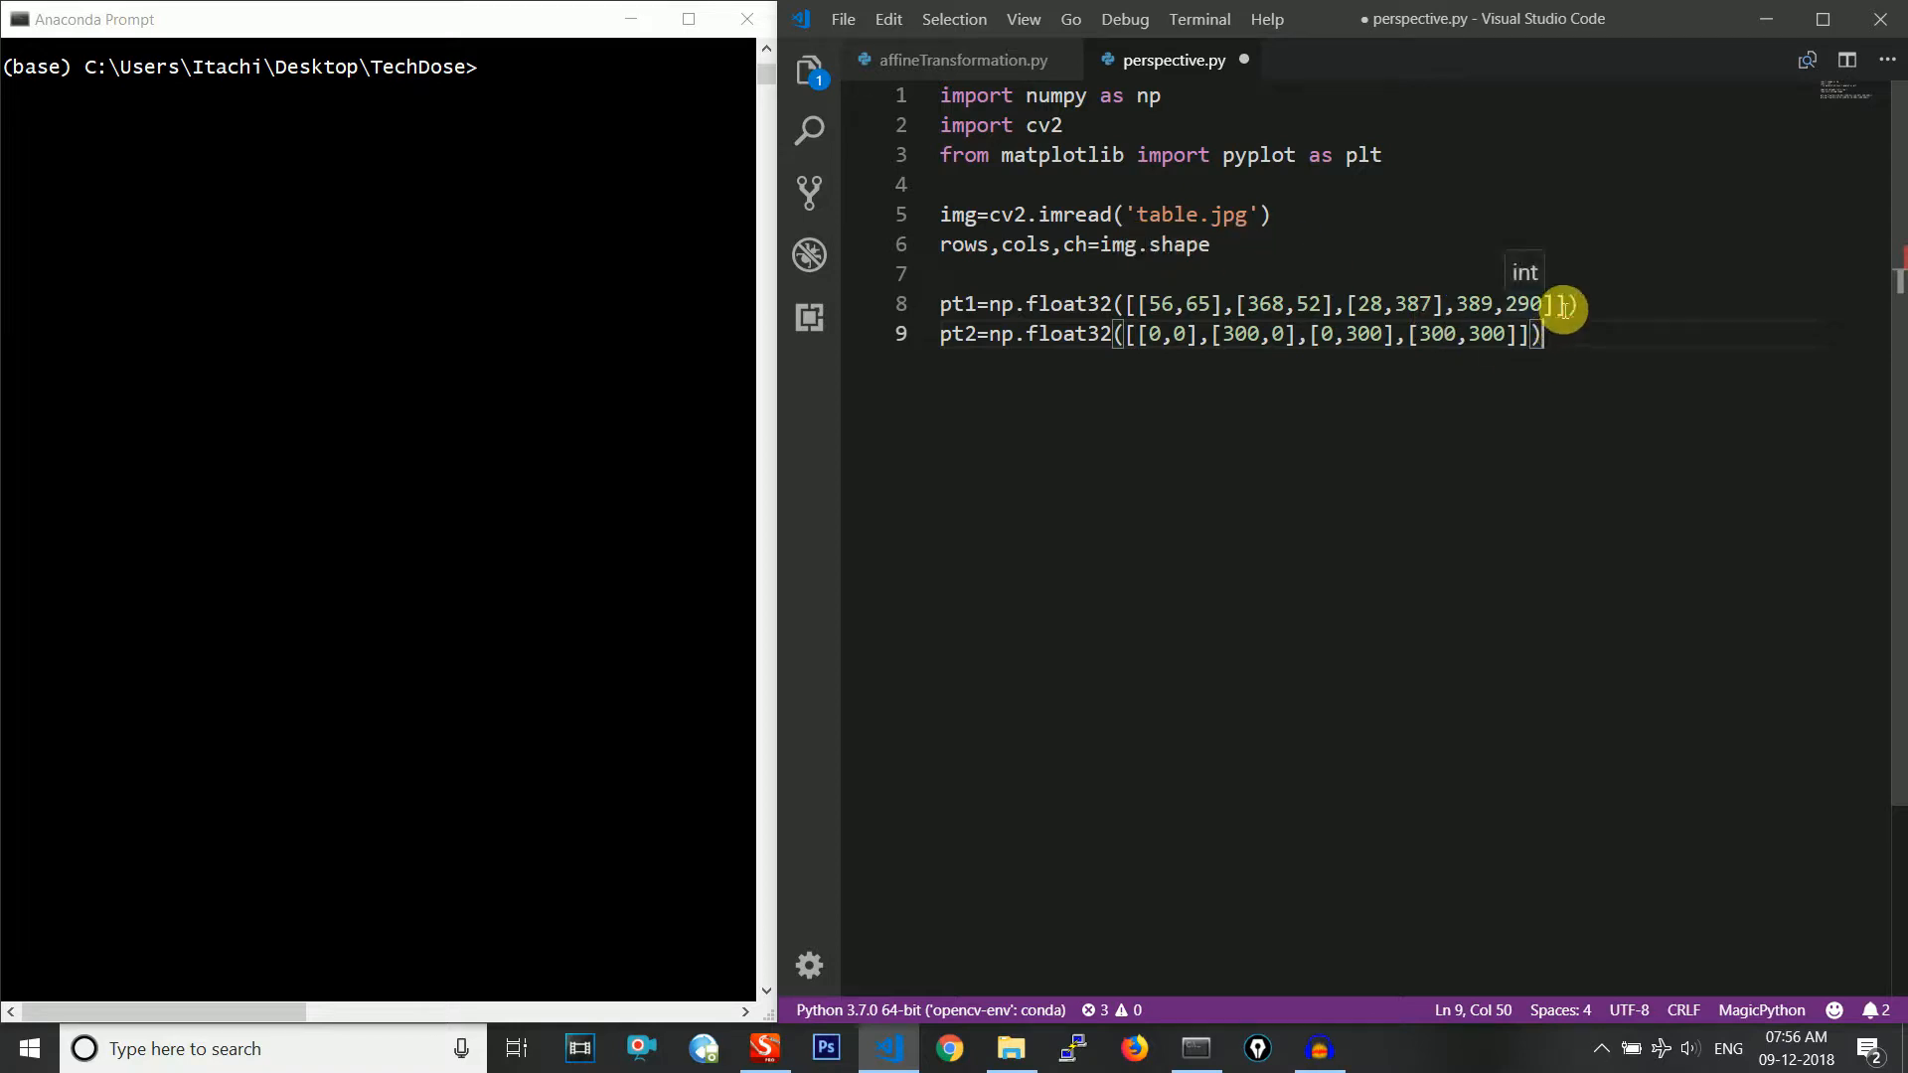
{"action": "left_click_drag", "start_coordinate": [1131, 304], "coordinate": [1554, 304]}
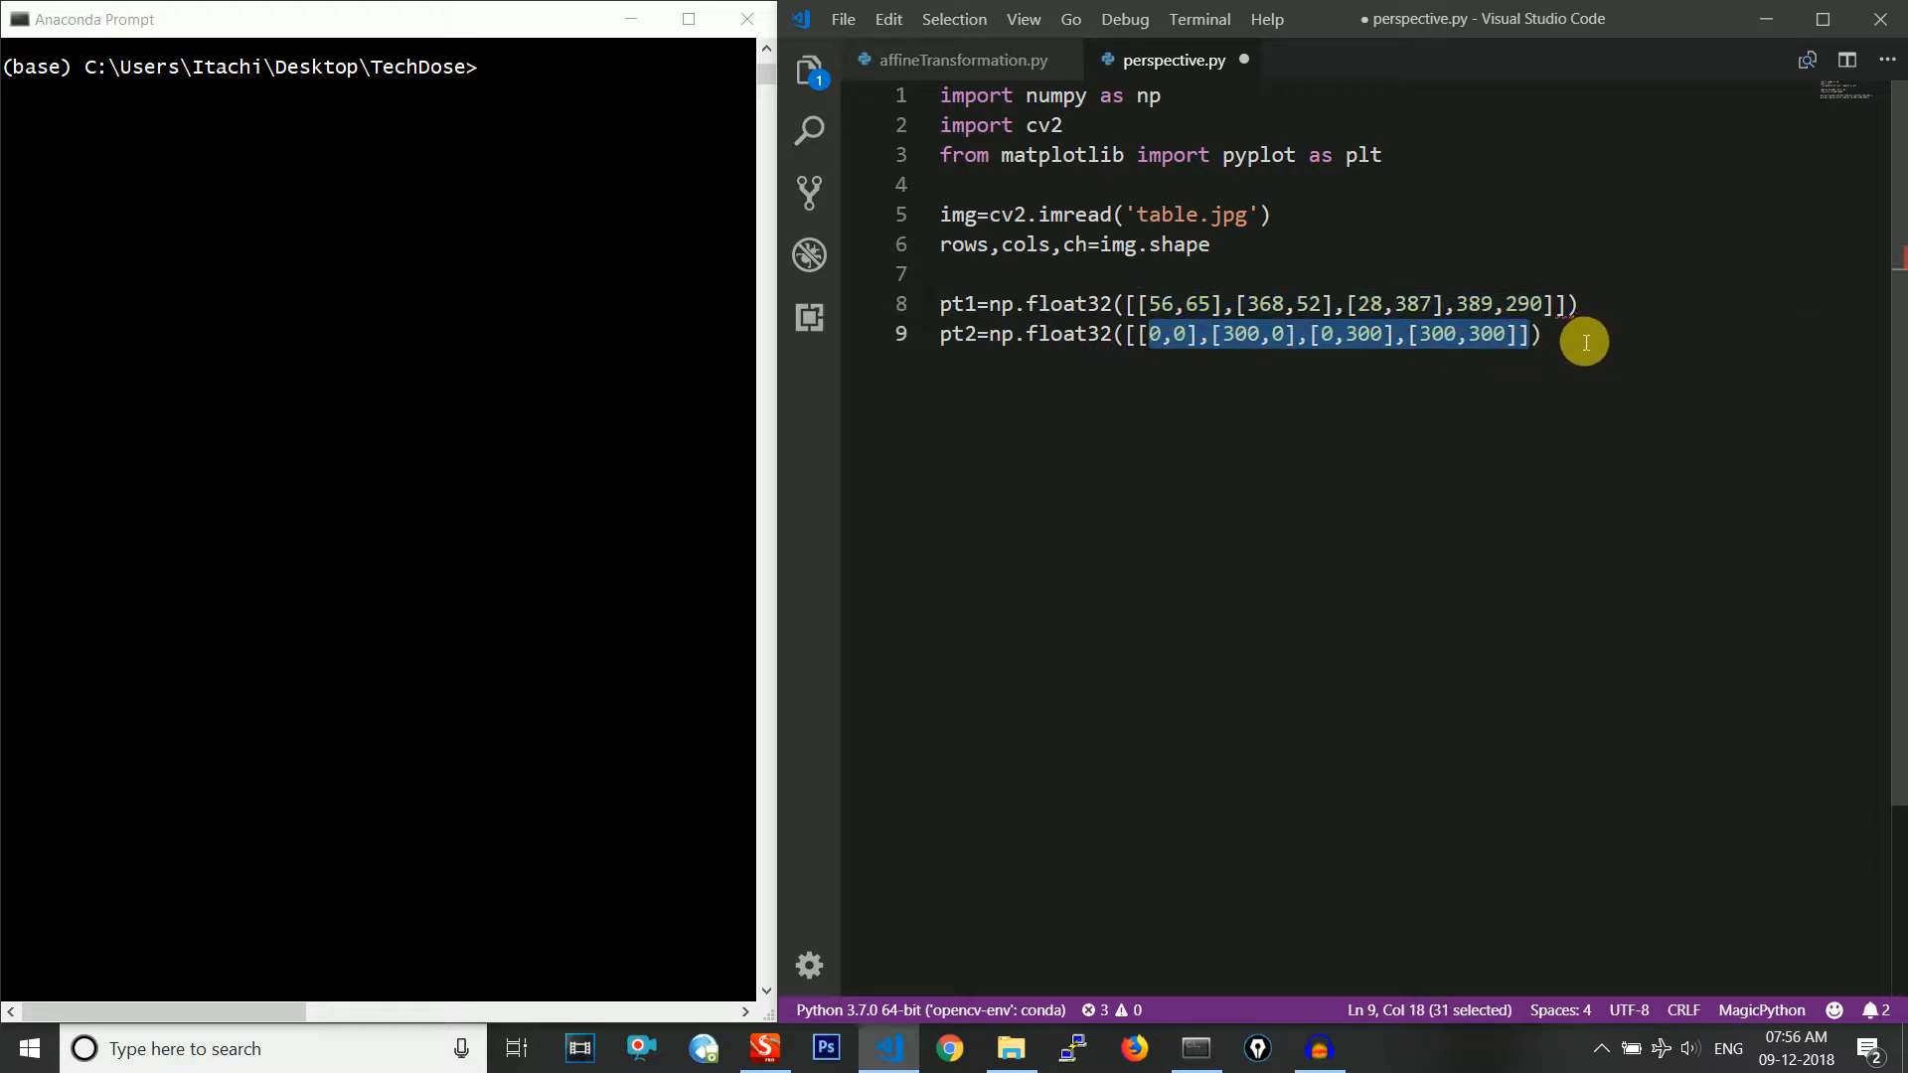
{"action": "key", "text": "Enter"}
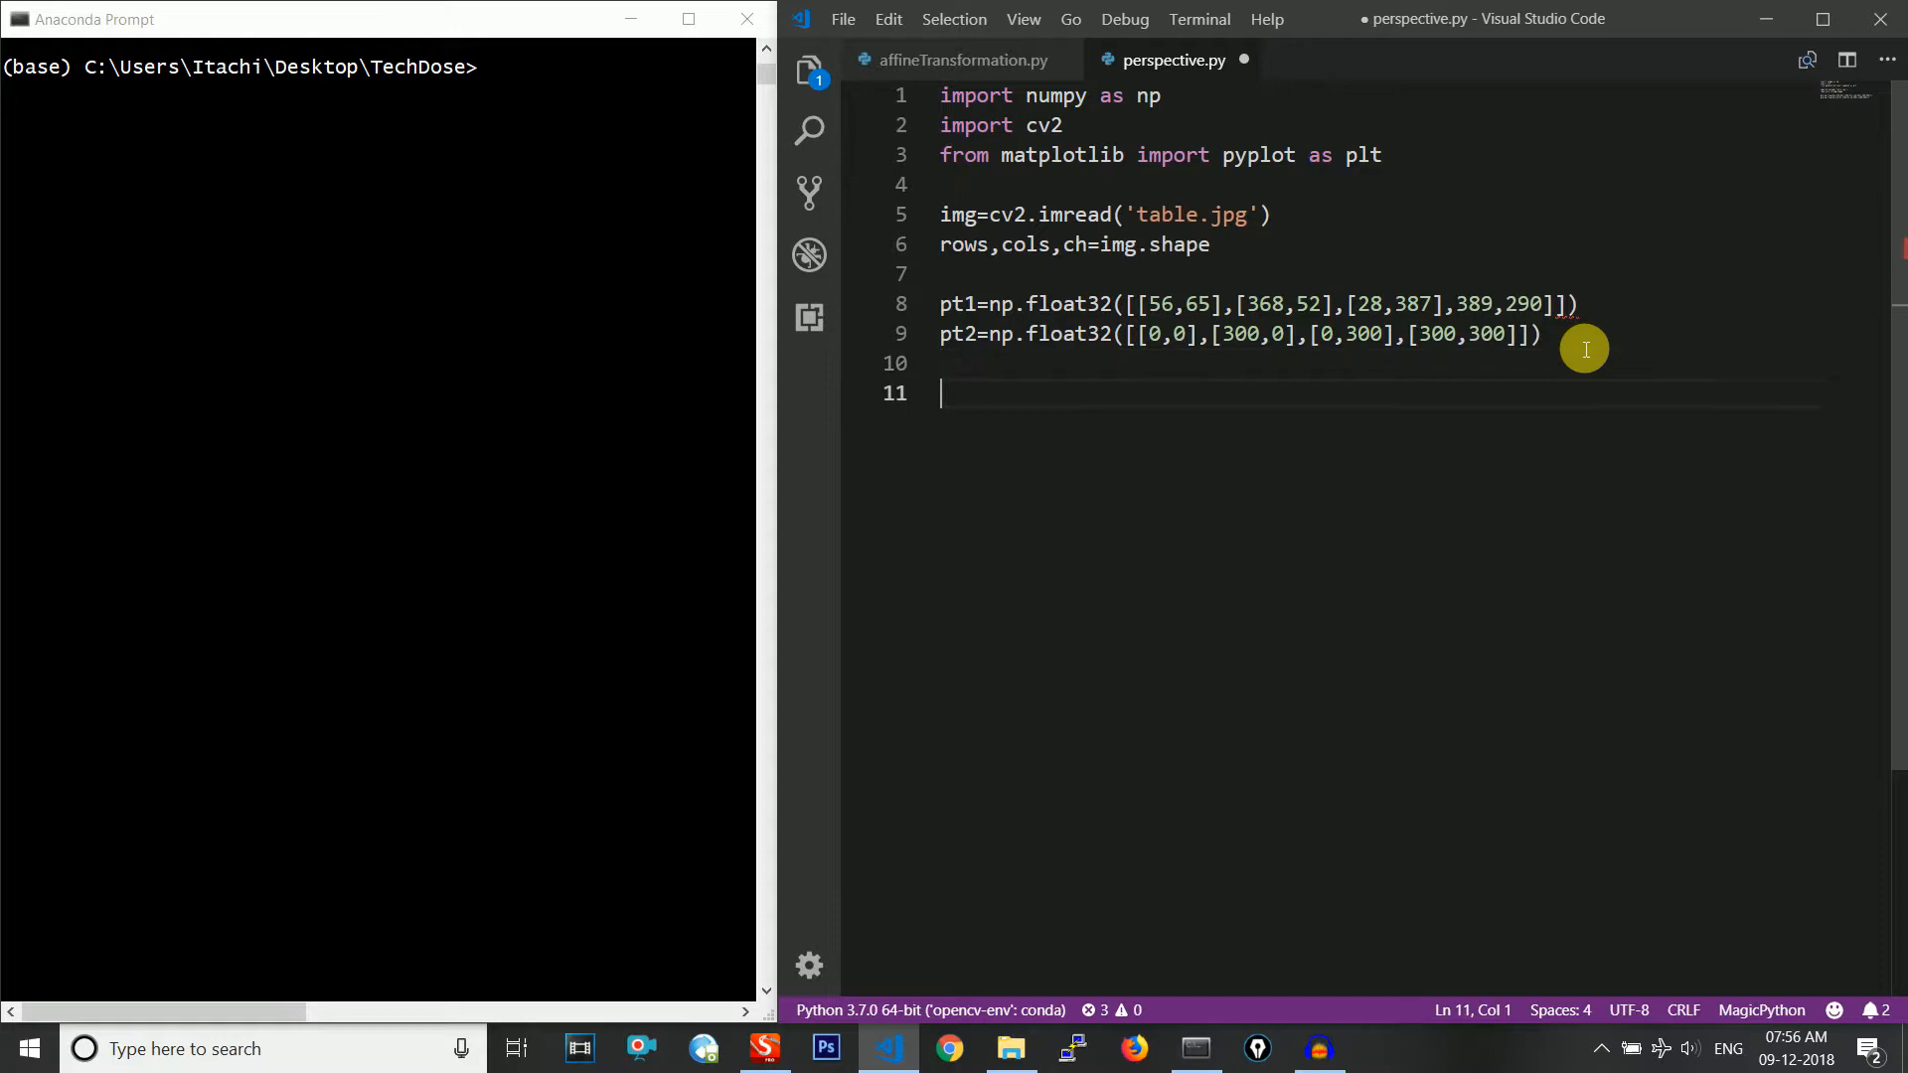
Write matrix=cv2.getPerspectiveTransform(pt1,pt2) and begin the next line
{"action": "type", "text": "matric"}
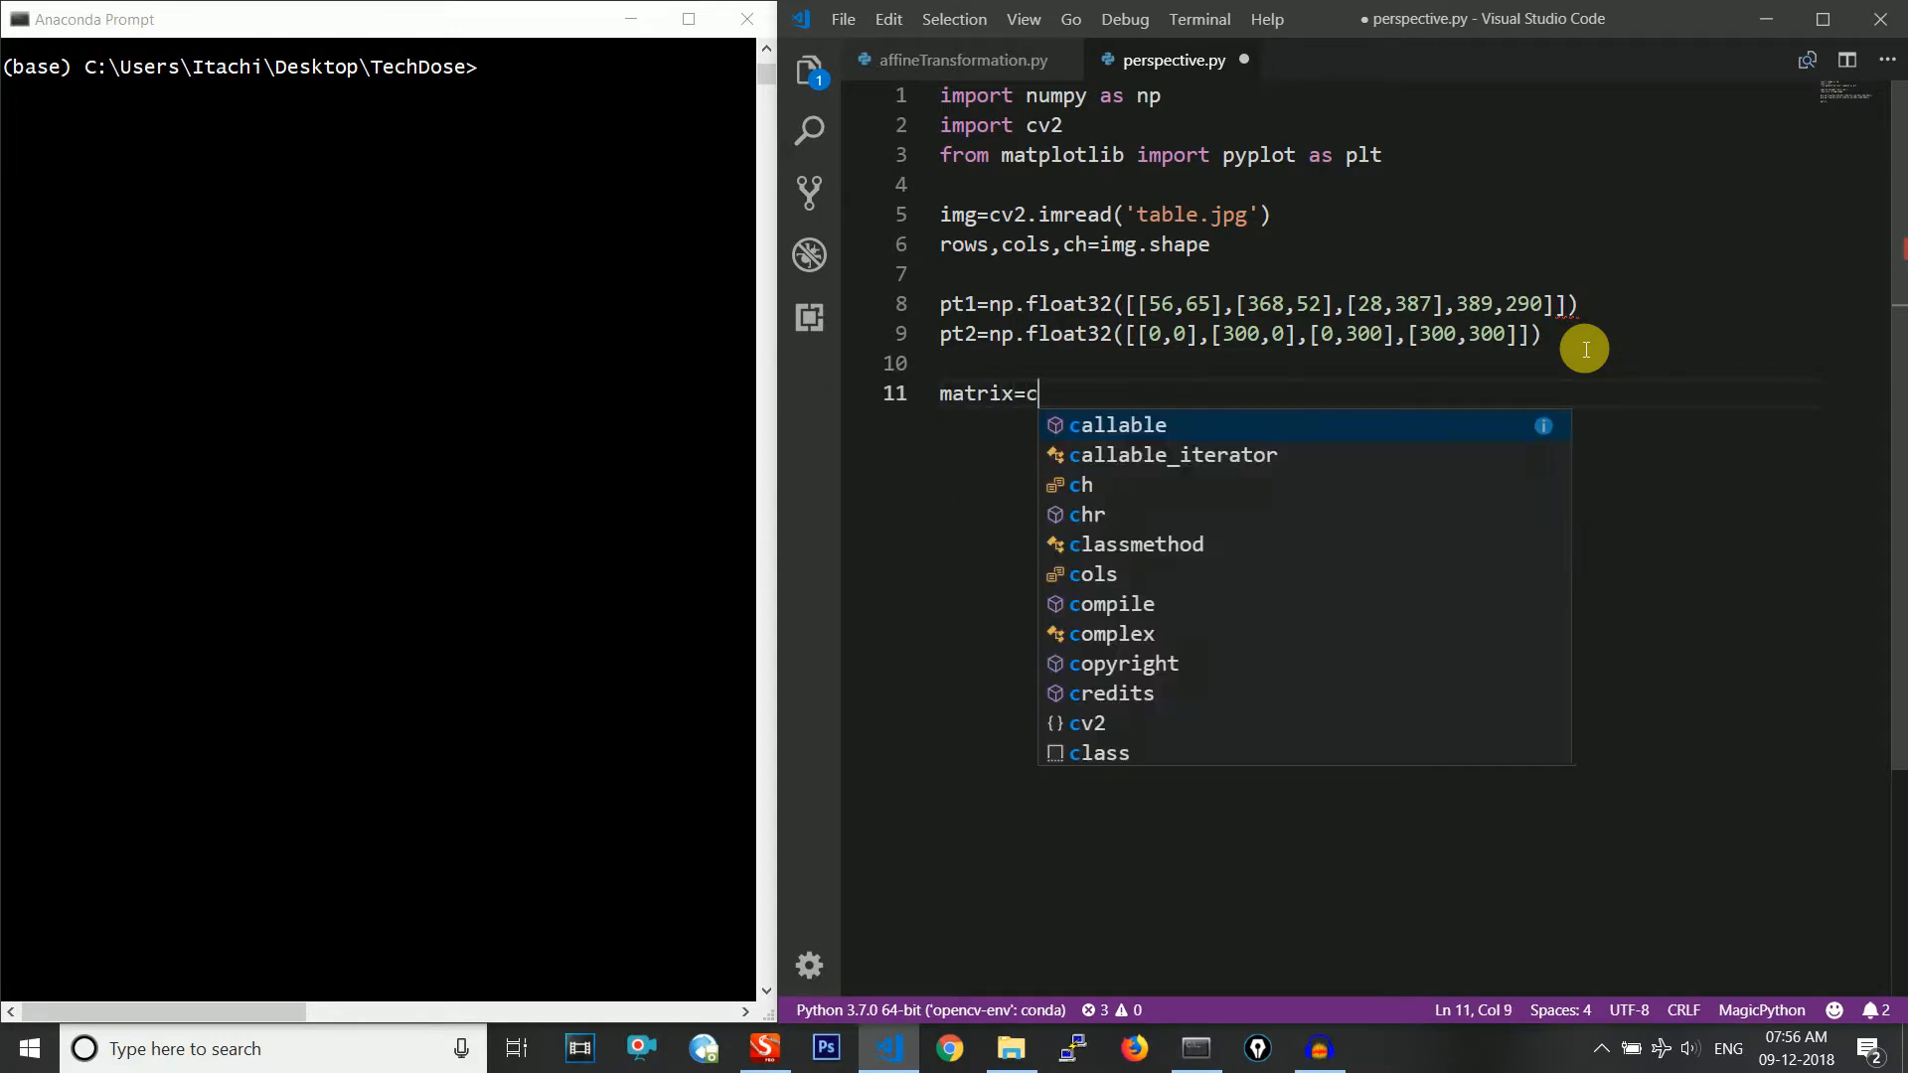
{"action": "type", "text": "v2.ge"}
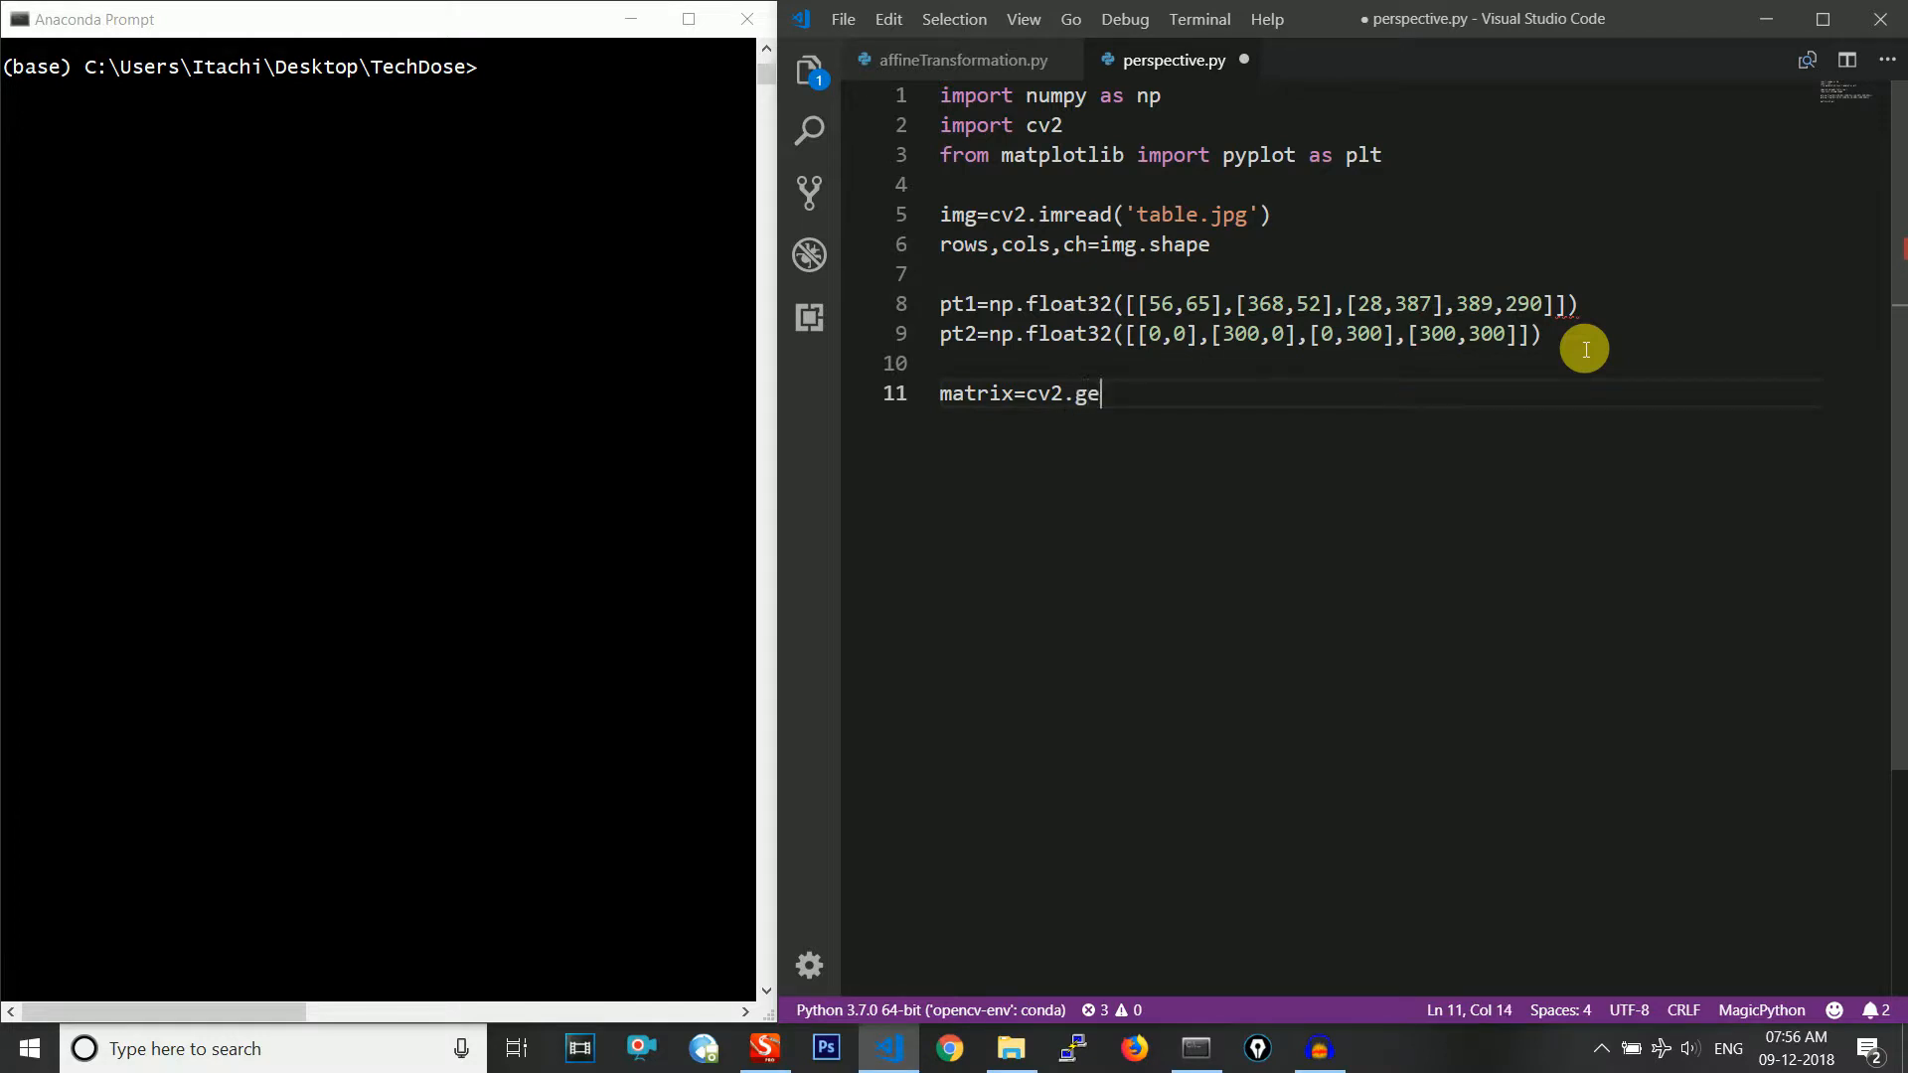
{"action": "type", "text": "t"}
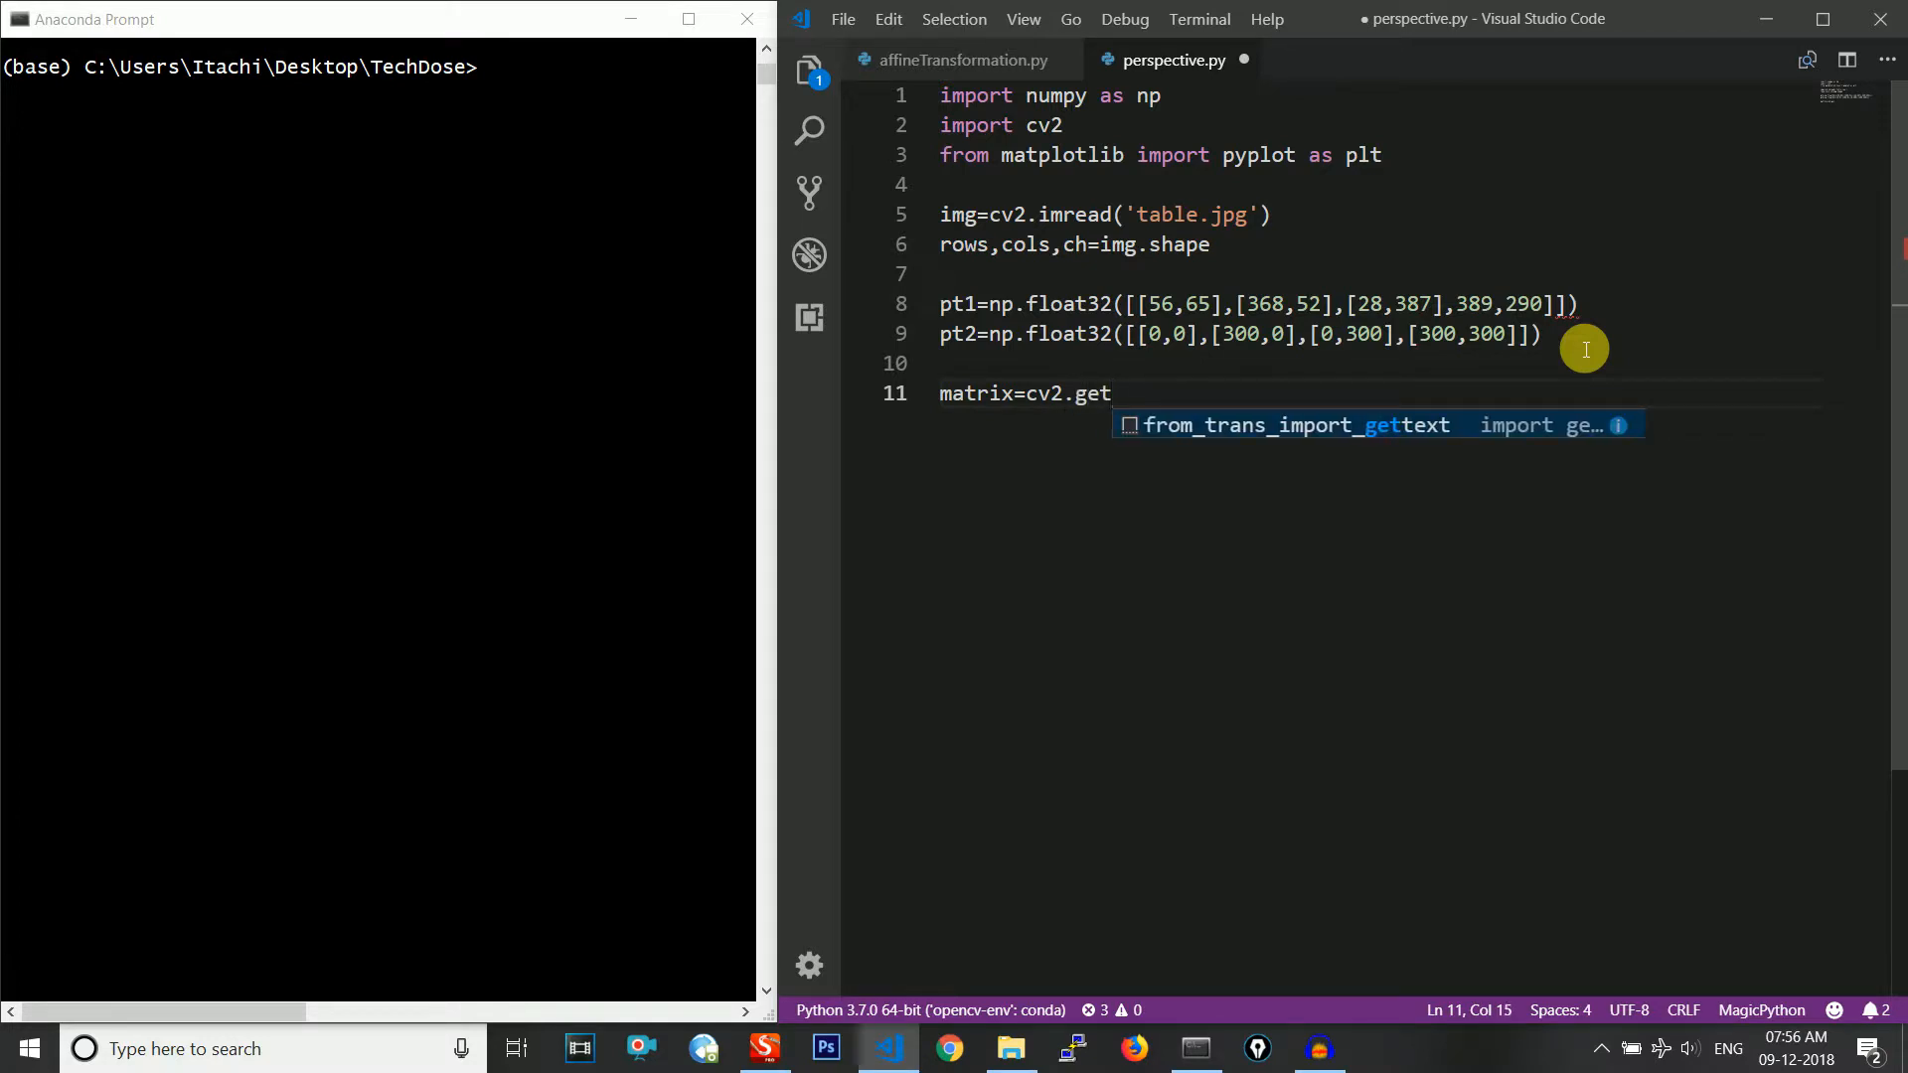
{"action": "type", "text": "Pers"}
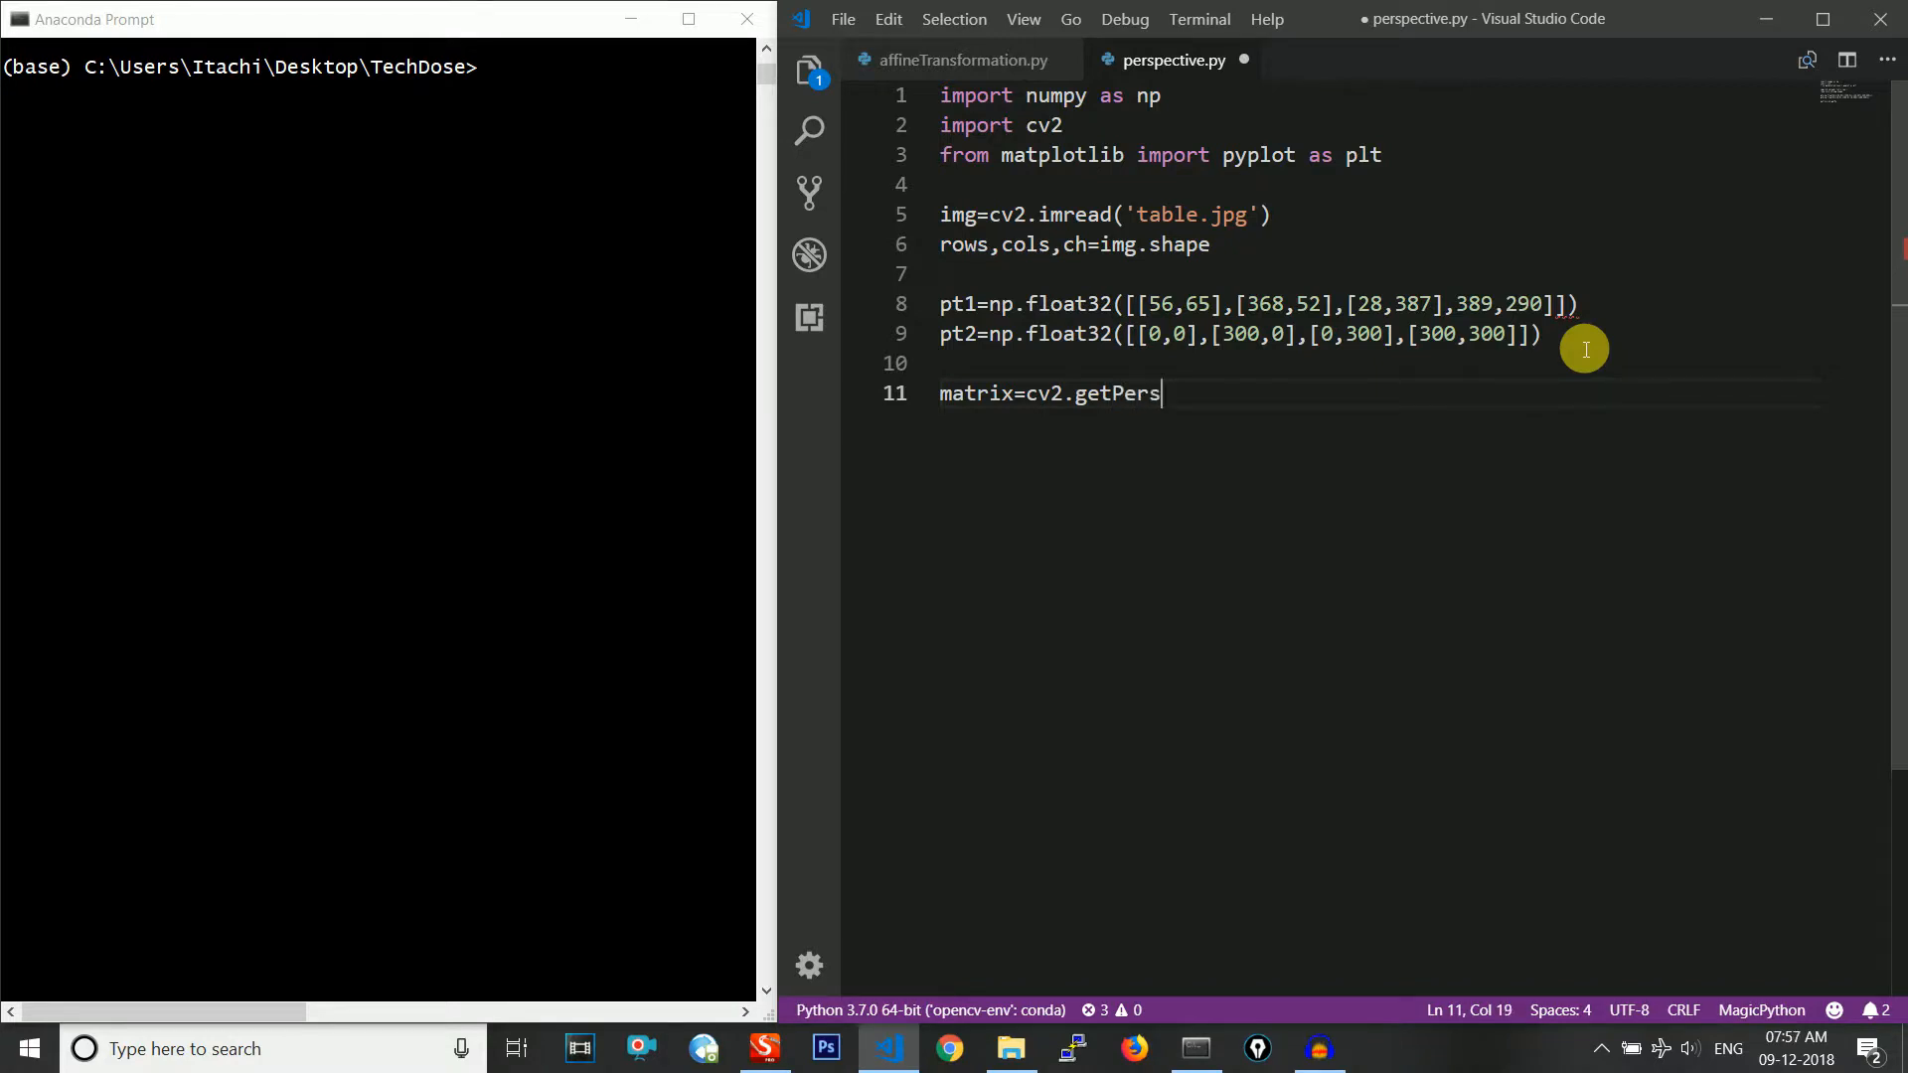
{"action": "type", "text": "pectiveT"}
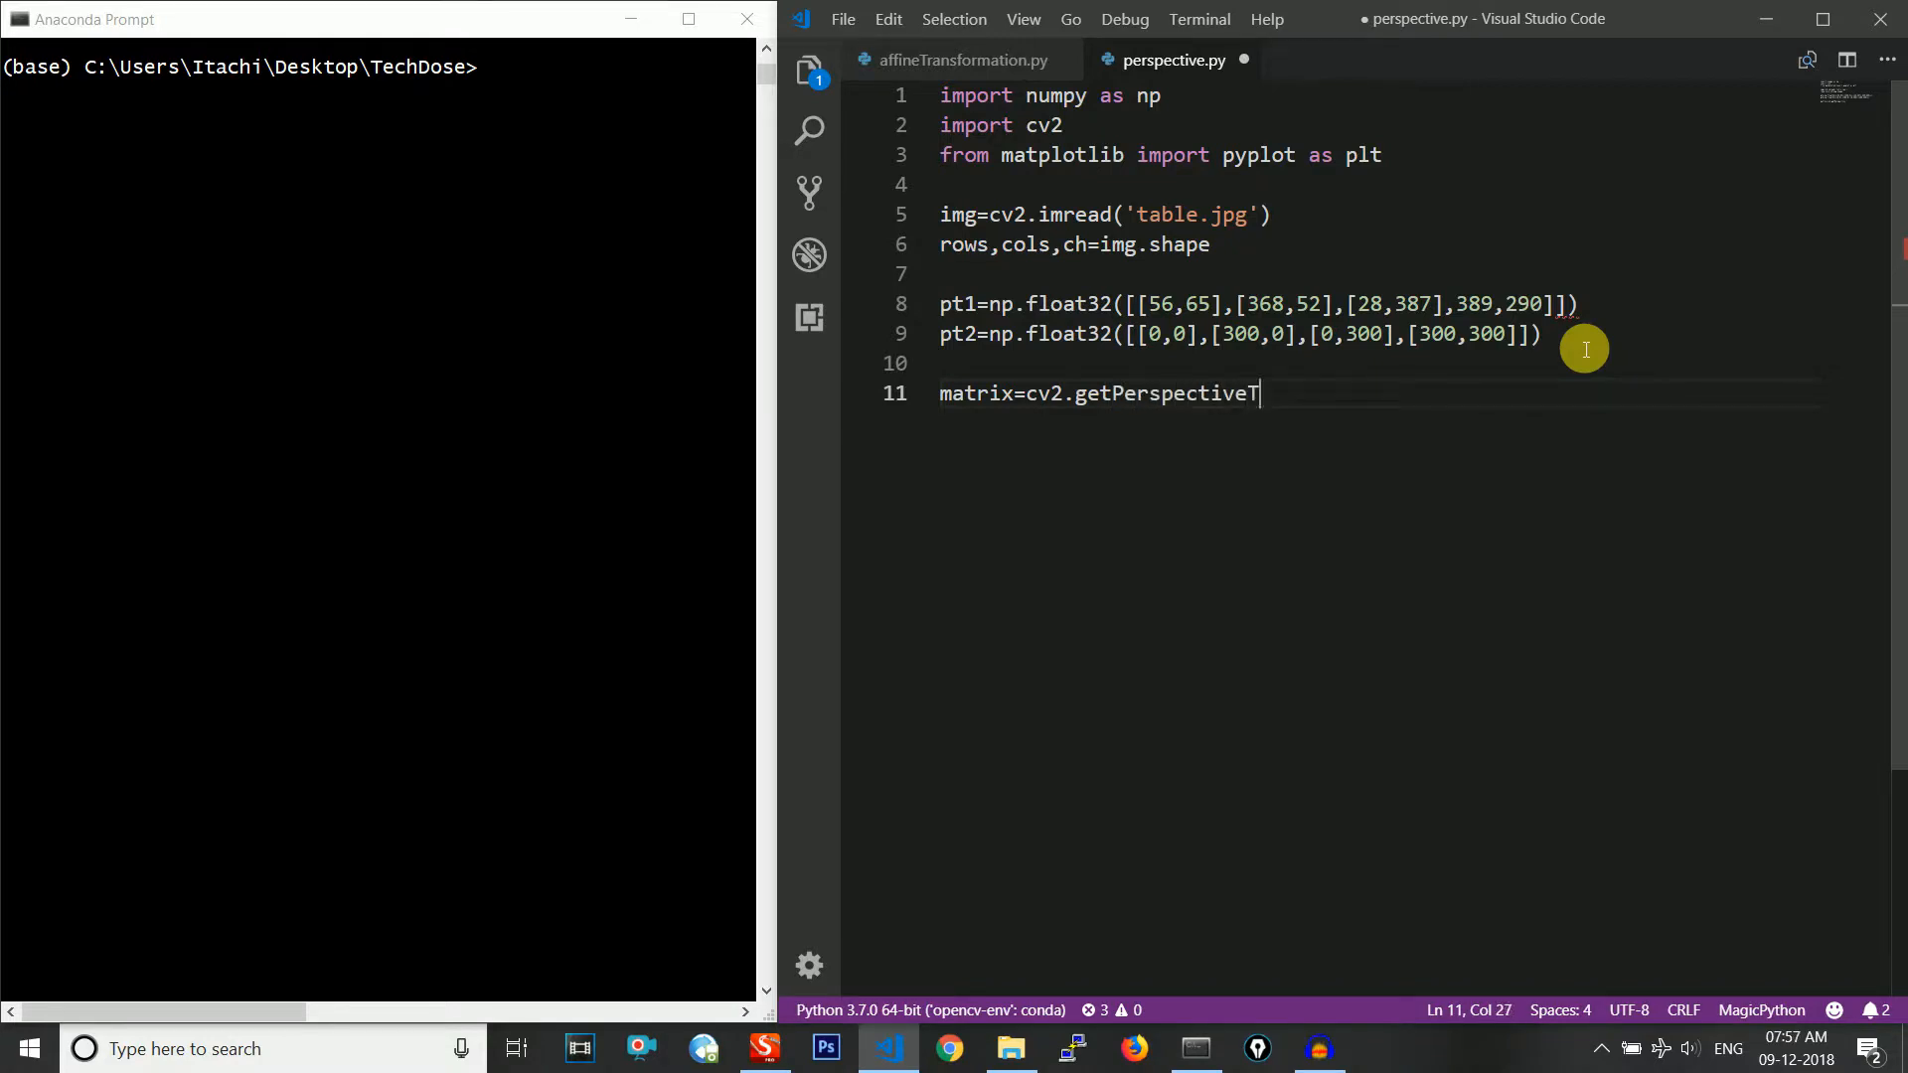
{"action": "type", "text": "ransform"}
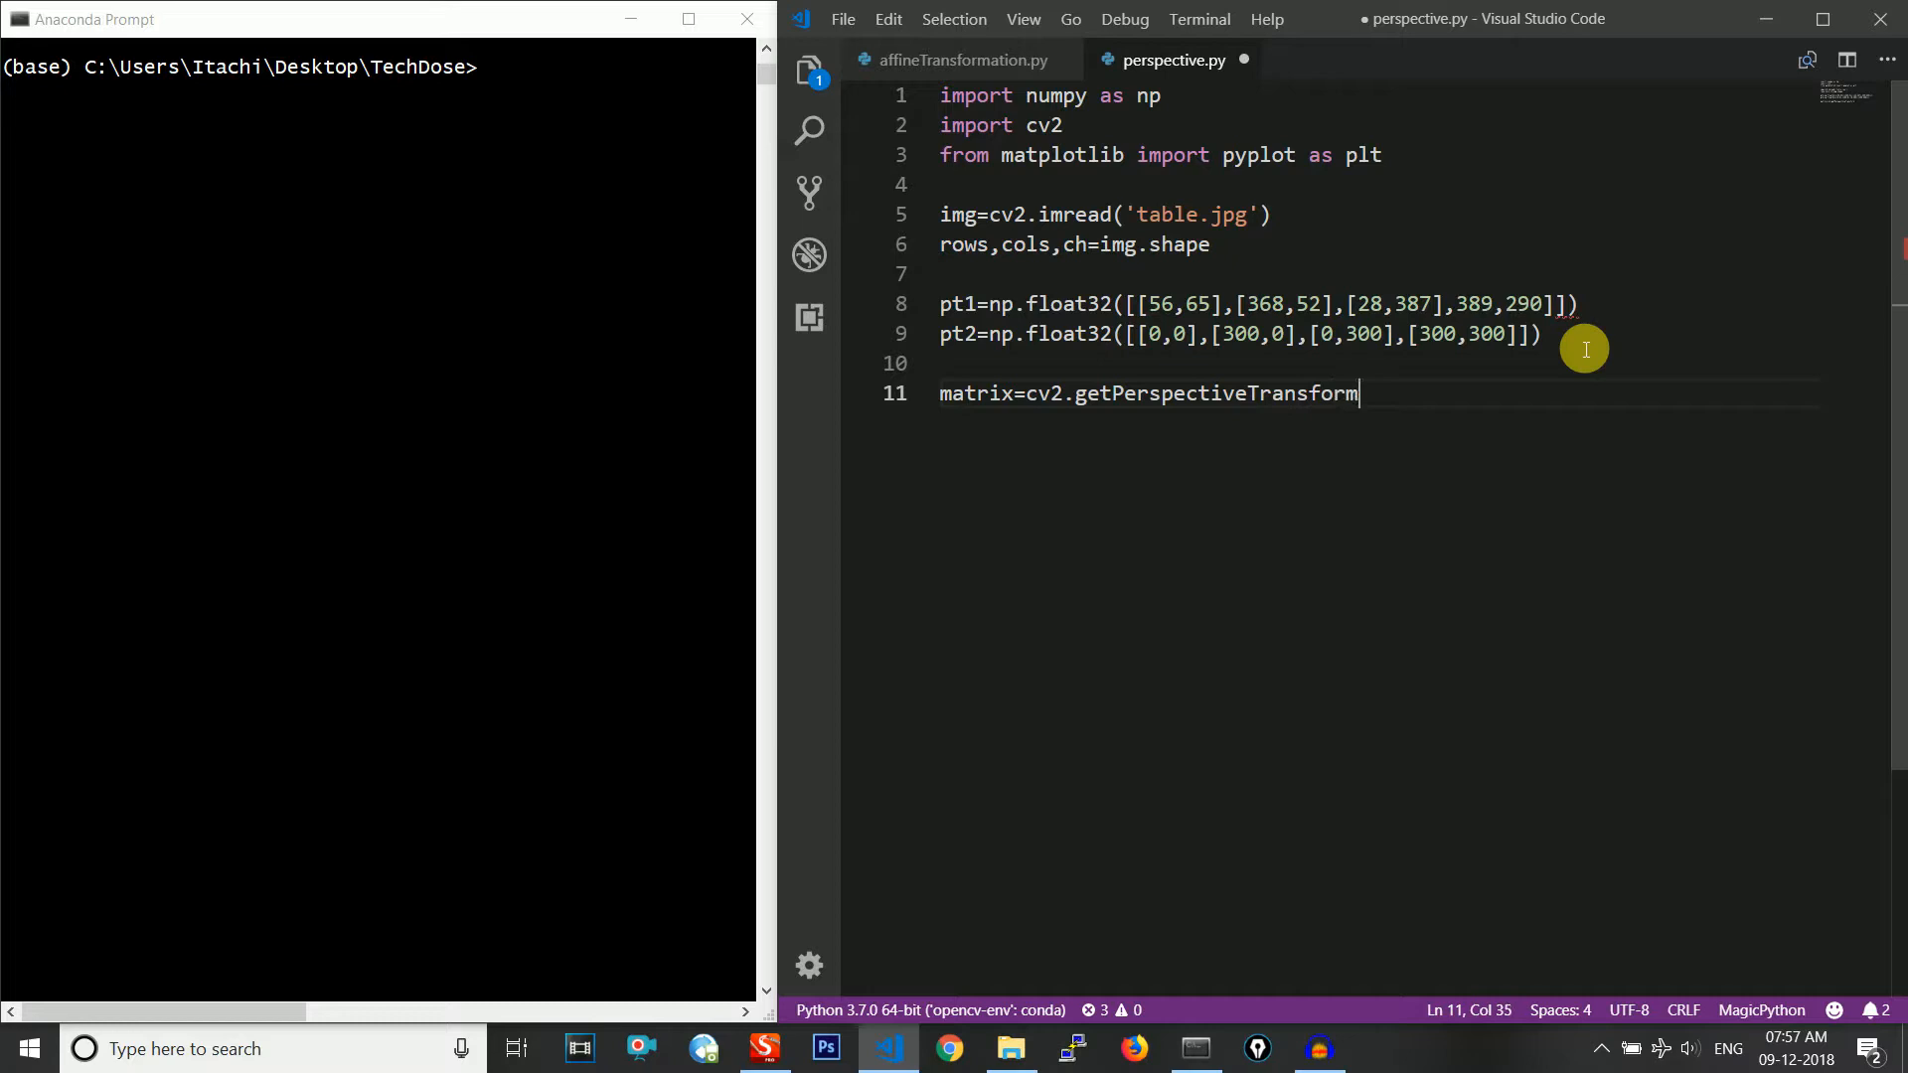
{"action": "type", "text": "(pt1,"}
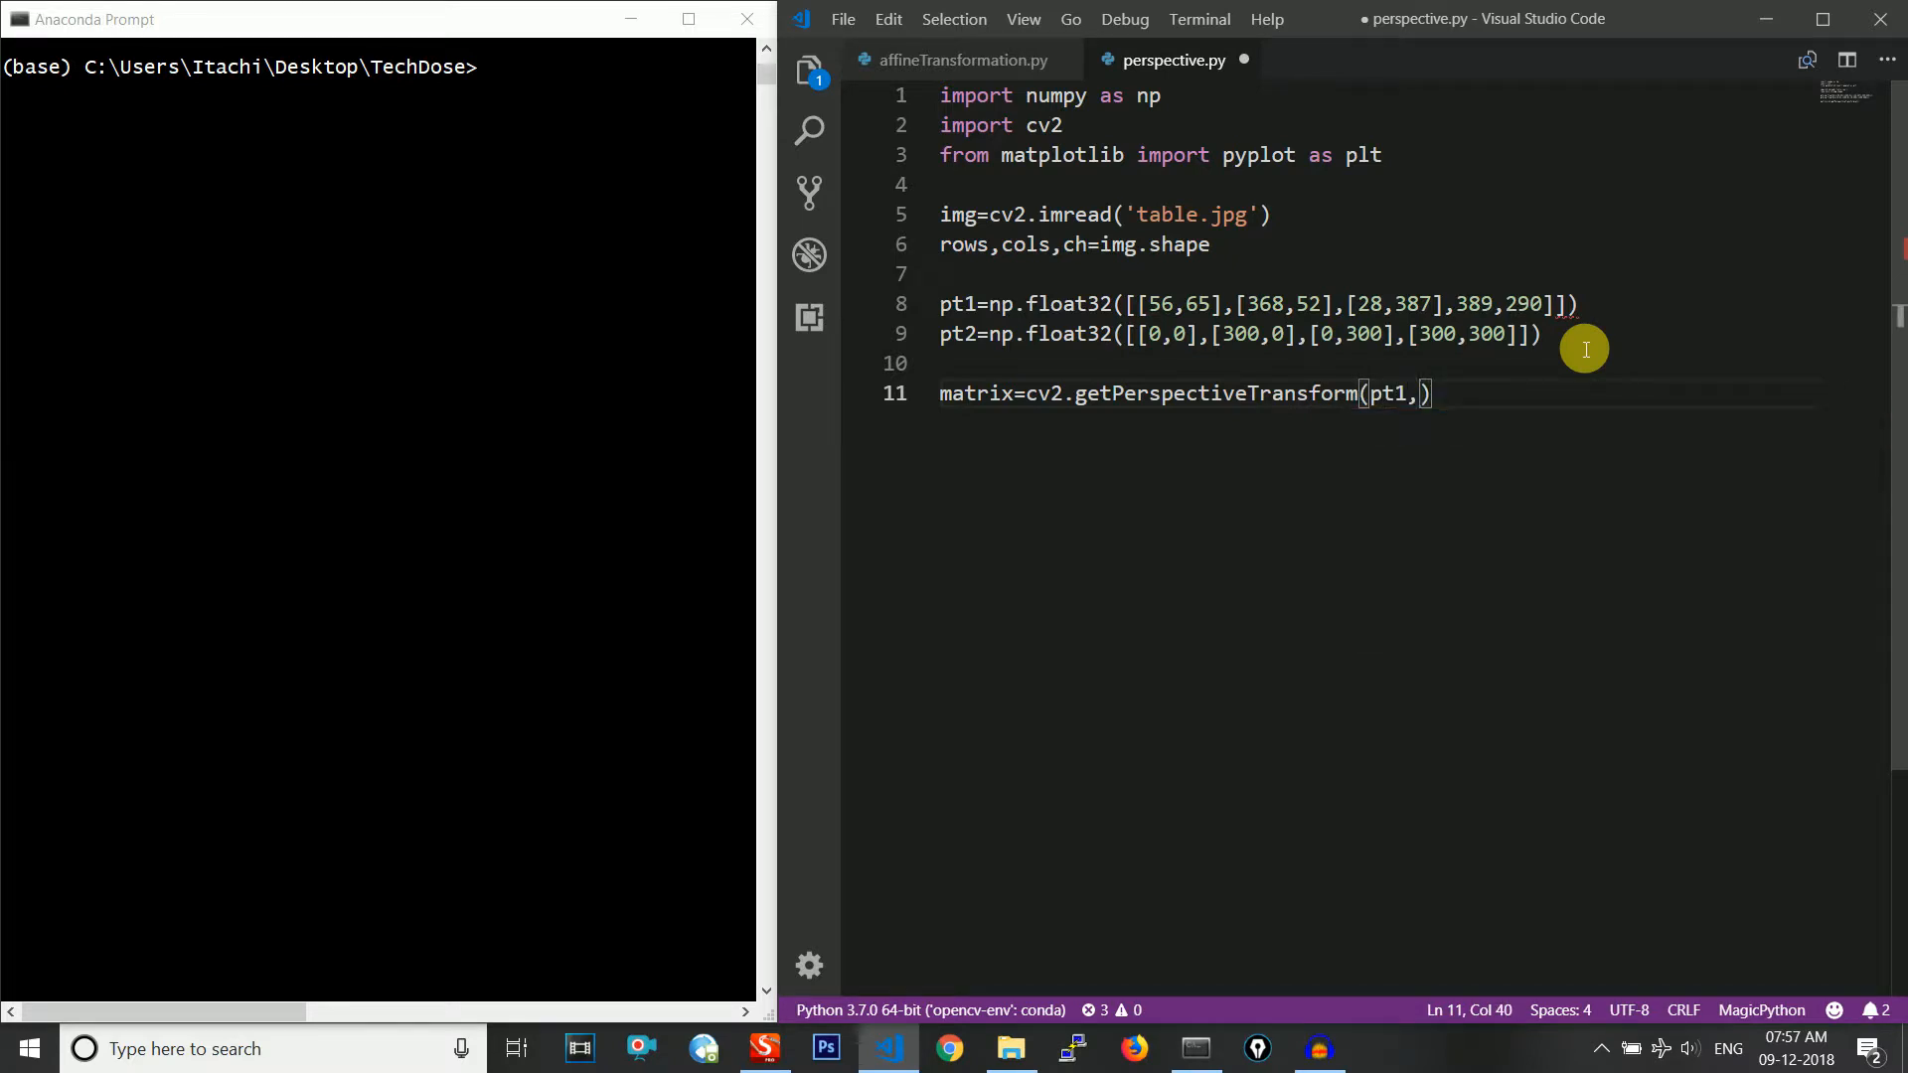
{"action": "type", "text": "pt2"}
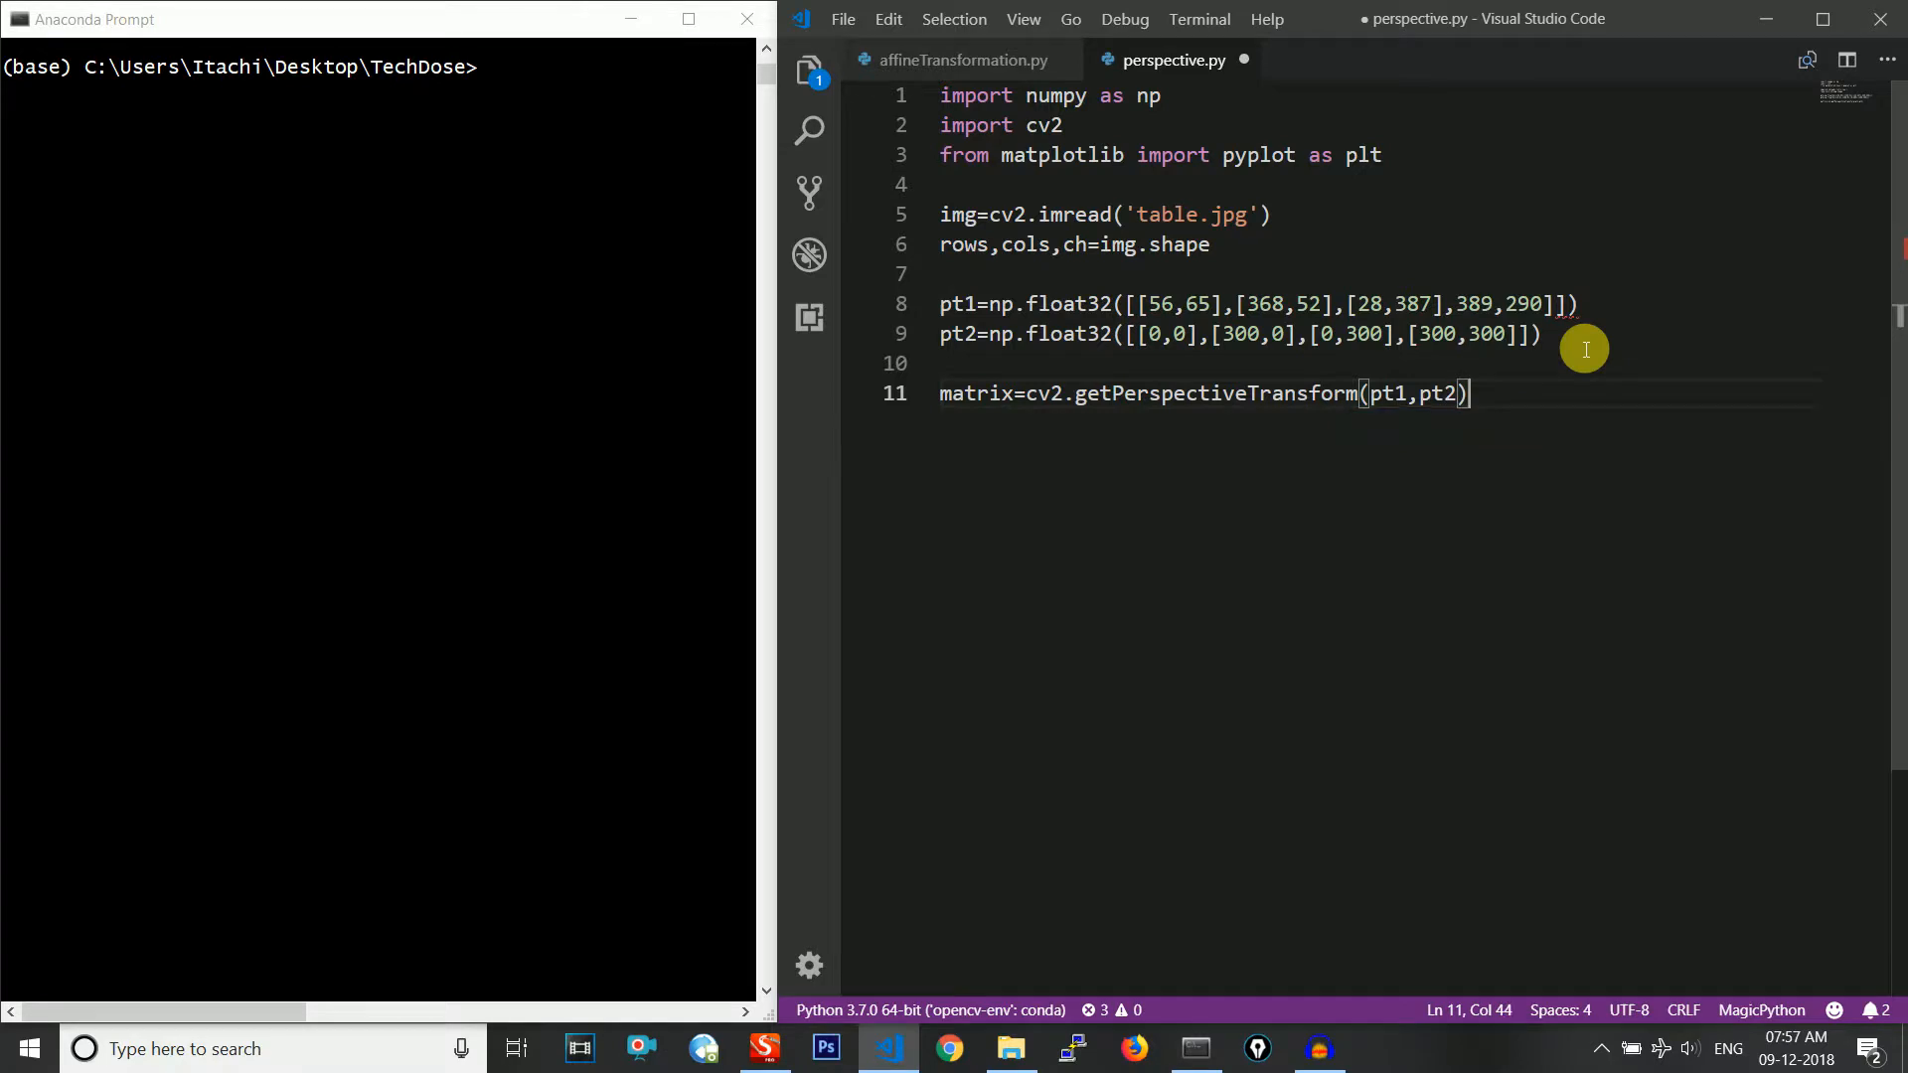
{"action": "type", "text": "n"}
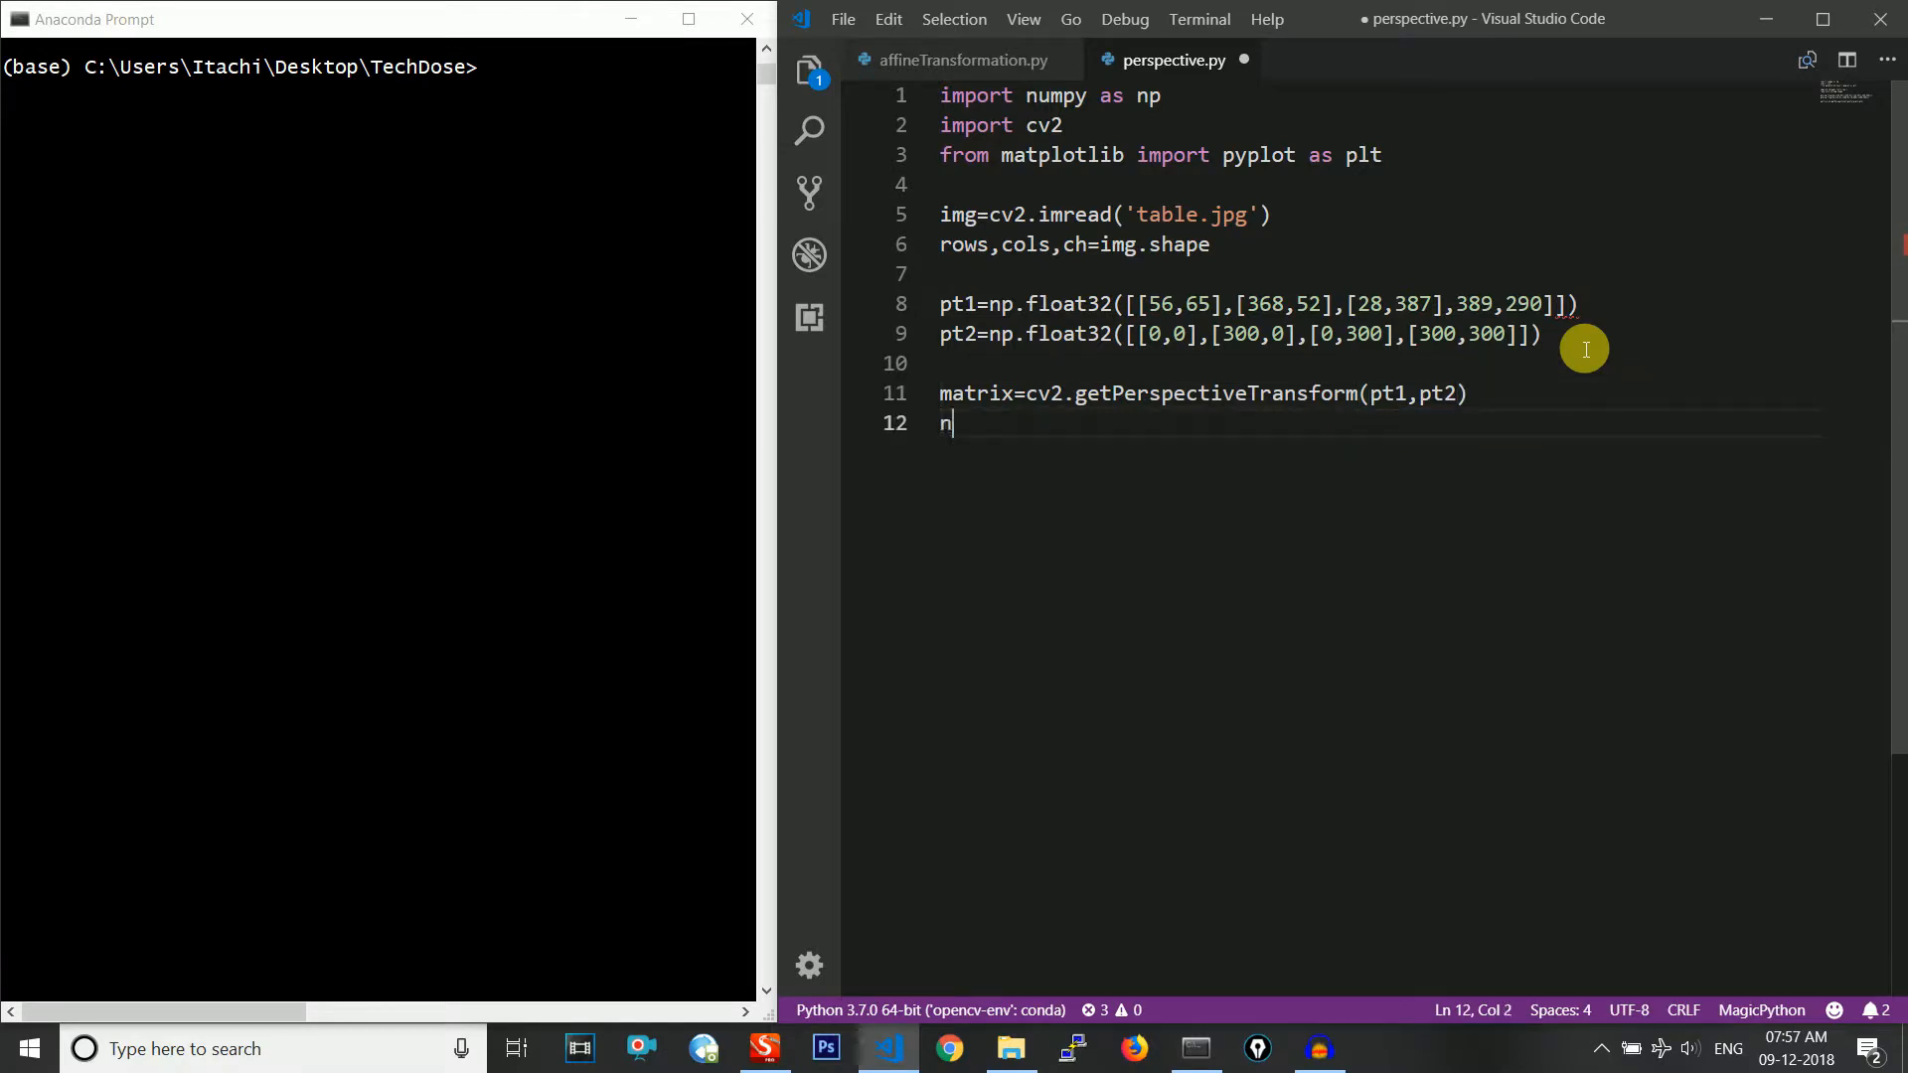
Write new_img=cv2.warpPerspective( to start the warp call
{"action": "type", "text": "ew_"}
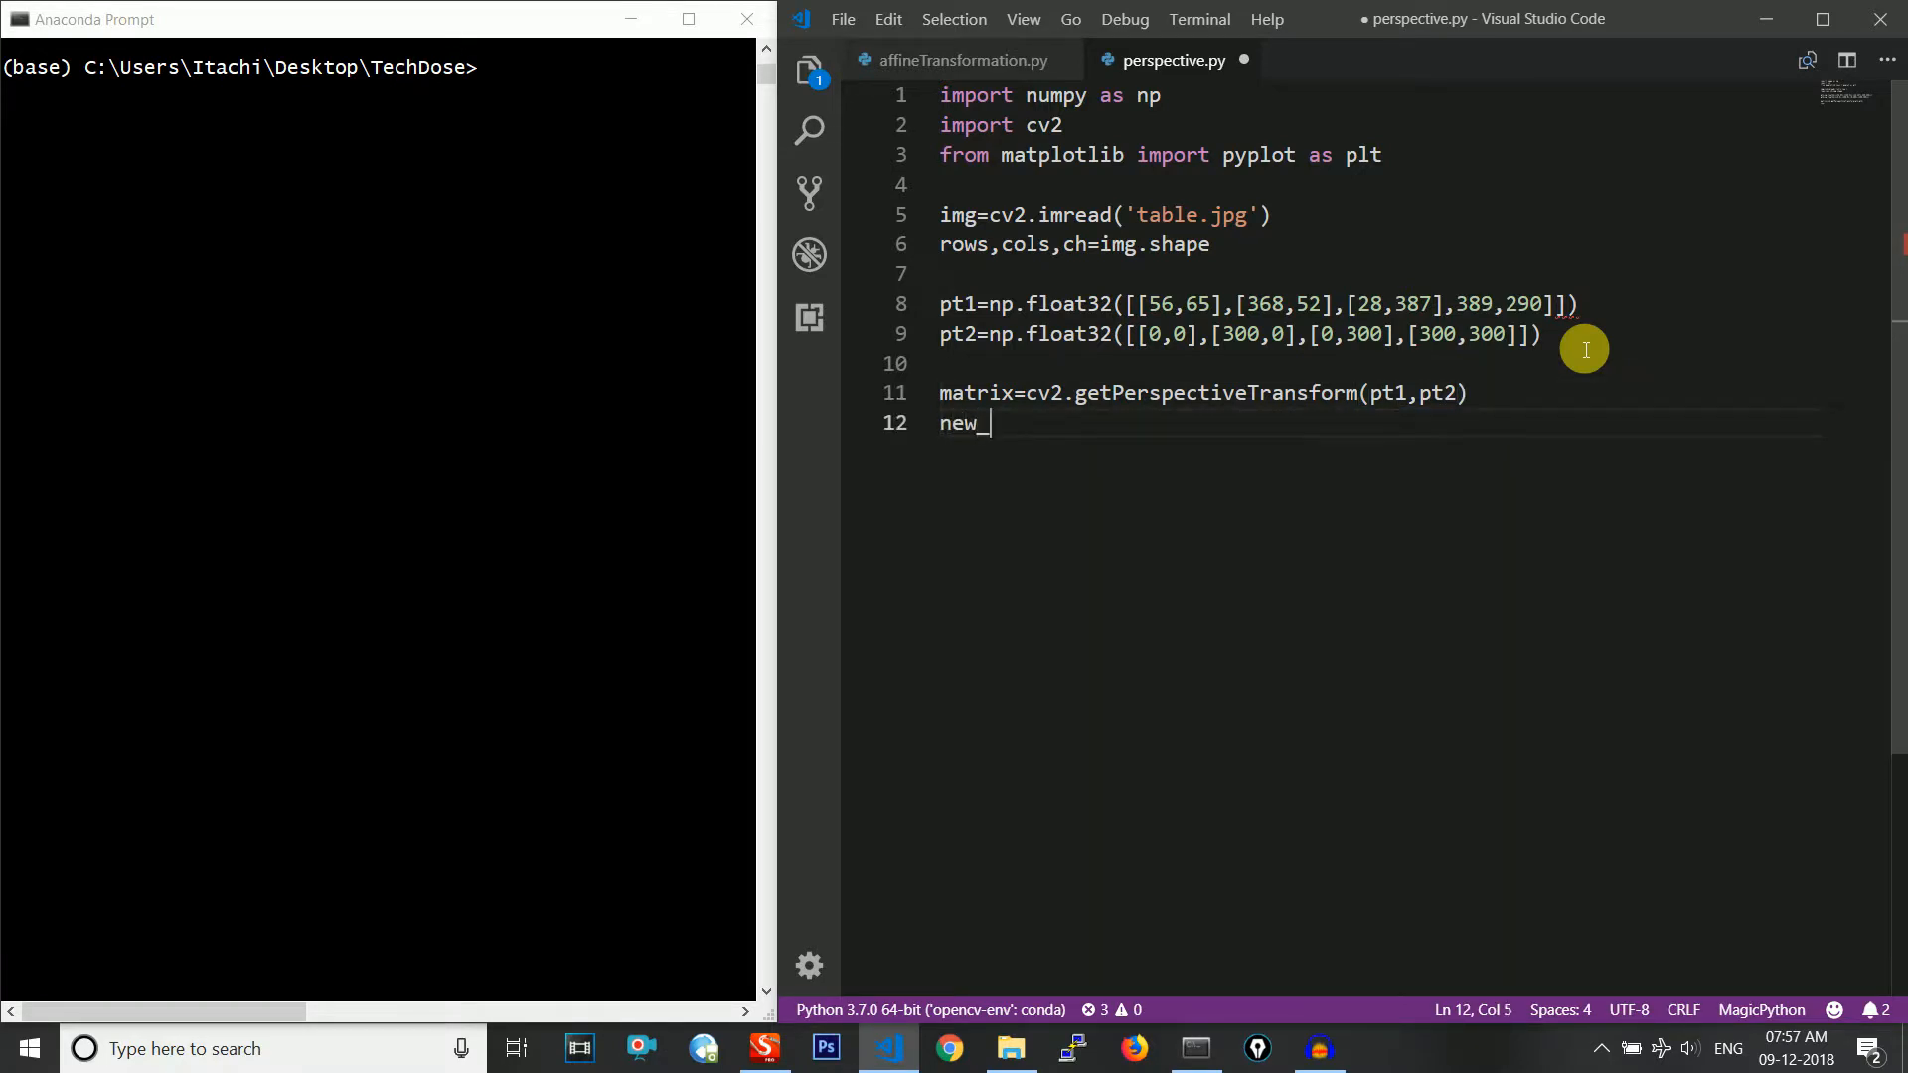
{"action": "type", "text": "img"}
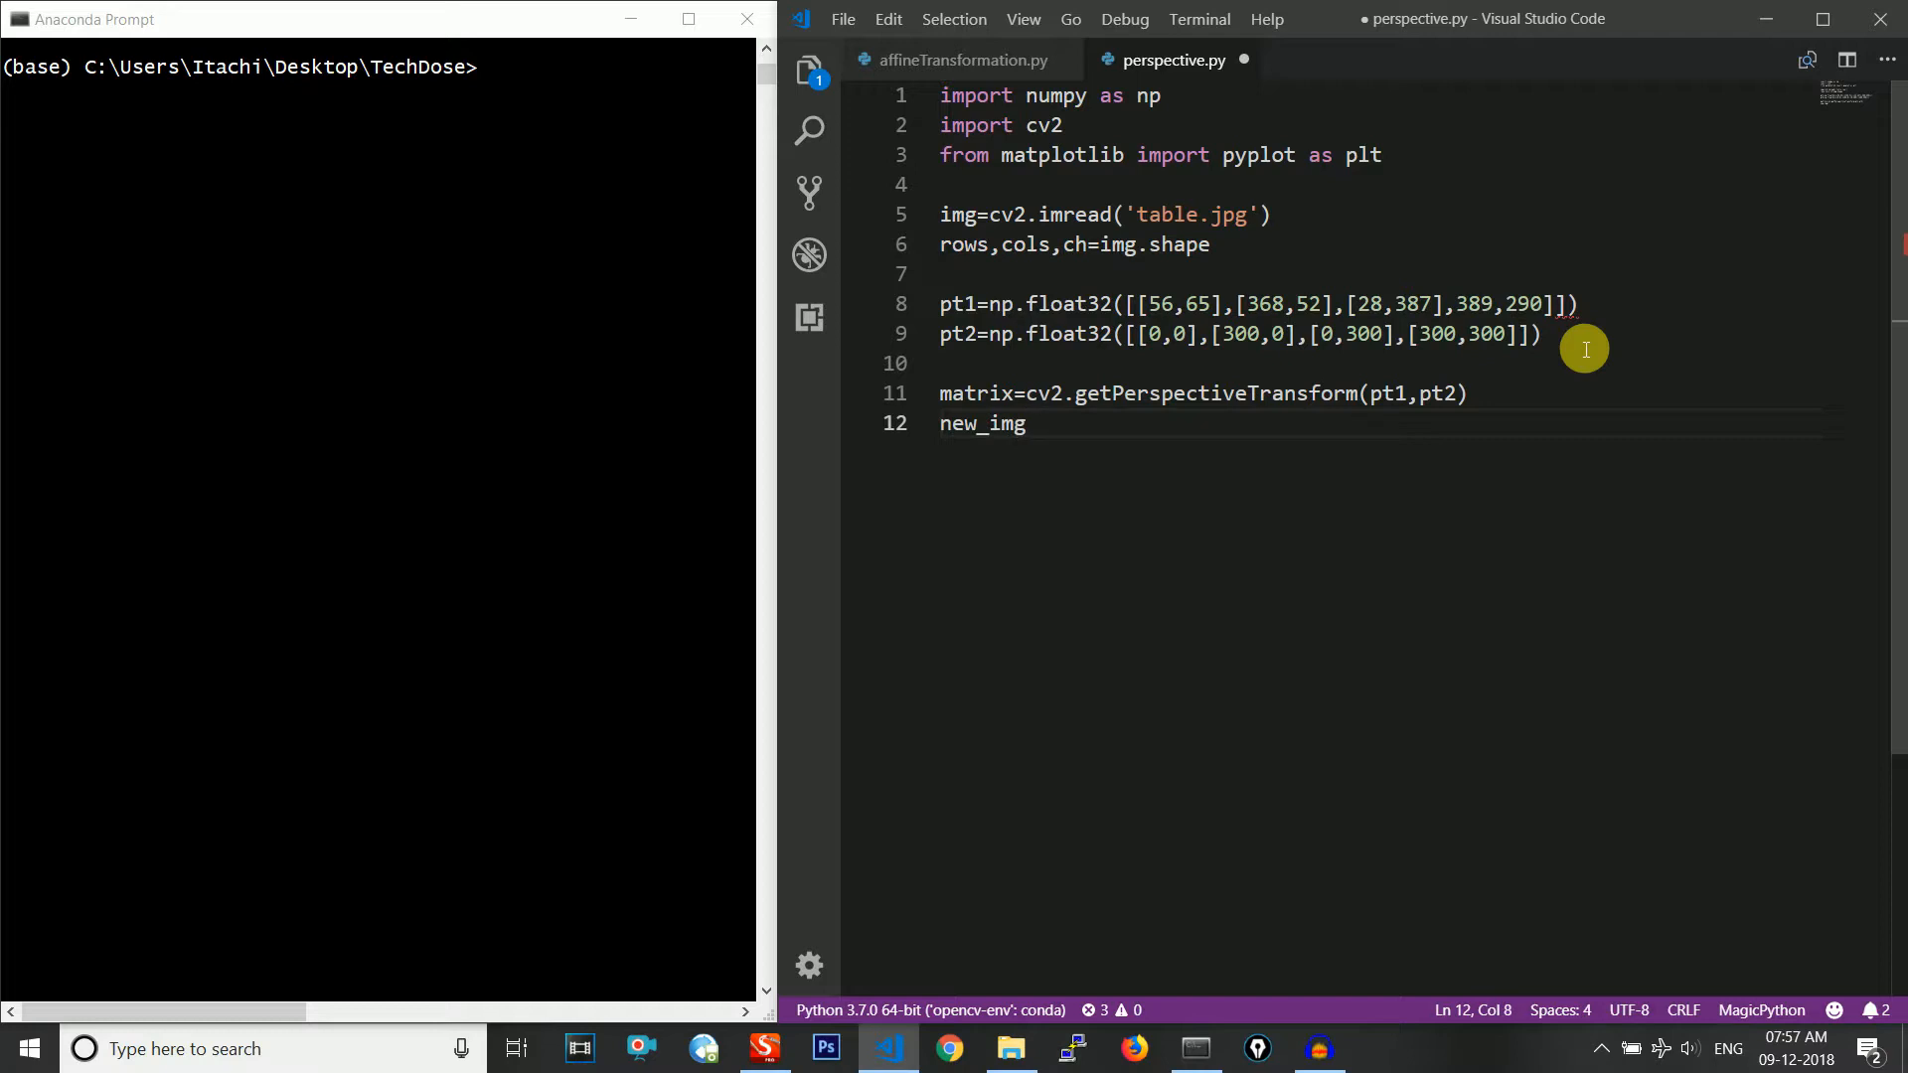
{"action": "type", "text": "="}
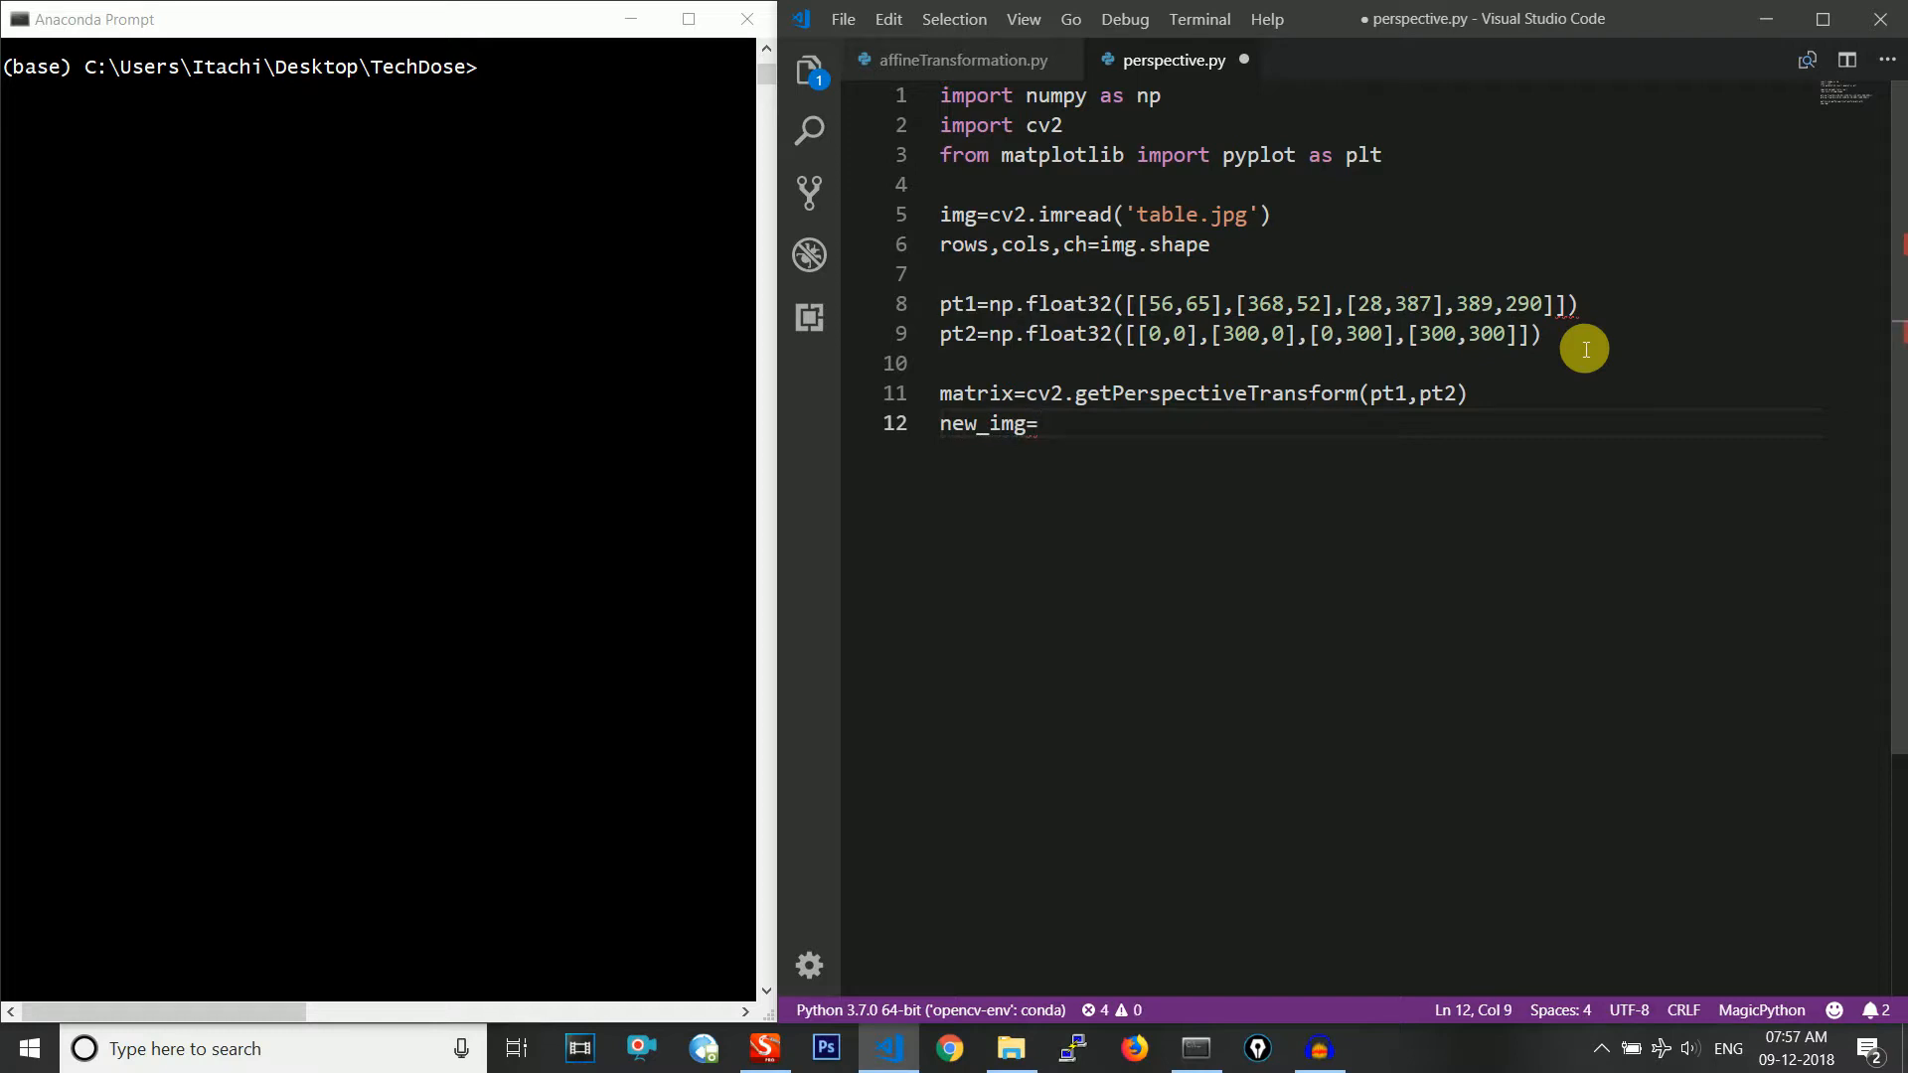
{"action": "type", "text": "cv2."}
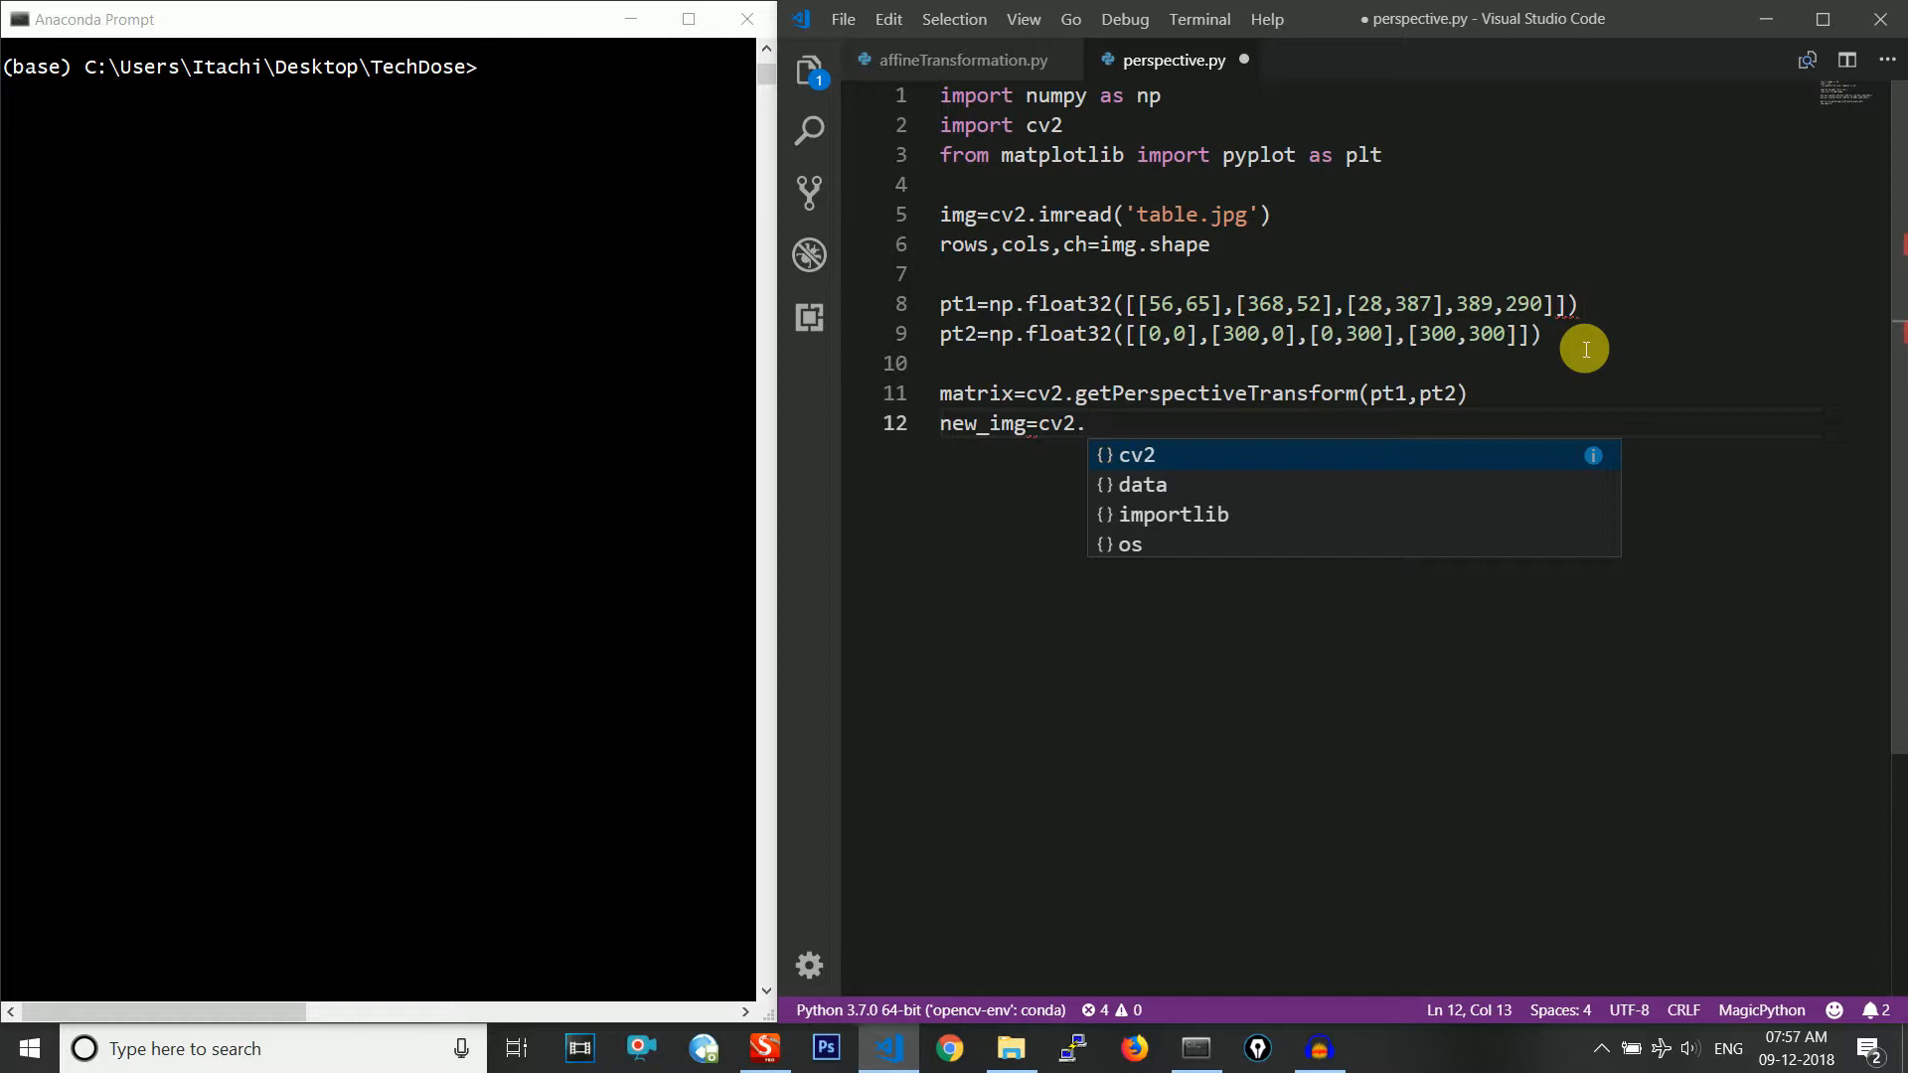
{"action": "type", "text": "wa"}
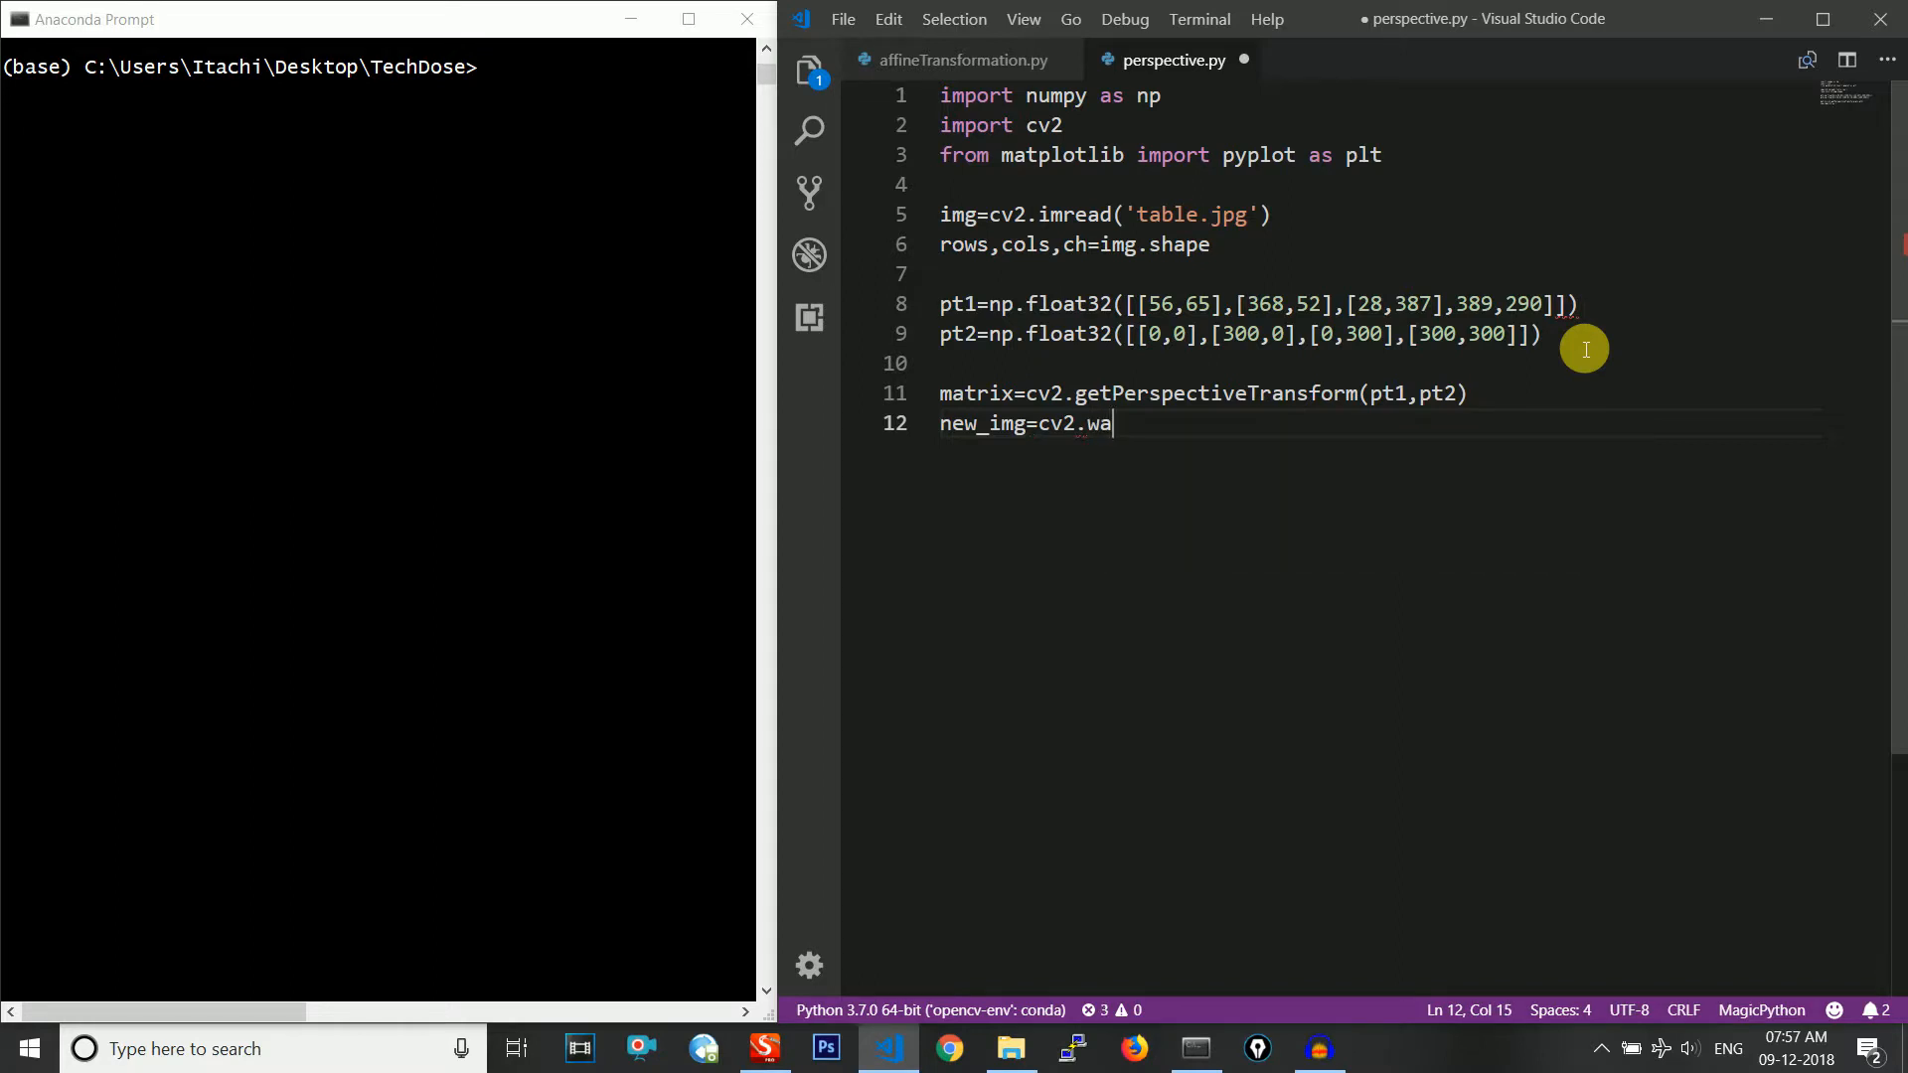
{"action": "type", "text": "rp"}
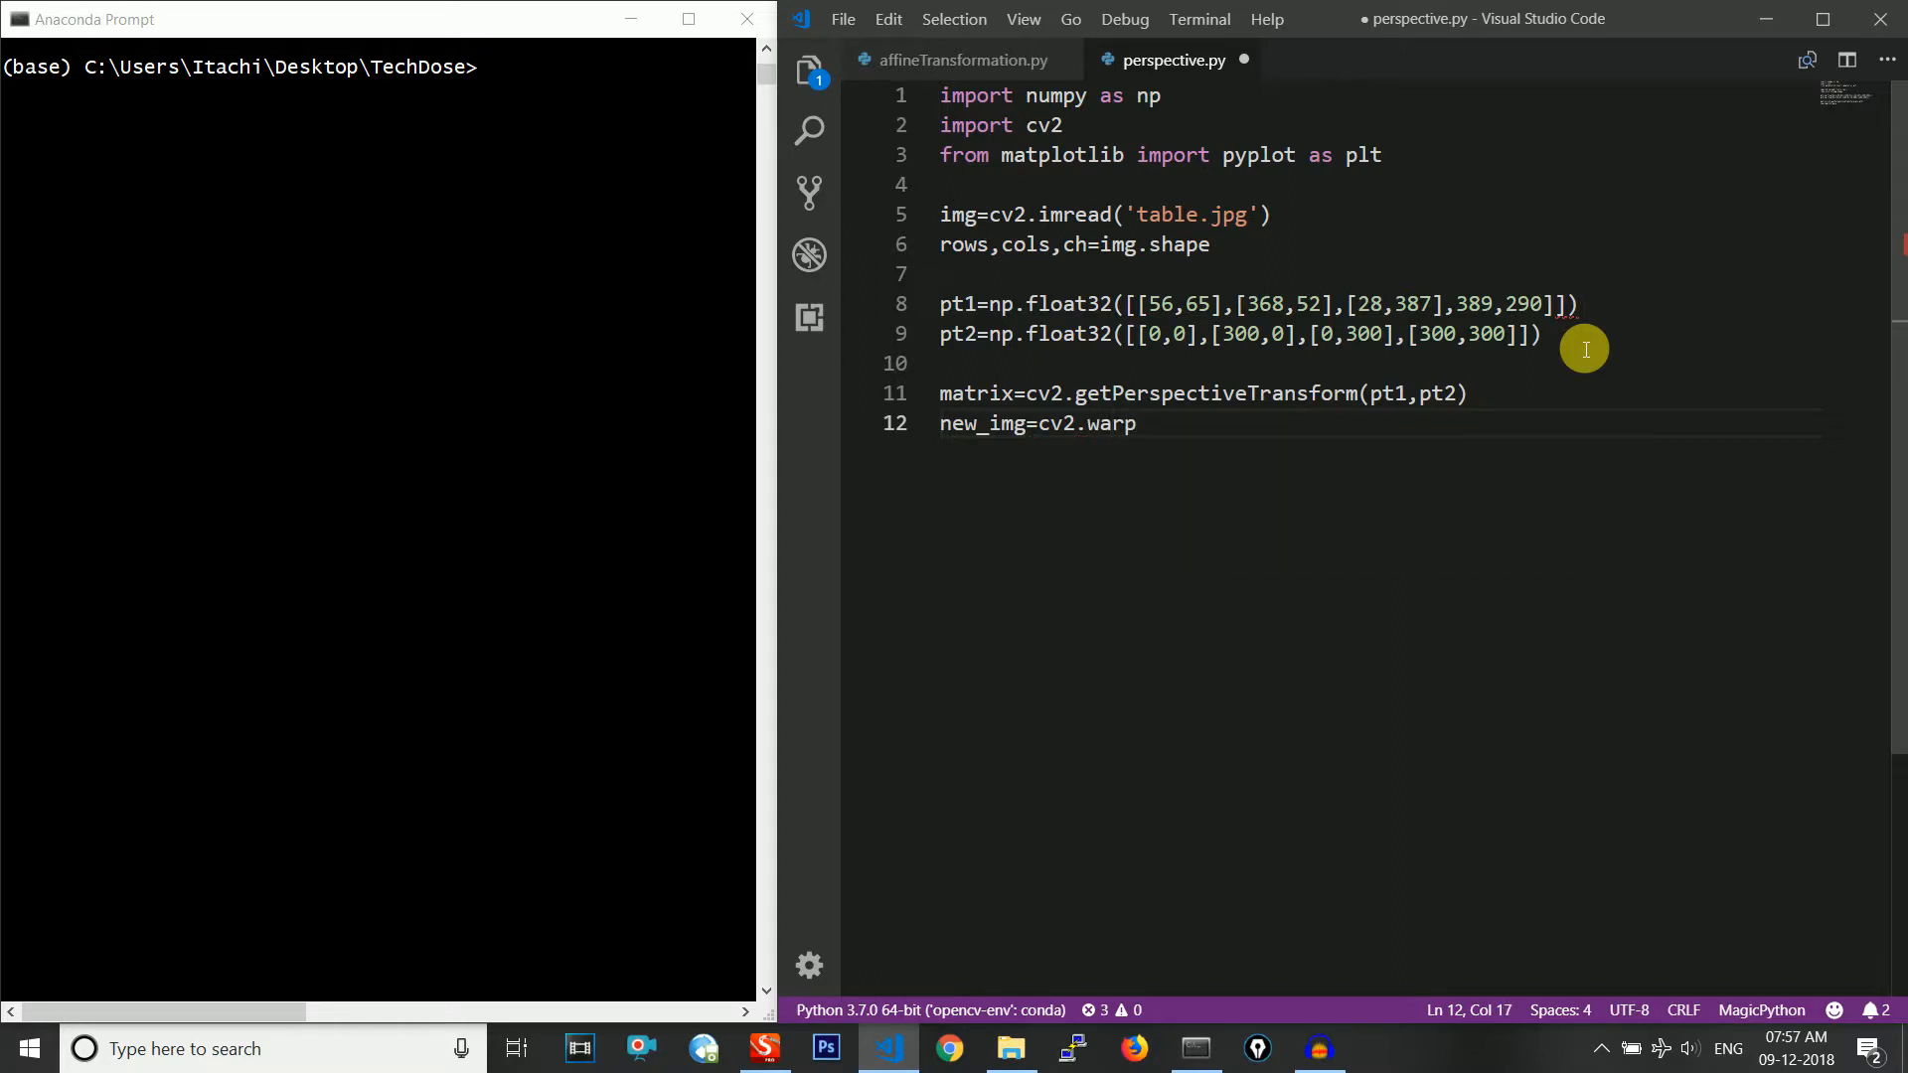
{"action": "type", "text": "Perspecti"}
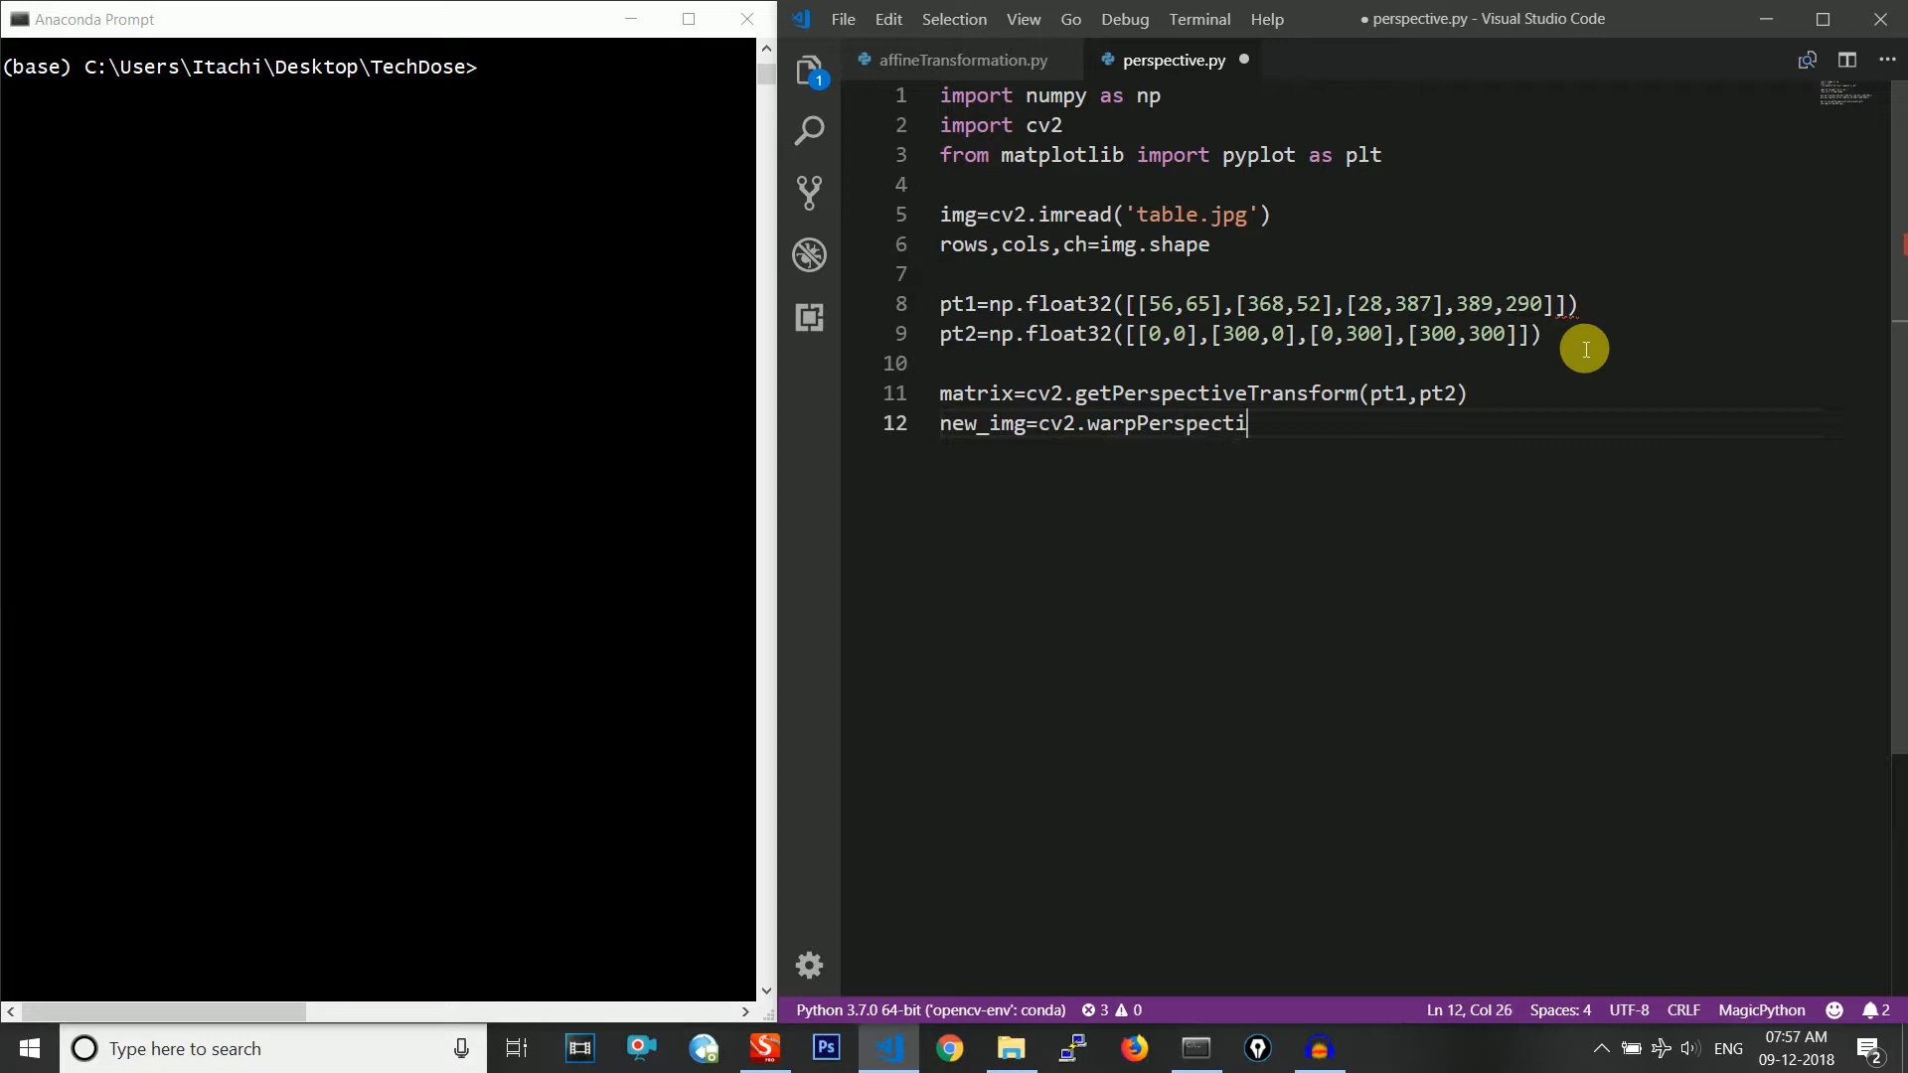
{"action": "type", "text": "ve"}
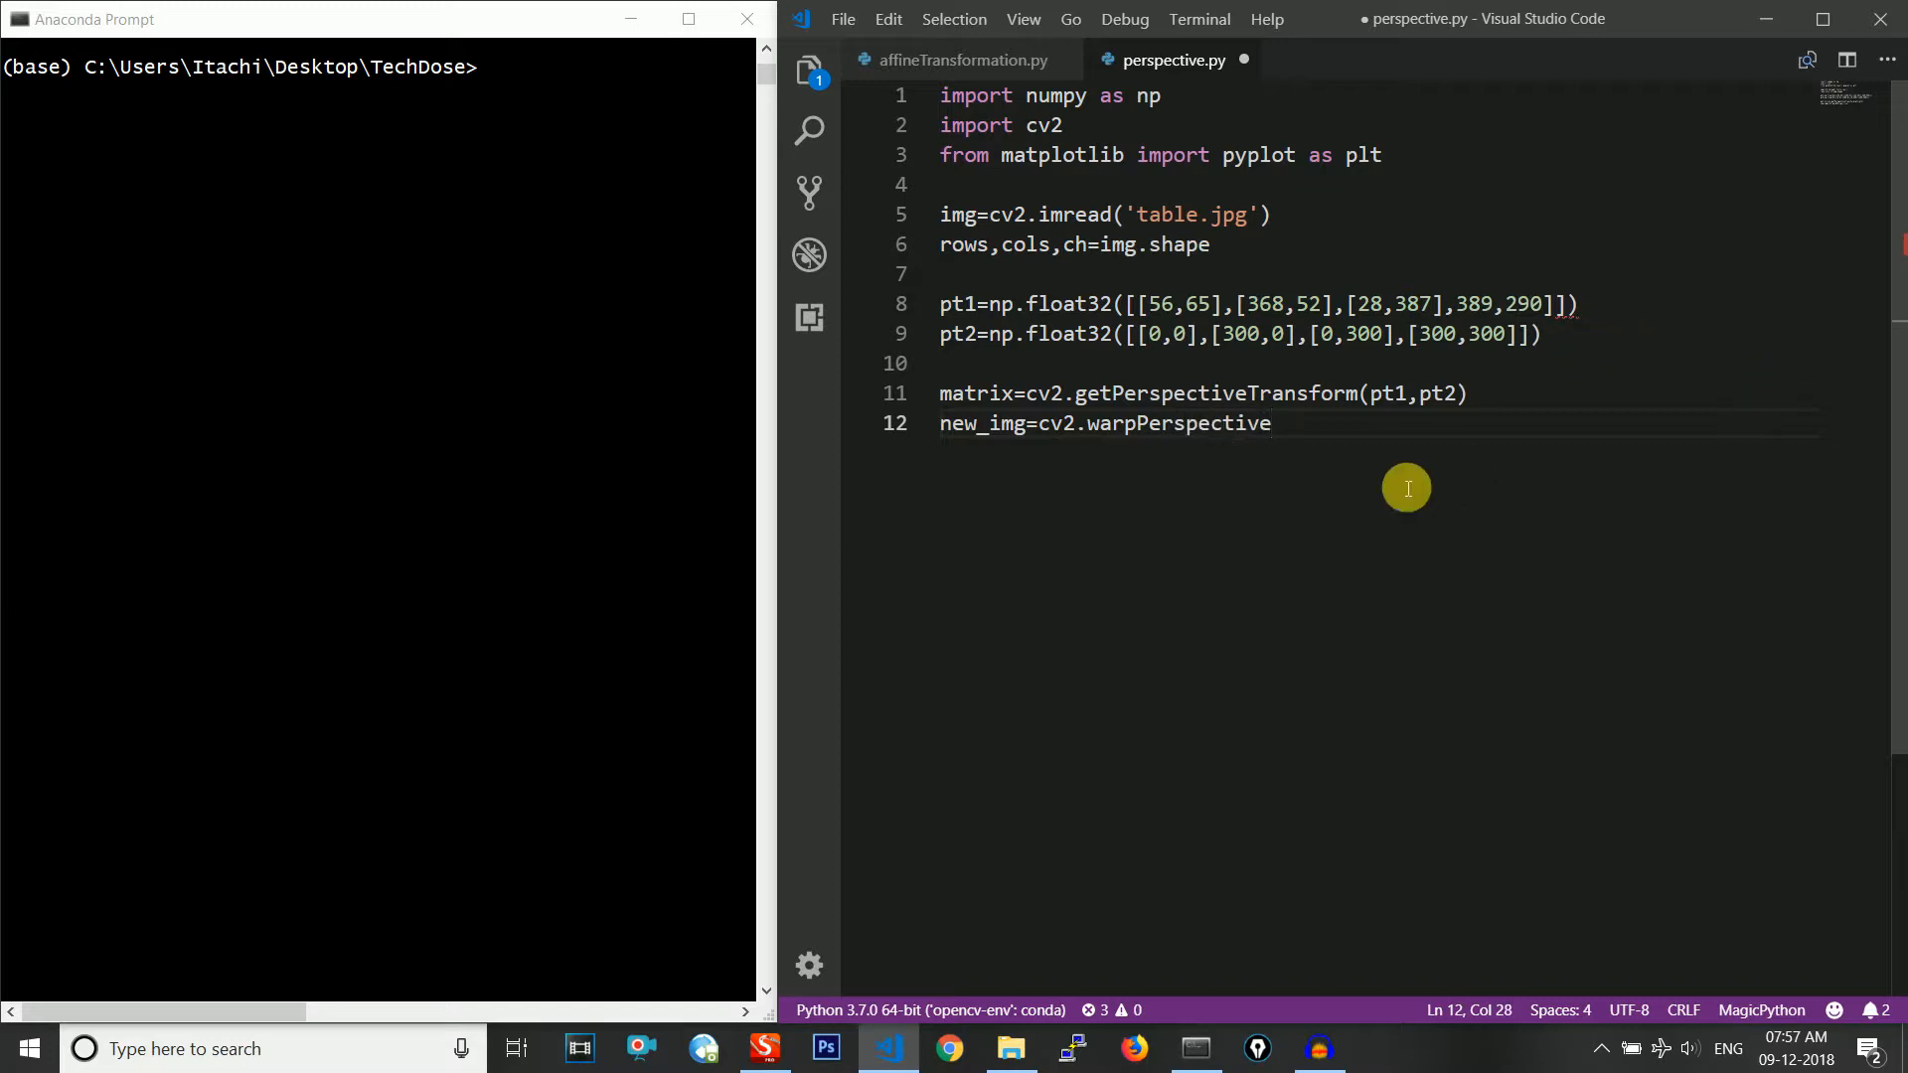
{"action": "type", "text": "()"}
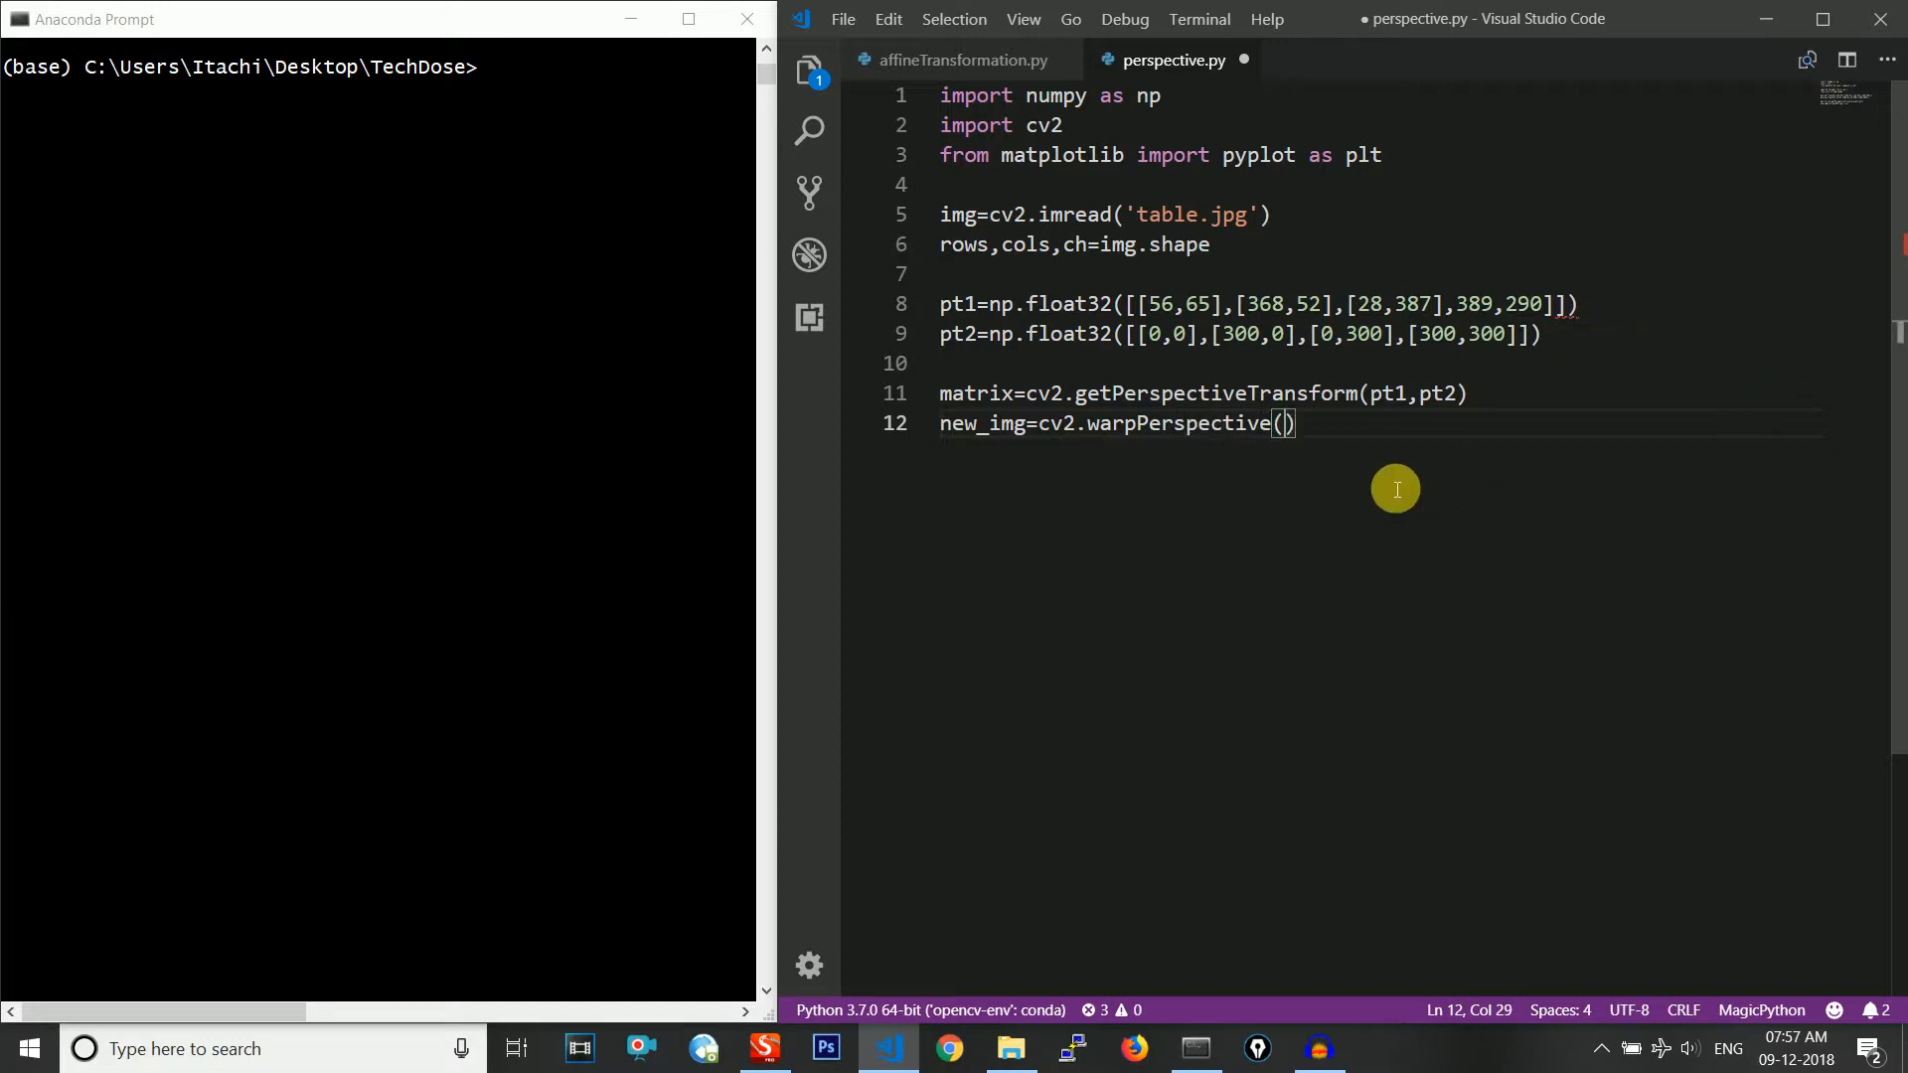
Pass img, matrix and the size (cols,rows), replacing the trial 300 value
{"action": "type", "text": "img"}
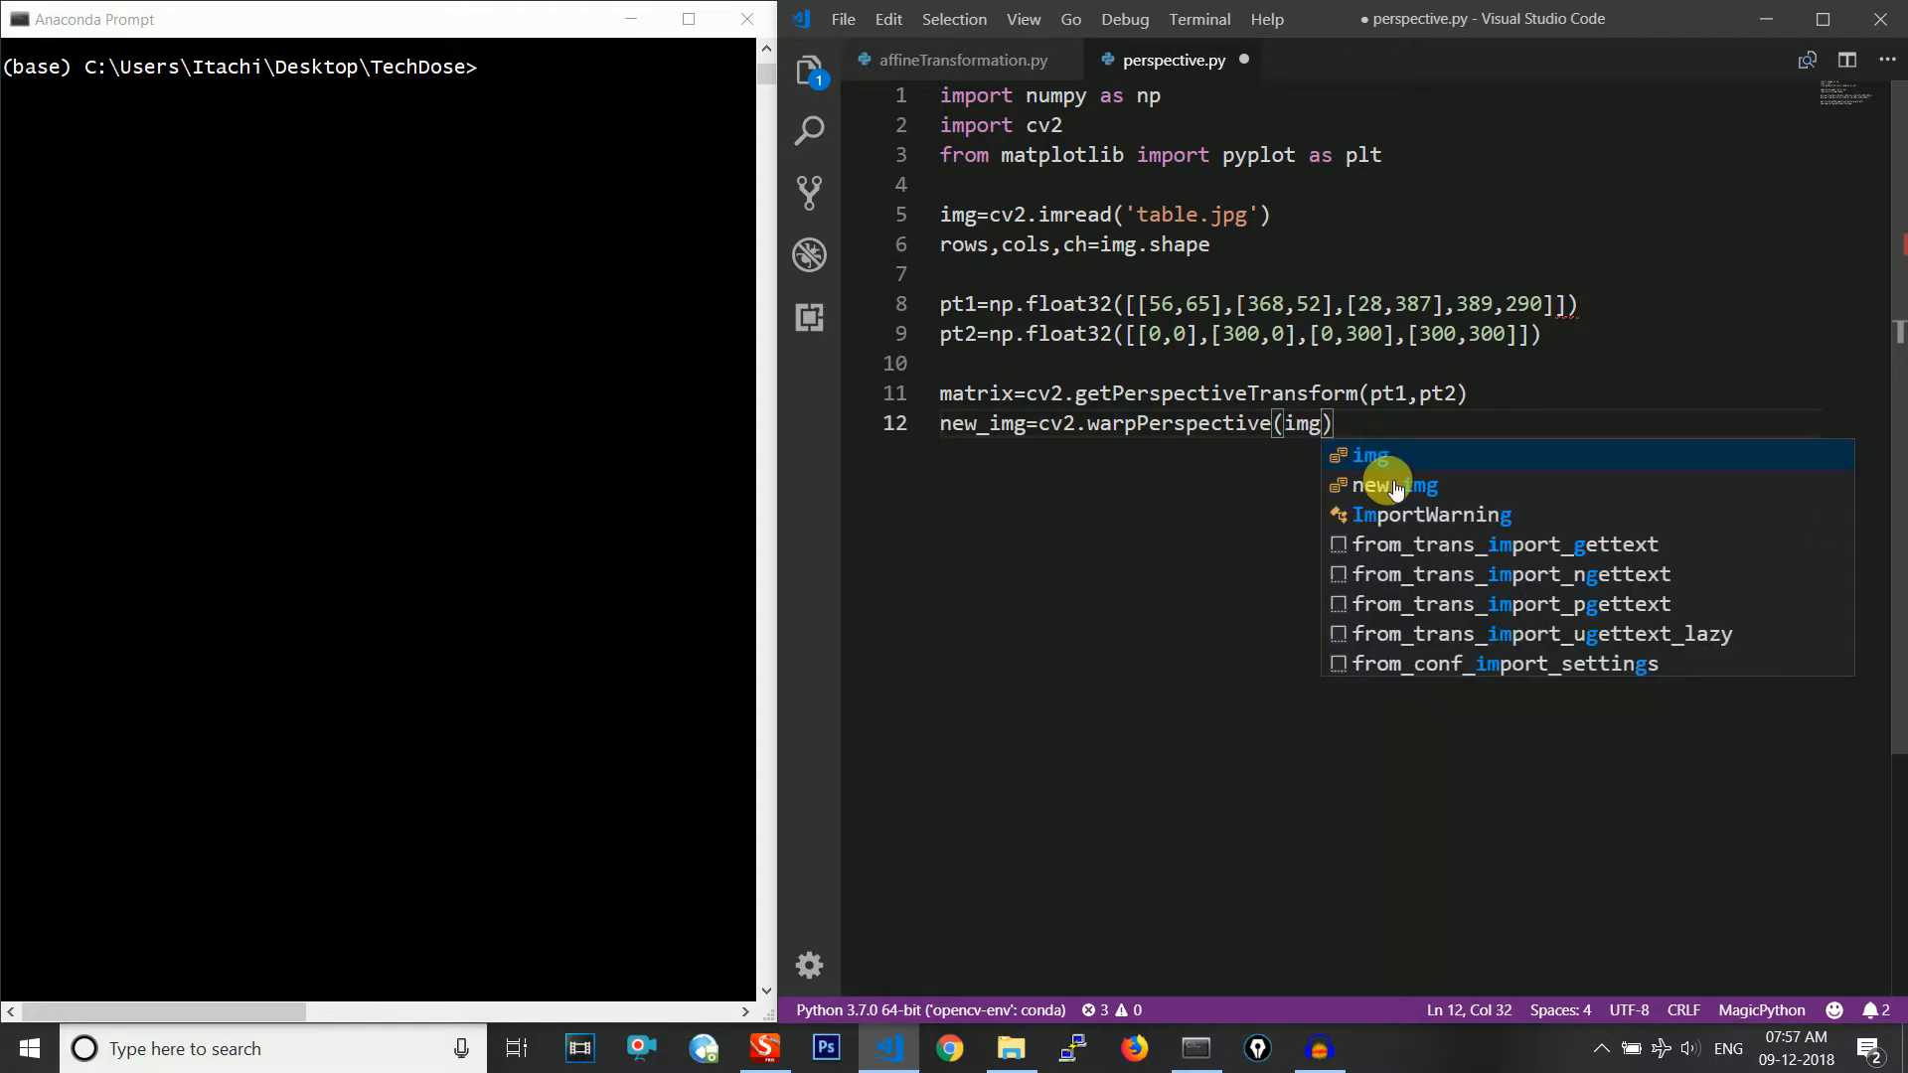
{"action": "type", "text": ","}
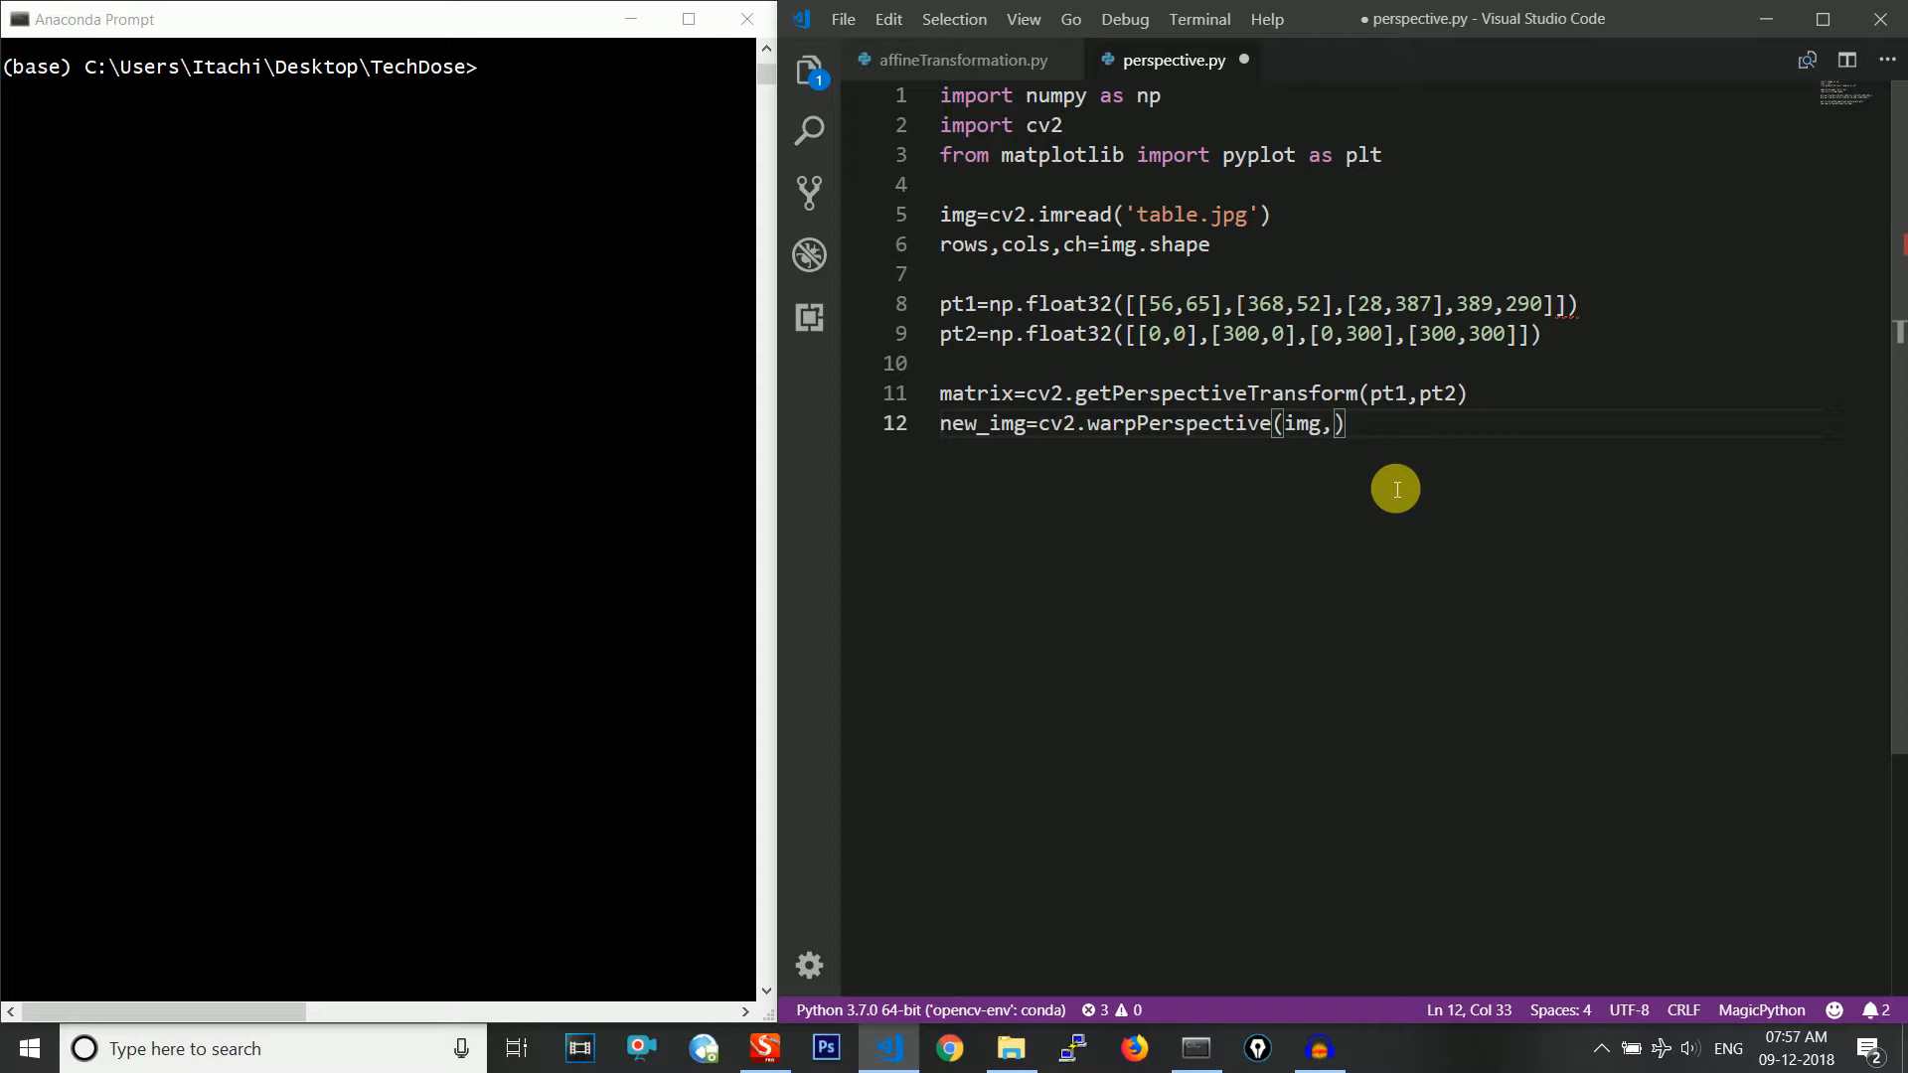
{"action": "type", "text": "matrix"}
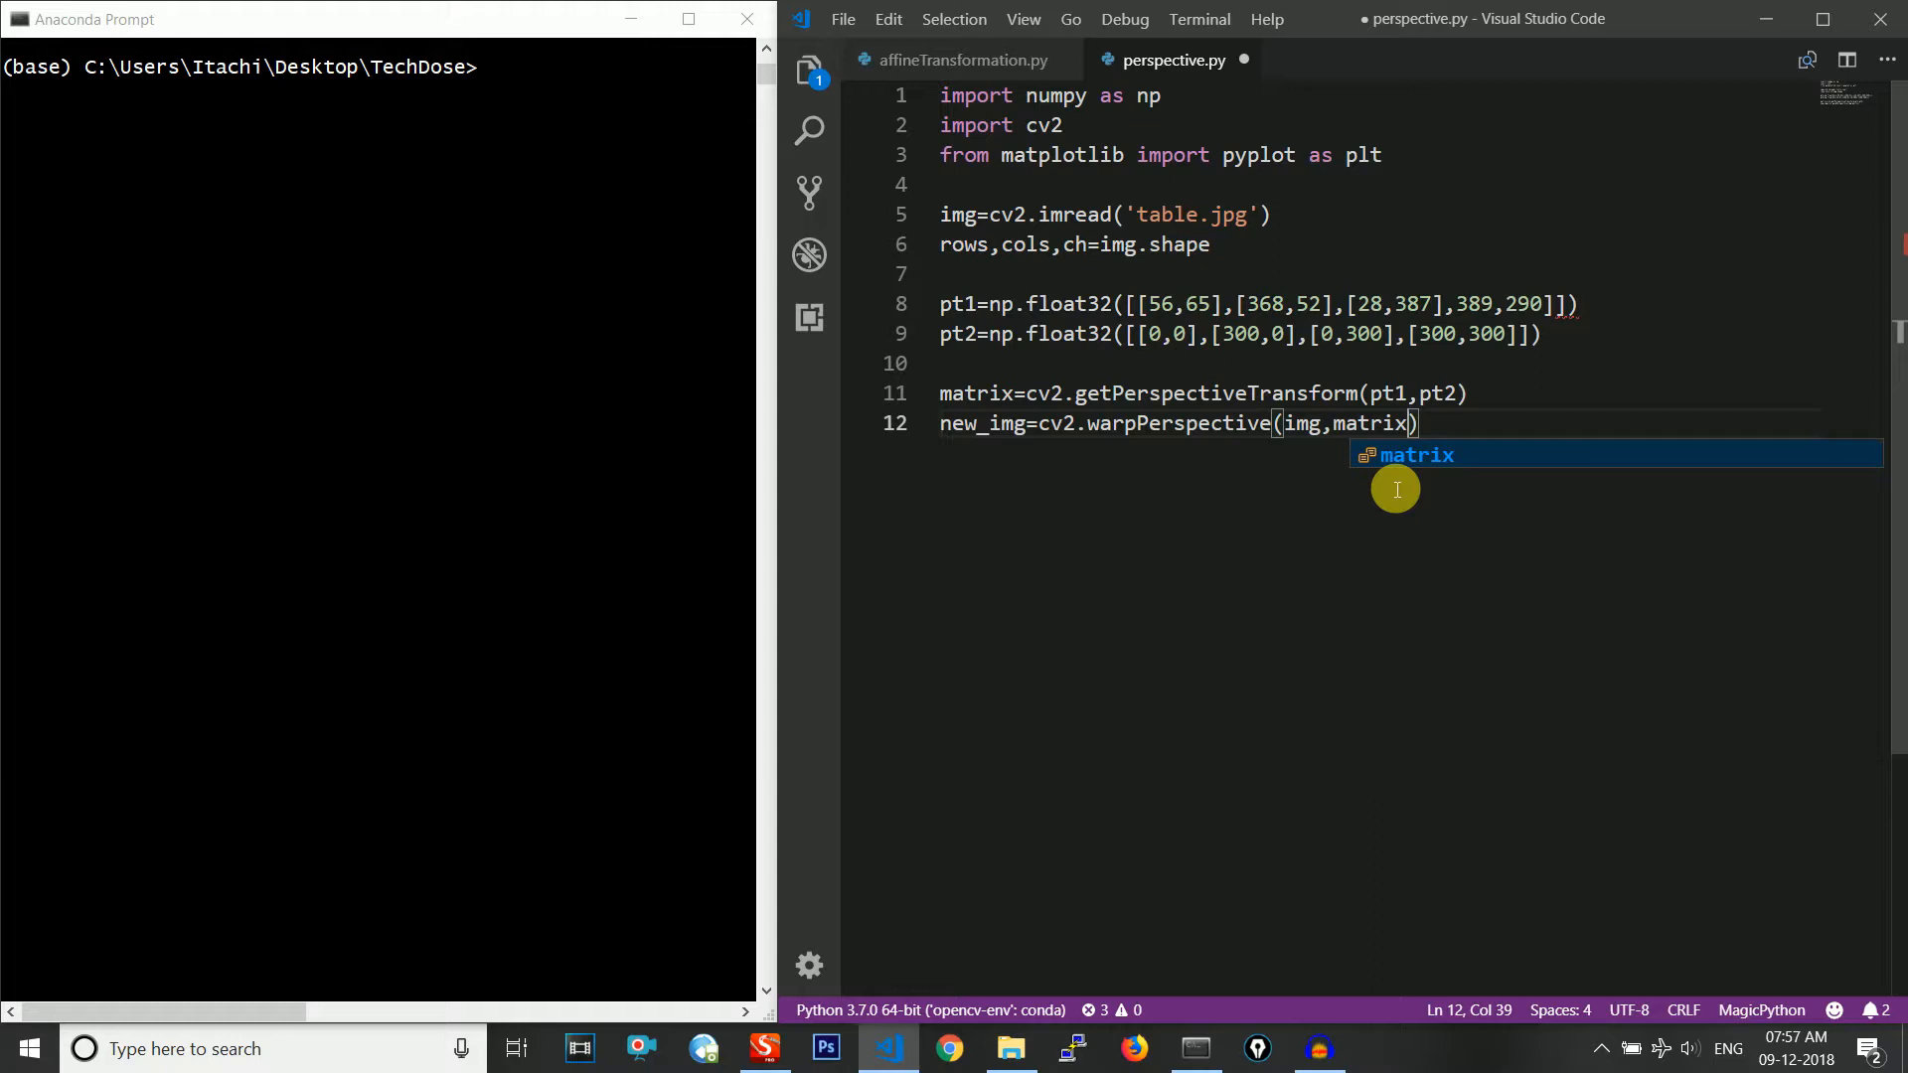
{"action": "type", "text": ",()"}
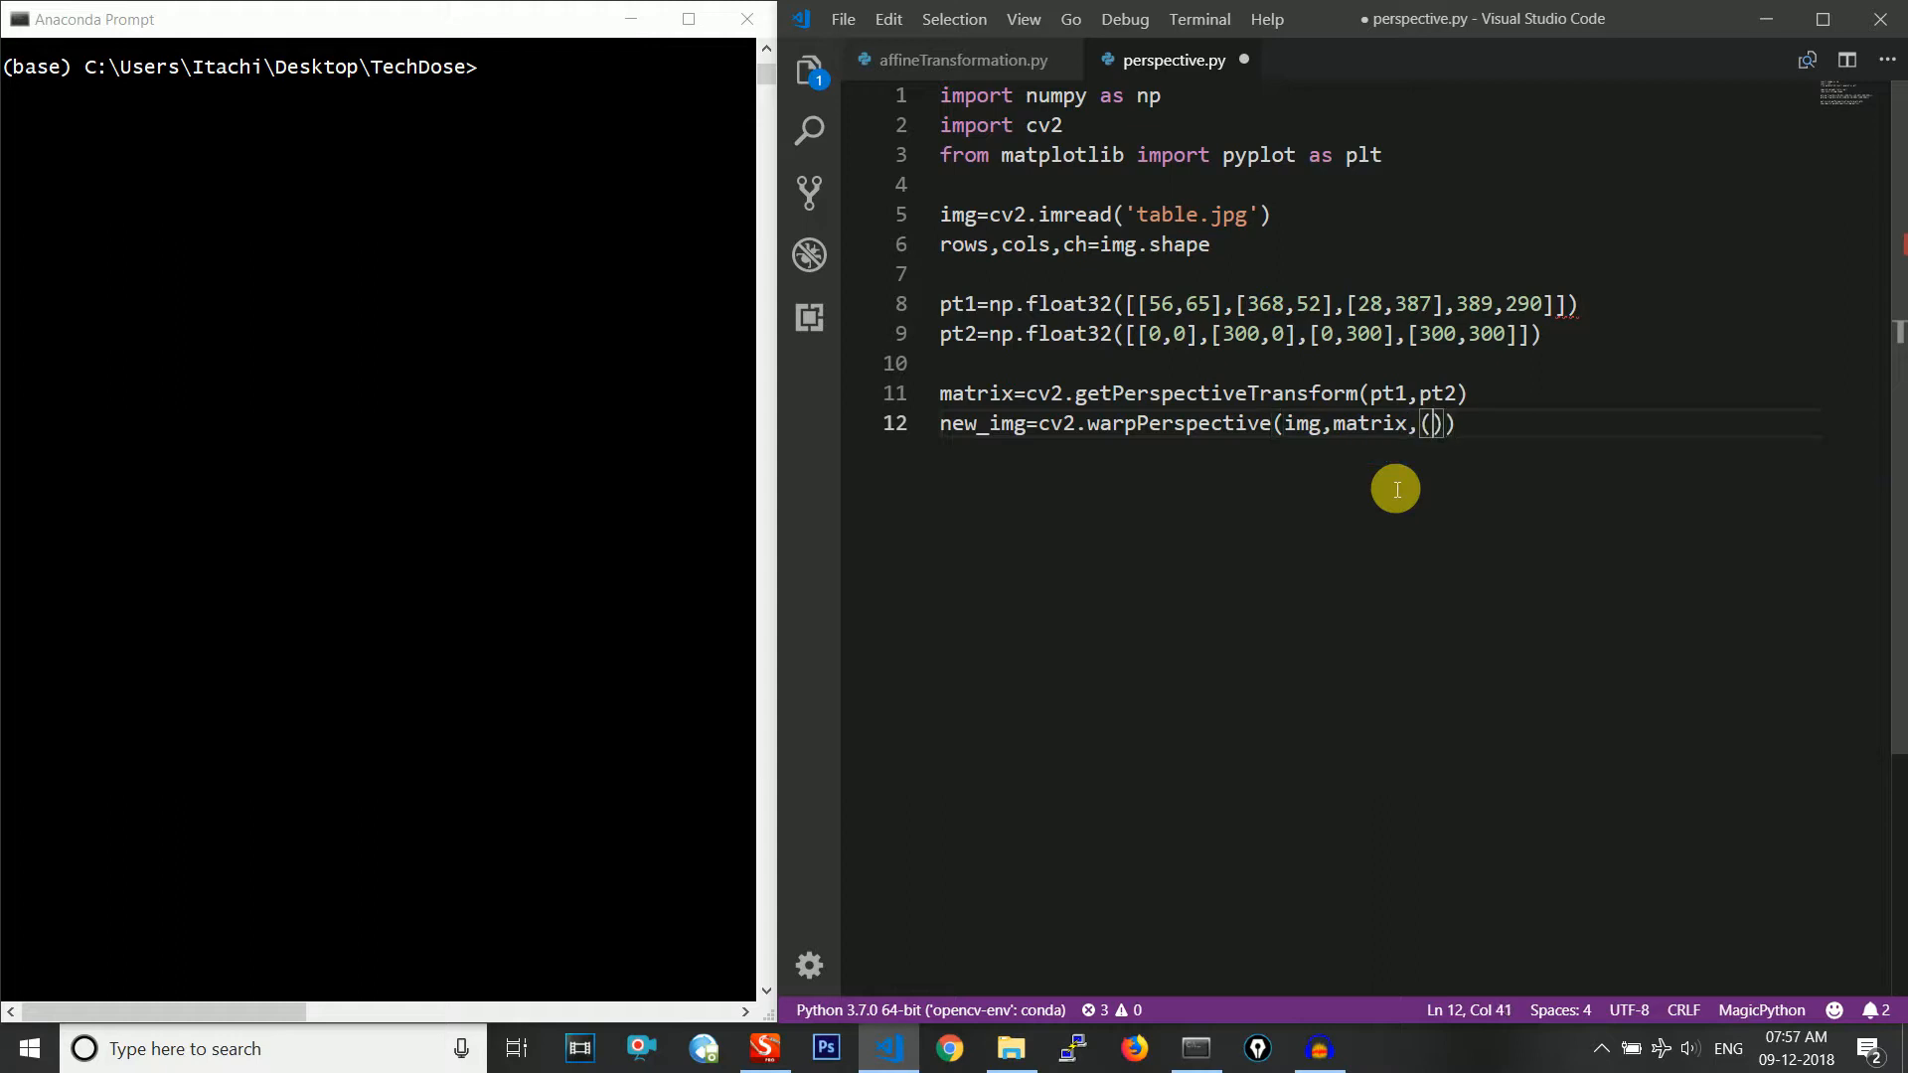
{"action": "type", "text": "300"}
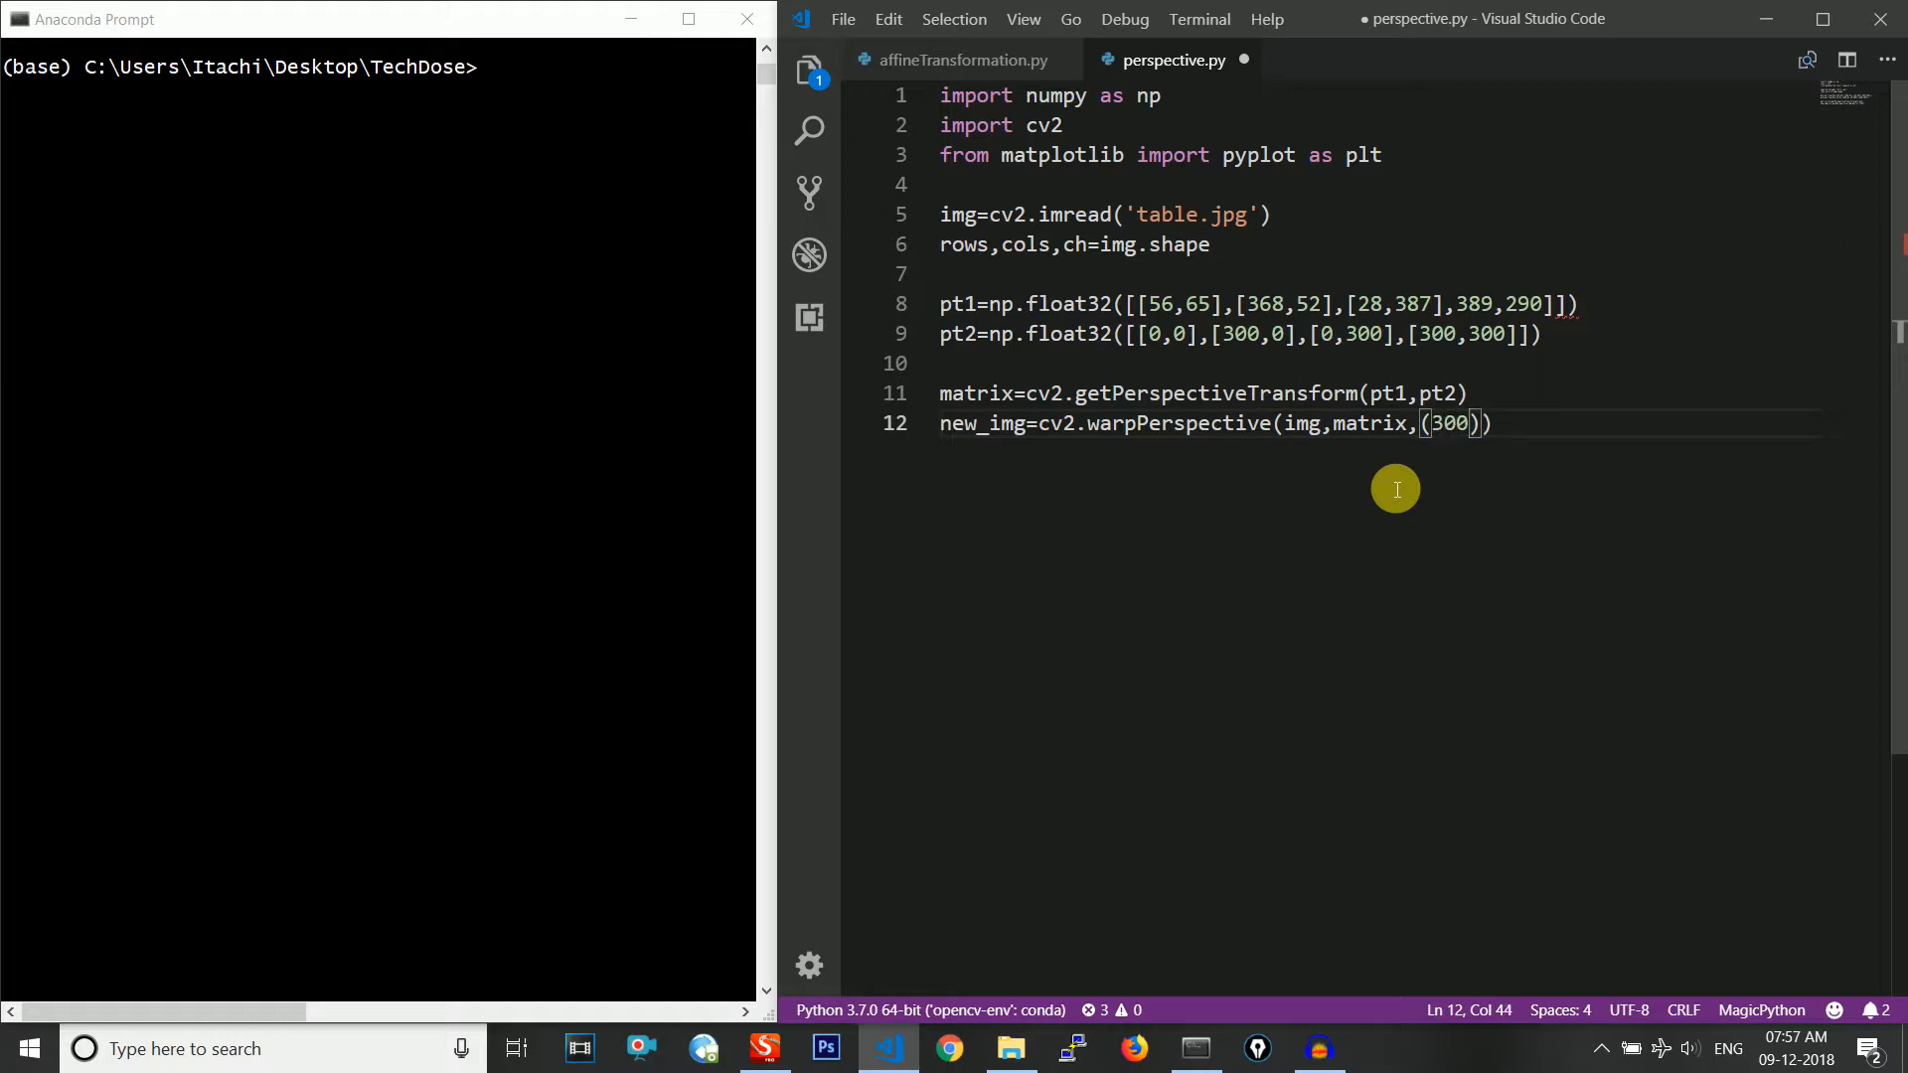
{"action": "key", "text": "BackSpace"}
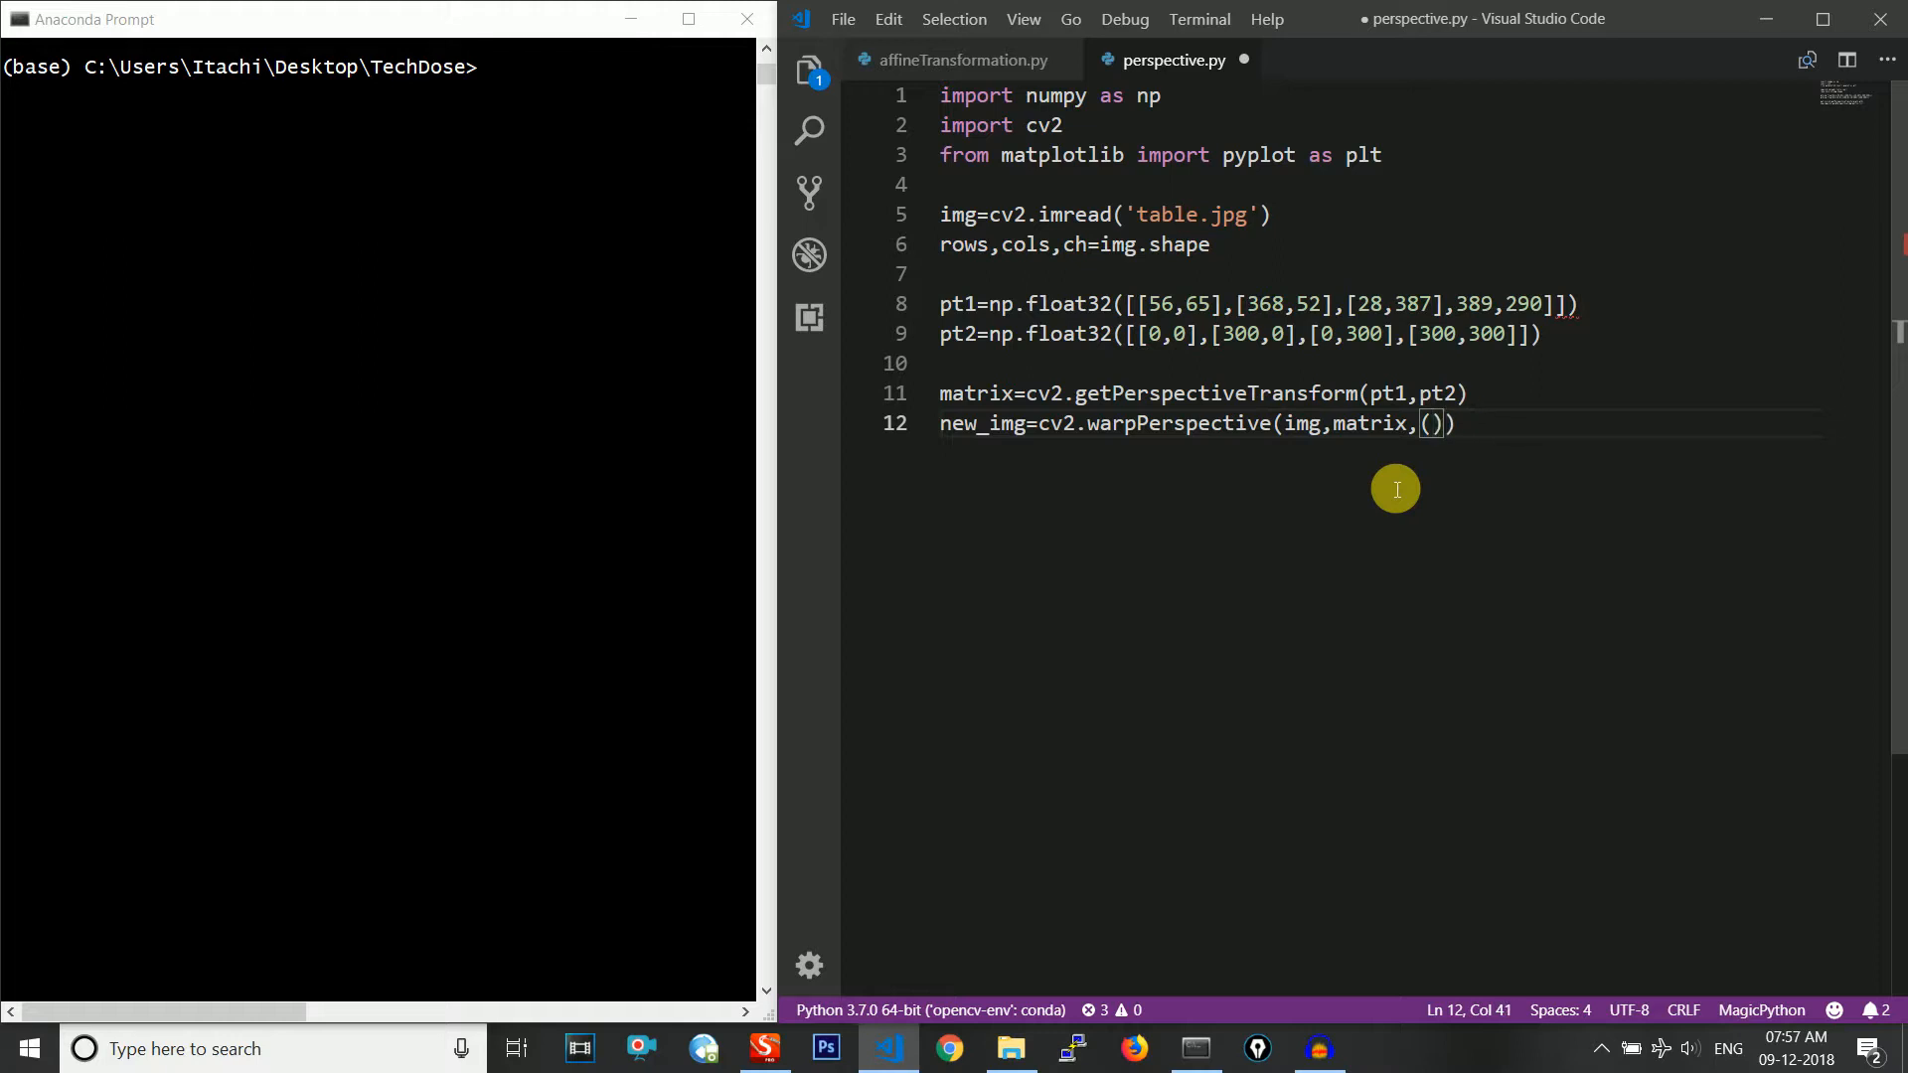
{"action": "type", "text": "300"}
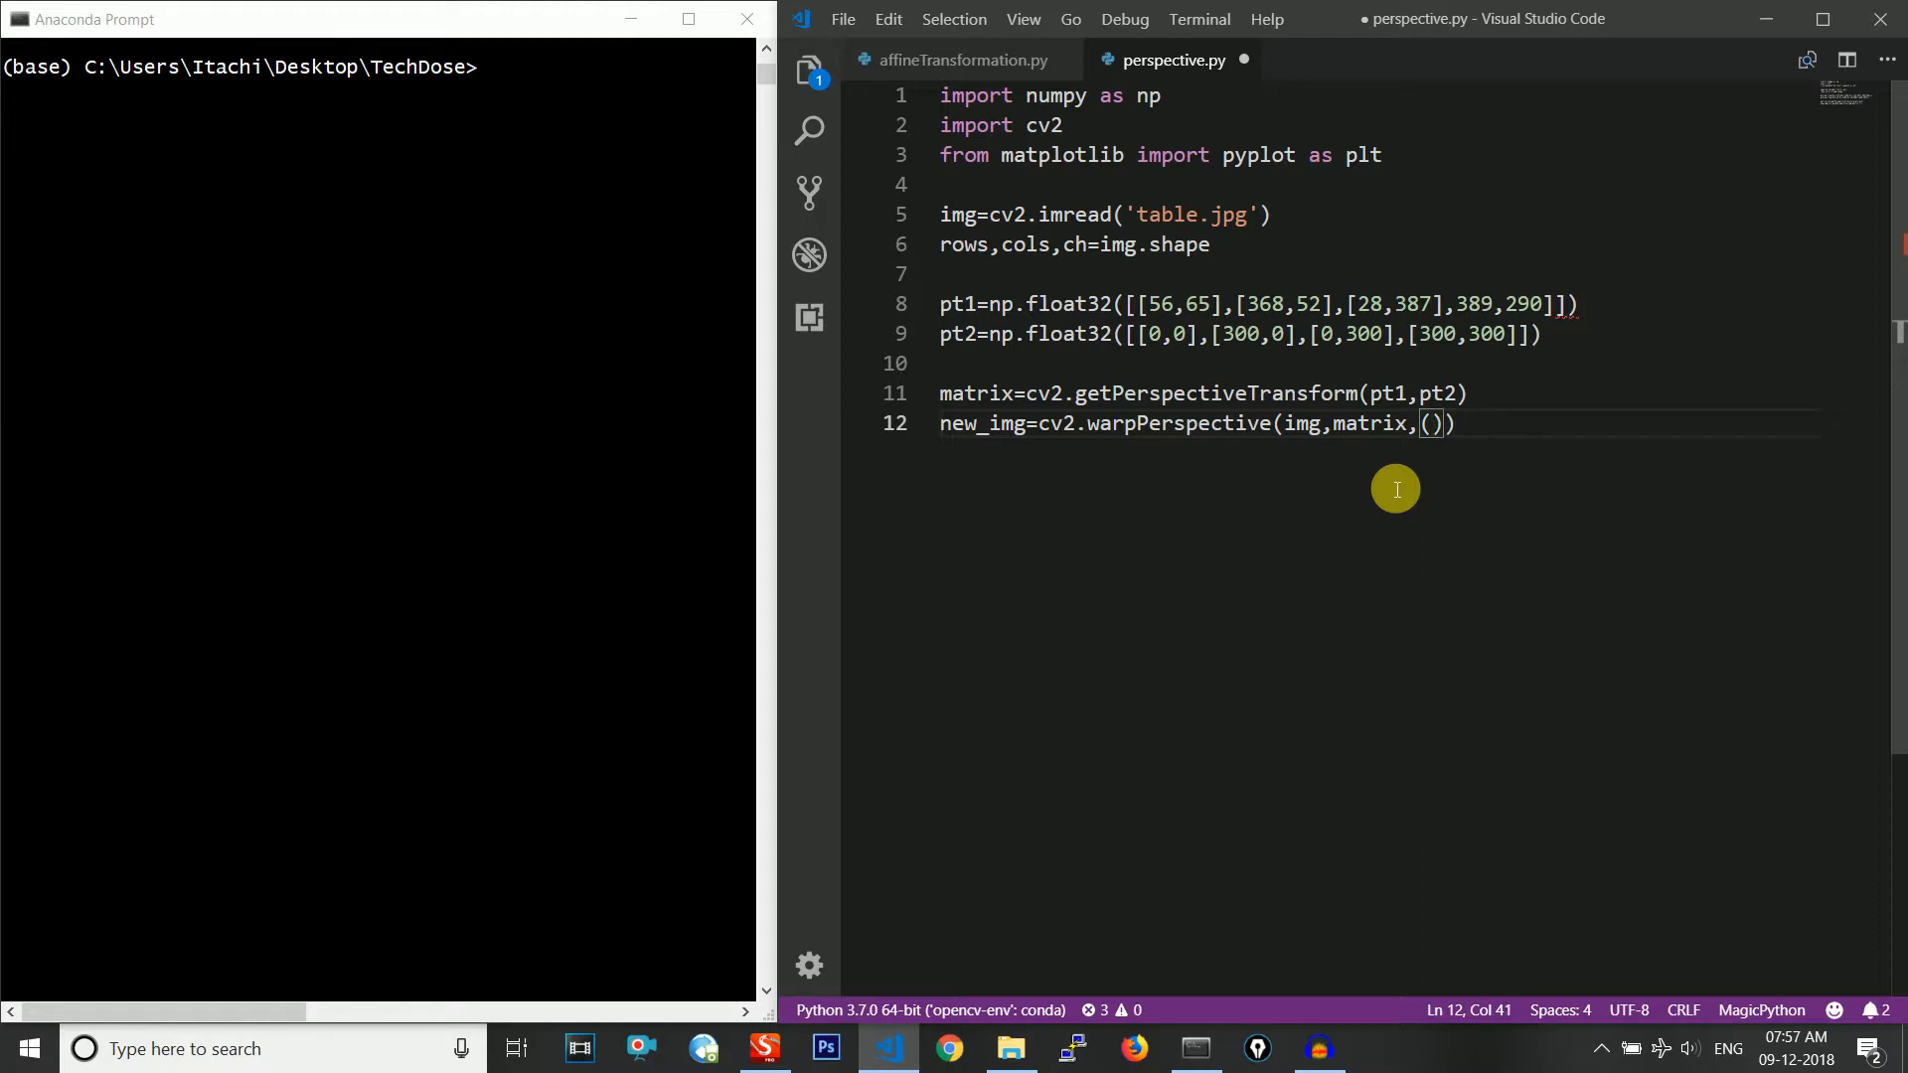
{"action": "type", "text": "cols,rows"}
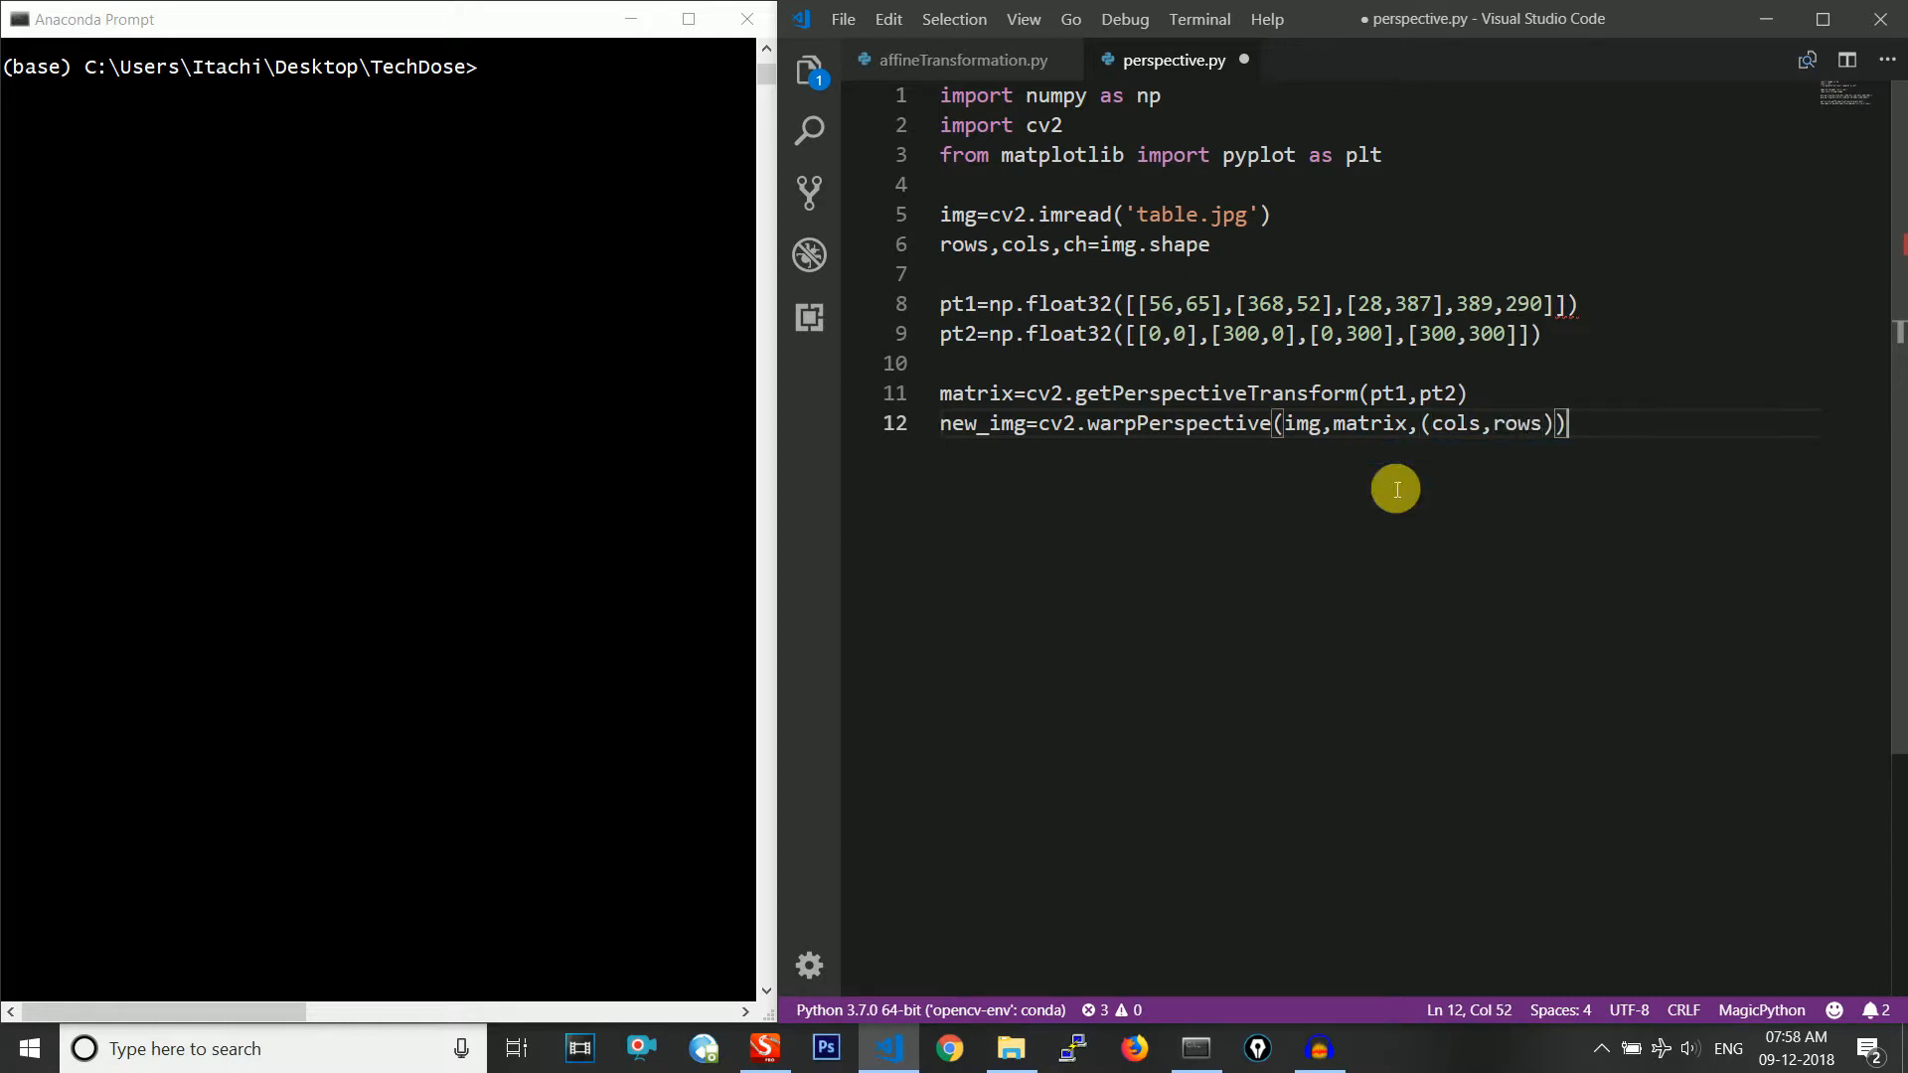
{"action": "type", "text": "plt"}
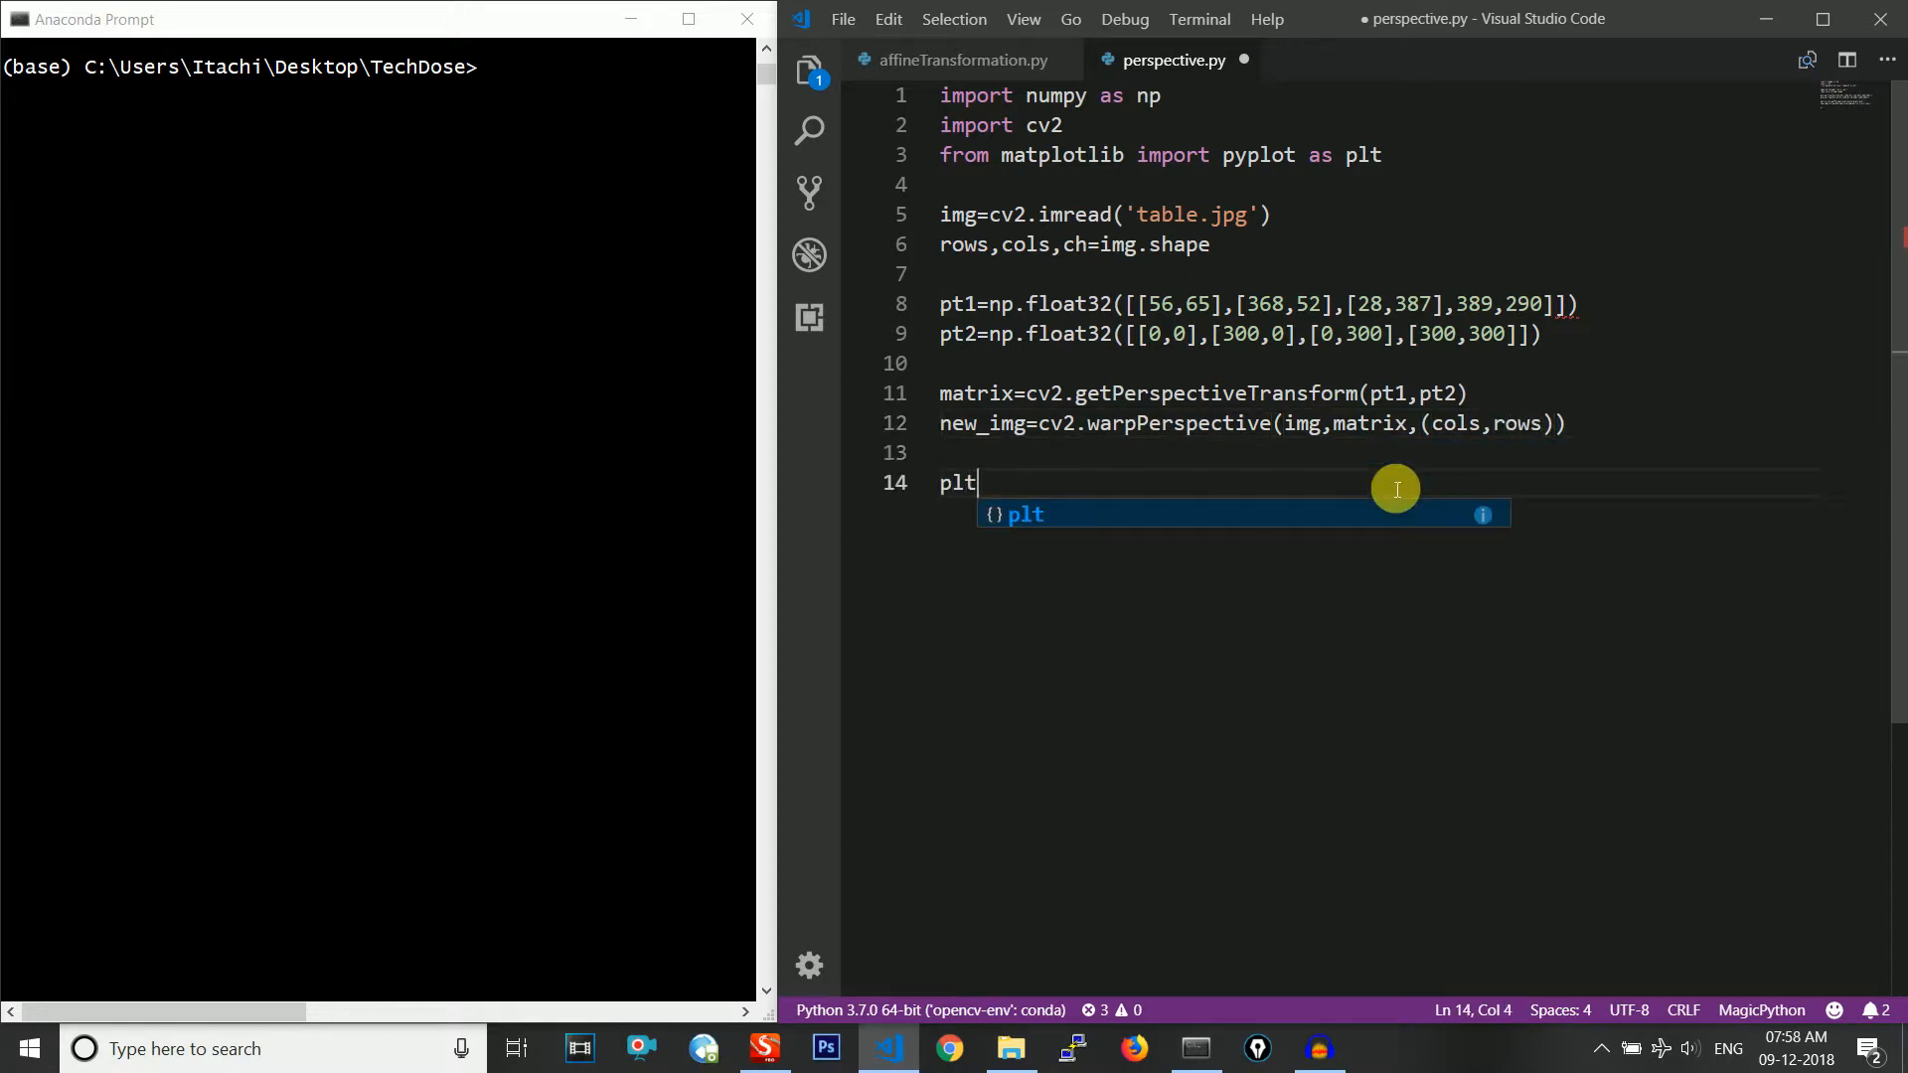
Write plt.subplot(121), plt.imshow(img), plt.title('Input') for the left subplot
{"action": "type", "text": ".sub"}
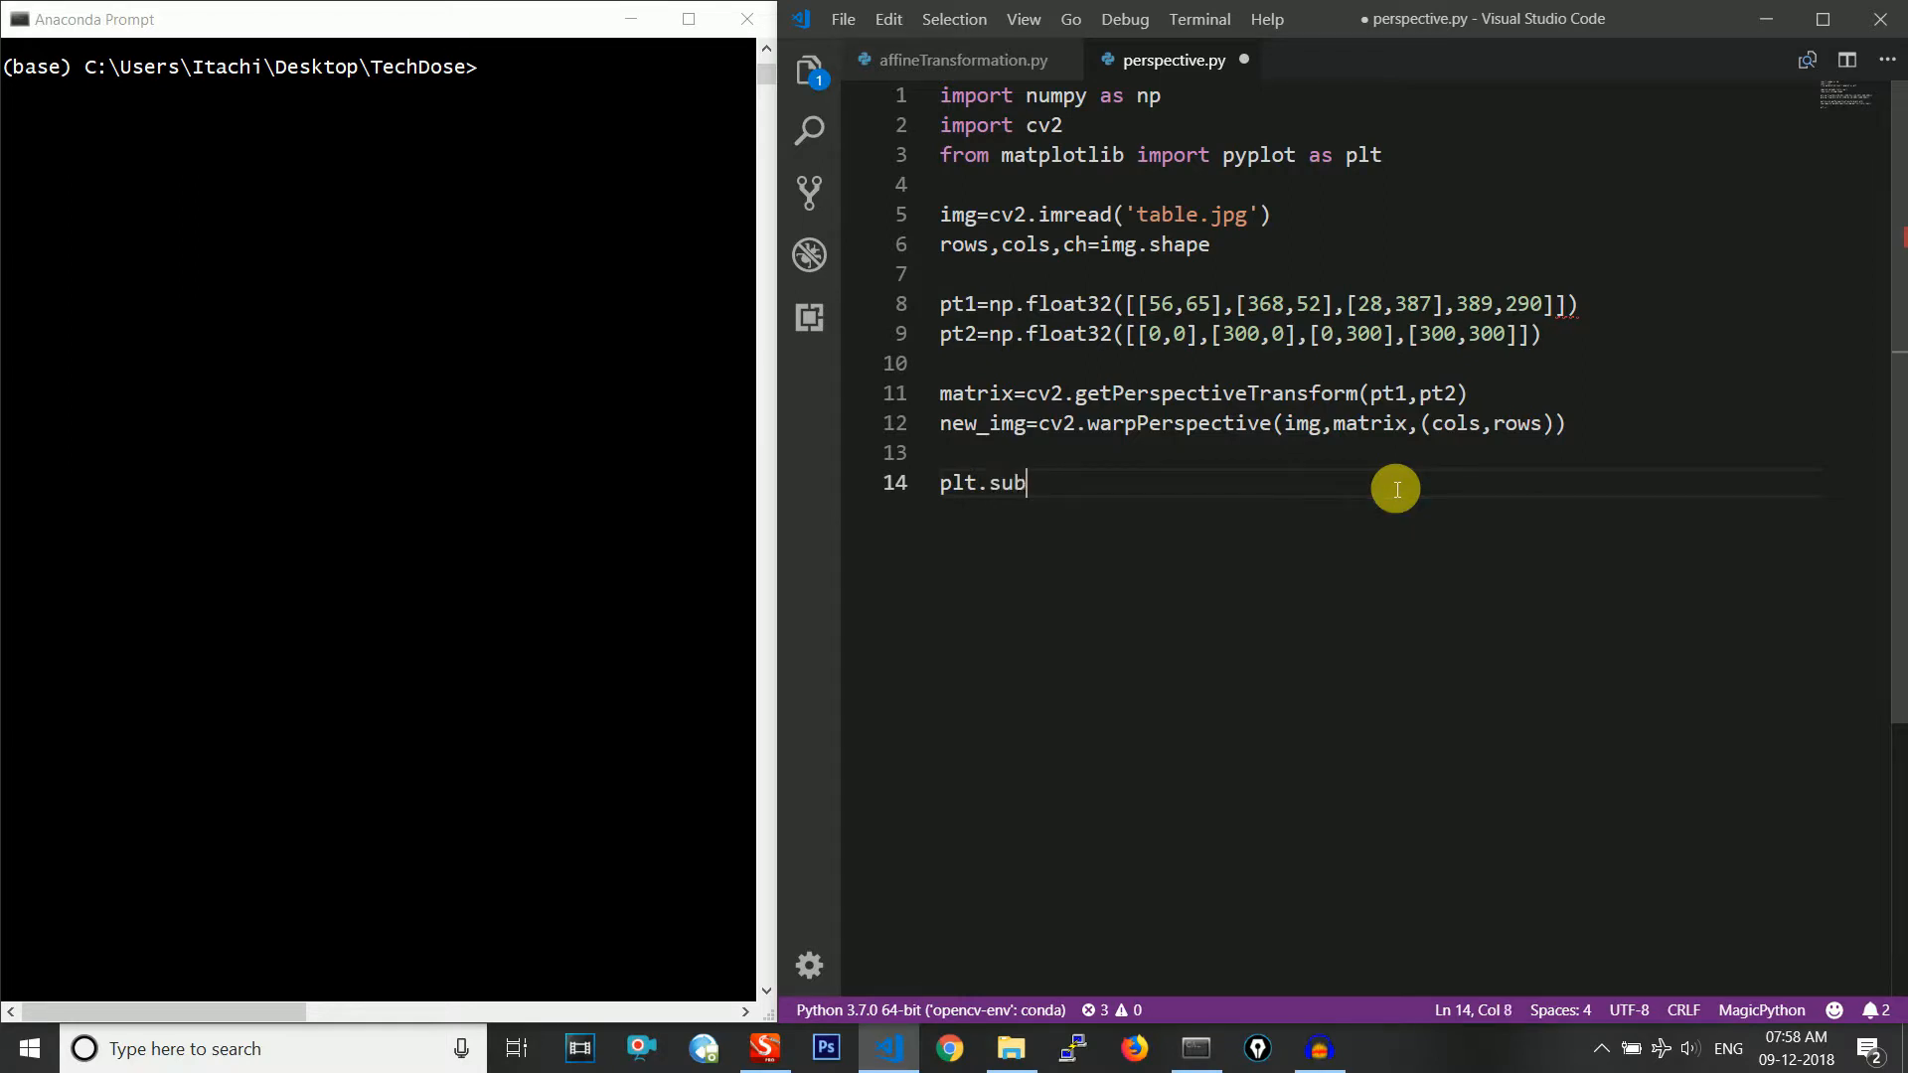
{"action": "type", "text": "plot(121"}
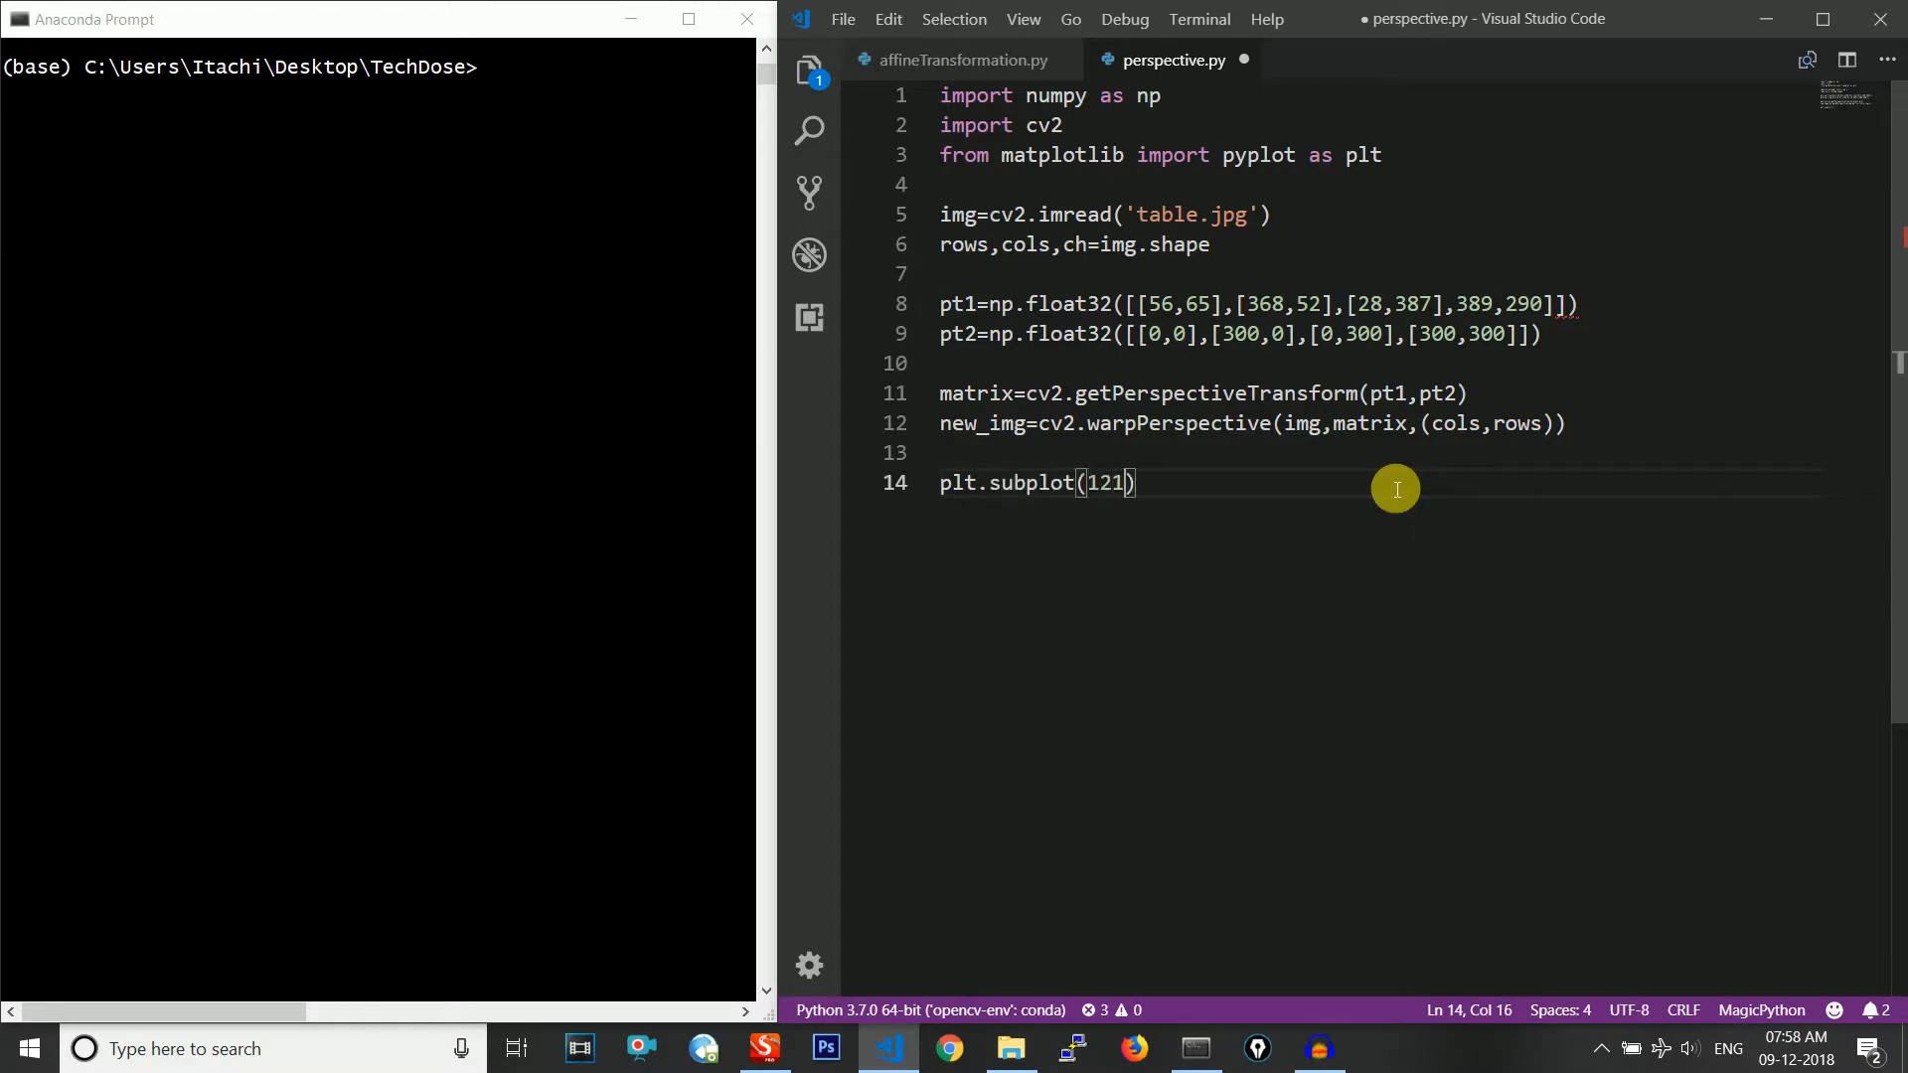
{"action": "mouse_move", "coordinate": [1162, 497]}
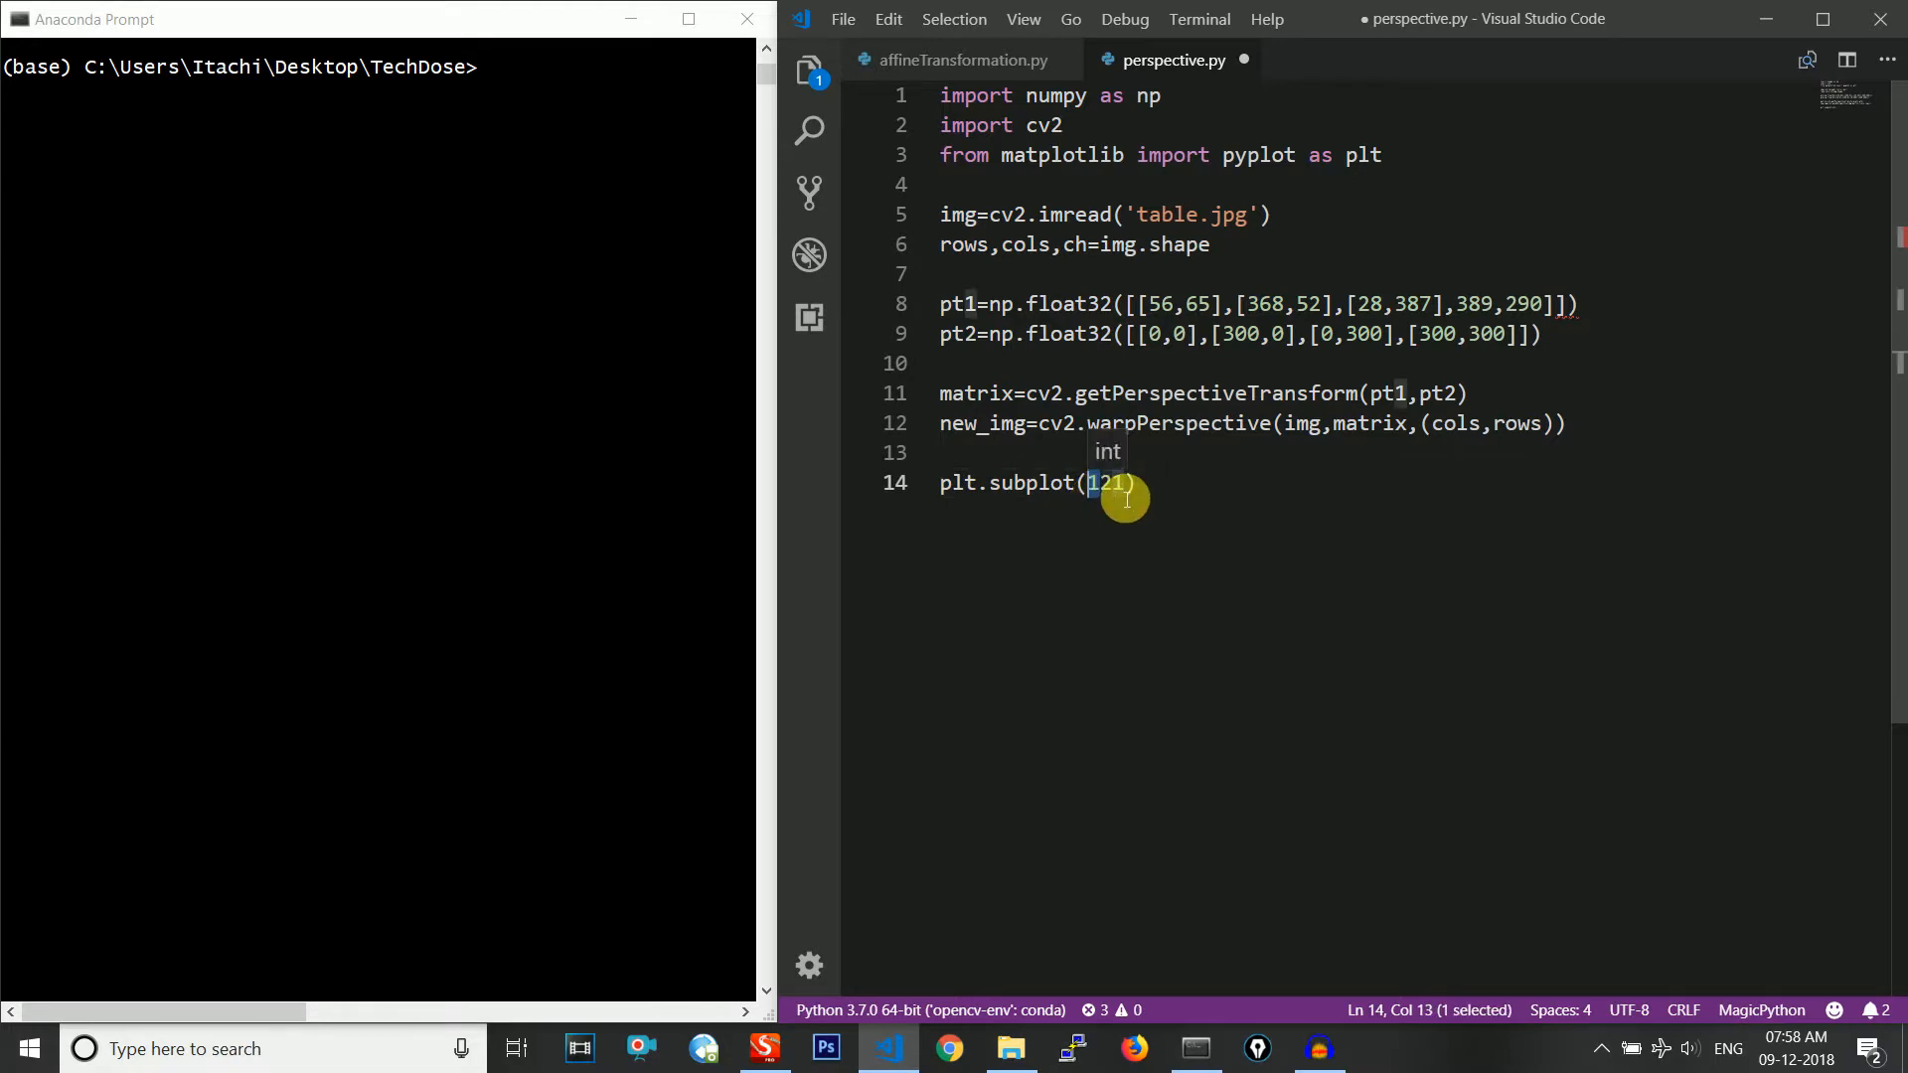
{"action": "left_click", "coordinate": [1125, 483]}
{"action": "type", "text": ", plt.im"}
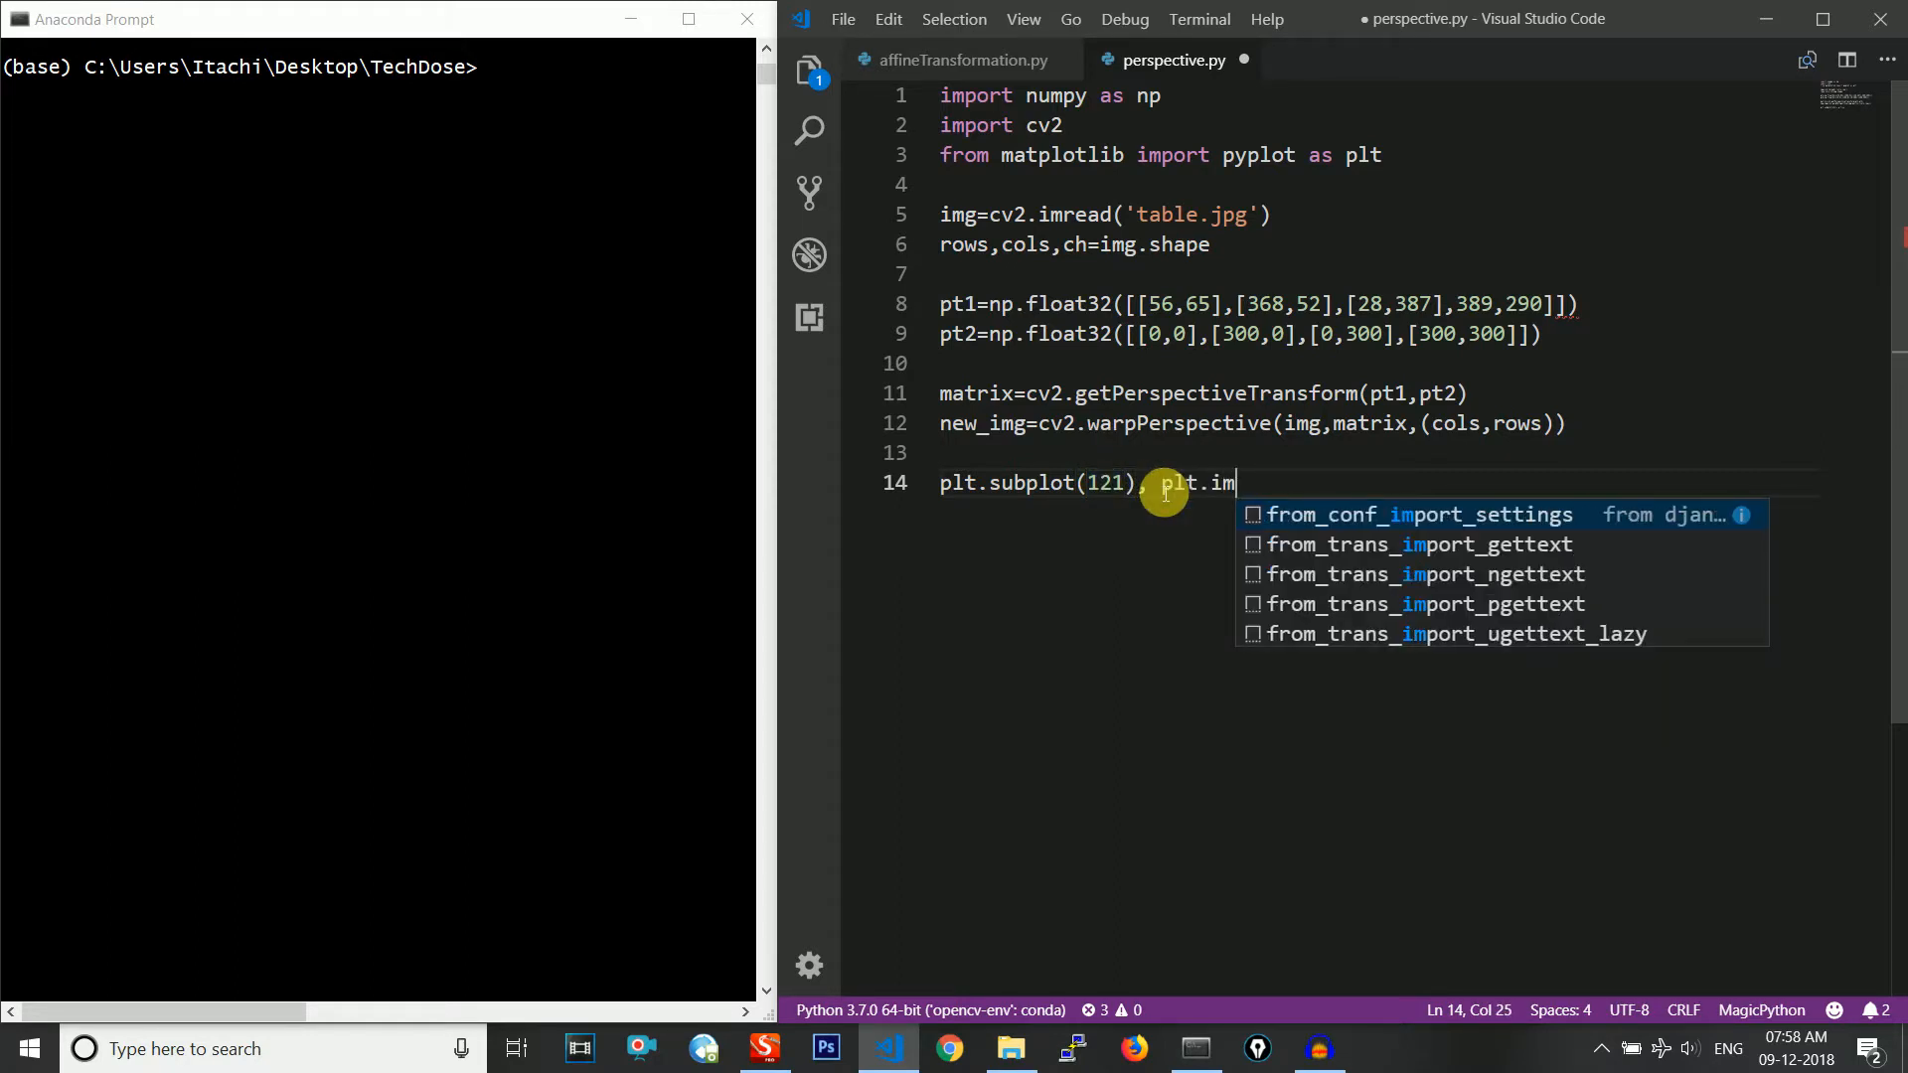
{"action": "type", "text": "show()"}
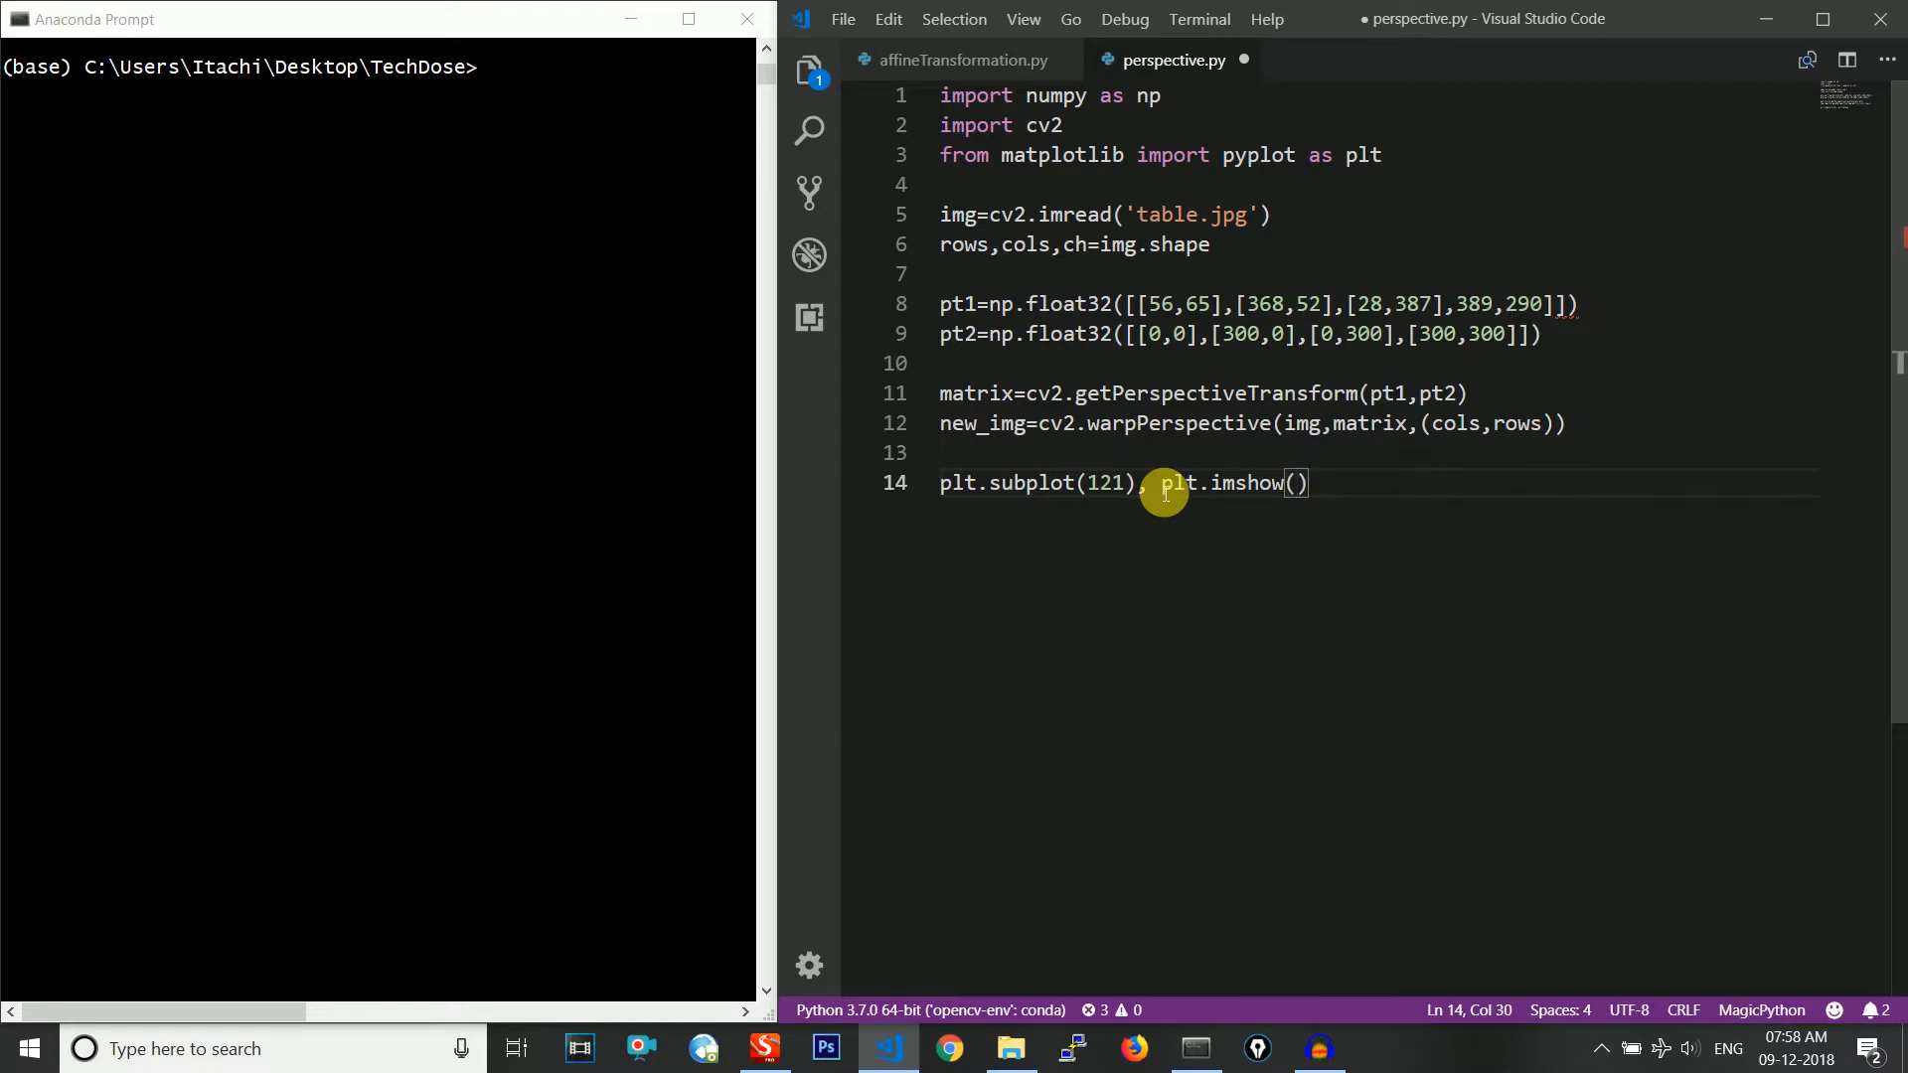
{"action": "type", "text": "img),"}
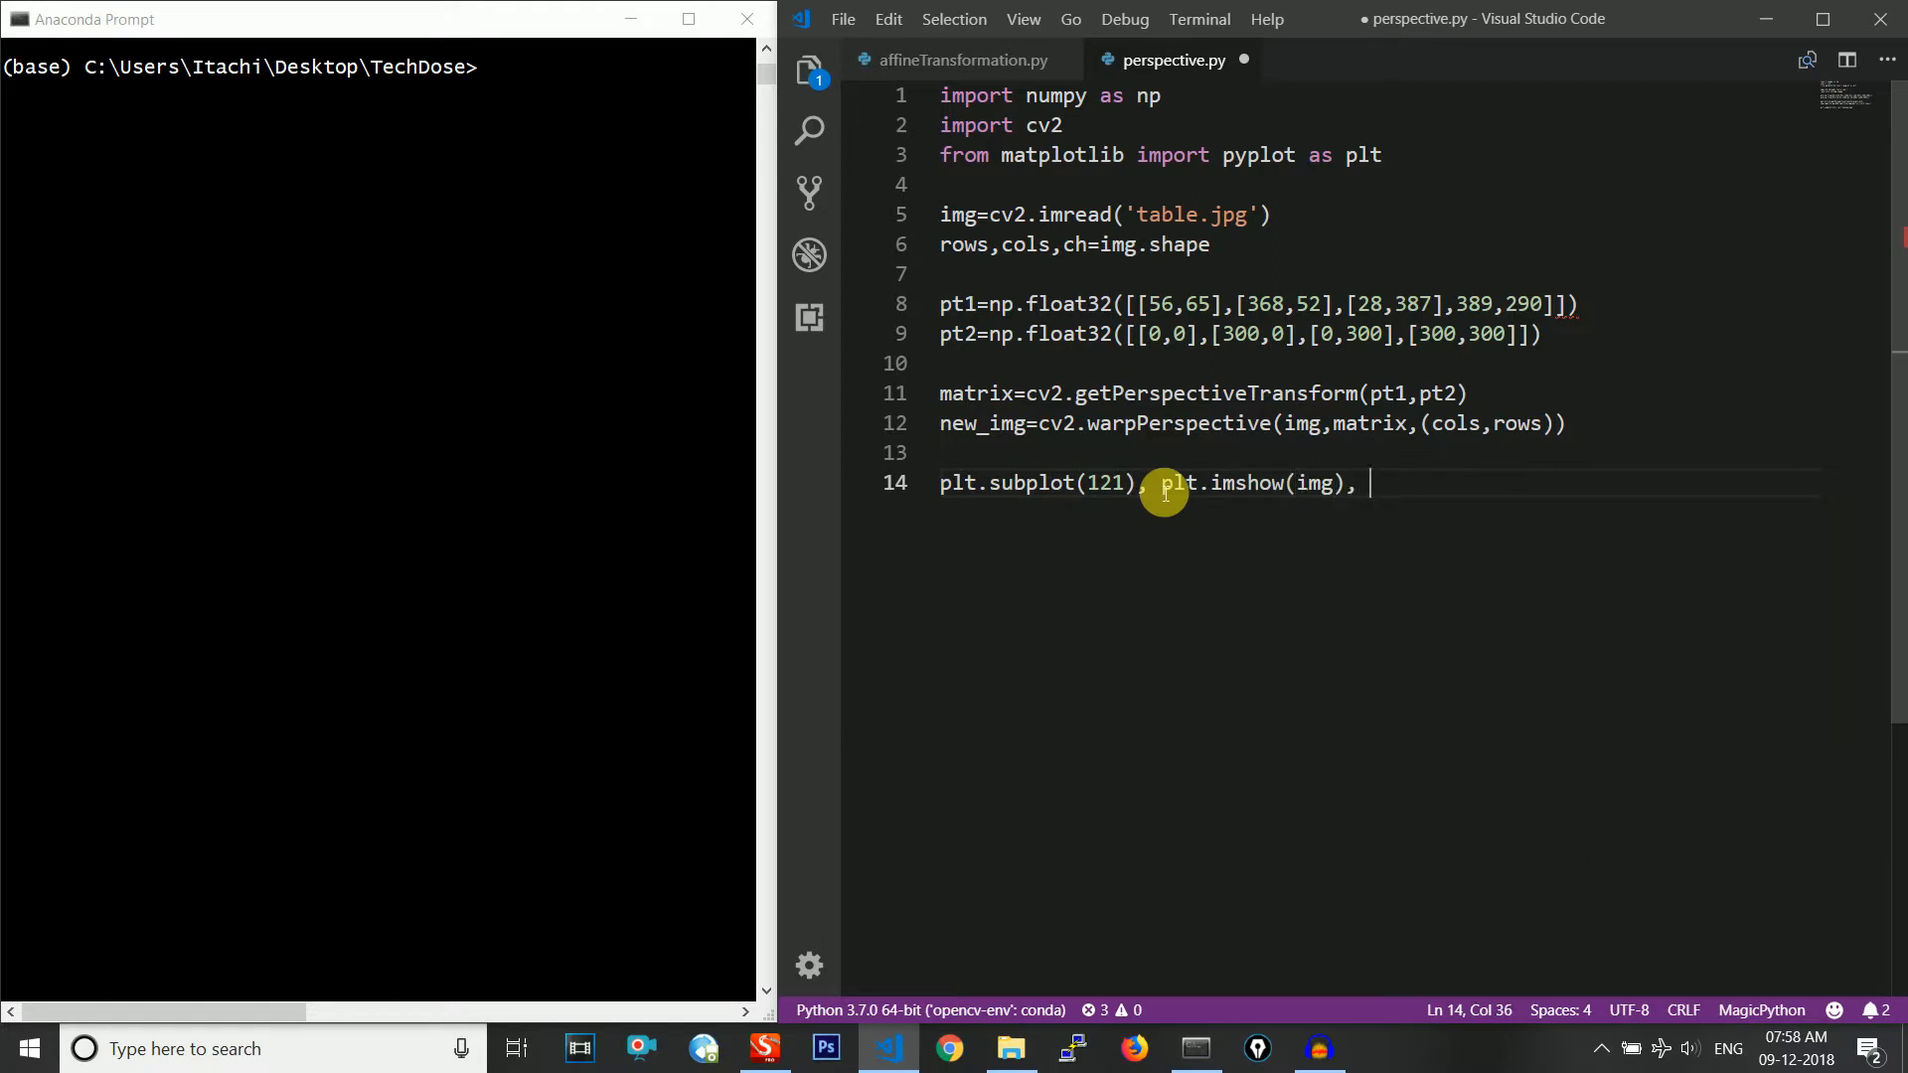
{"action": "type", "text": "plt.t"}
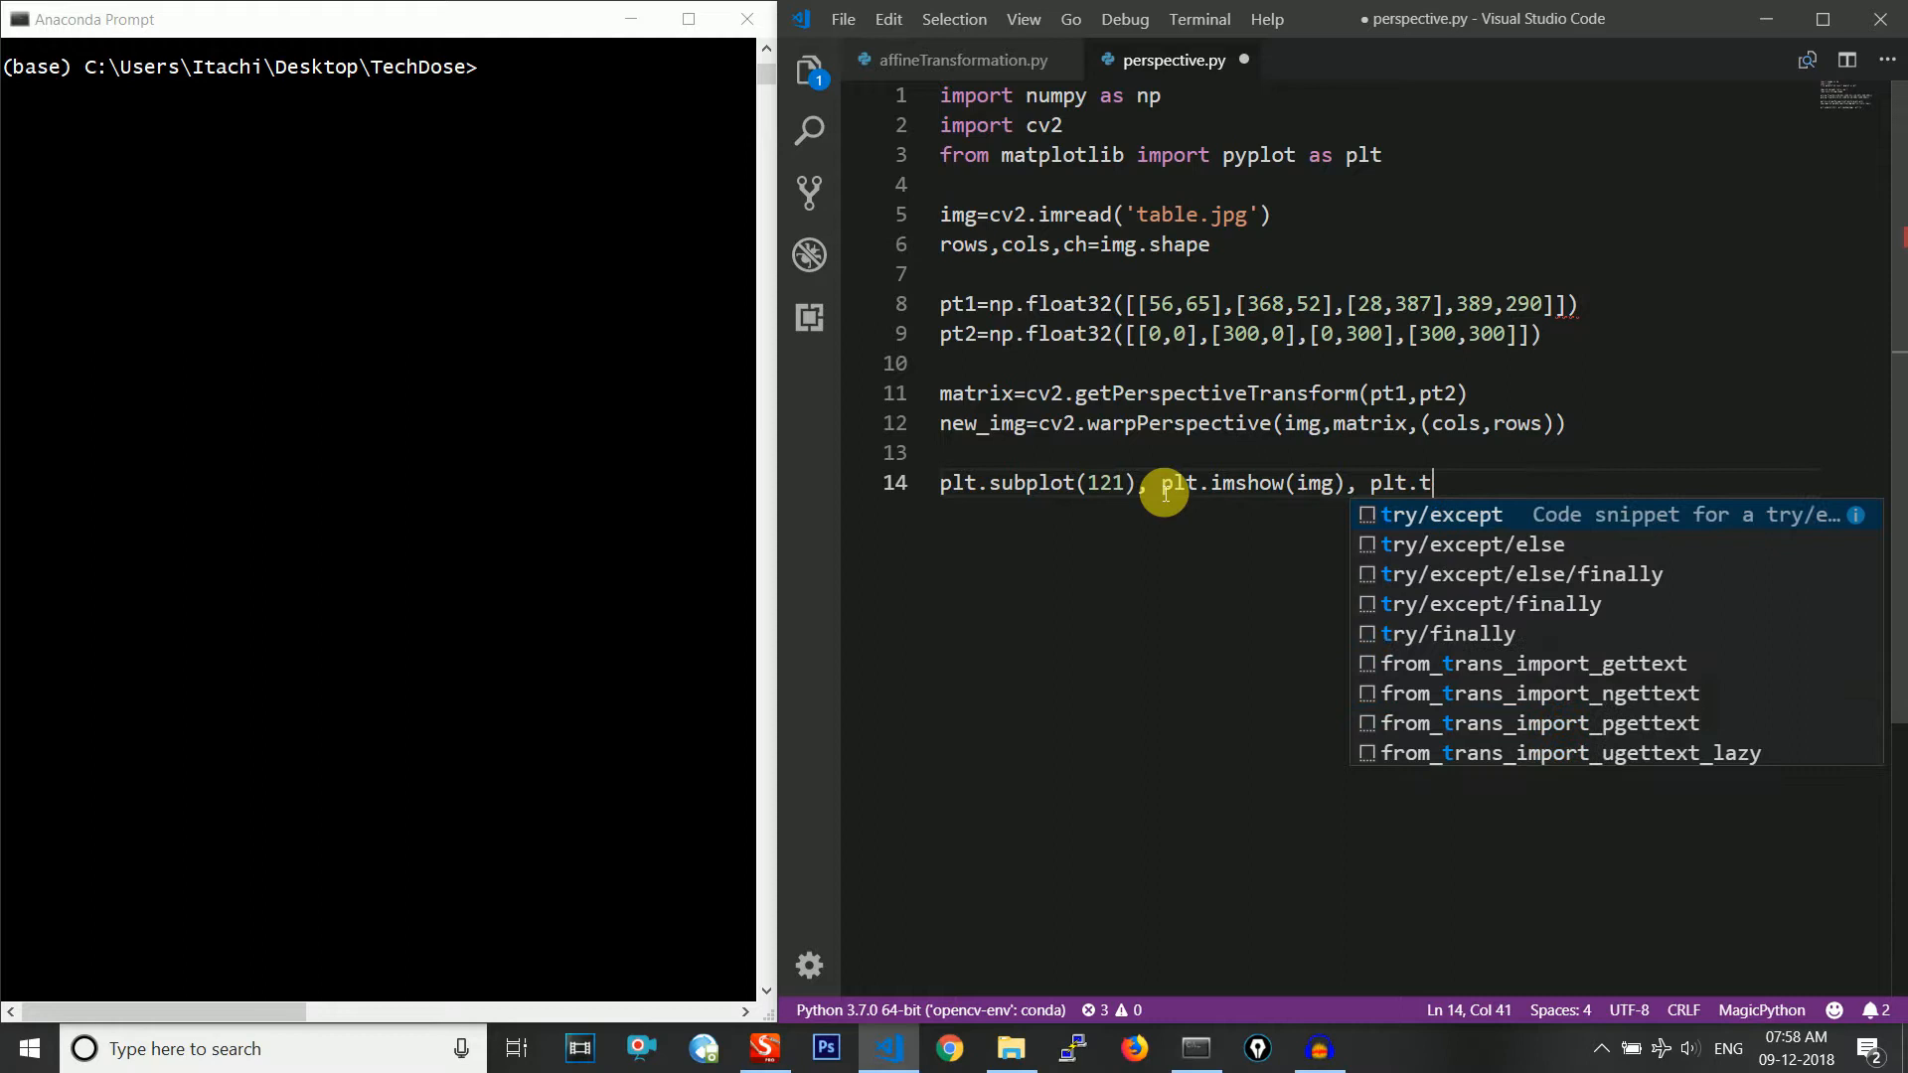
{"action": "type", "text": "itle()"}
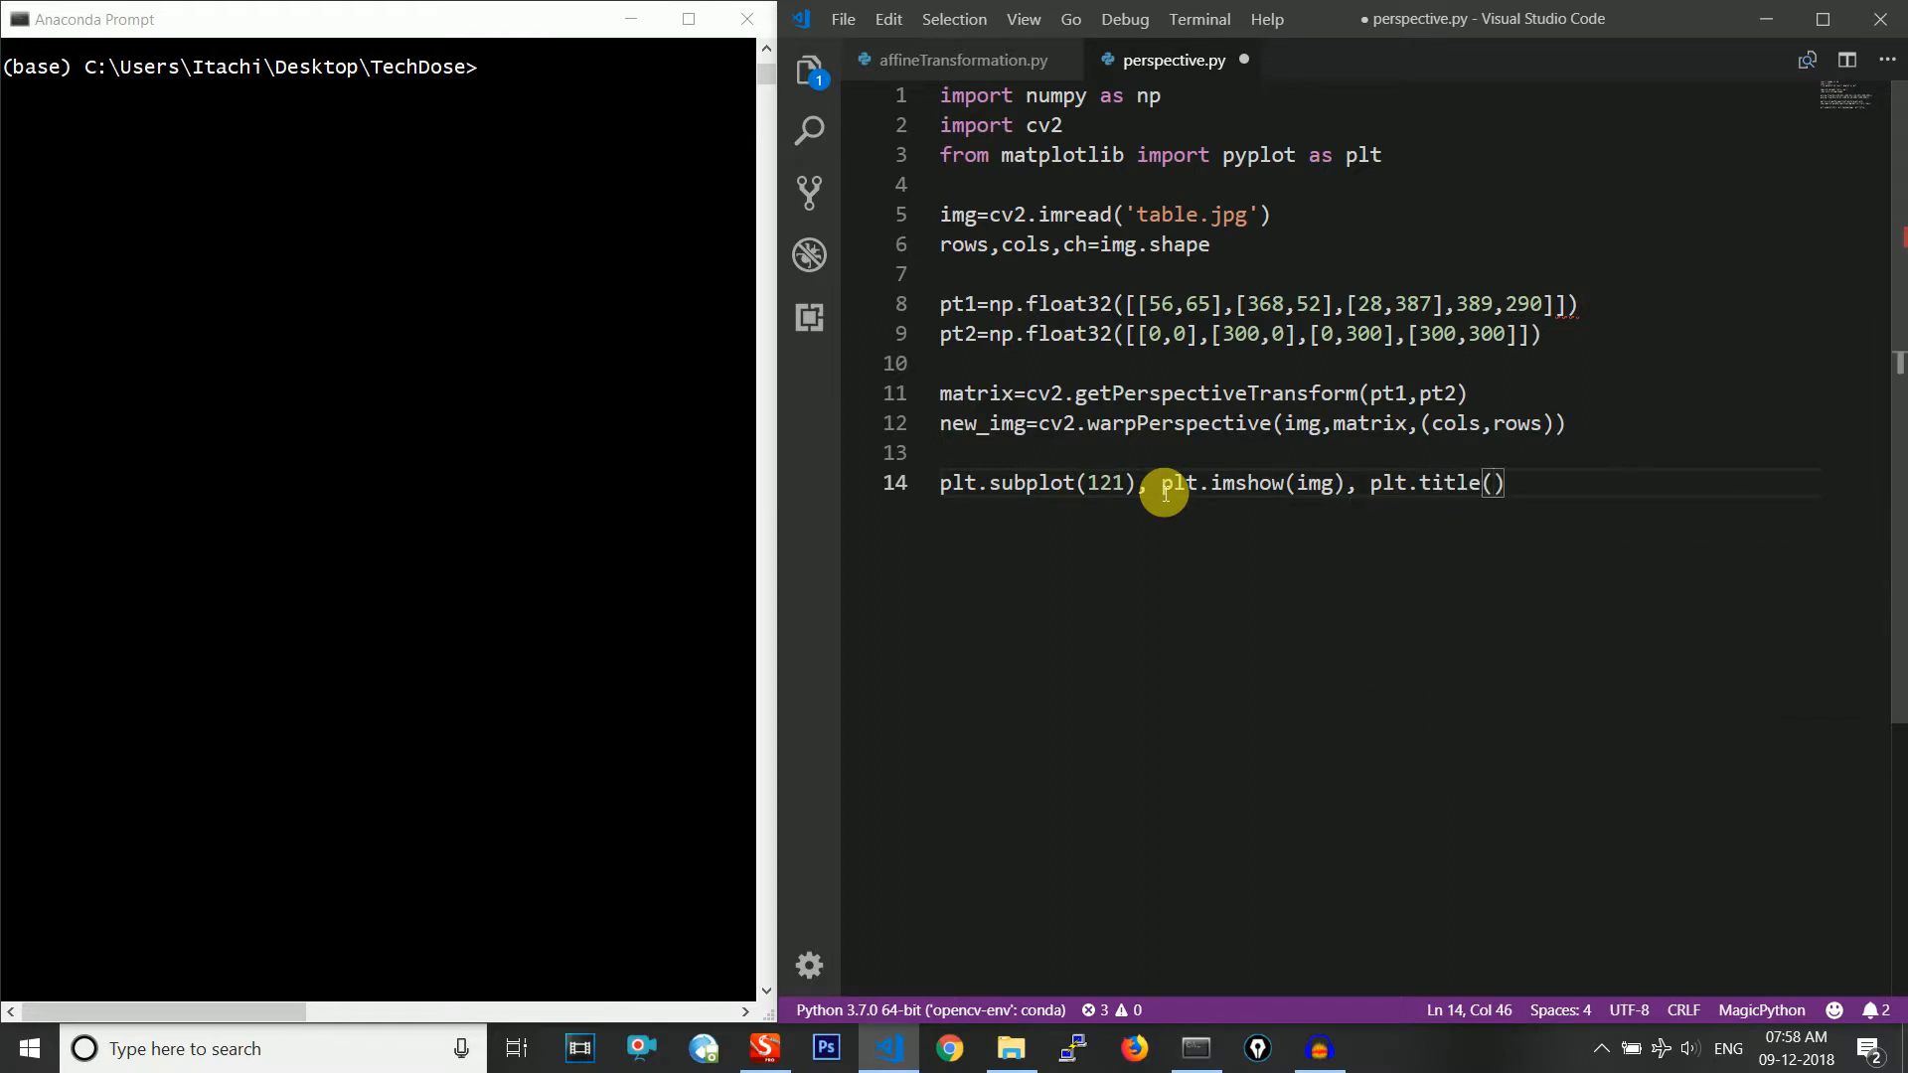
{"action": "type", "text": "''"}
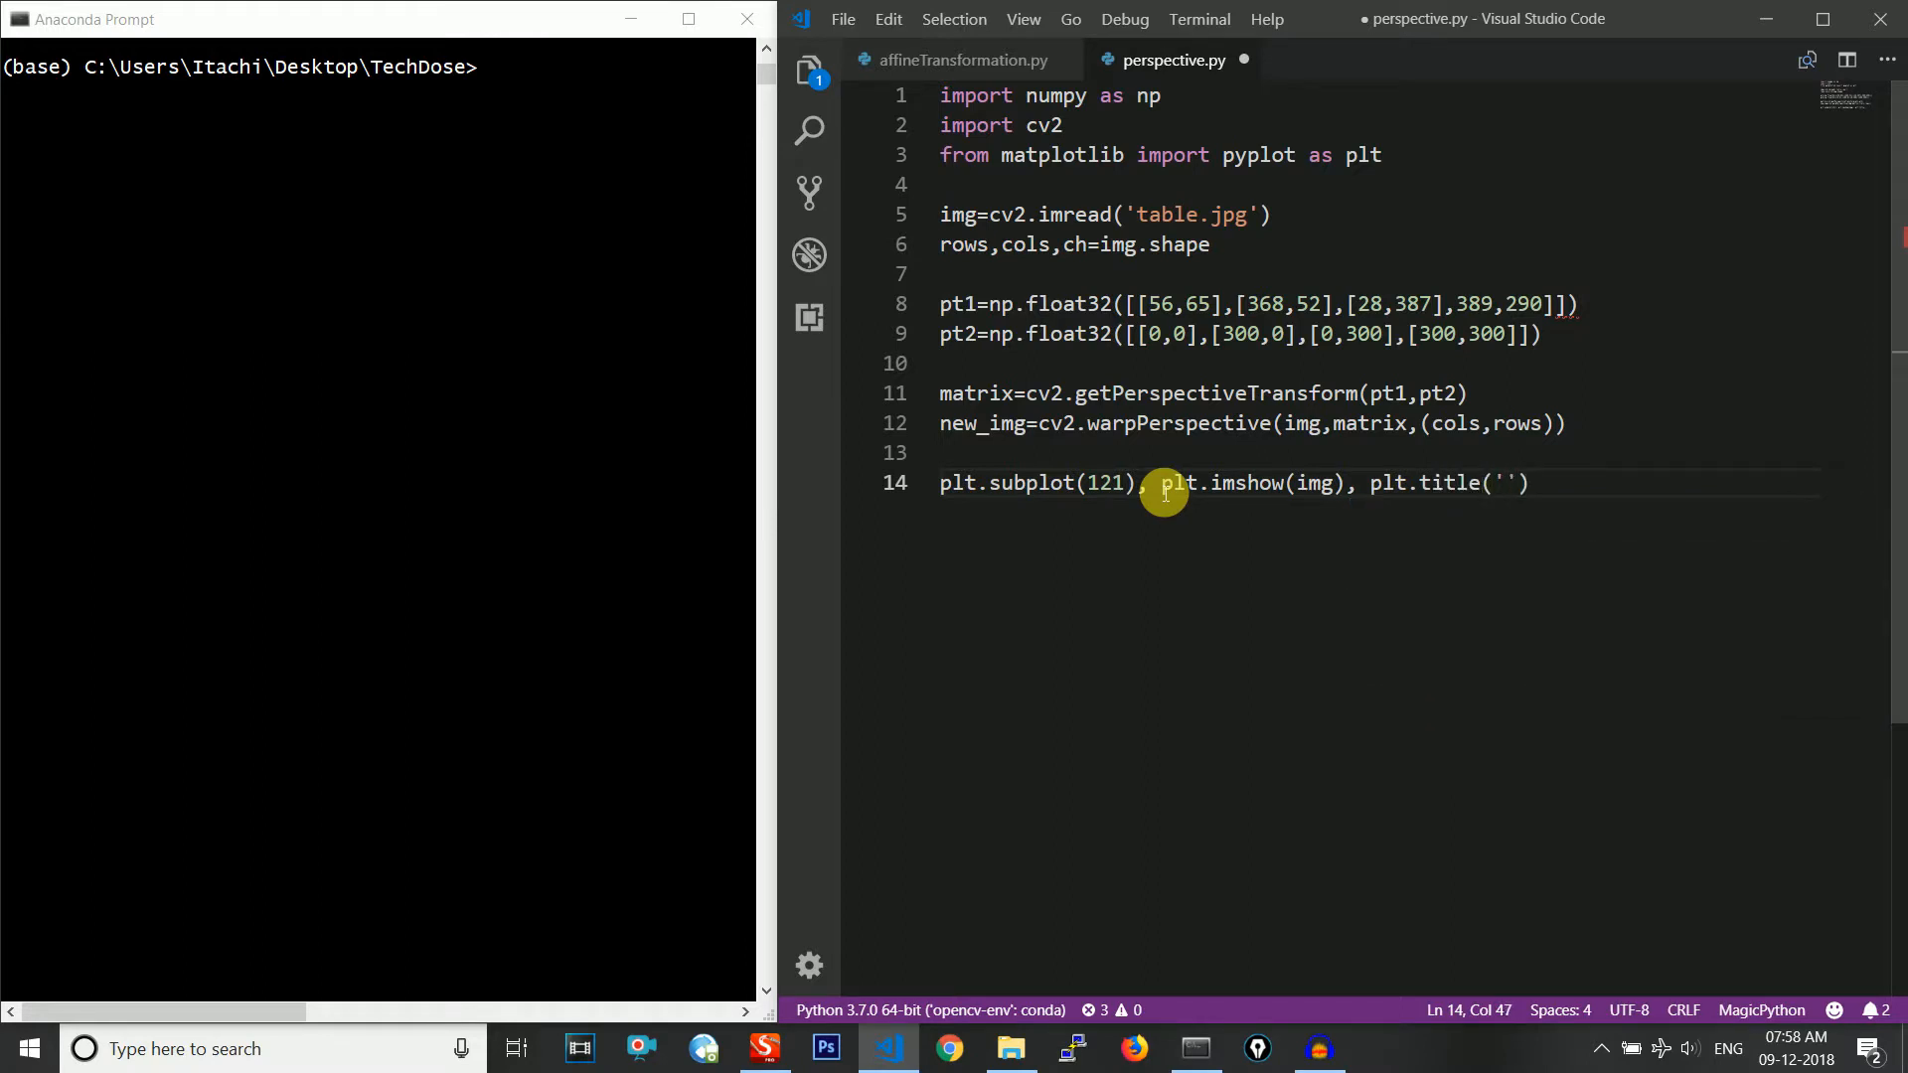
{"action": "type", "text": "Input"}
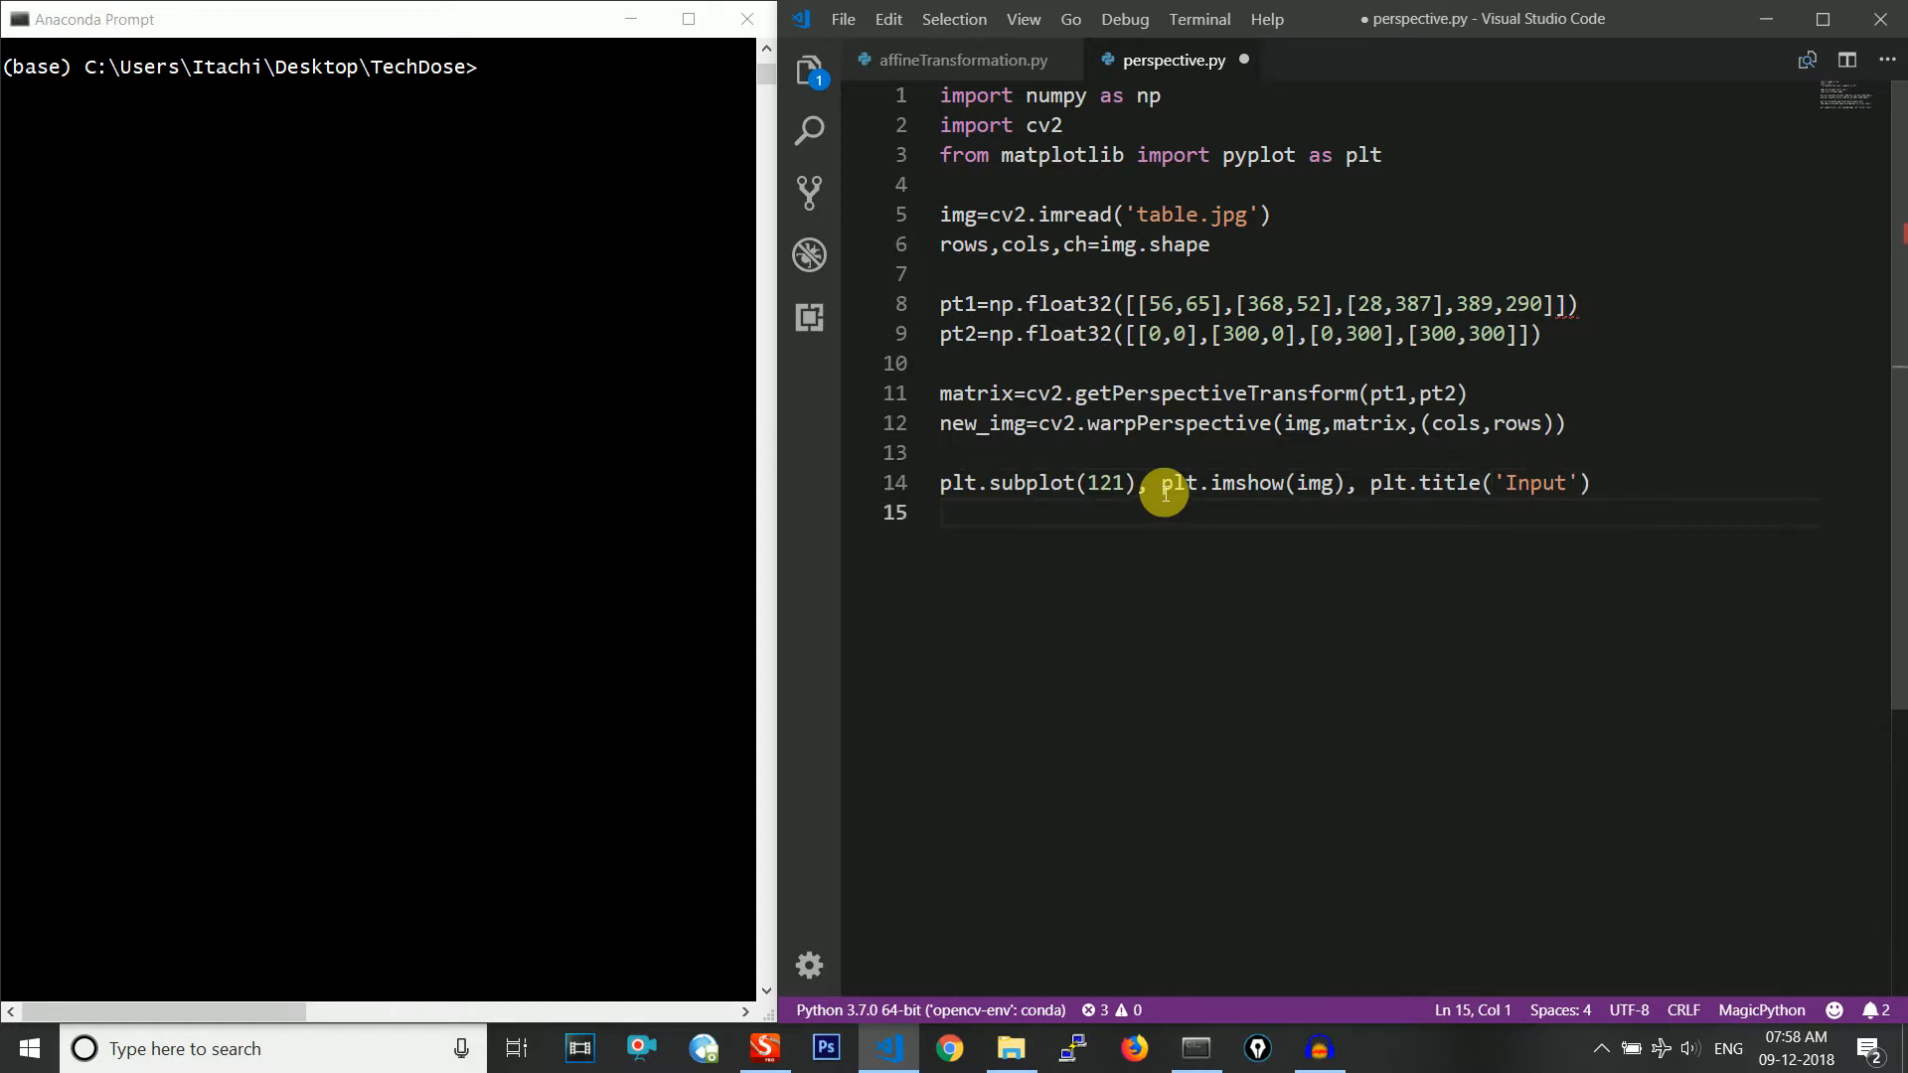
Write plt.subplot(122), plt.imshow(new_img) for the right subplot
{"action": "type", "text": "plt.sub"}
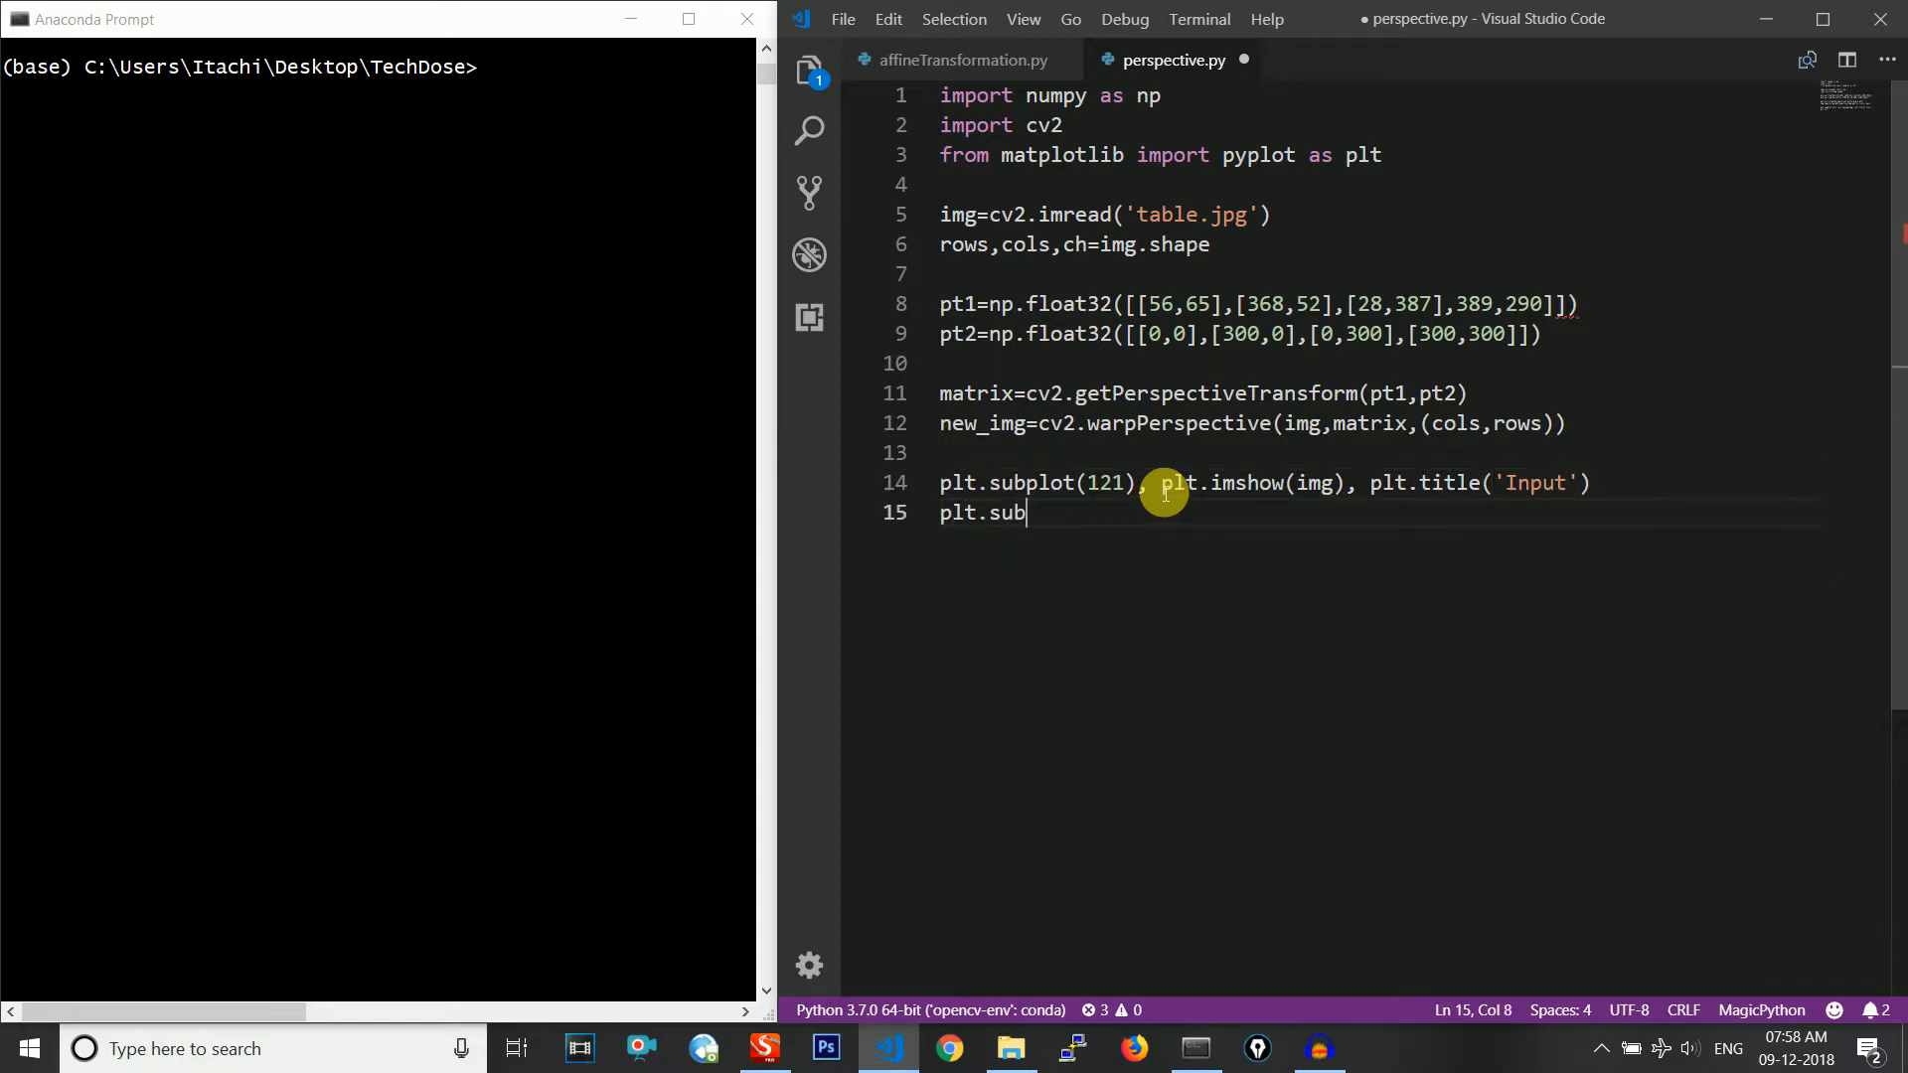
{"action": "type", "text": "plot()"}
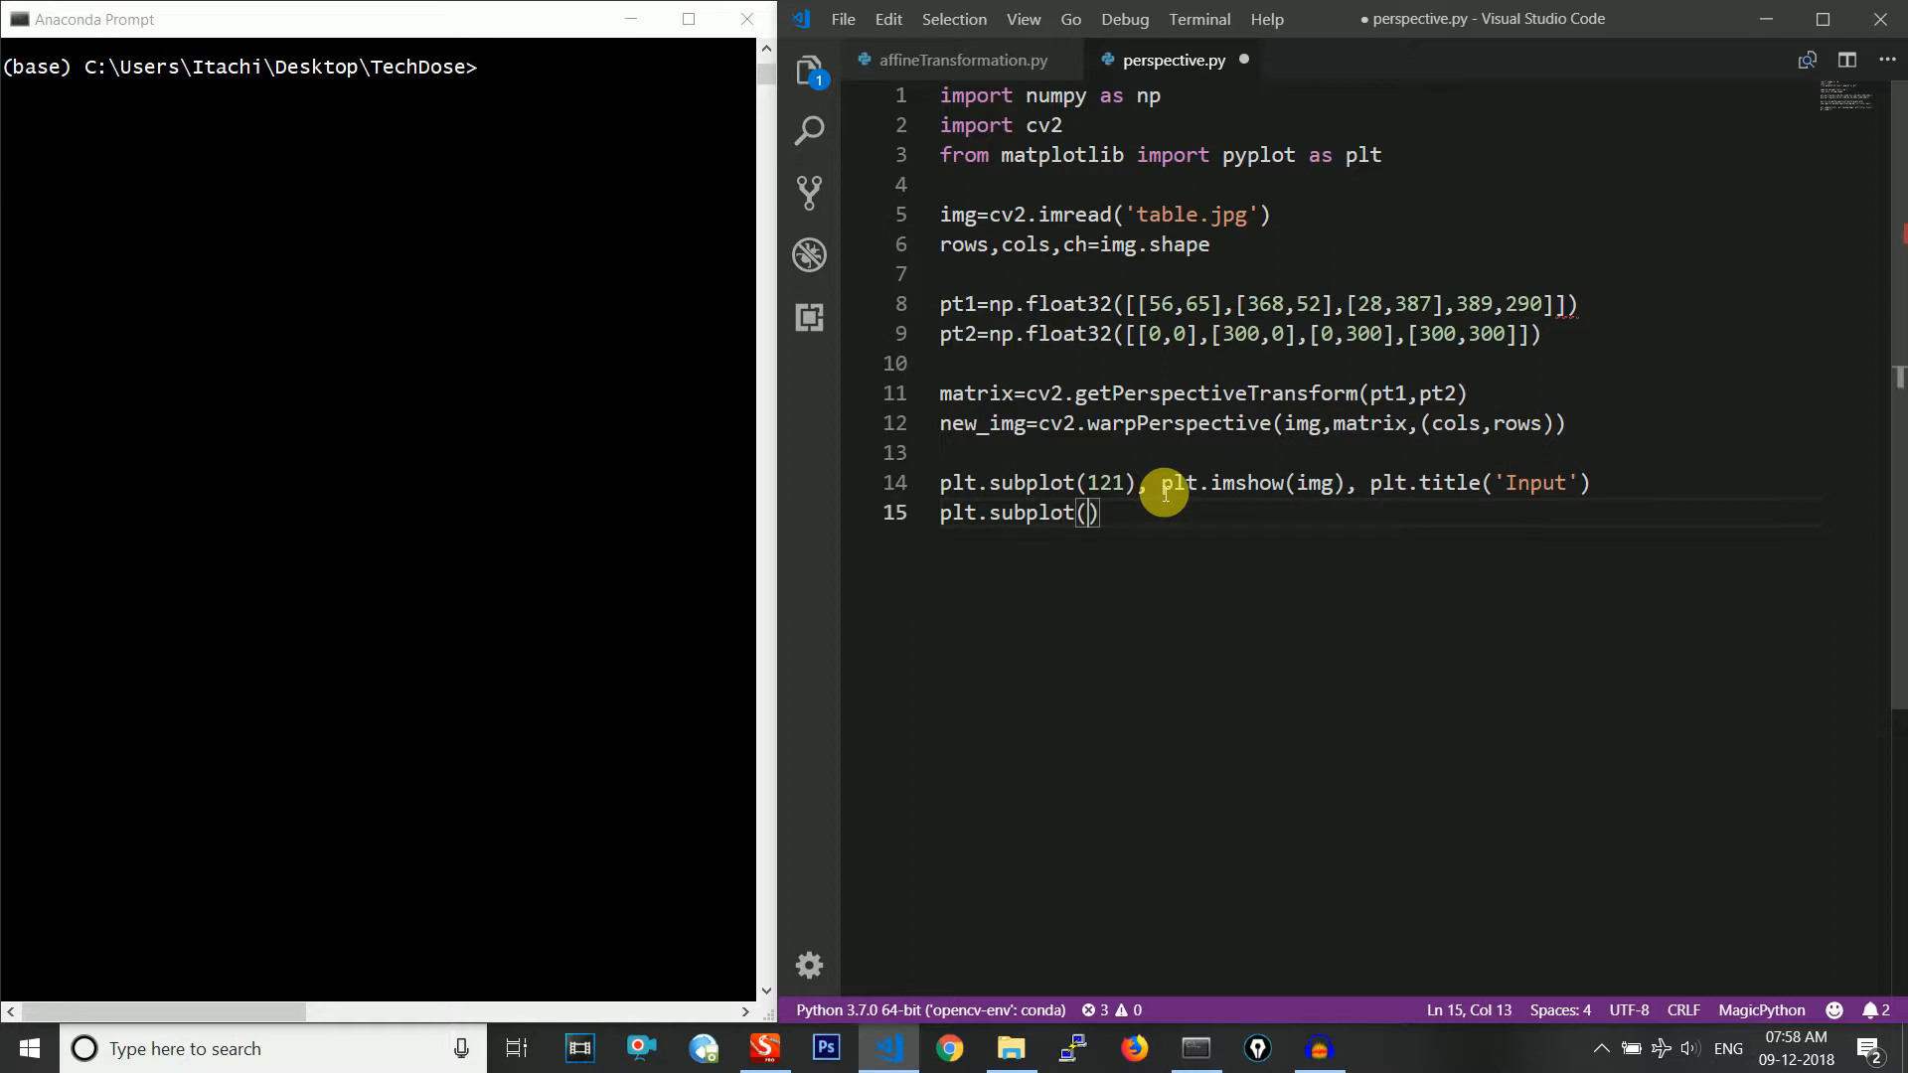
{"action": "type", "text": "1"}
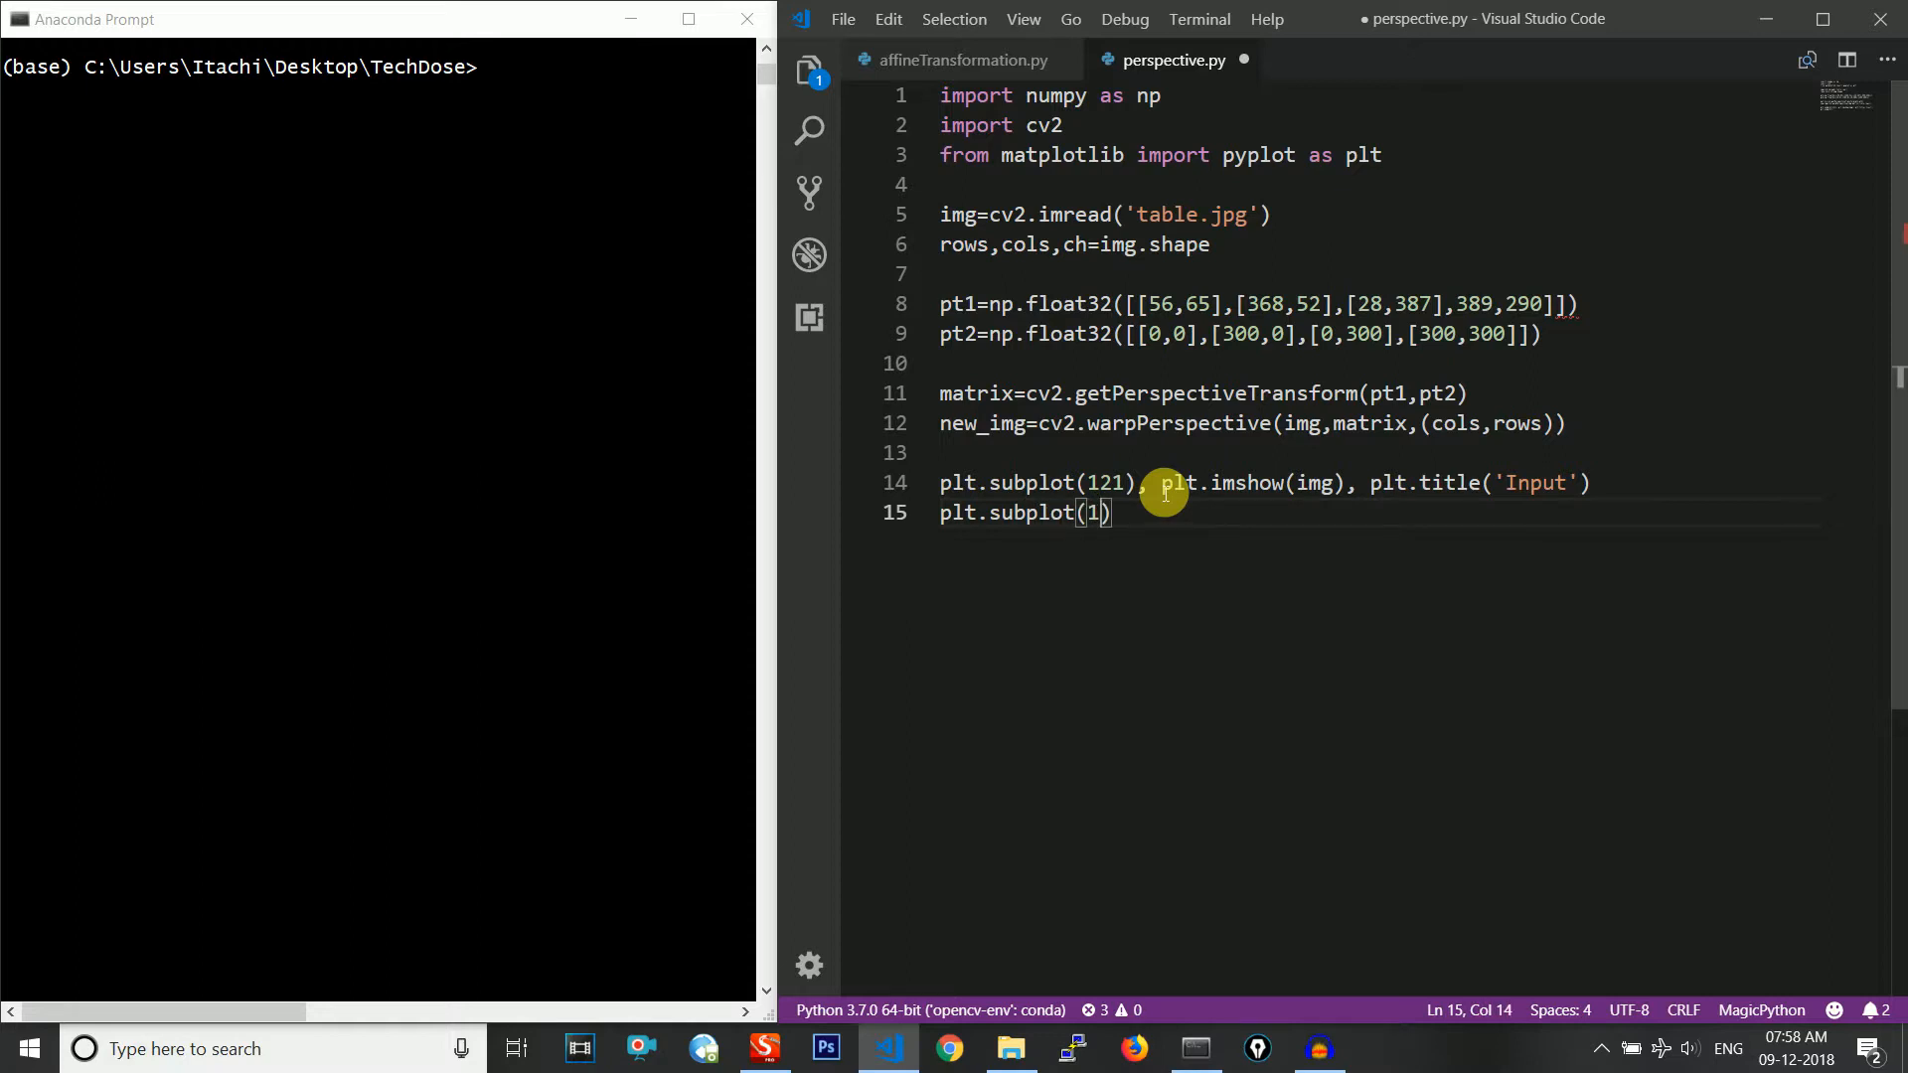
{"action": "type", "text": "2"}
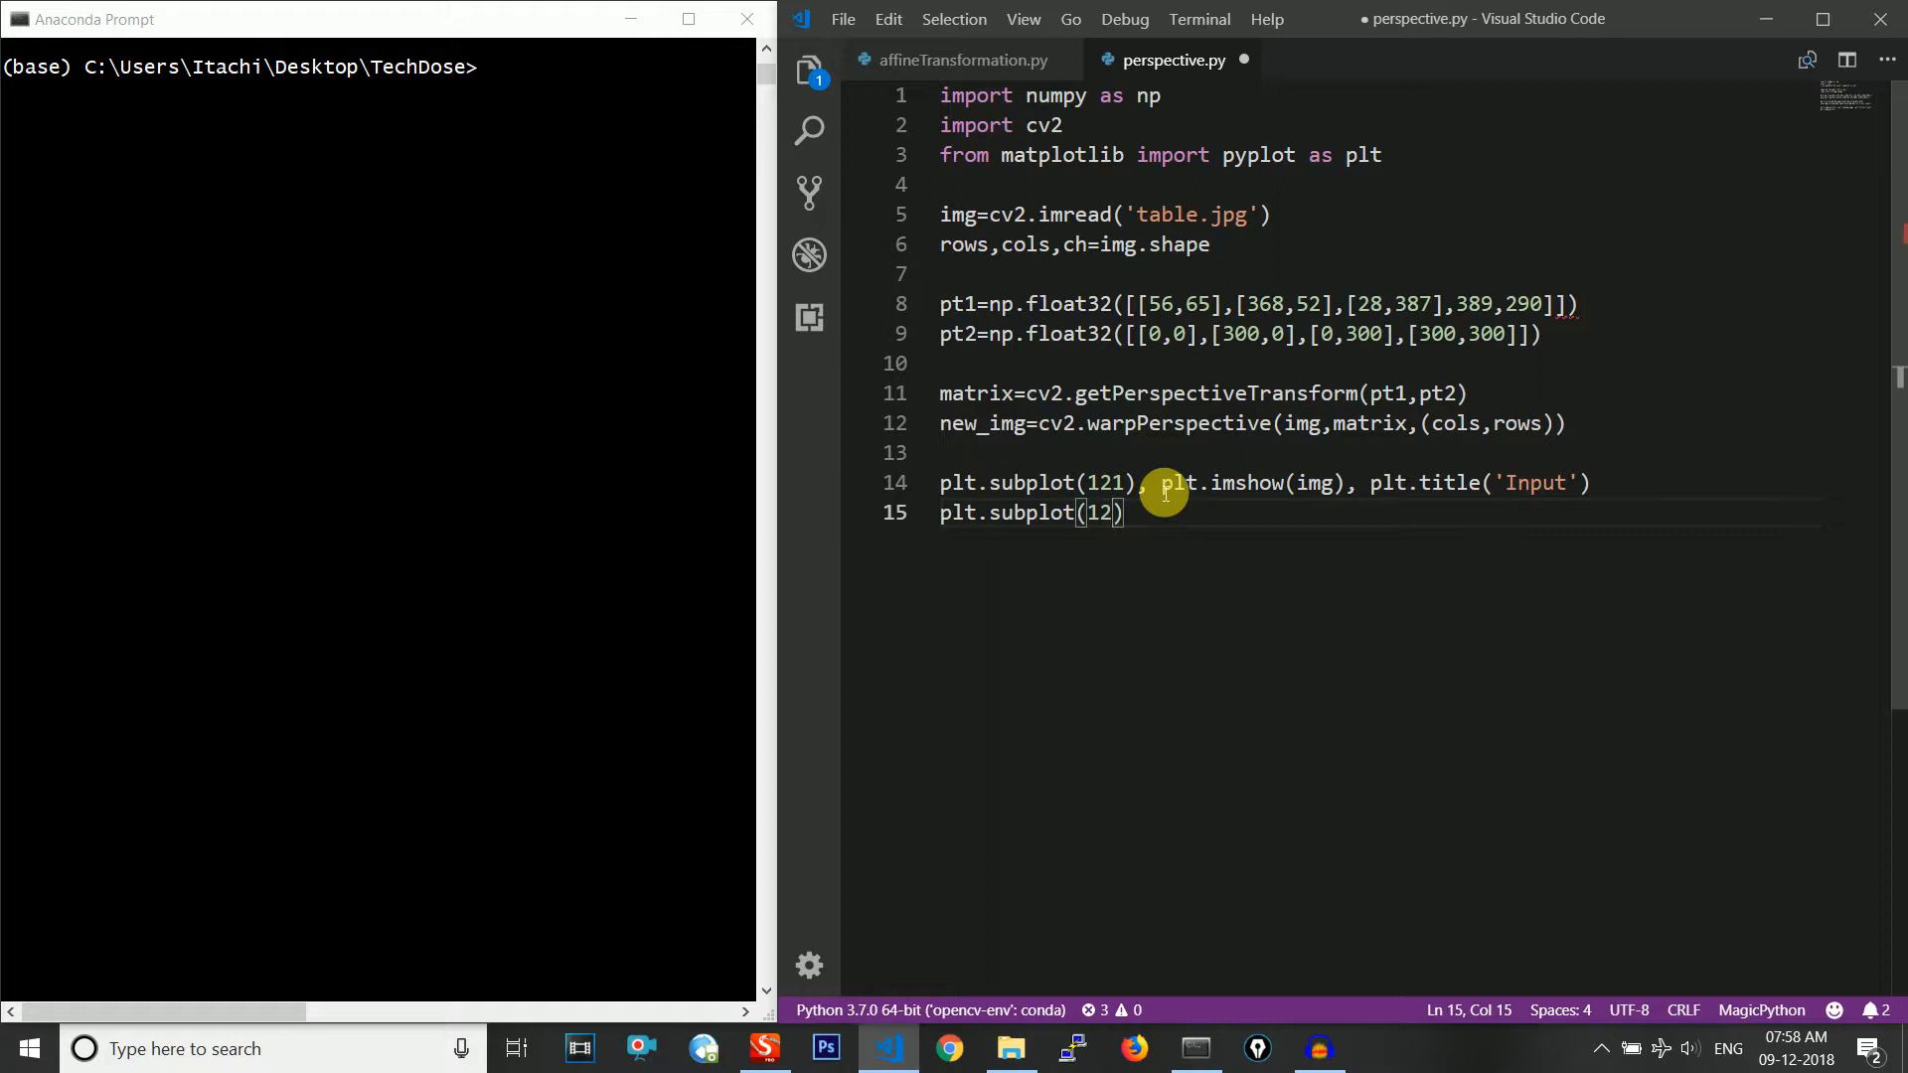
{"action": "type", "text": "2"}
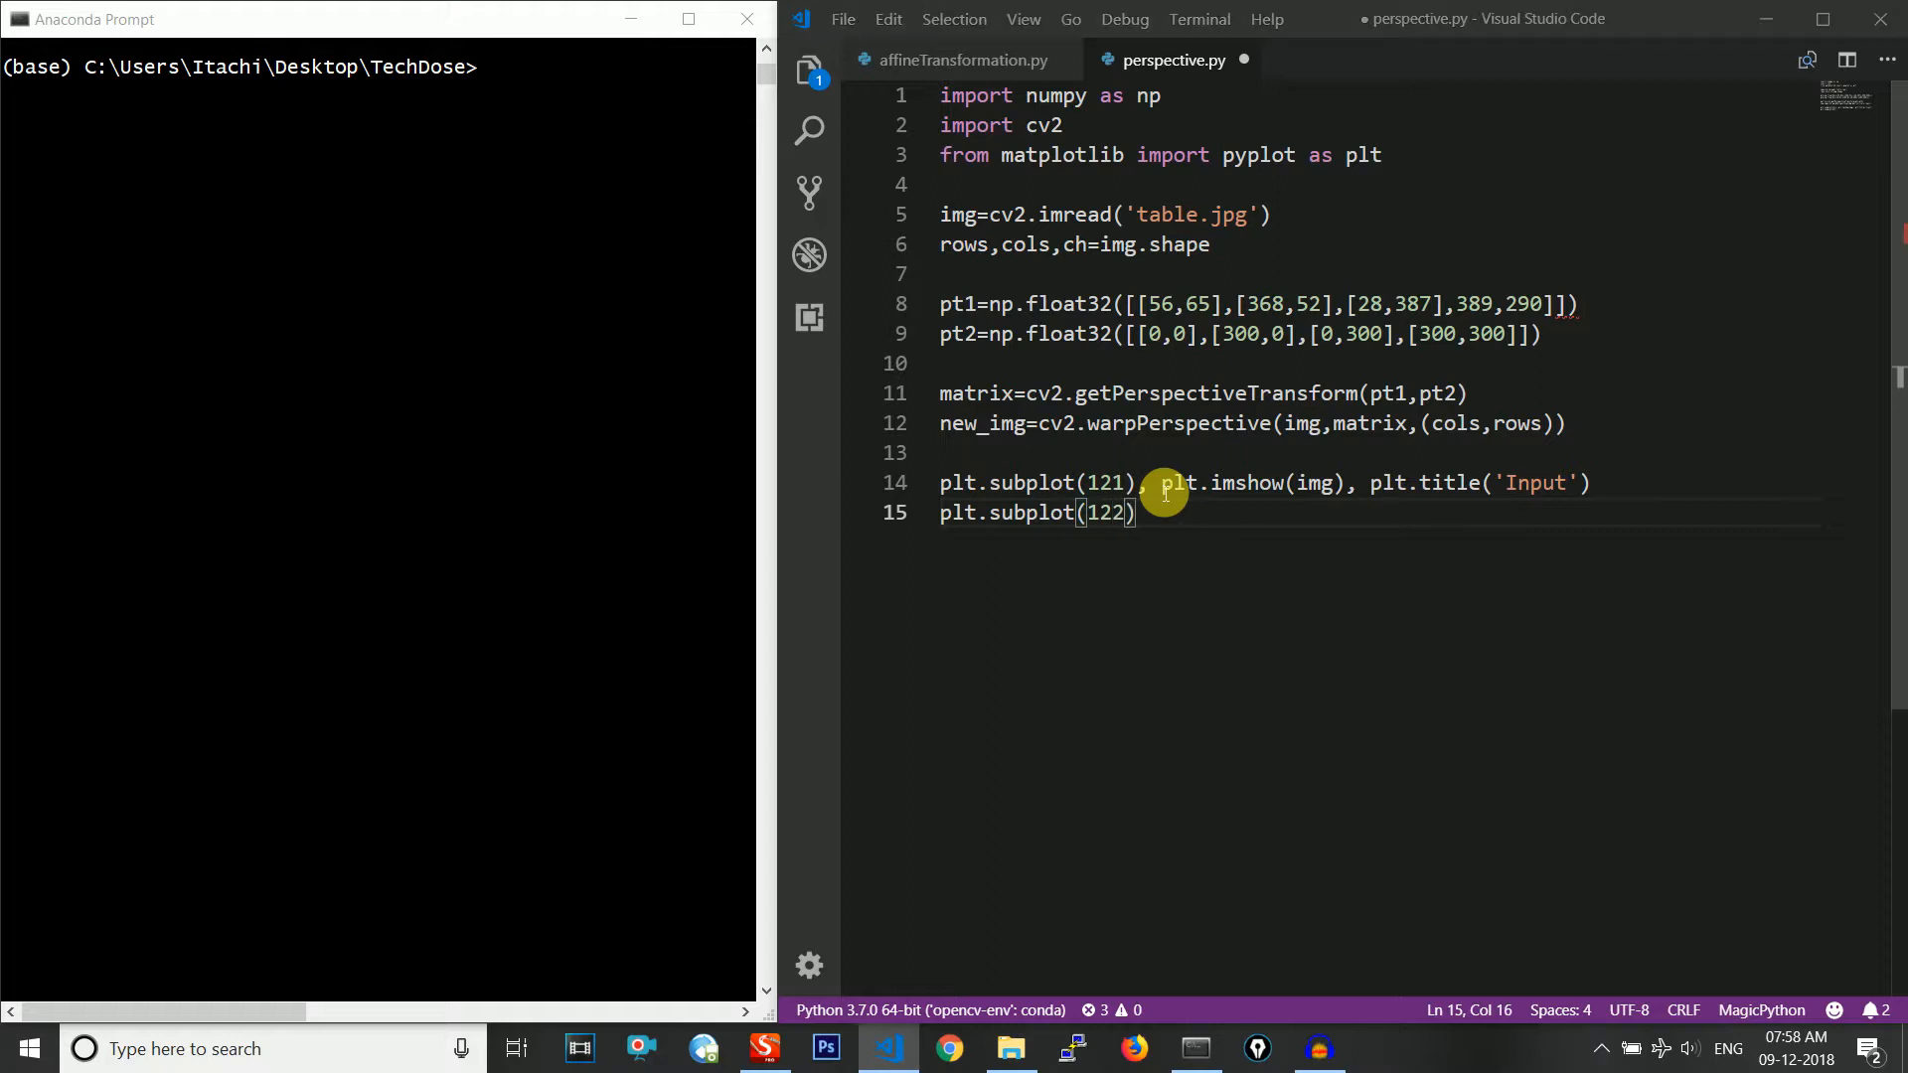
{"action": "mouse_move", "coordinate": [1053, 553]}
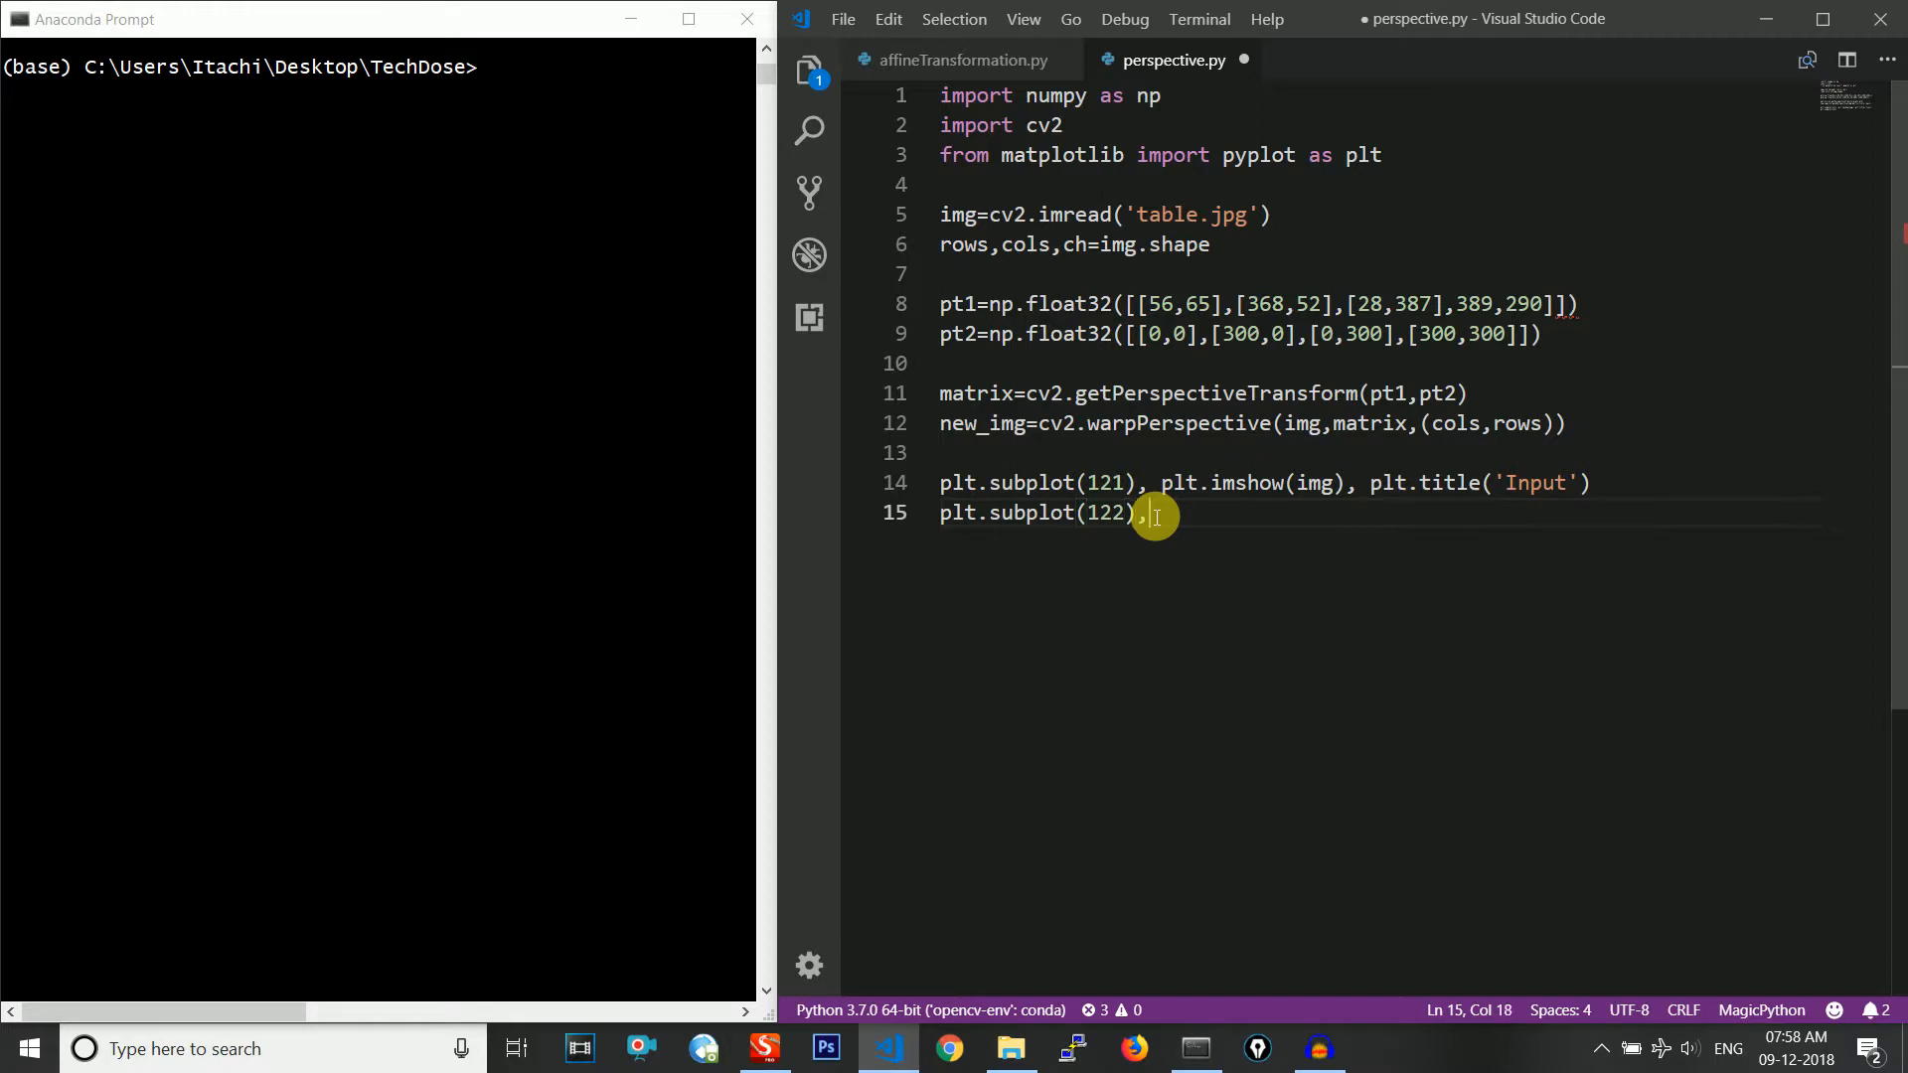
{"action": "type", "text": ", plt.imshow("}
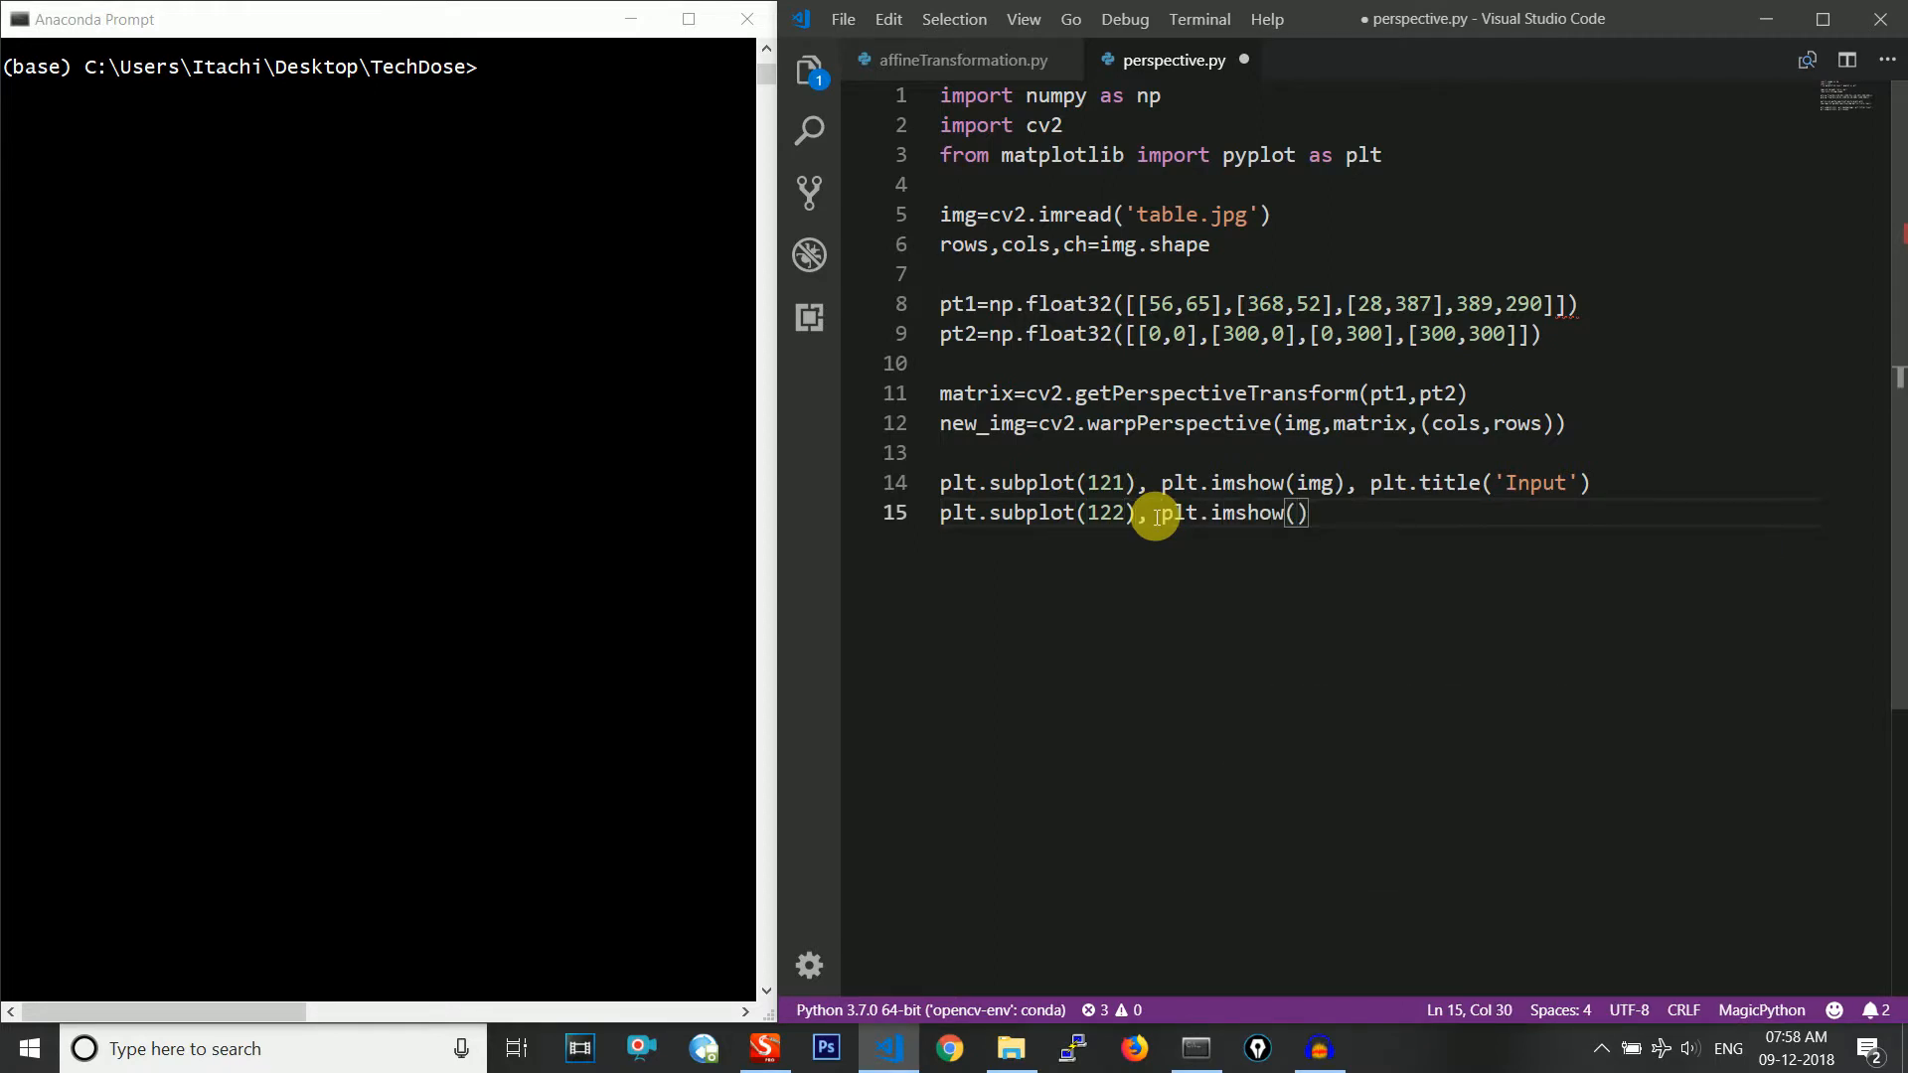
{"action": "type", "text": "new_img"}
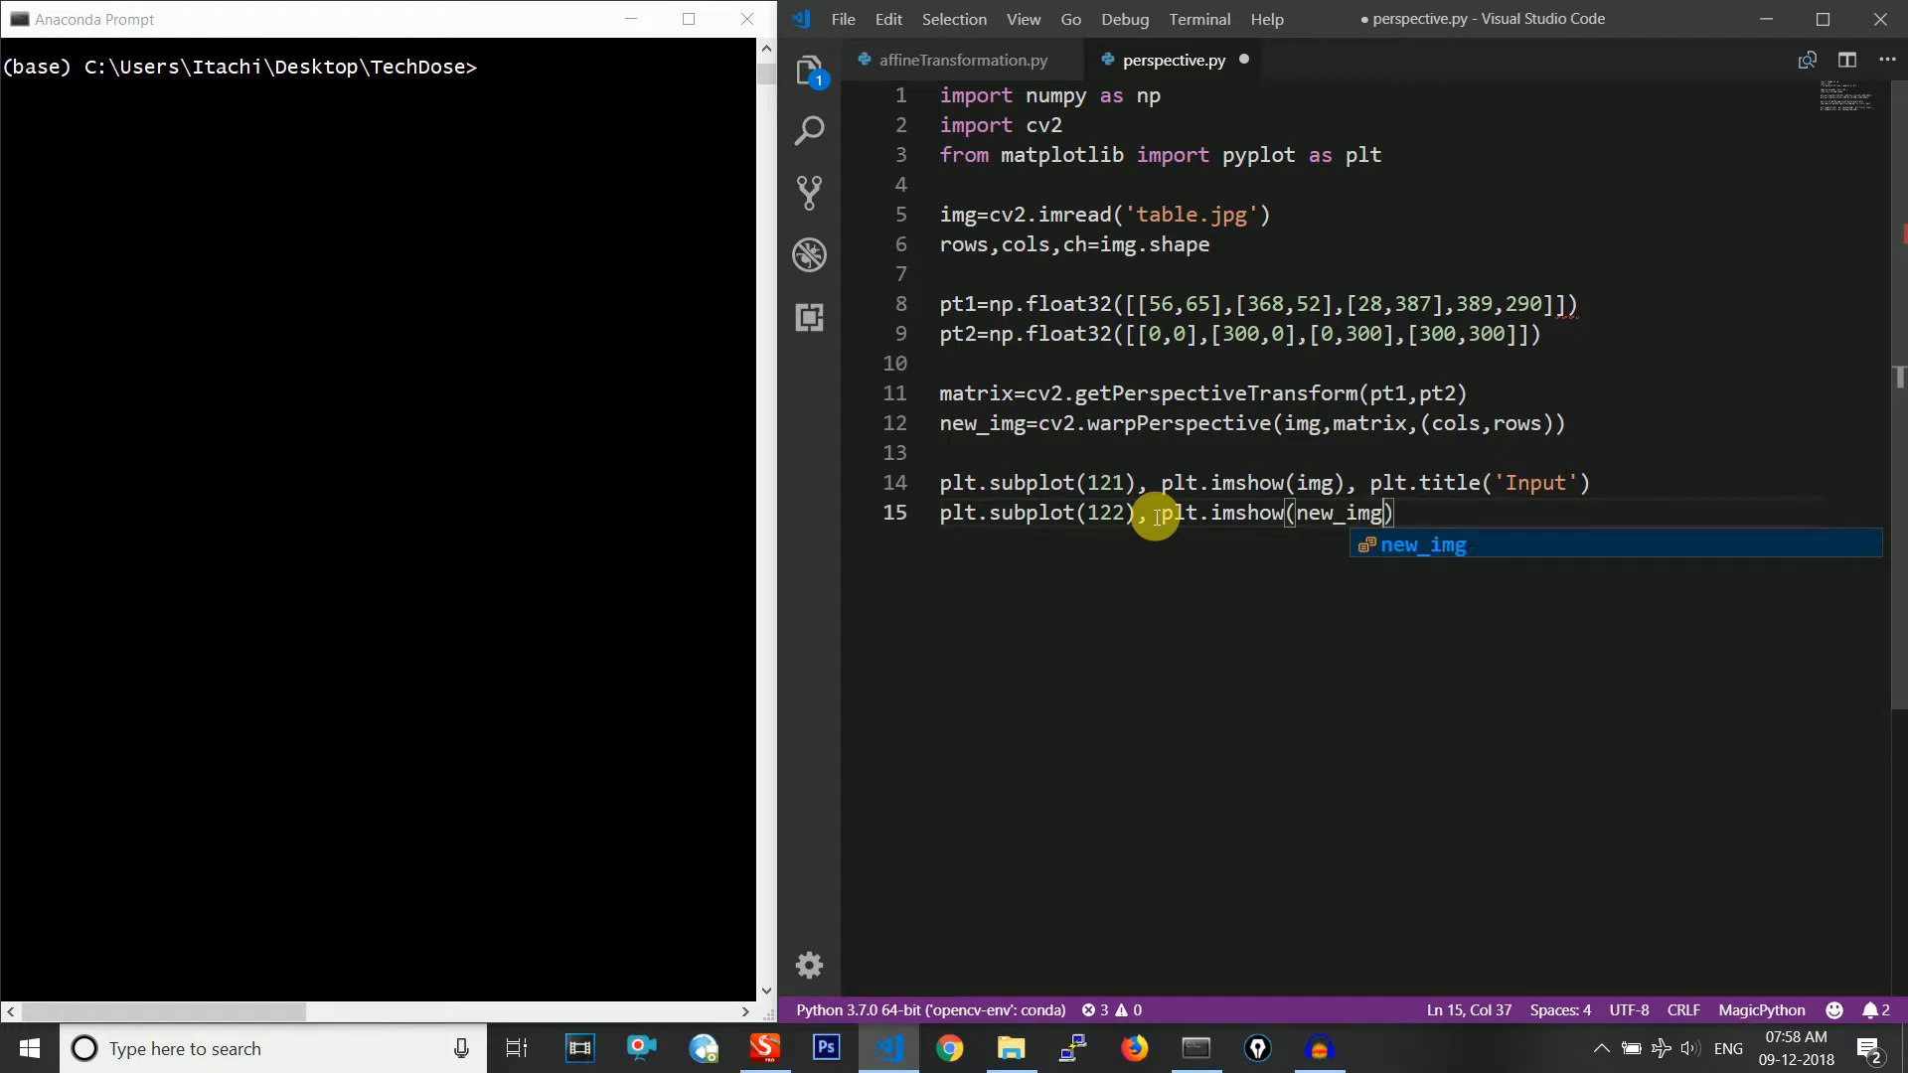
Add plt.title('Output') and end the script with plt.show()
{"action": "type", "text": ", plt"}
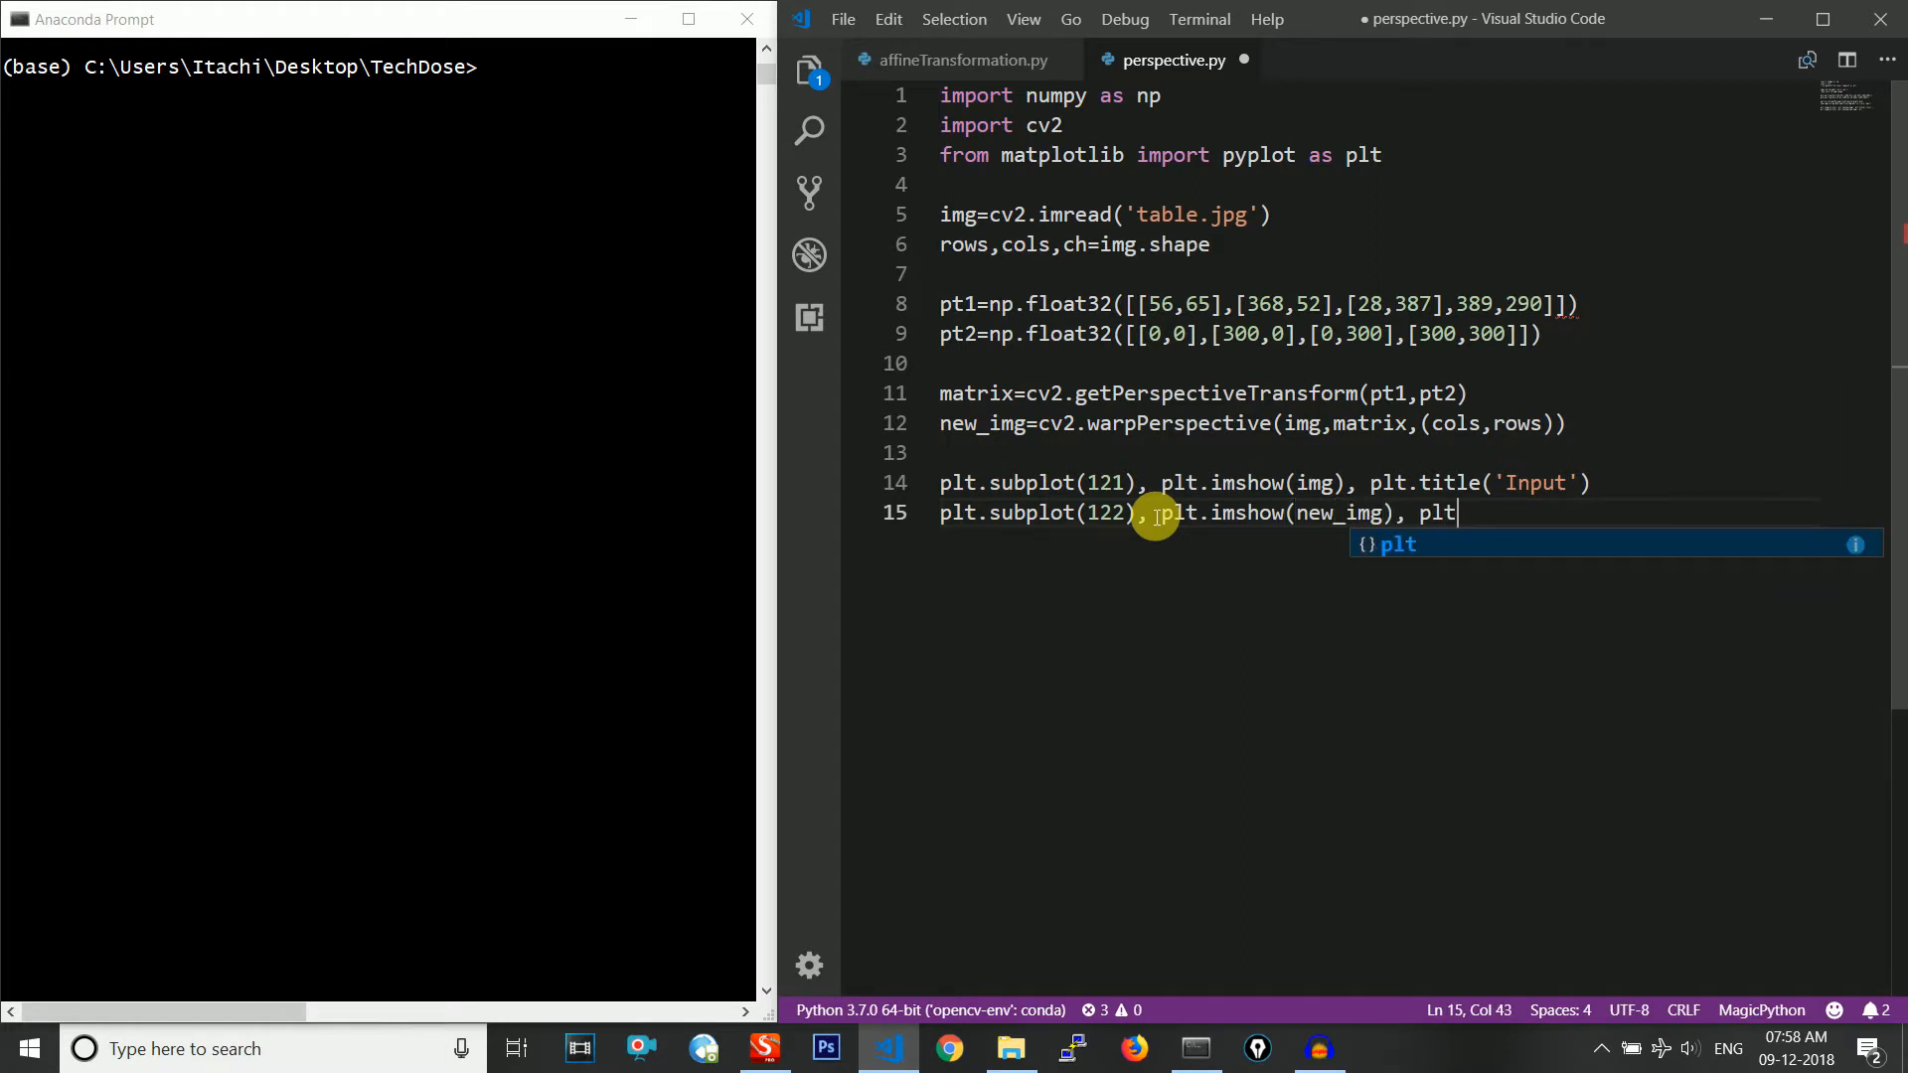
{"action": "type", "text": ".title('Output"}
{"action": "type", "text": "pl"}
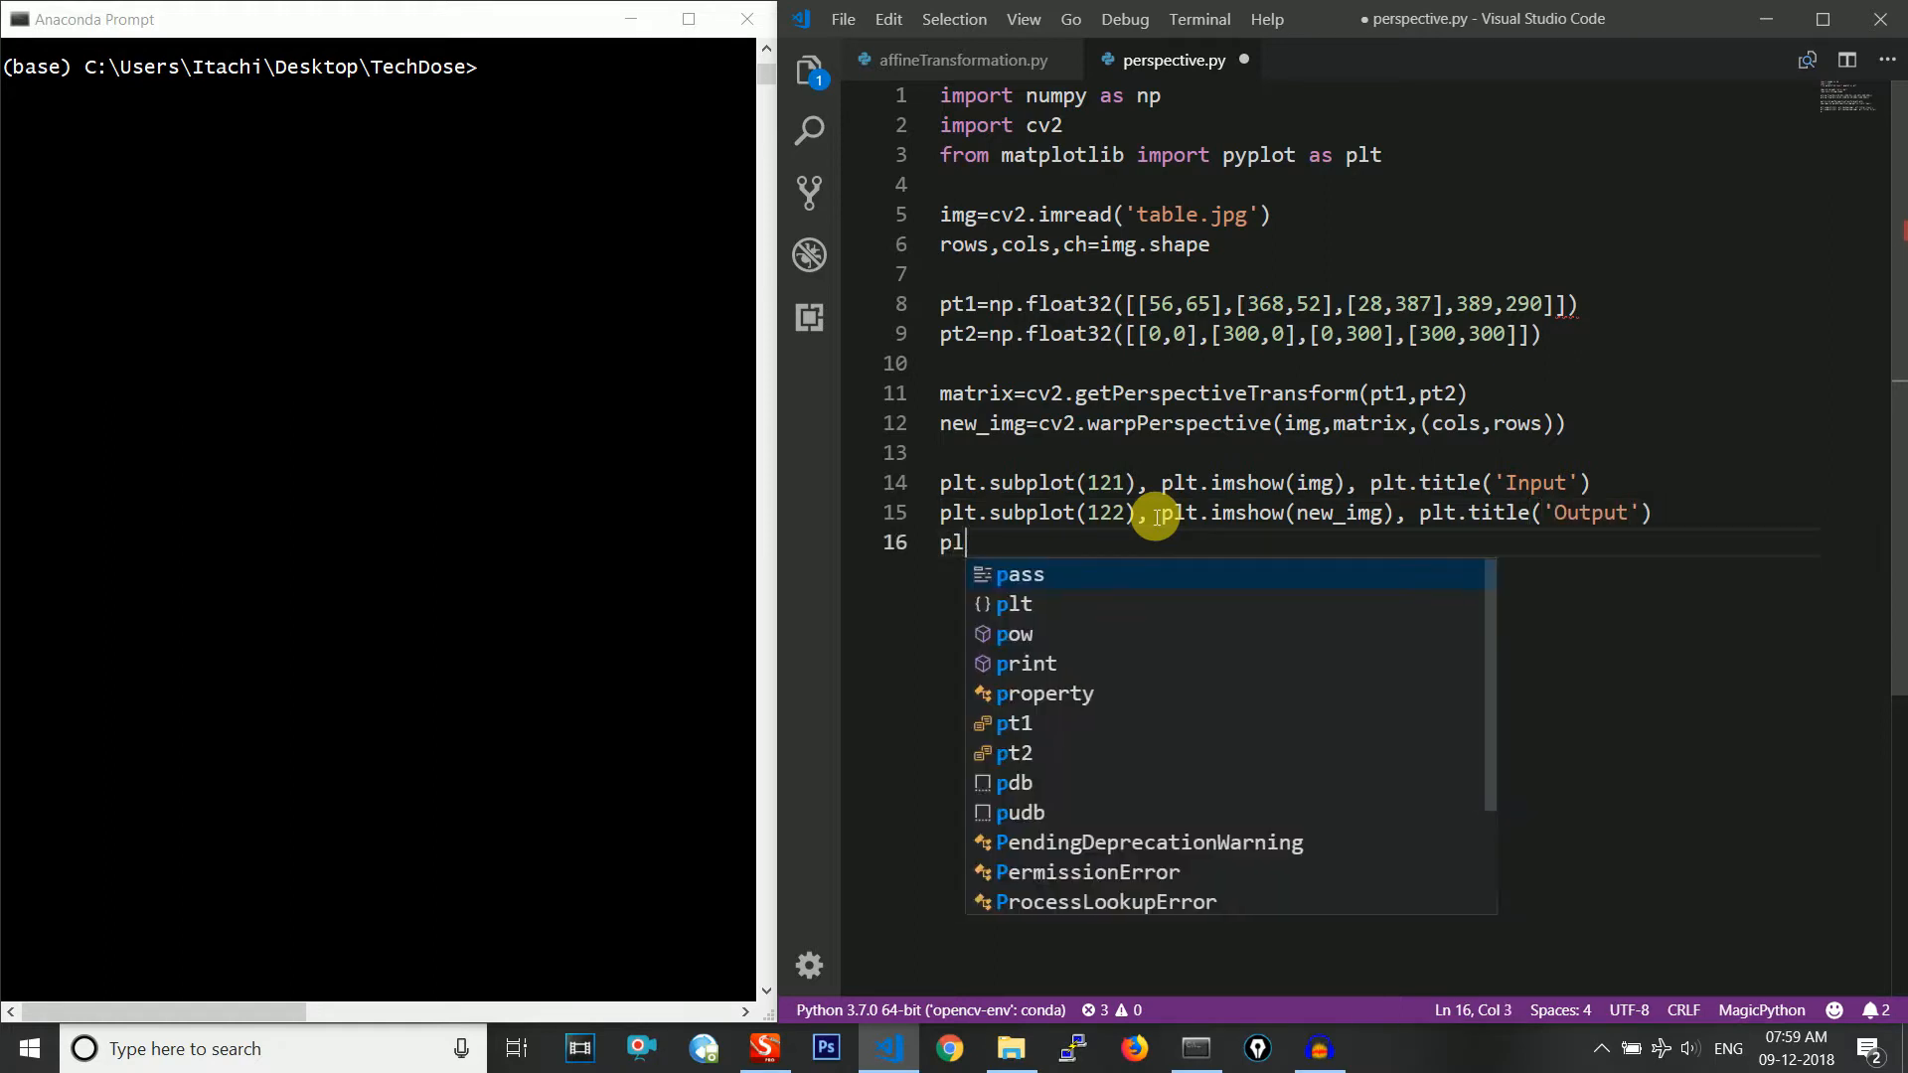
{"action": "type", "text": "t.show("}
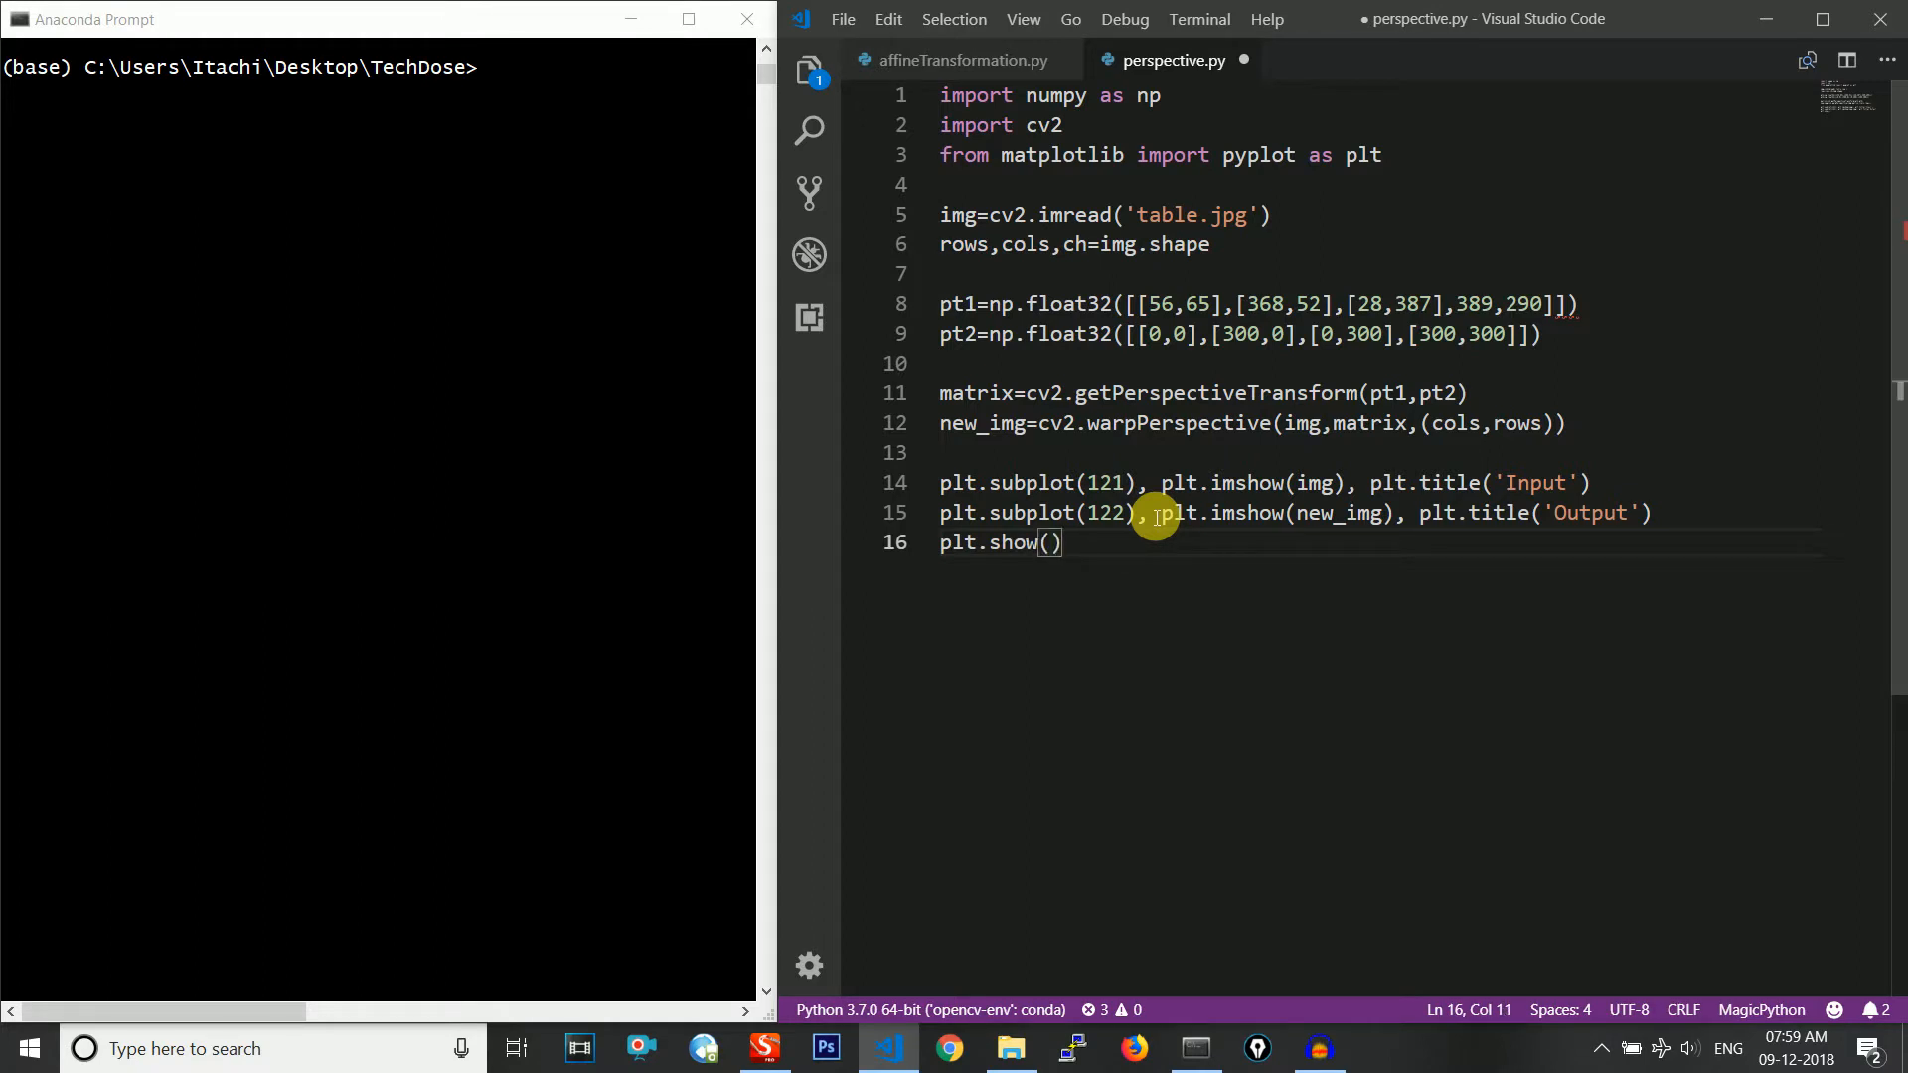
{"action": "type", "text": "ls"}
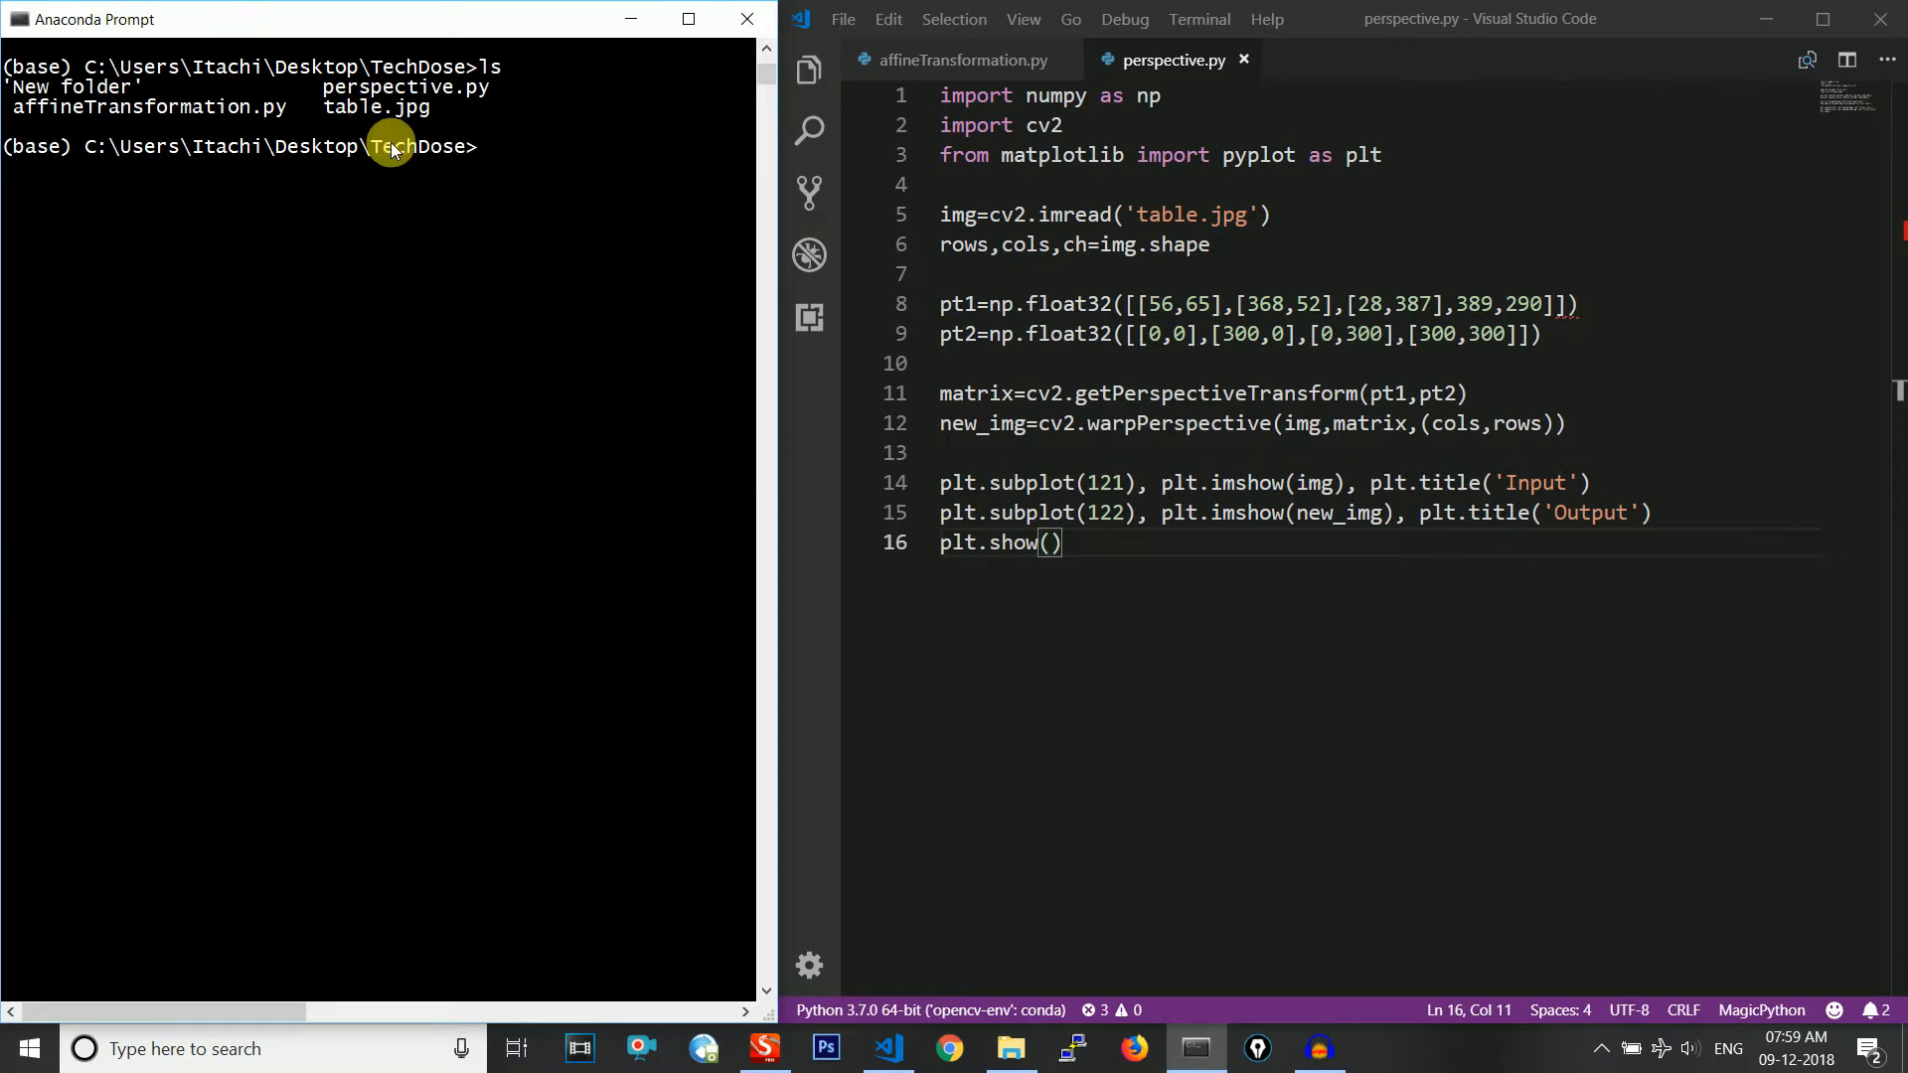
Run python perspective.py in Anaconda Prompt, which stops with a syntax error
{"action": "double_click", "coordinate": [437, 90]}
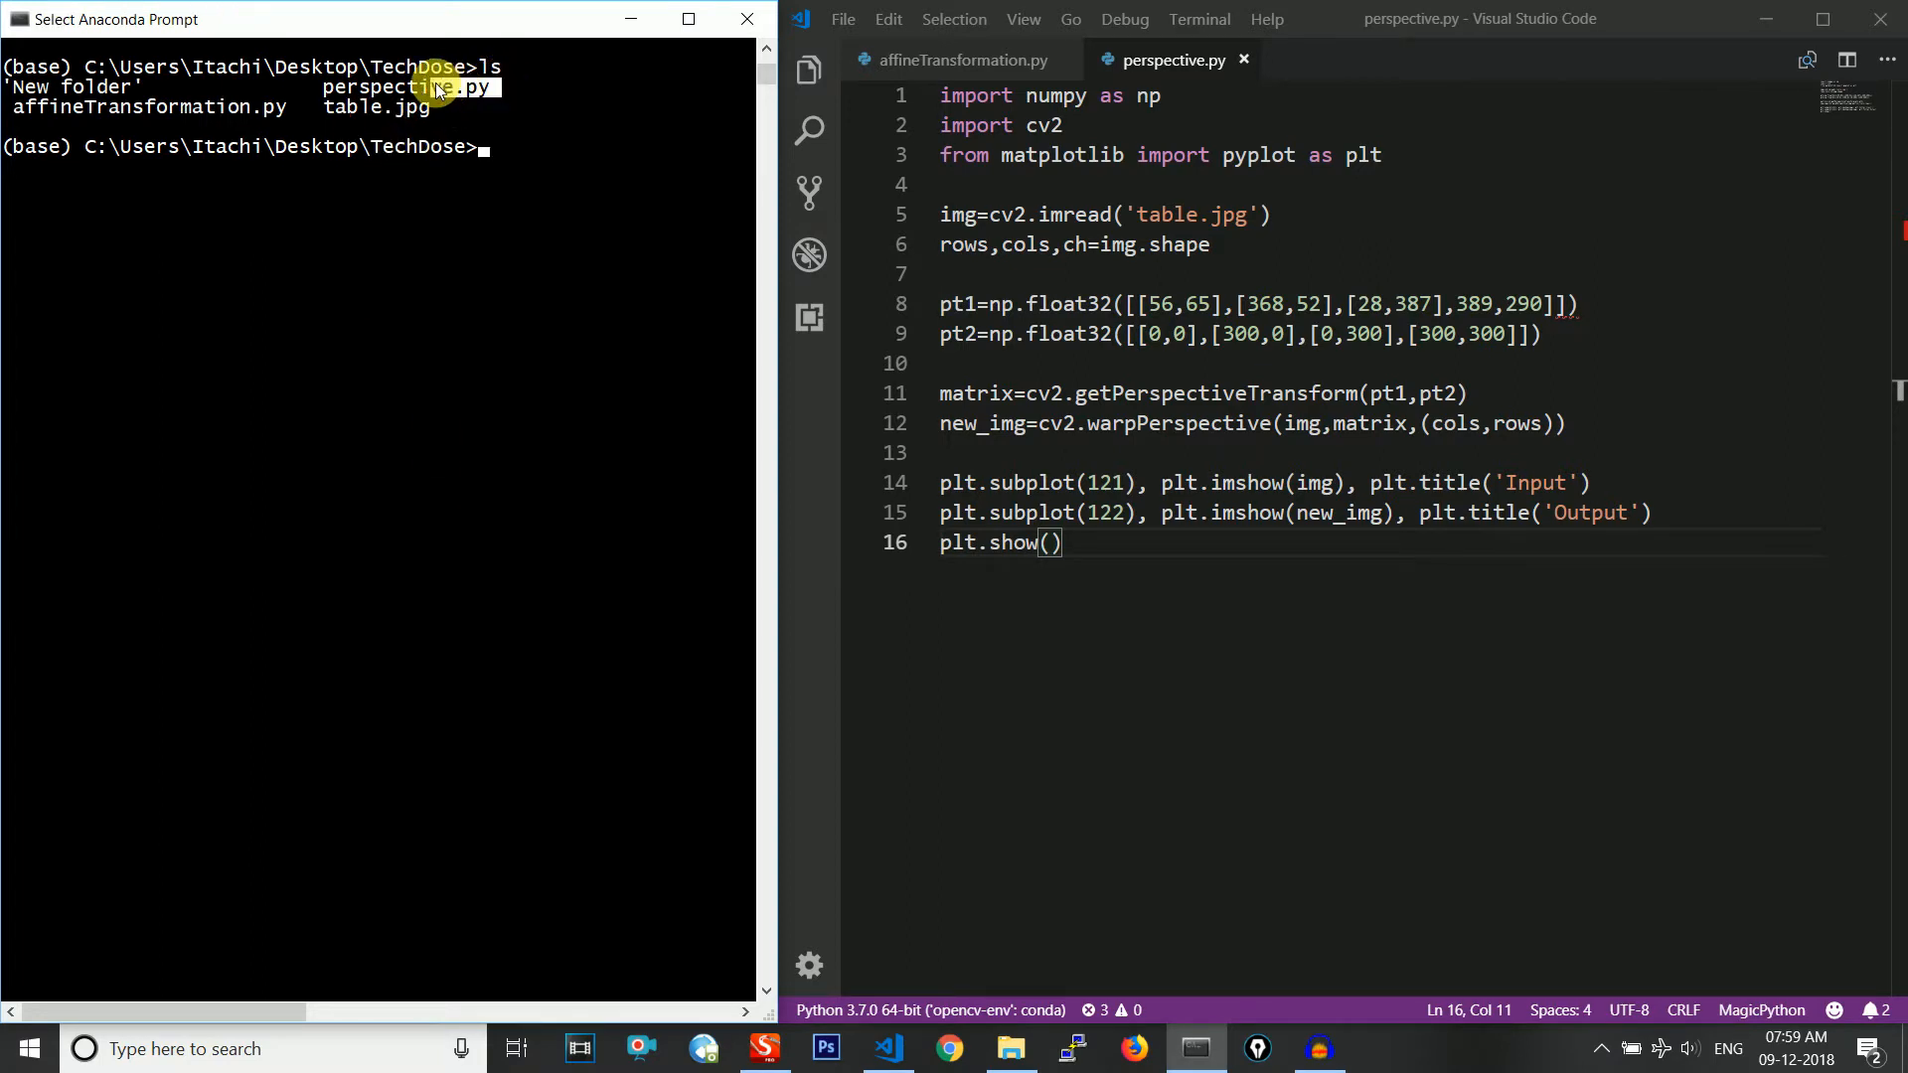
{"action": "type", "text": "python  perspective.py"}
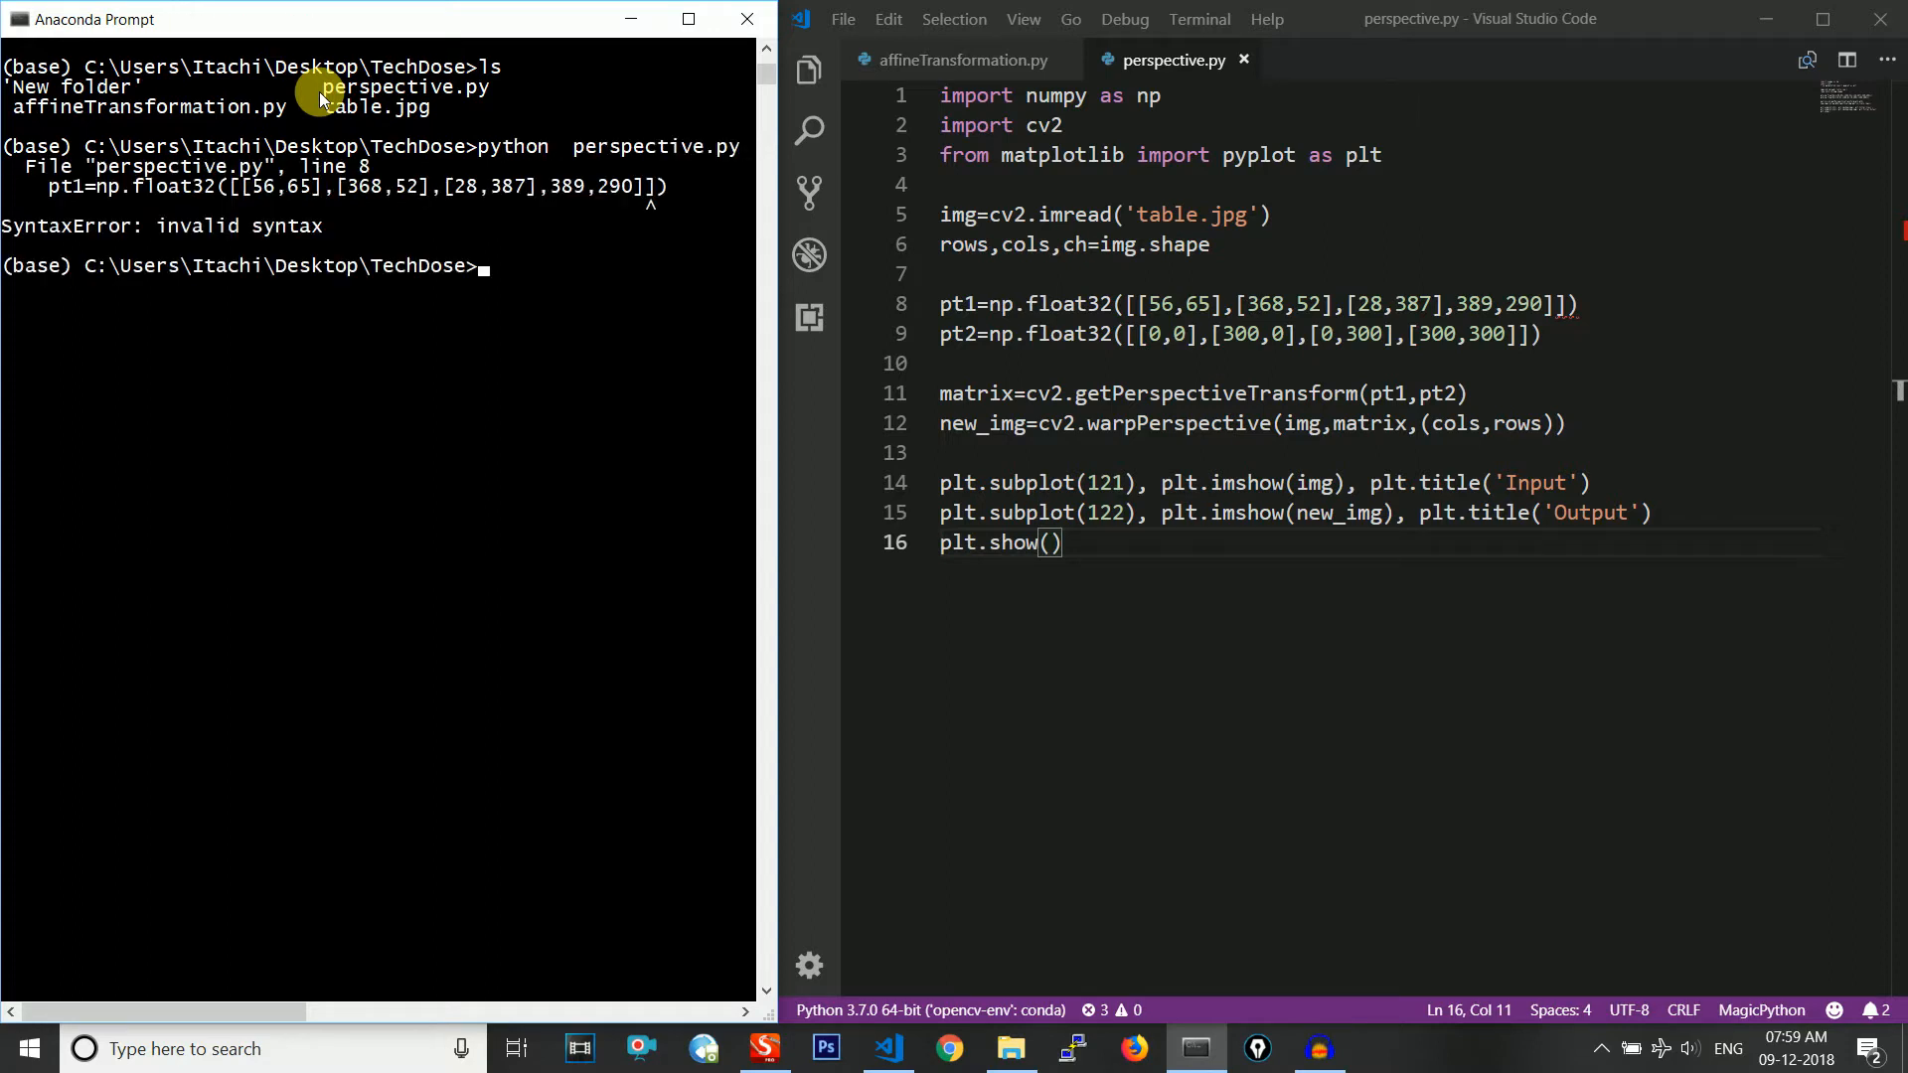
{"action": "mouse_move", "coordinate": [168, 129]}
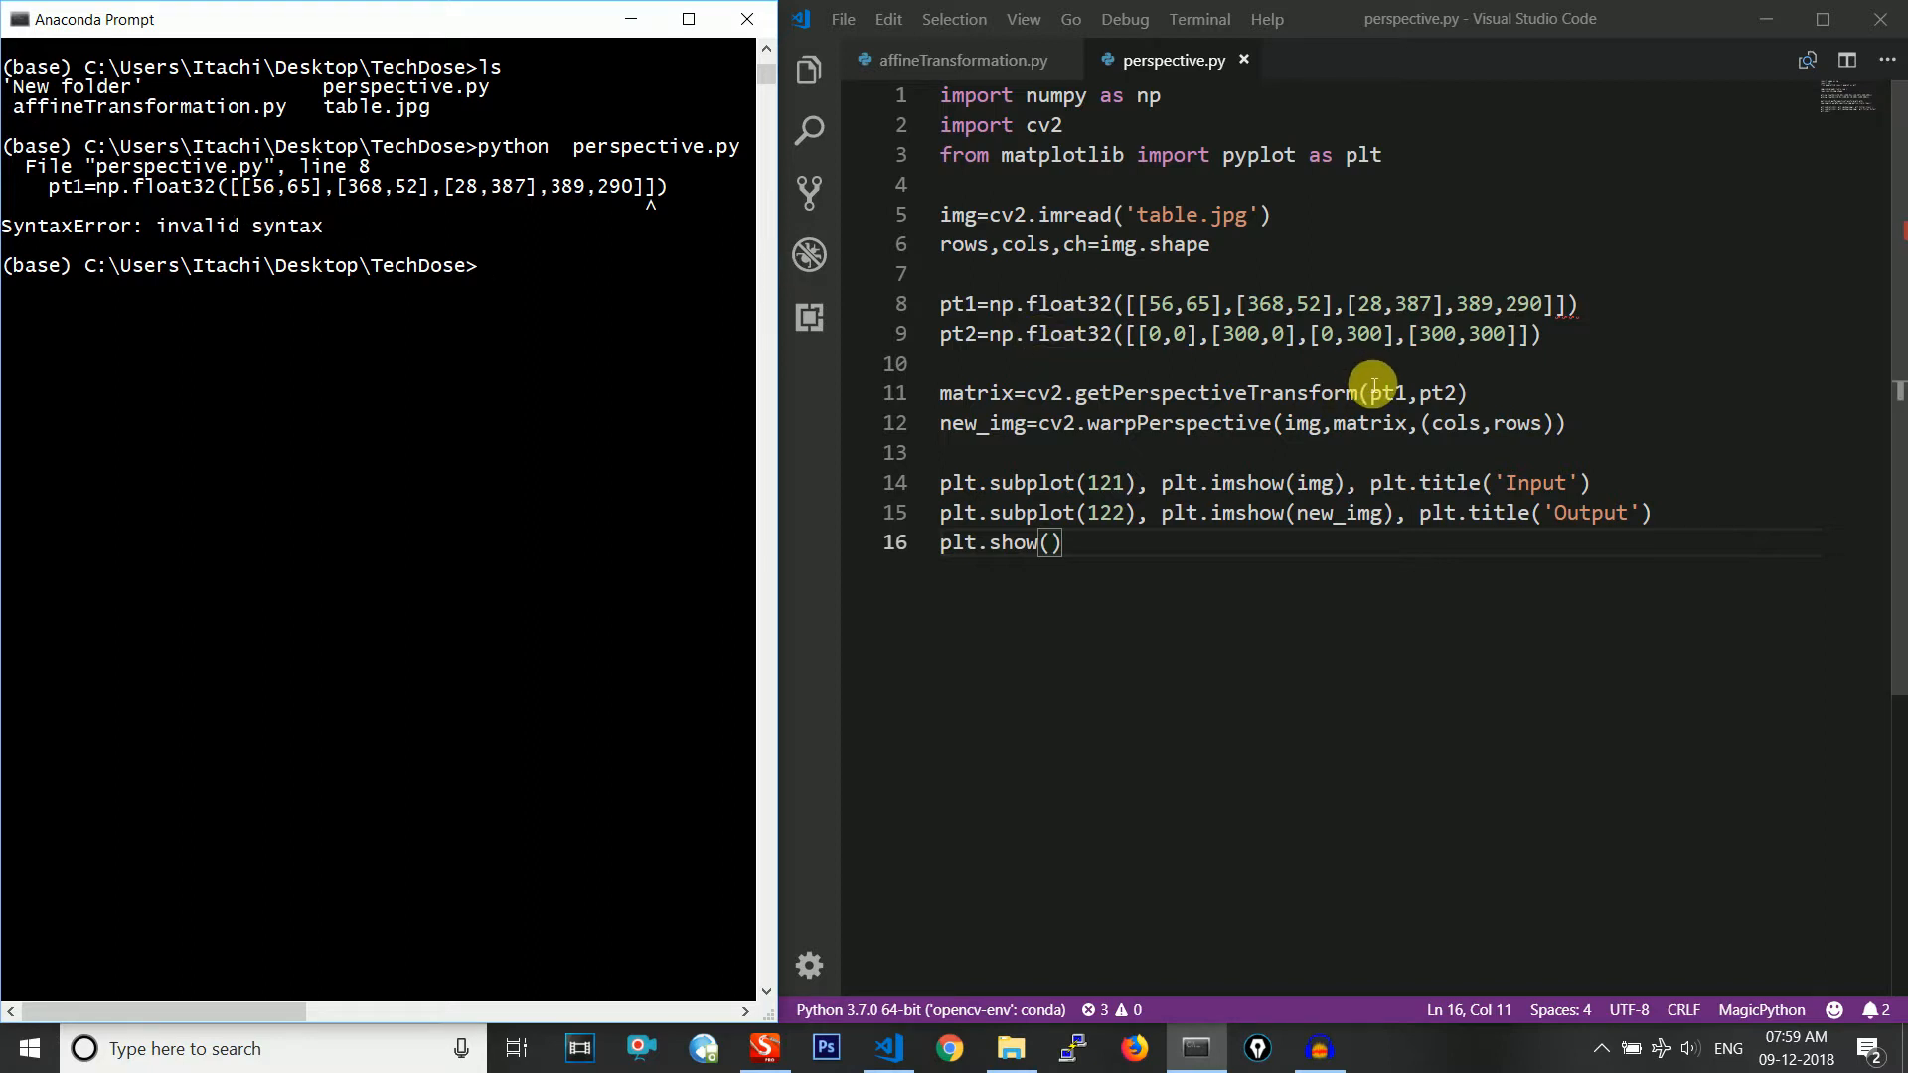
{"action": "mouse_move", "coordinate": [1467, 308]}
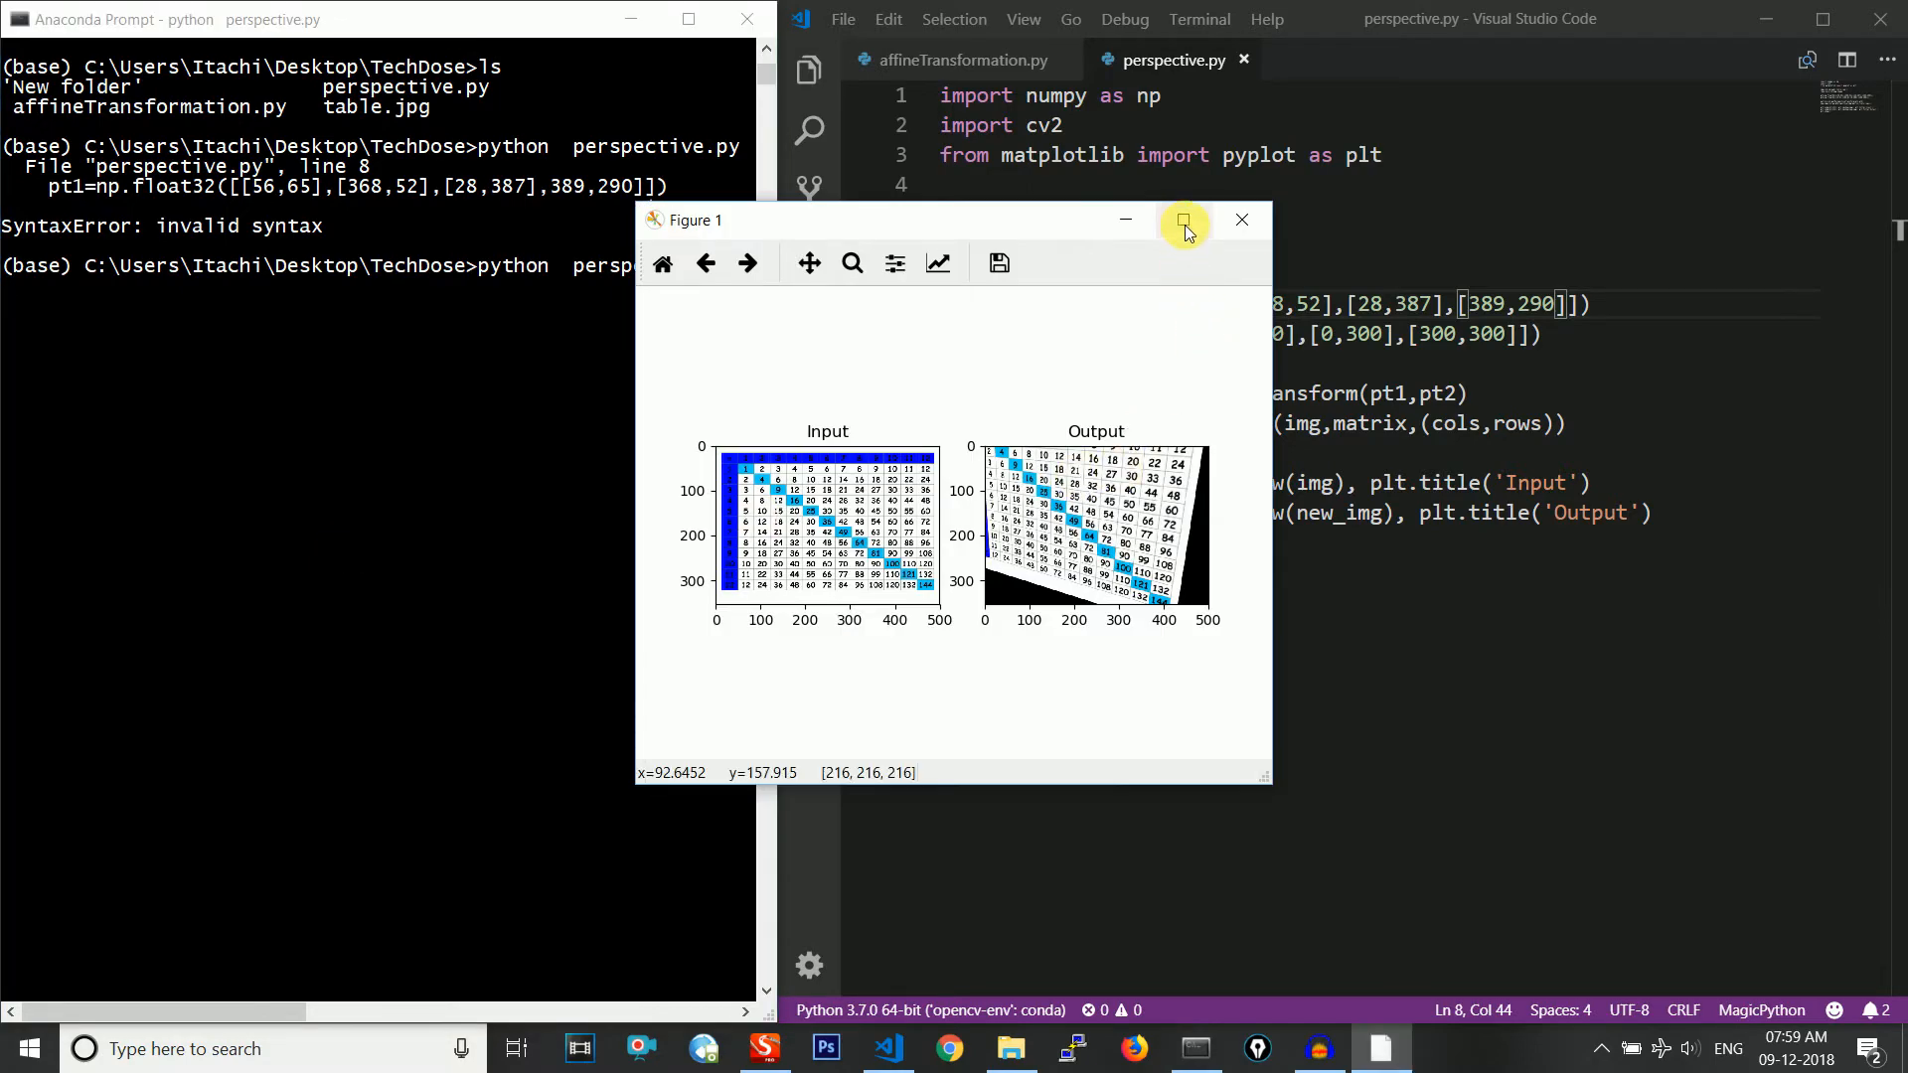
Maximize Figure 1 to view Input and warped Output side by side, then return to the notes
{"action": "left_click", "coordinate": [1182, 219]}
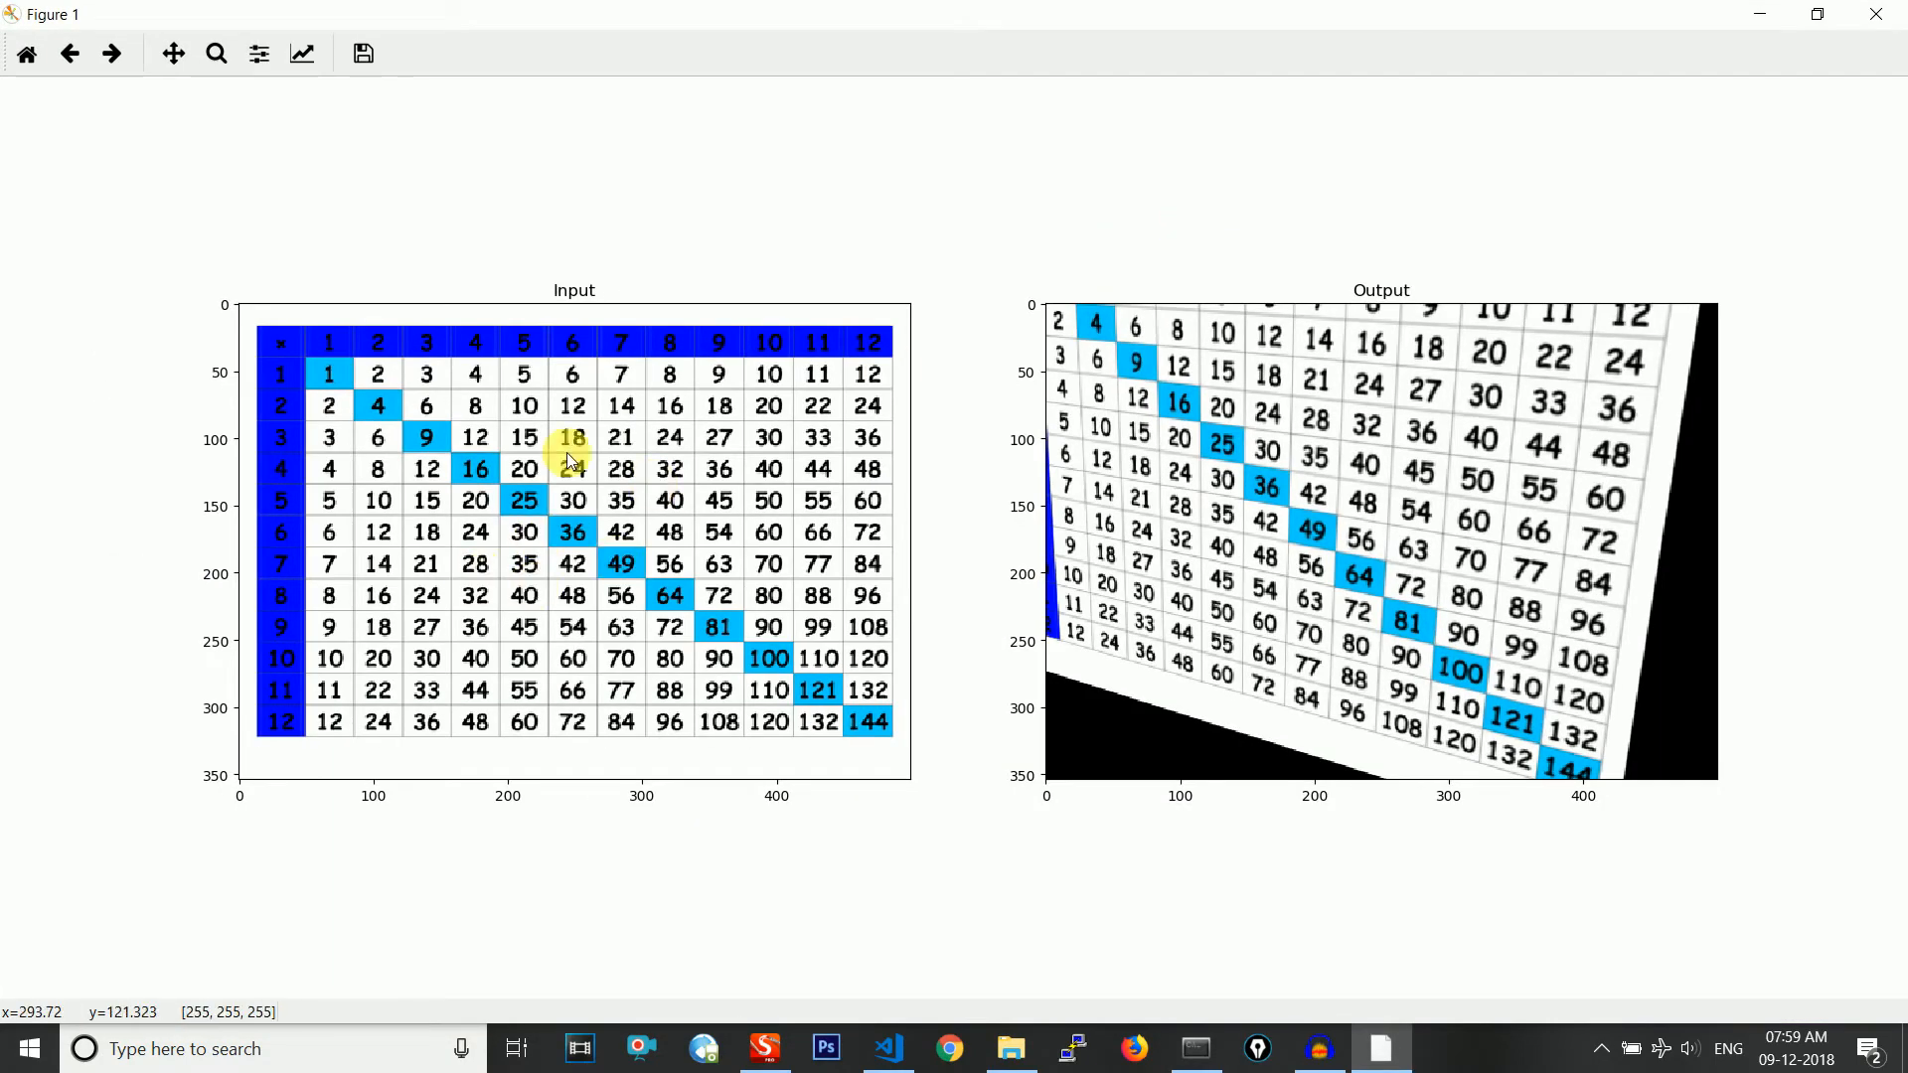
{"action": "mouse_move", "coordinate": [596, 612]}
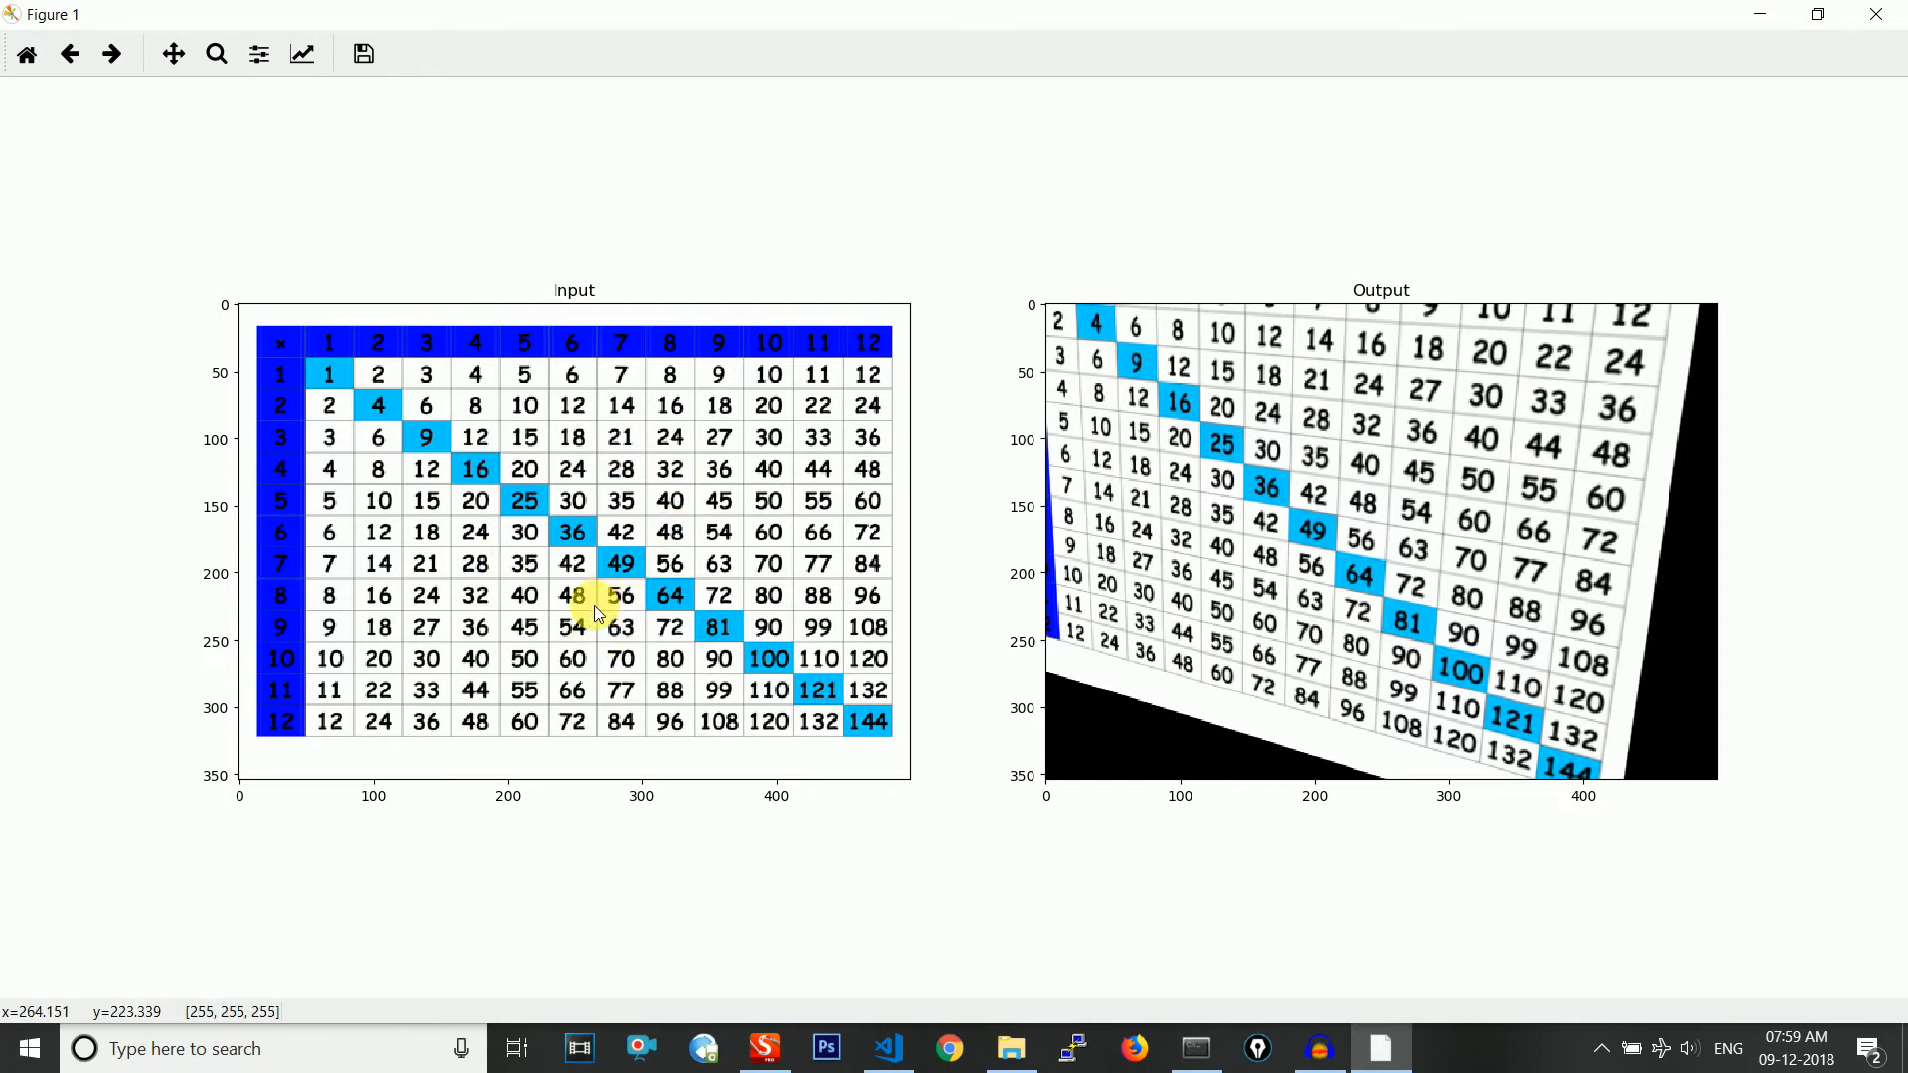
{"action": "mouse_move", "coordinate": [1348, 580]}
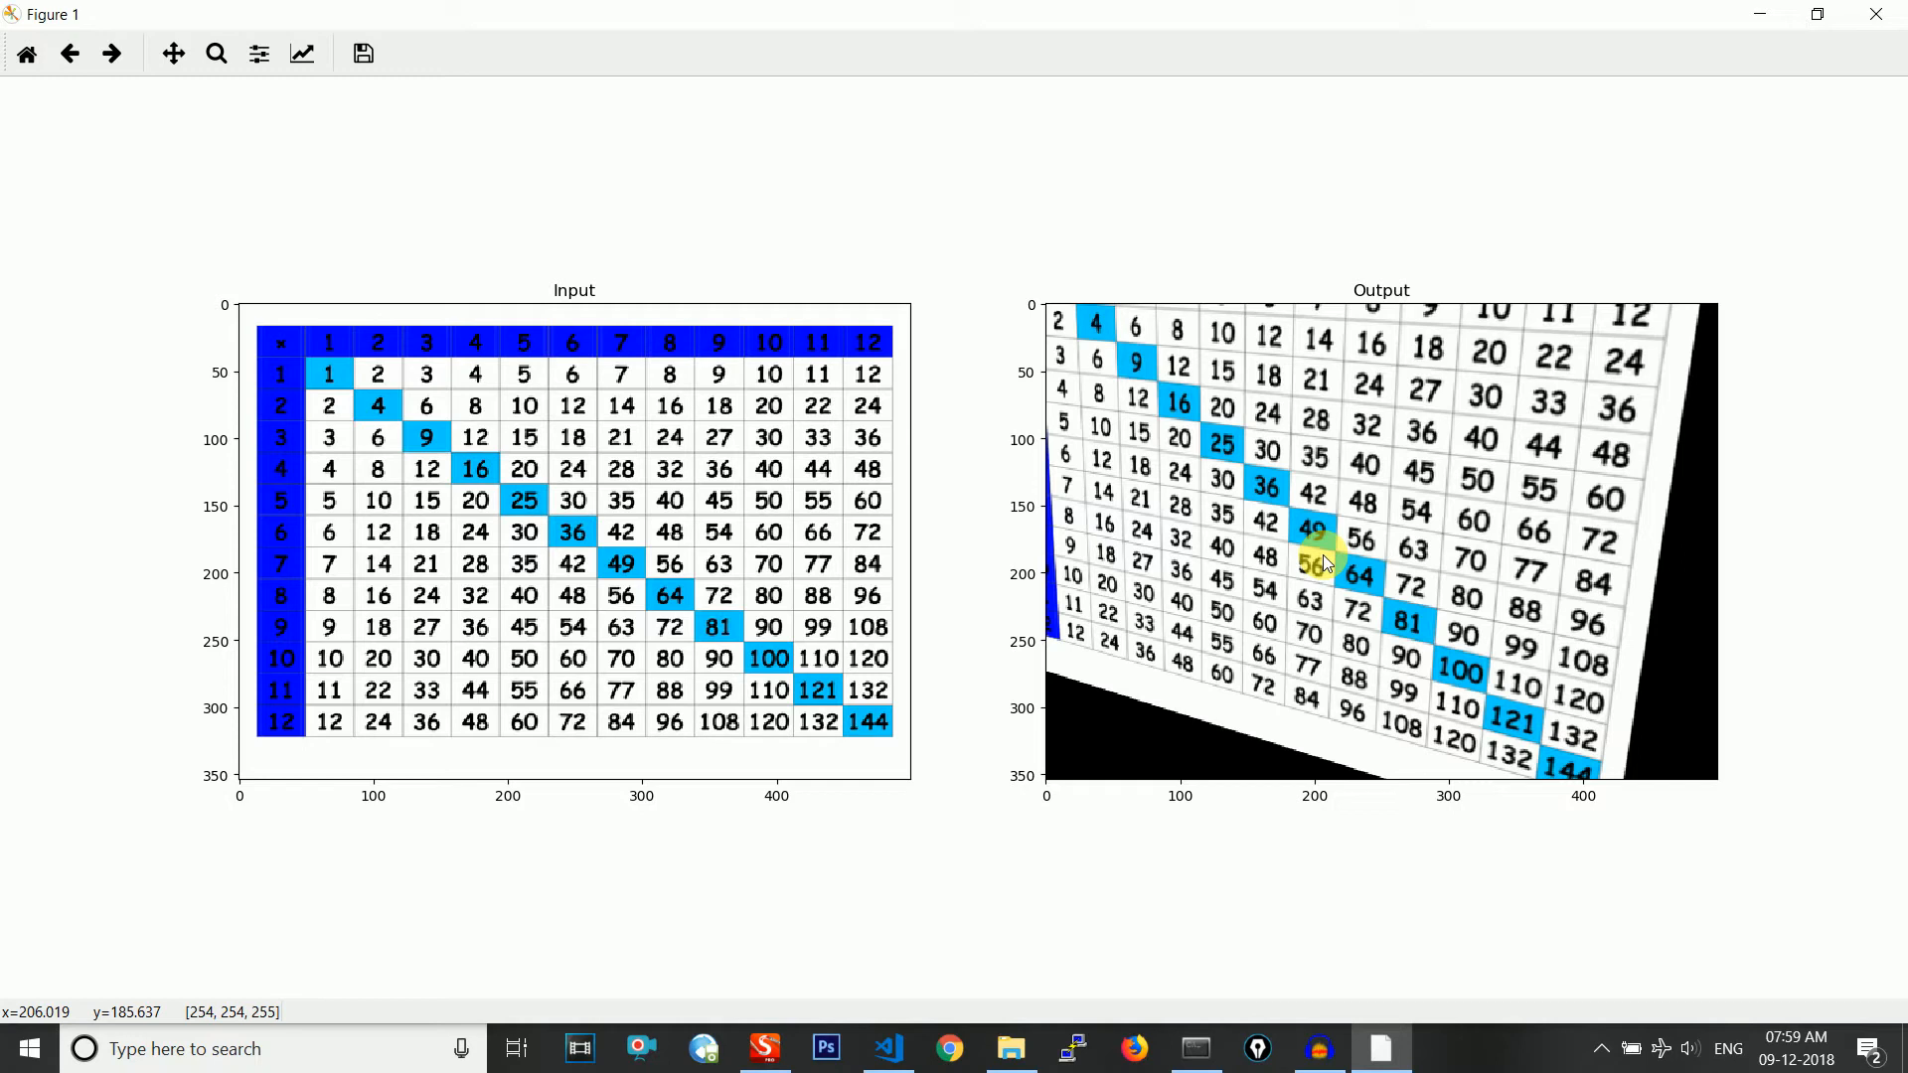
{"action": "mouse_move", "coordinate": [767, 1014]}
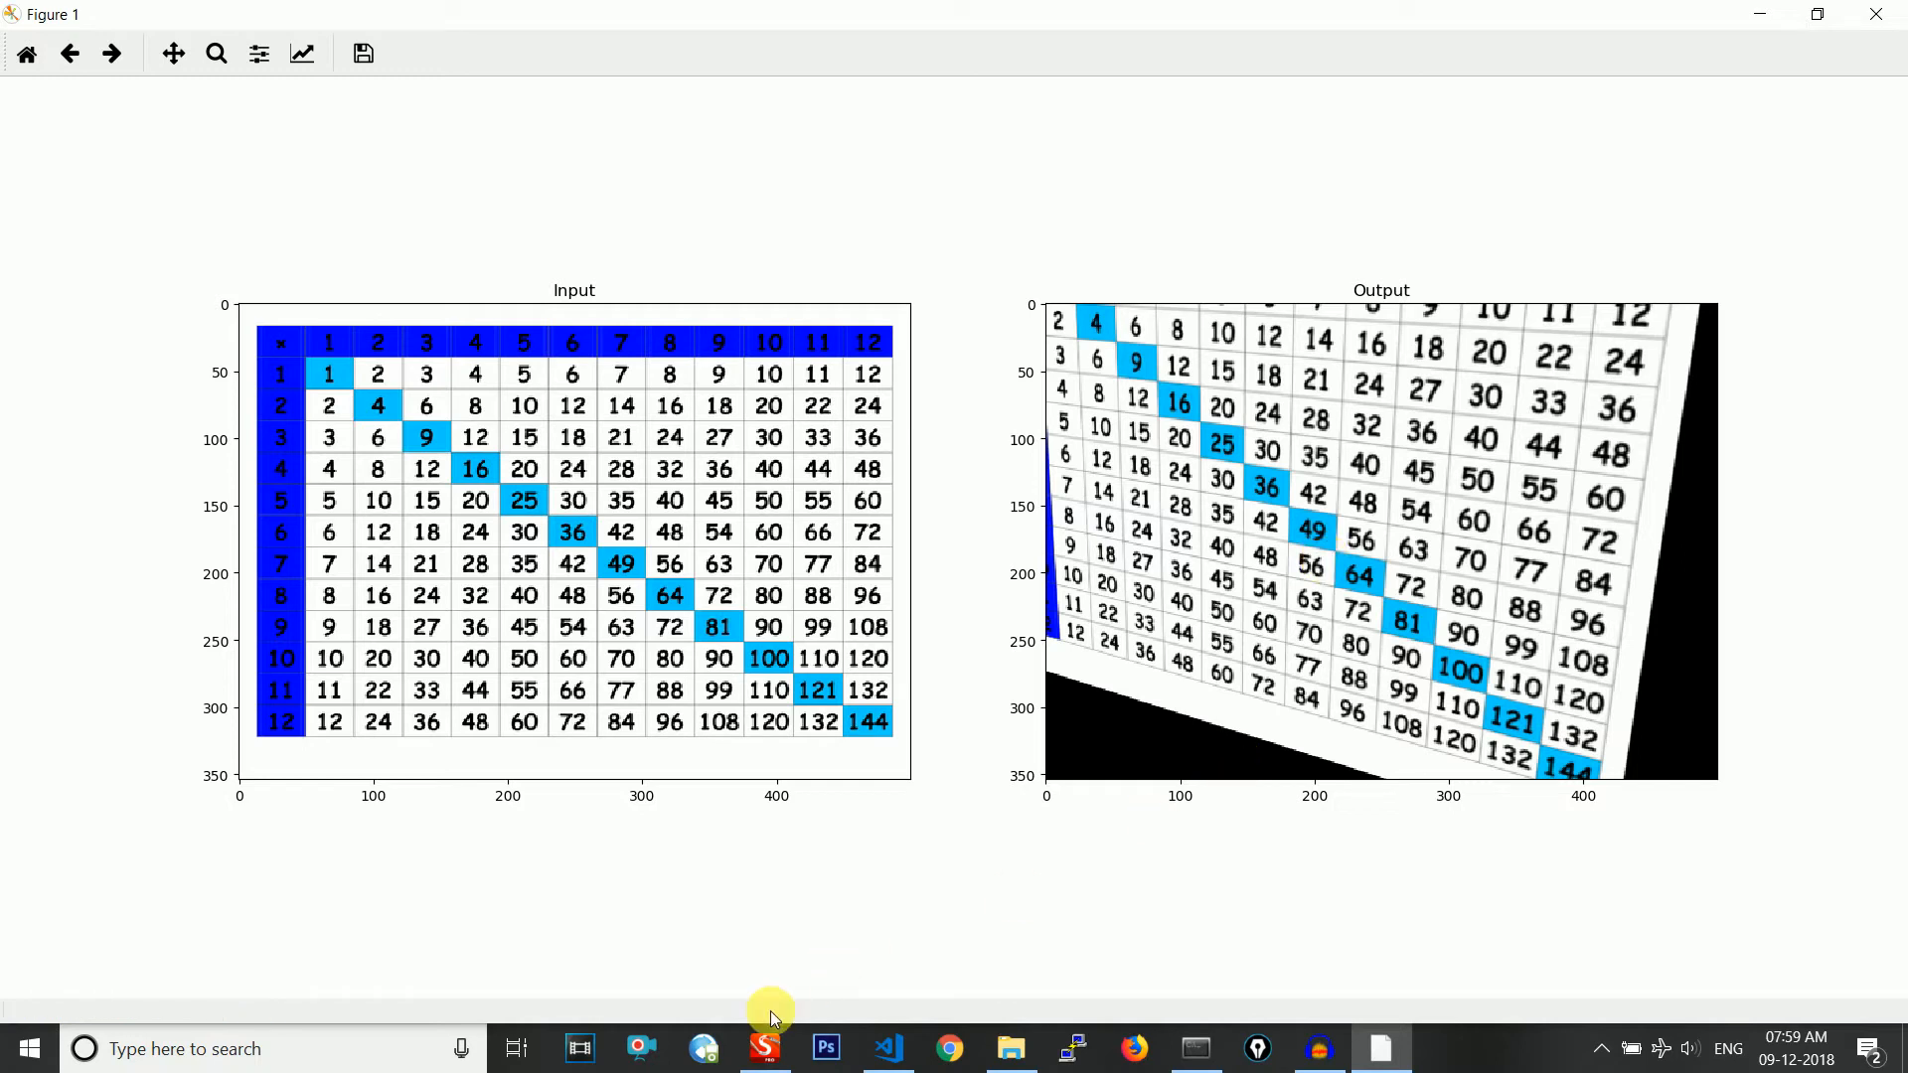
{"action": "left_click", "coordinate": [763, 1049]}
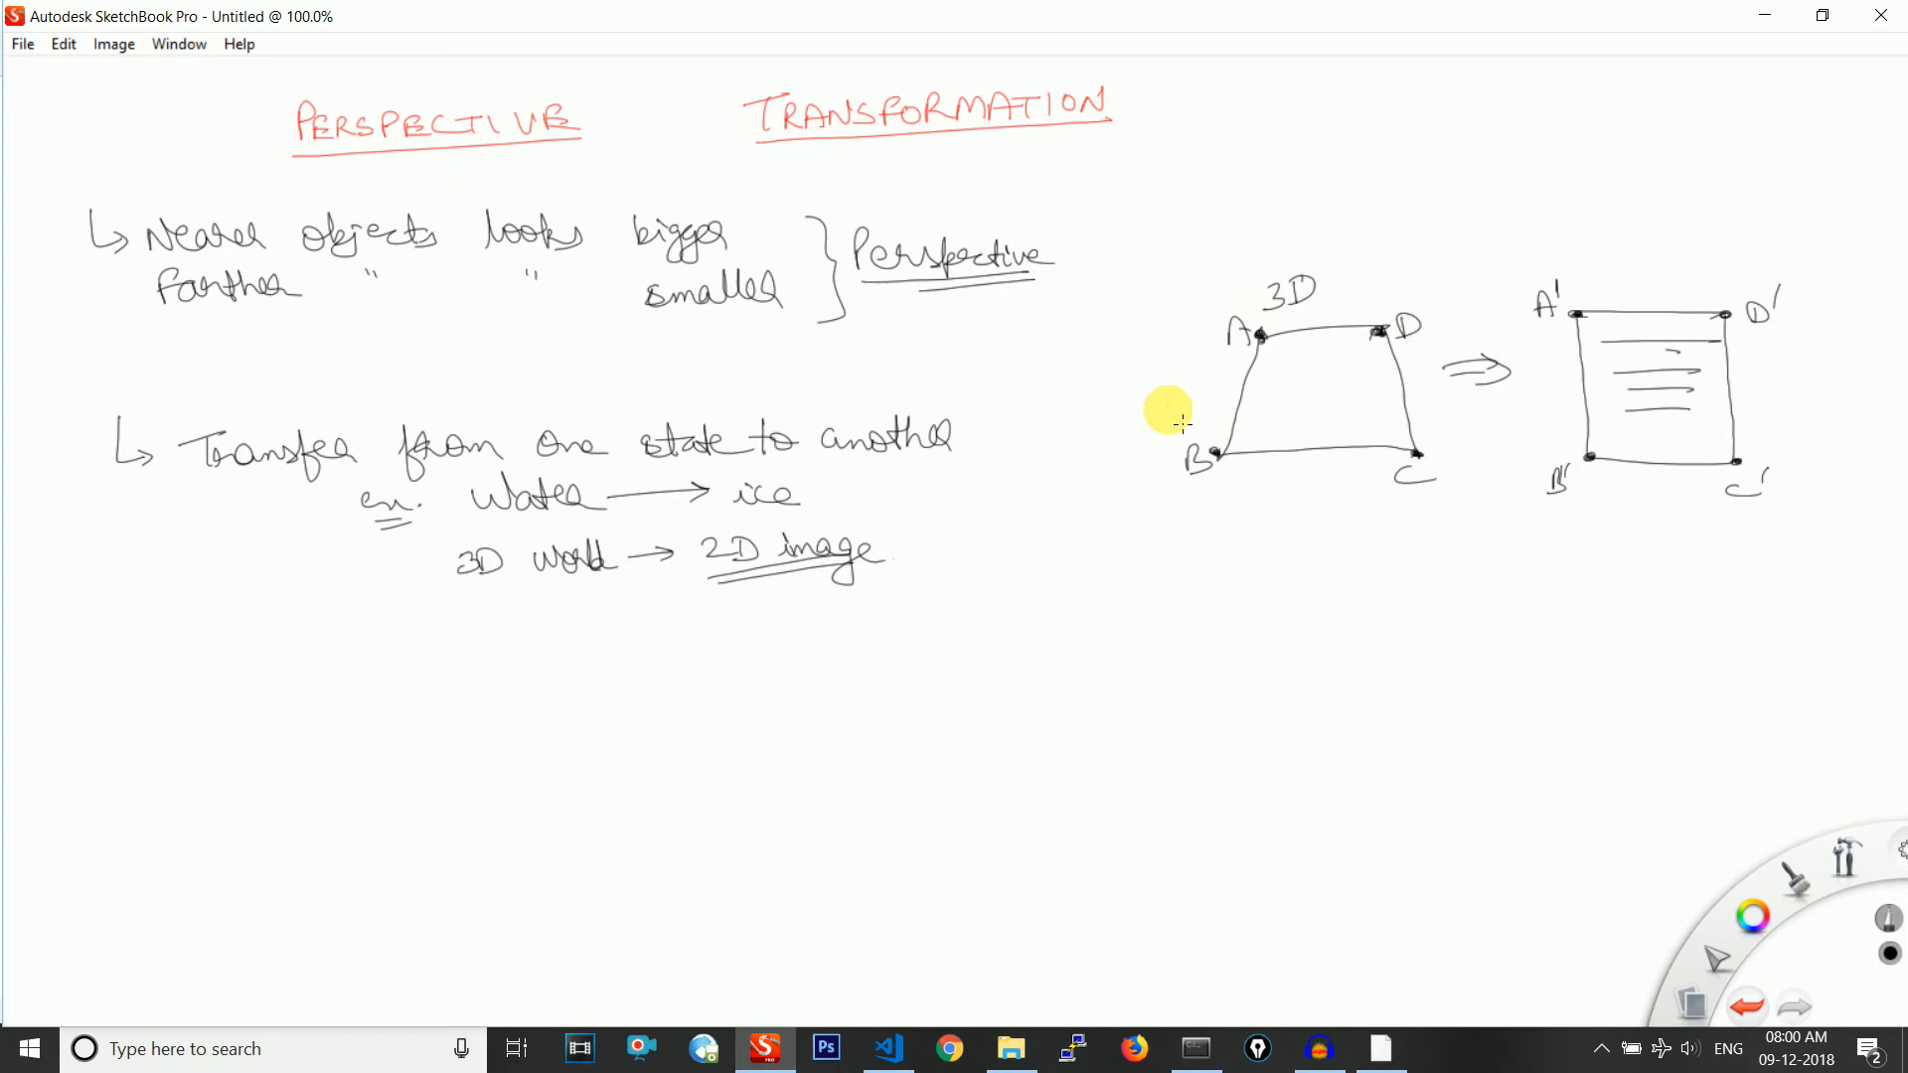
{"action": "mouse_move", "coordinate": [1810, 388]}
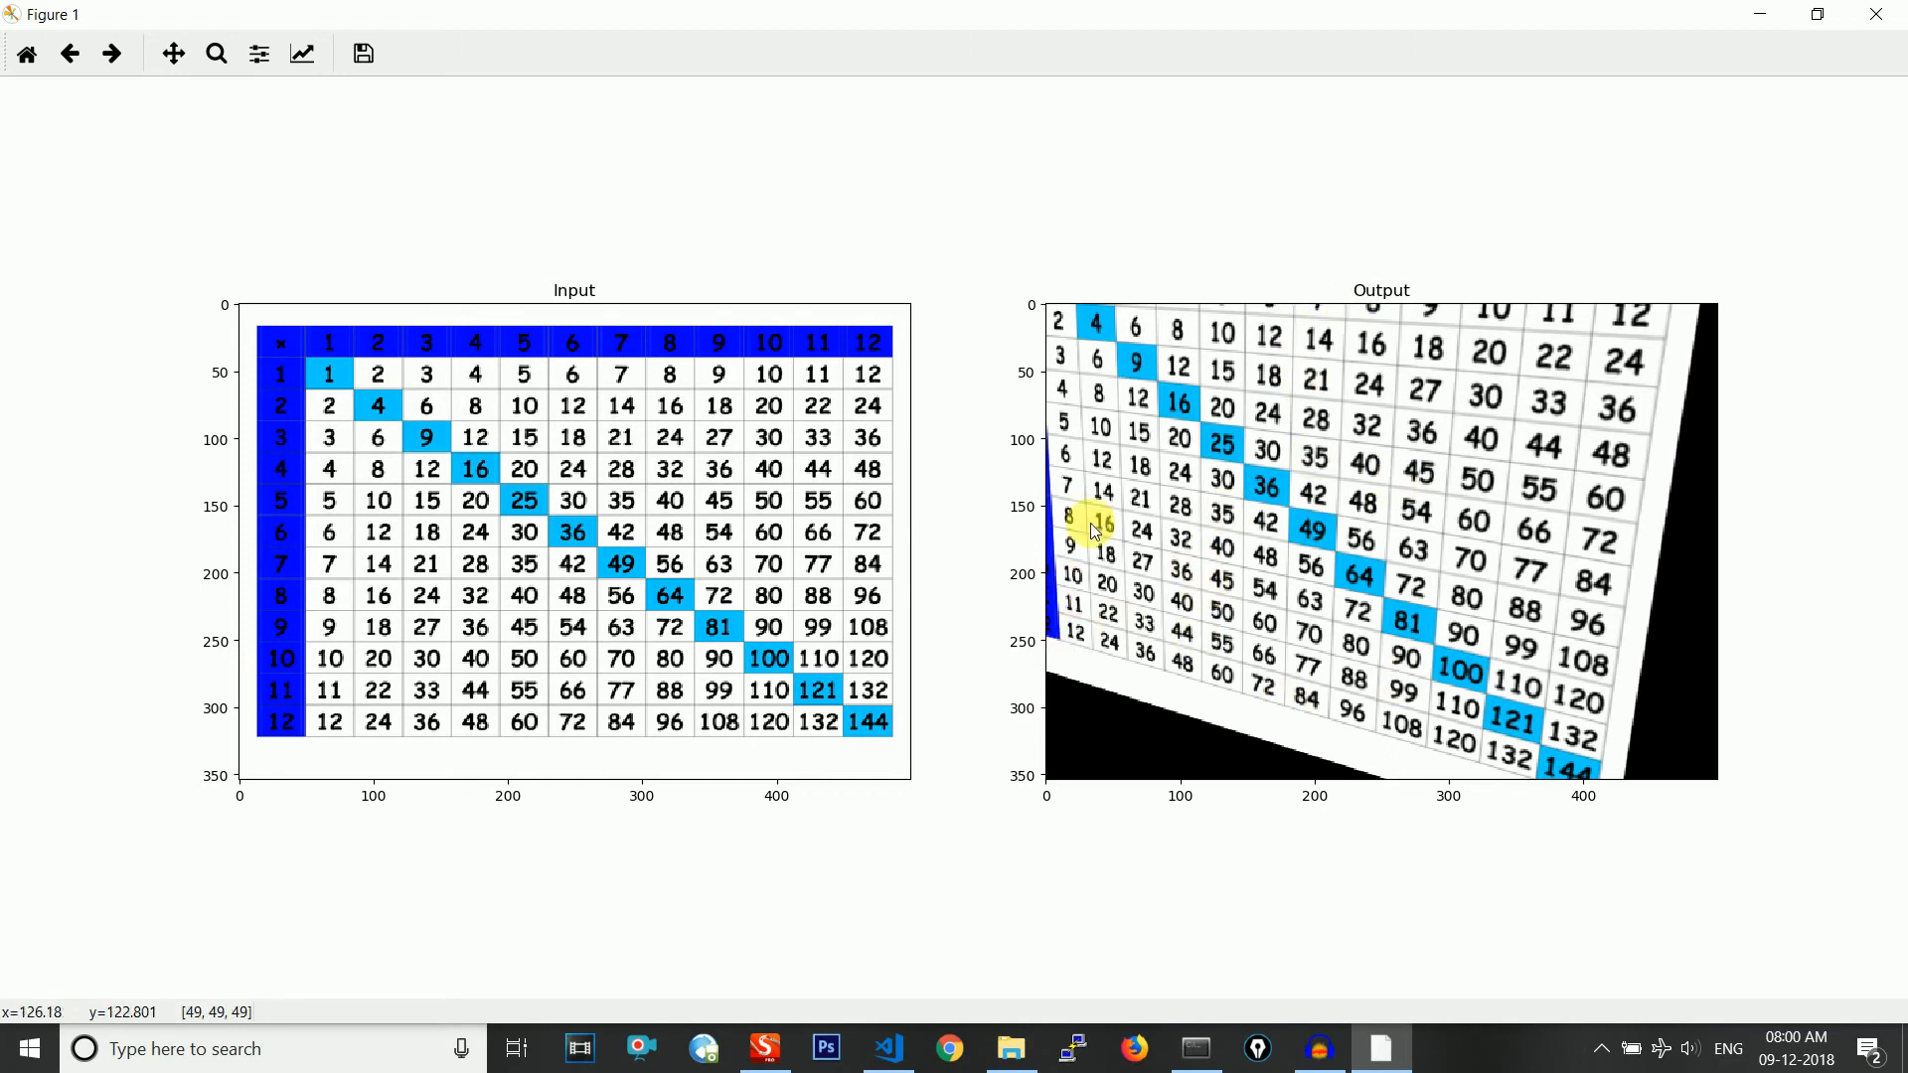
{"action": "mouse_move", "coordinate": [1349, 837]}
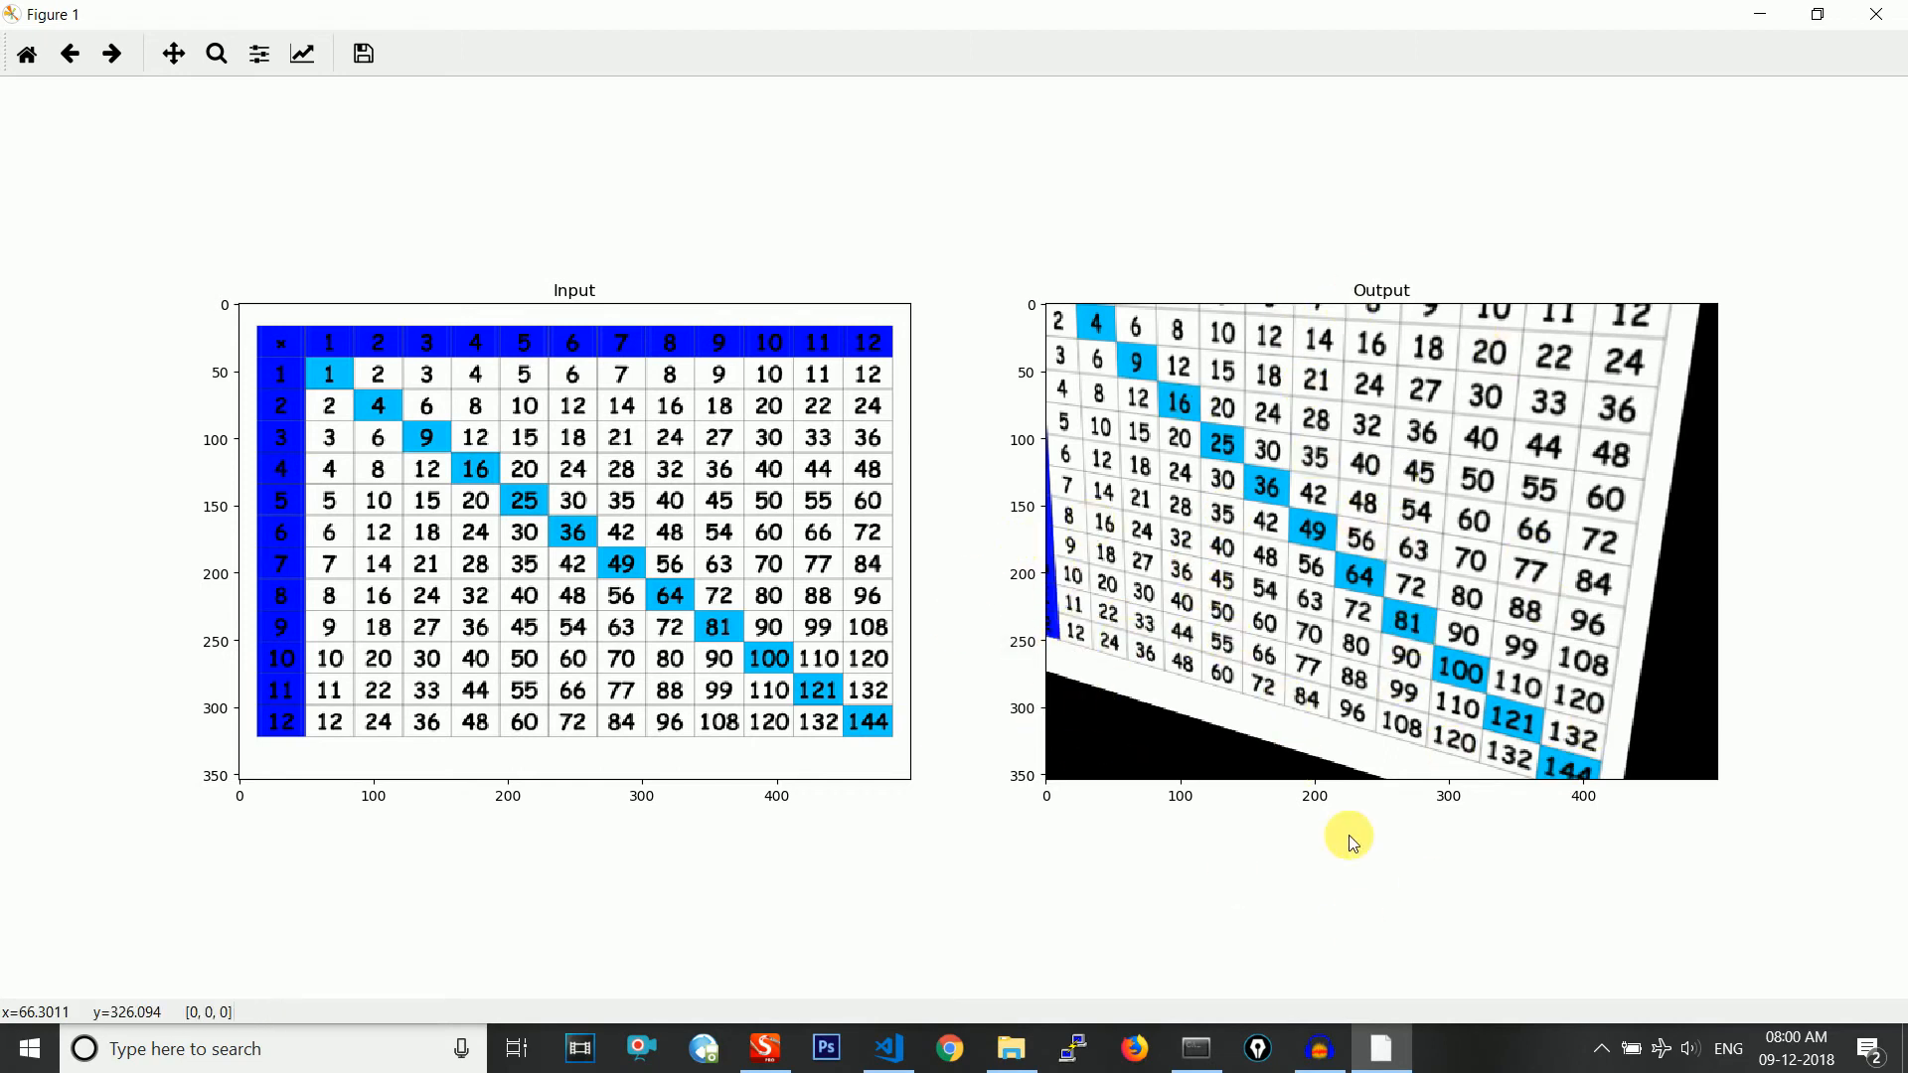
{"action": "mouse_move", "coordinate": [1439, 457]}
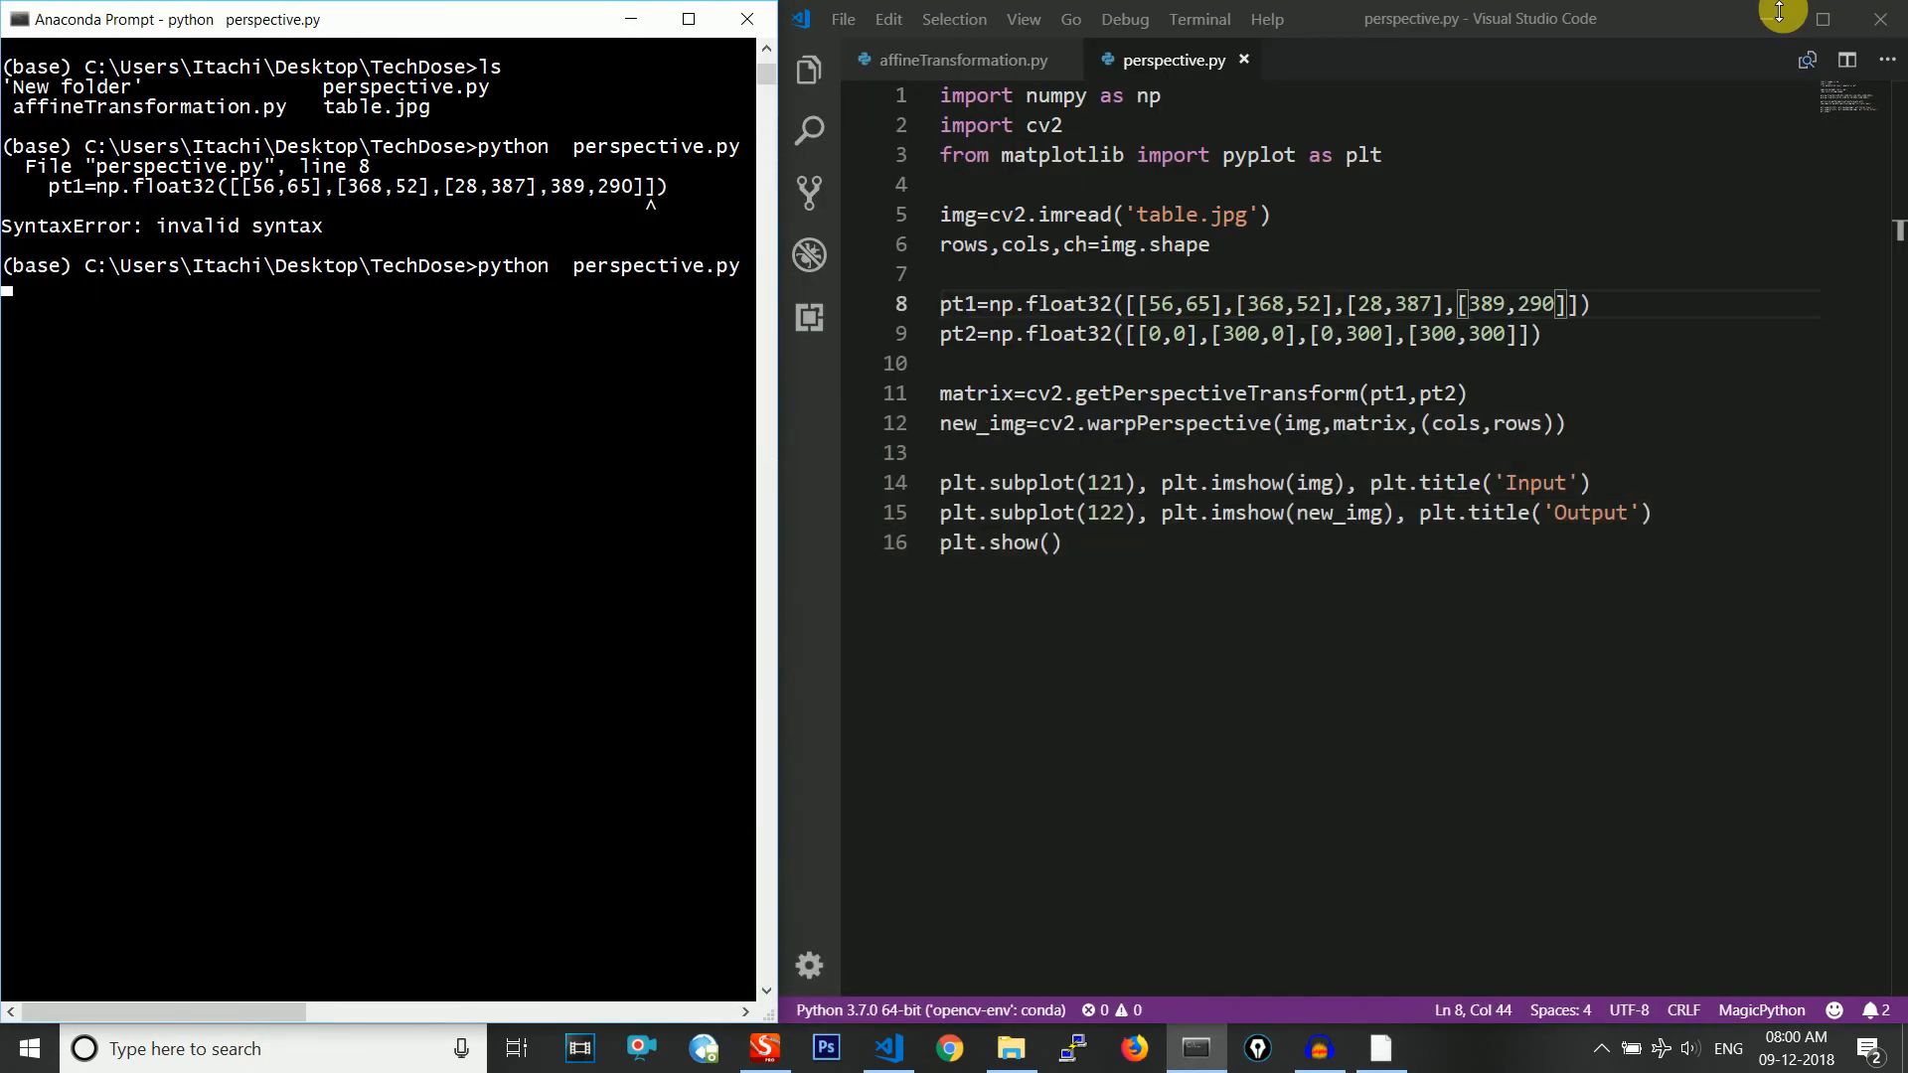
{"action": "mouse_move", "coordinate": [1709, 211]}
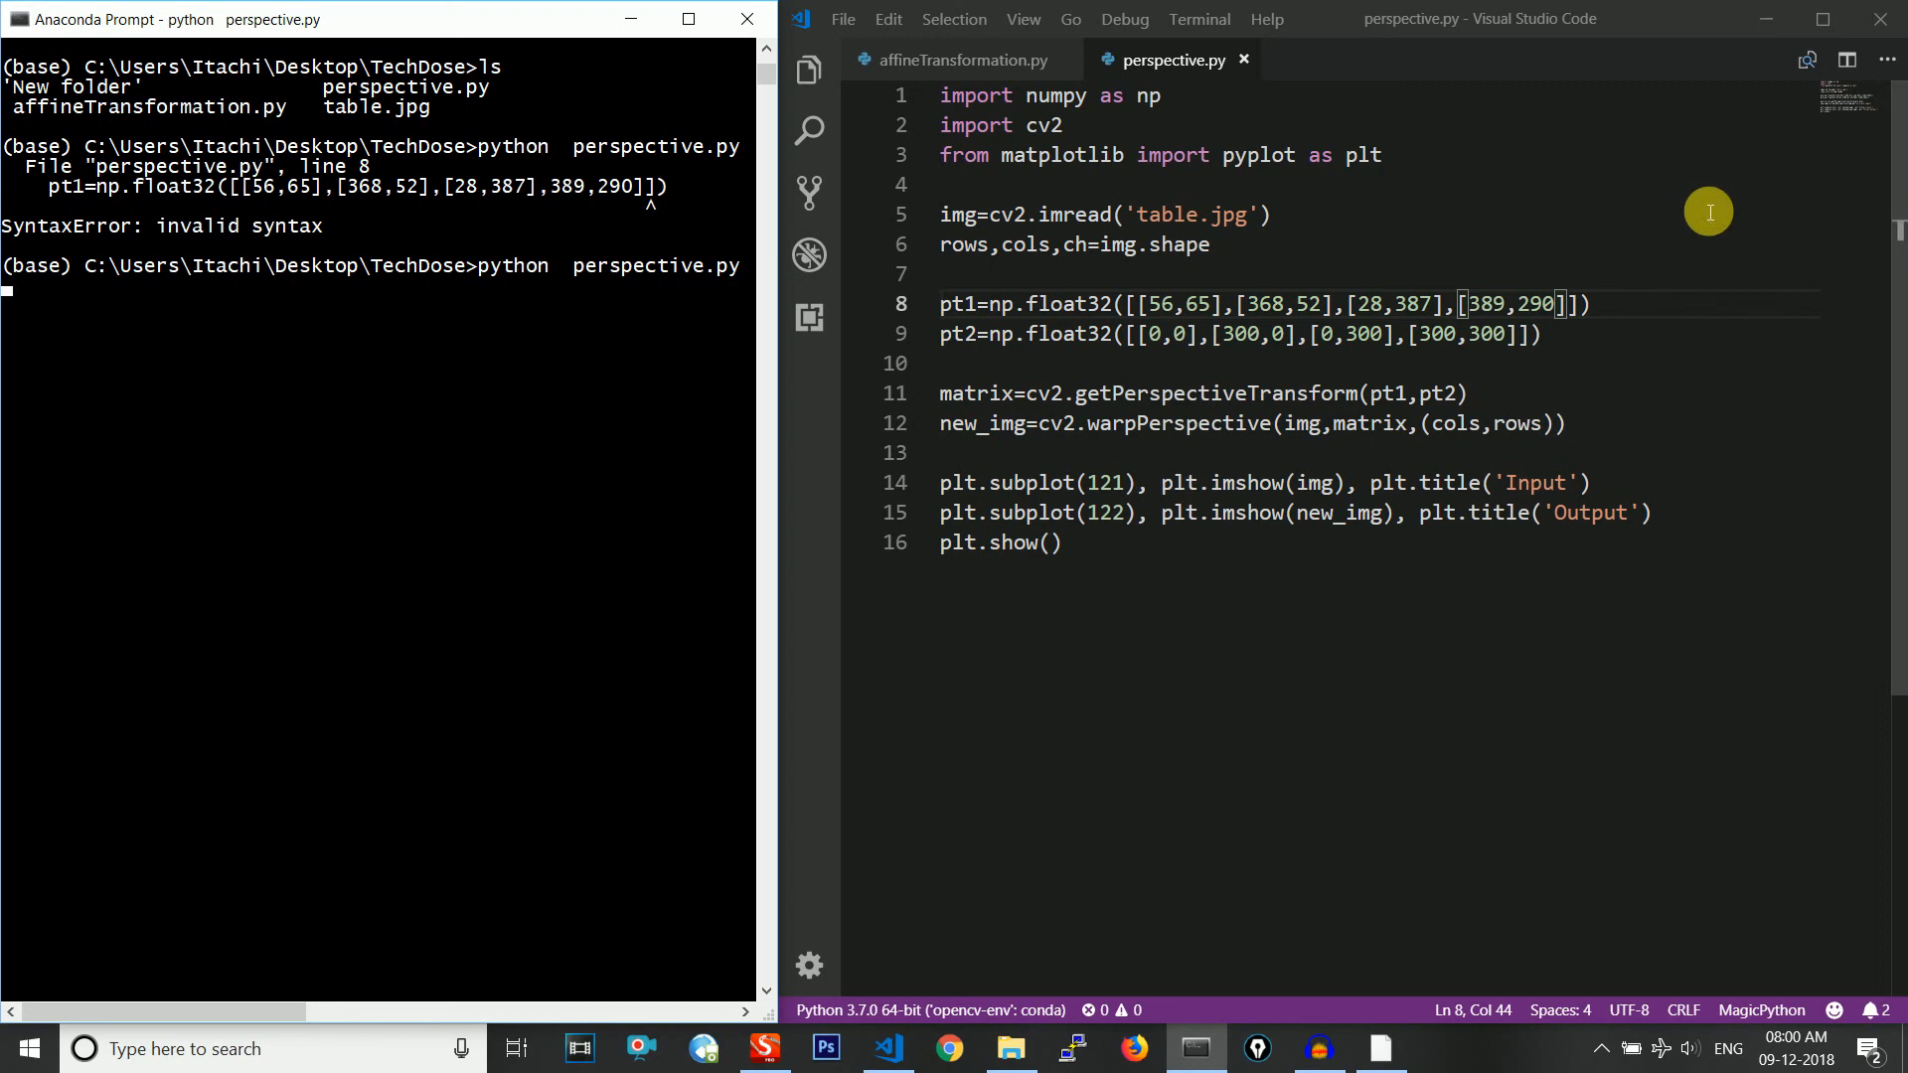